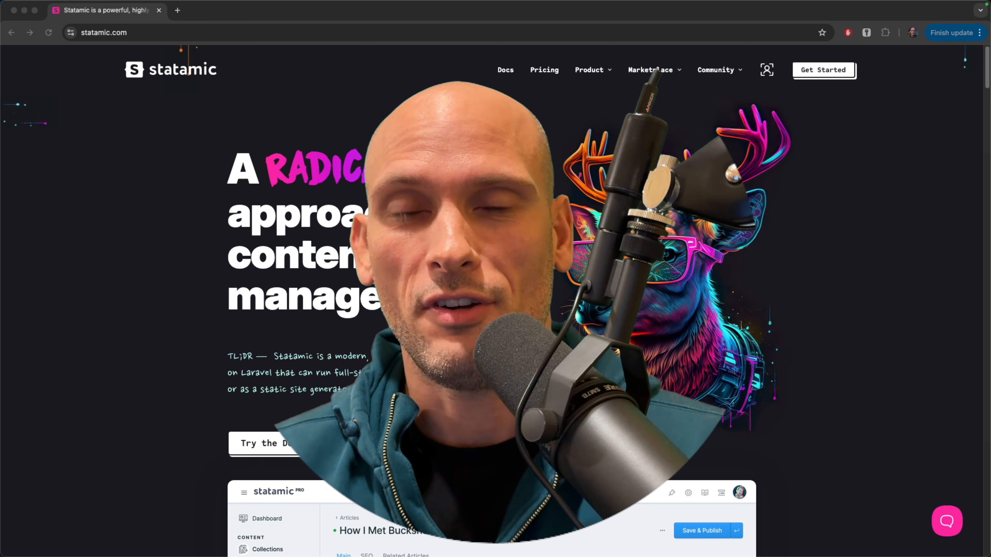
Go to the Statamic Pricing page showing the Solo, Pro and Platform plans
{"action": "left_click", "coordinate": [544, 70]}
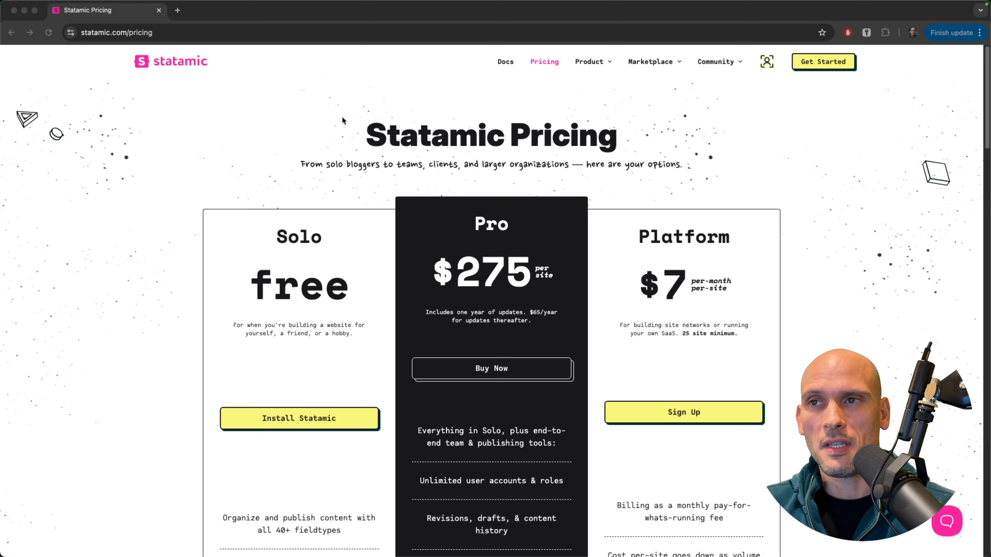
{"action": "mouse_move", "coordinate": [378, 161]}
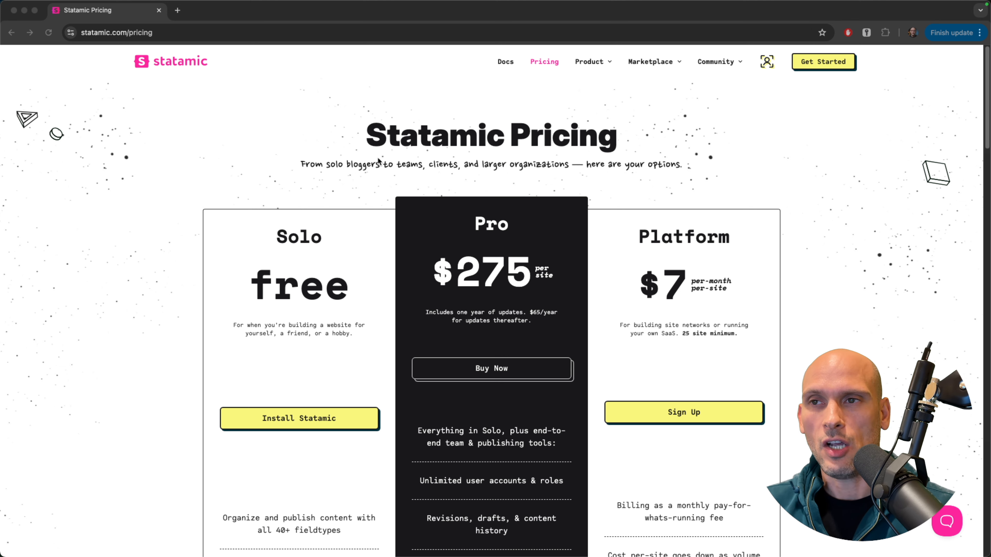
{"action": "mouse_move", "coordinate": [533, 230]}
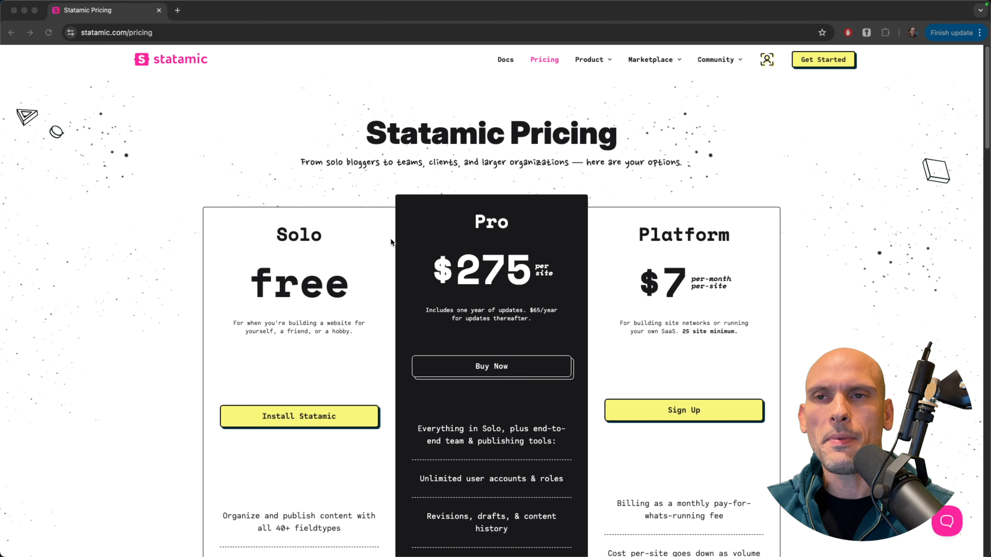
Scroll through the plan feature comparison and back up before returning to the homepage
{"action": "scroll", "scroll_direction": "down", "scroll_amount": 3}
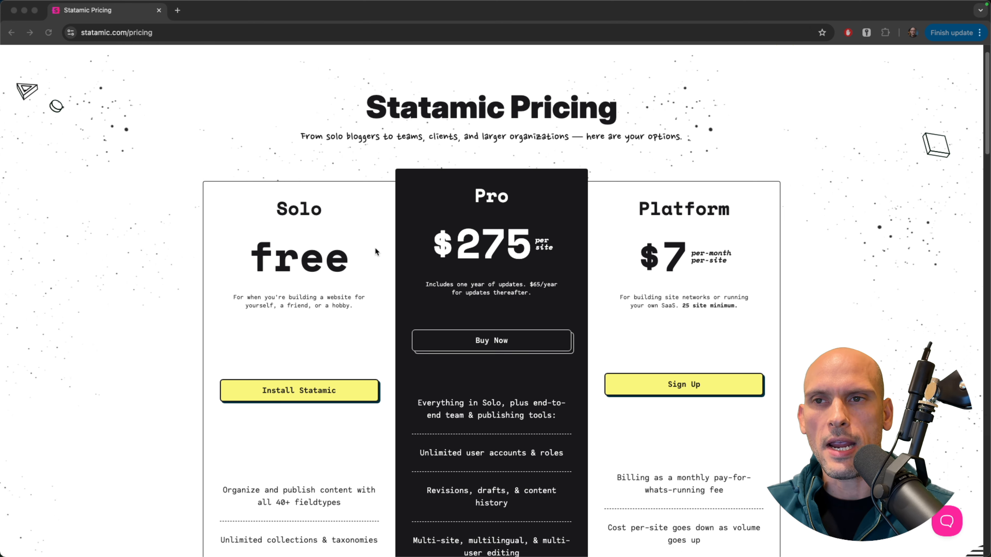
{"action": "scroll", "scroll_direction": "down", "scroll_amount": 3}
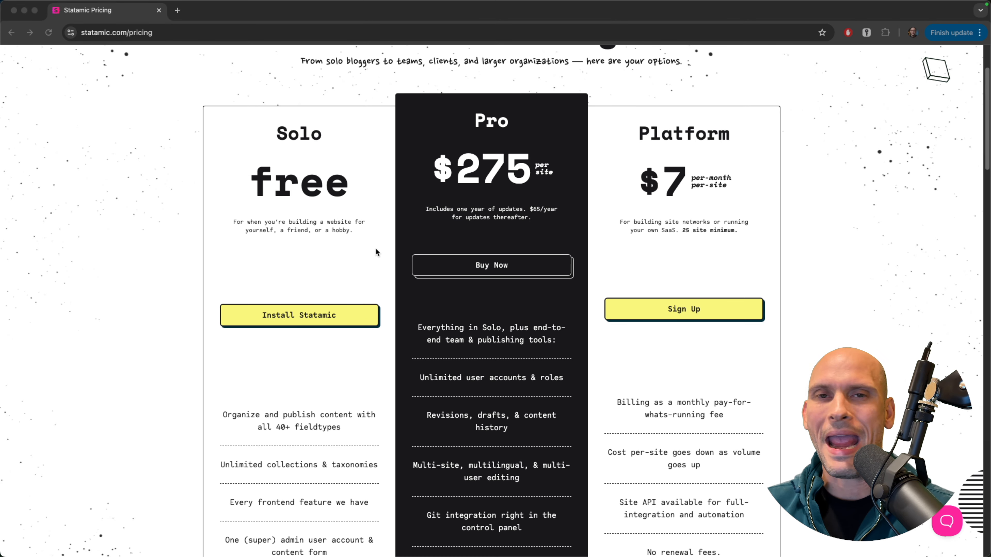
{"action": "scroll", "scroll_direction": "down", "scroll_amount": 3}
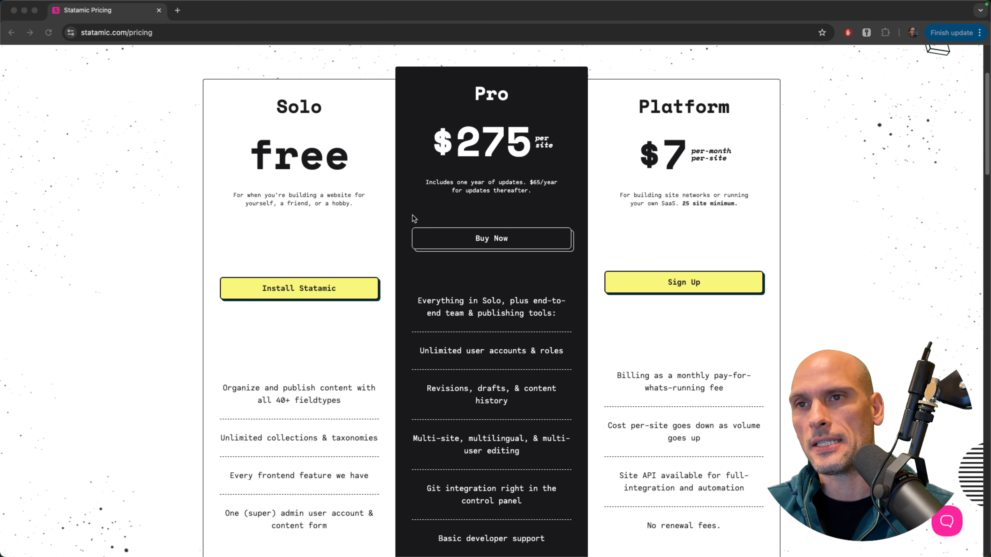
{"action": "mouse_move", "coordinate": [400, 206]}
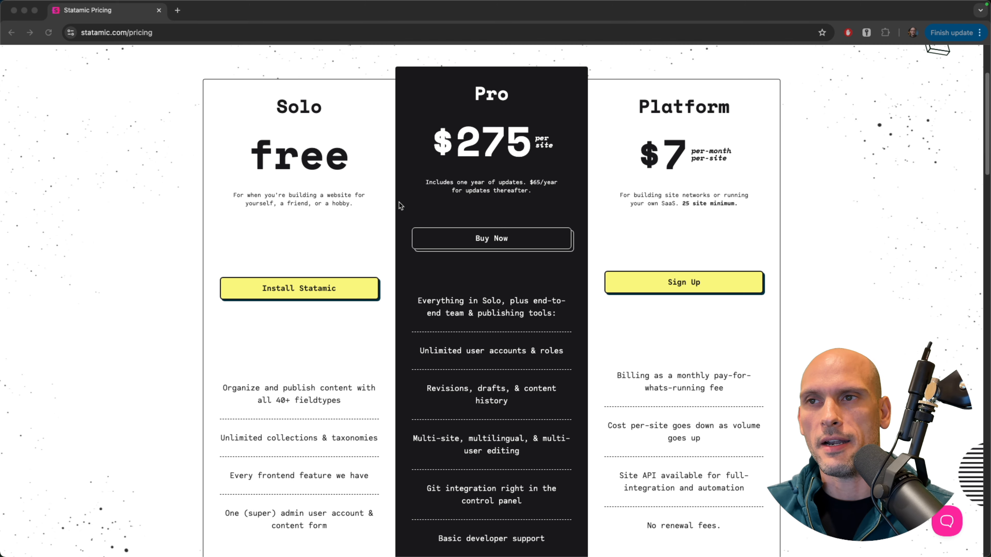
{"action": "scroll", "scroll_direction": "up", "scroll_amount": 3}
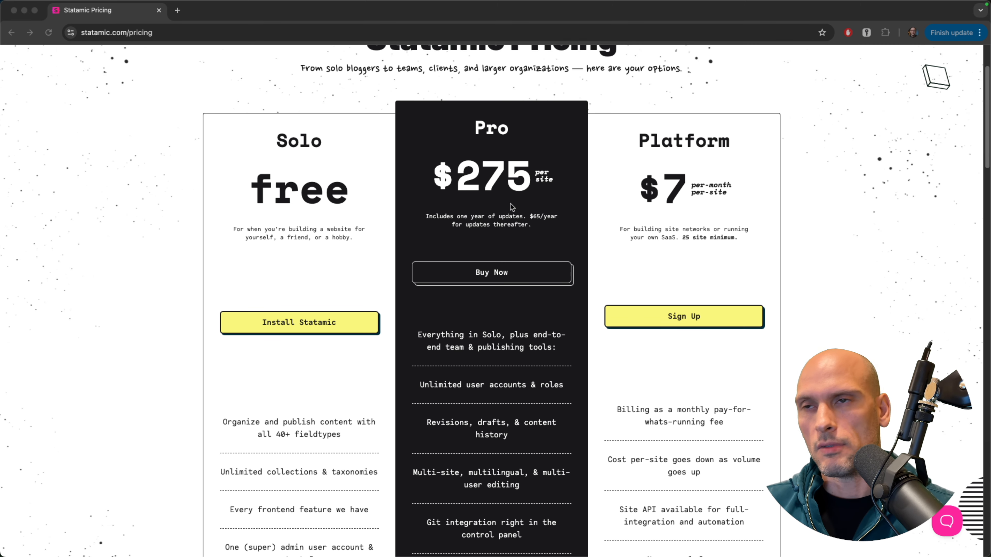
{"action": "mouse_move", "coordinate": [511, 189]}
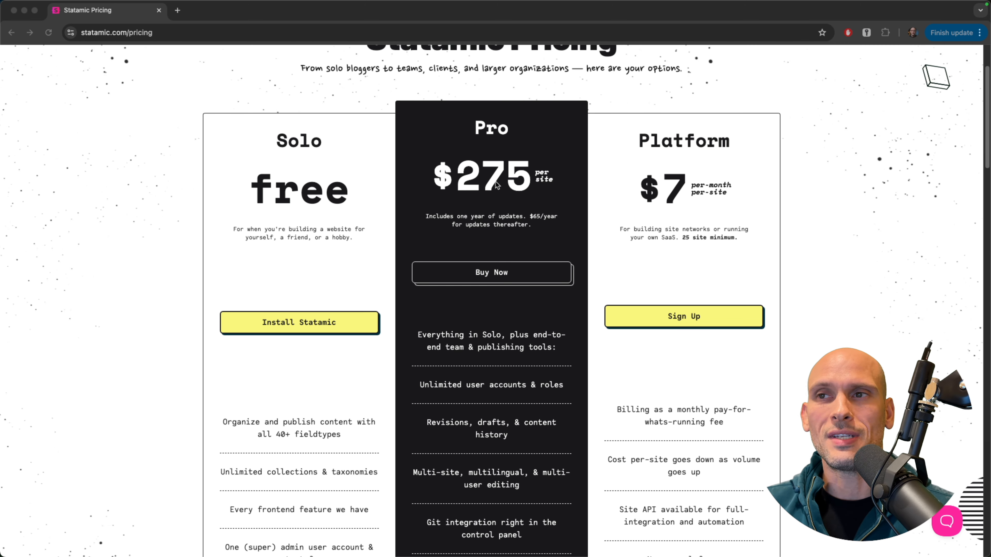
{"action": "mouse_move", "coordinate": [692, 196]}
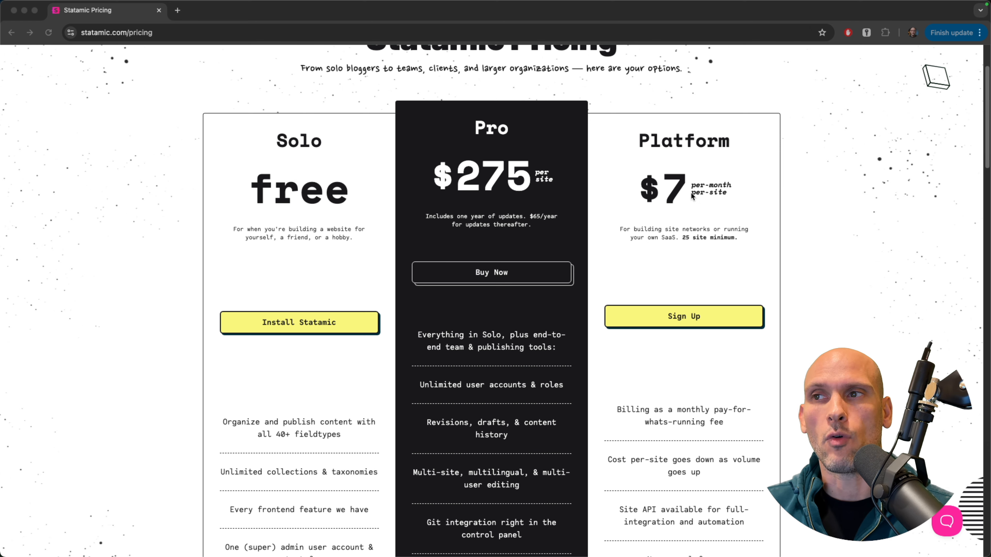
{"action": "scroll", "scroll_direction": "down", "scroll_amount": 3}
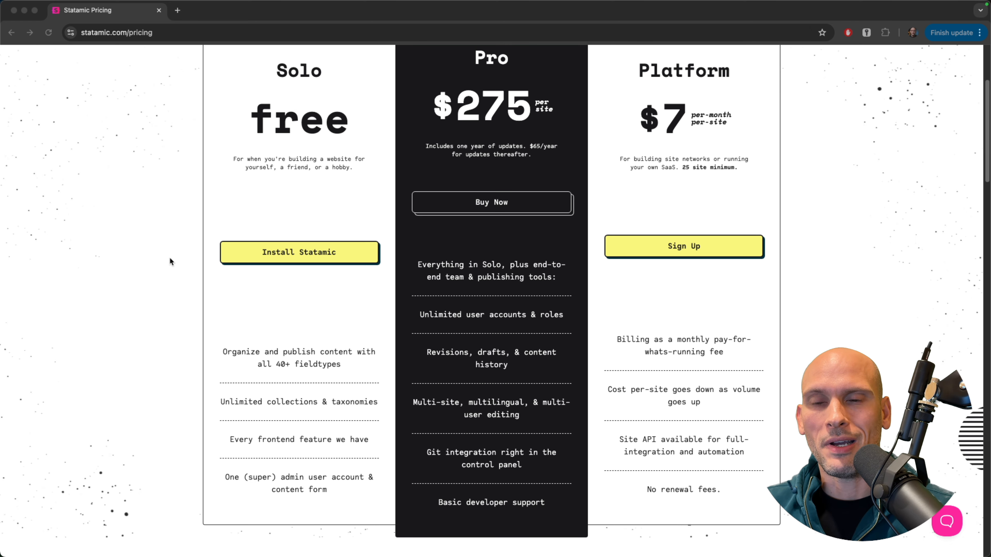
{"action": "mouse_move", "coordinate": [161, 269]}
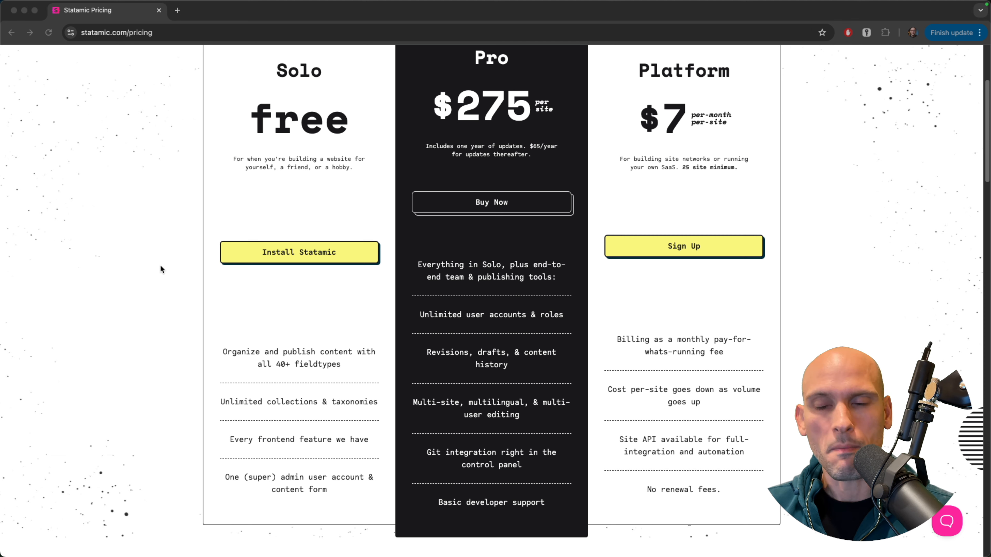
{"action": "mouse_move", "coordinate": [168, 276]}
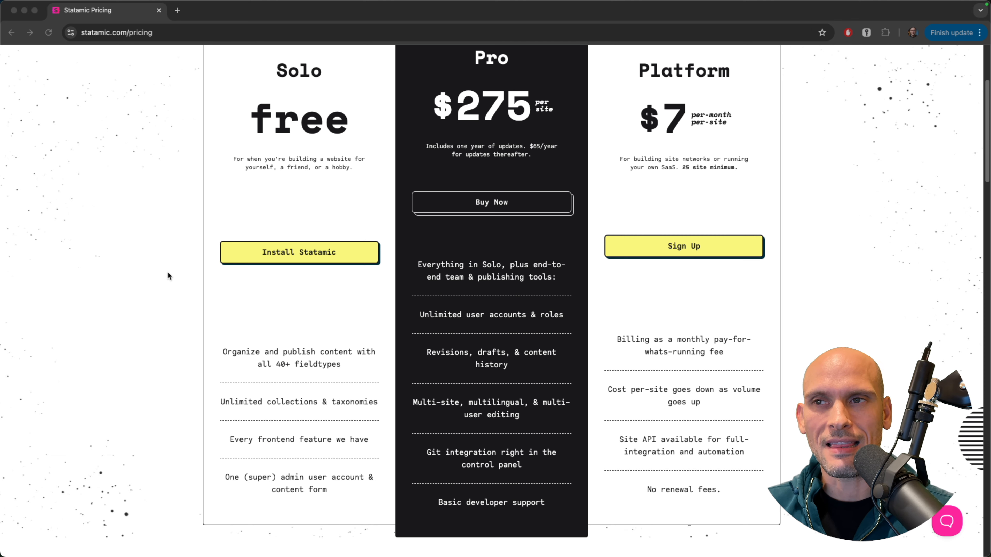
{"action": "mouse_move", "coordinate": [187, 274]}
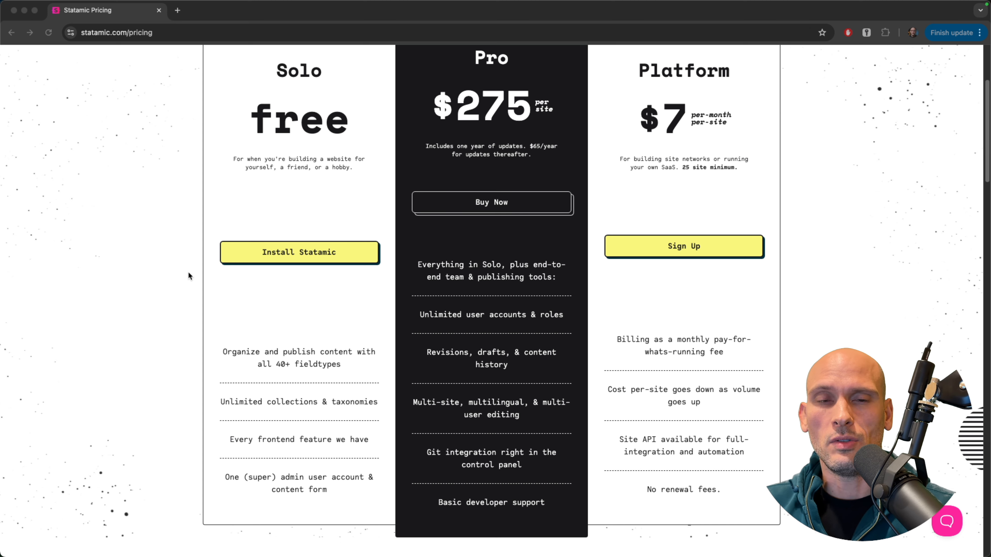
{"action": "mouse_move", "coordinate": [192, 280]}
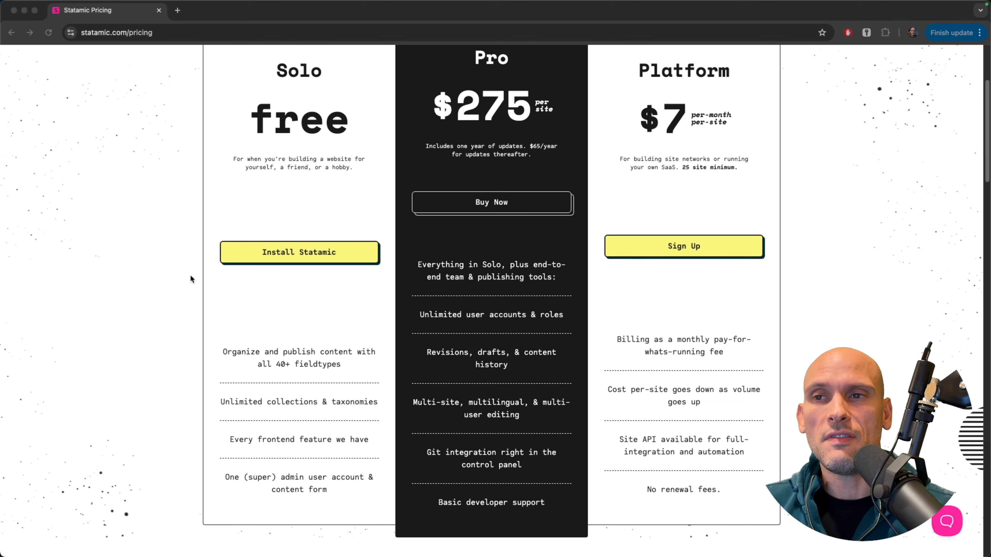
{"action": "mouse_move", "coordinate": [187, 302]}
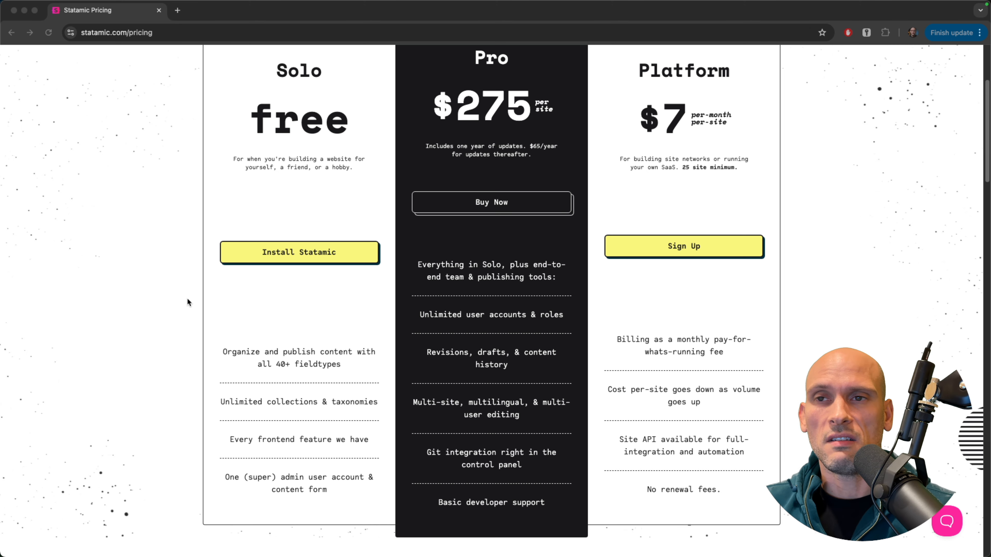
{"action": "scroll", "scroll_direction": "up", "scroll_amount": 3}
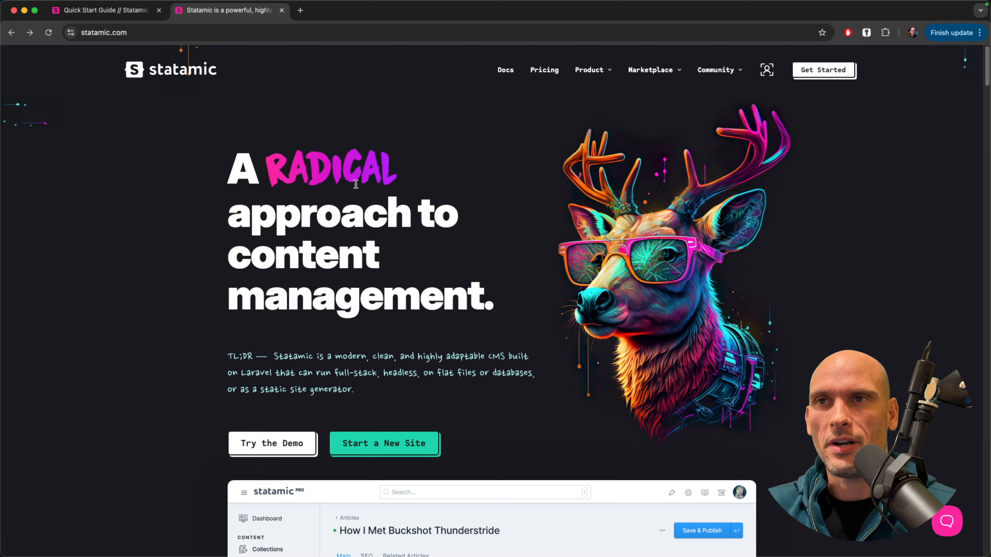
Bring the Quick Start Guide documentation tab to the front
{"action": "left_click", "coordinate": [104, 11]}
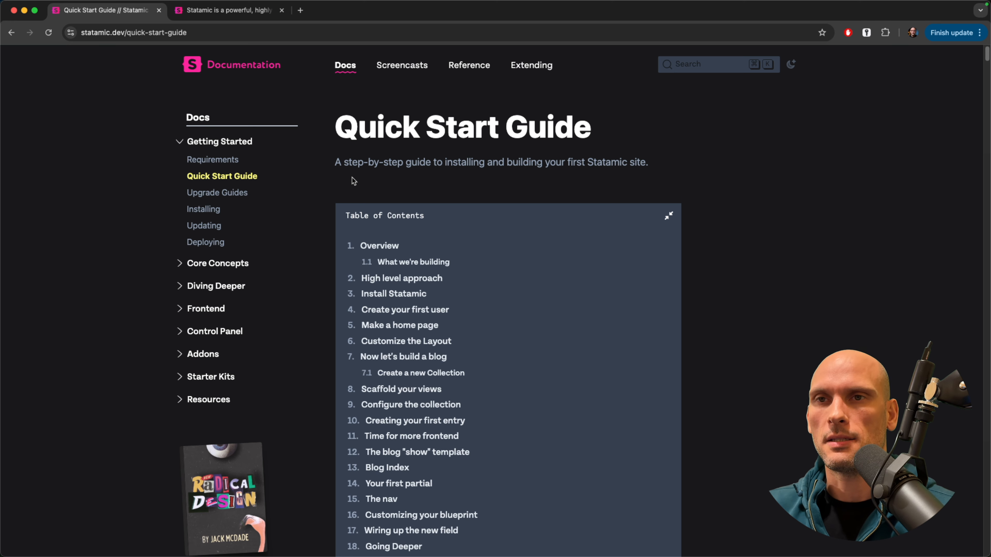
{"action": "mouse_move", "coordinate": [347, 185]}
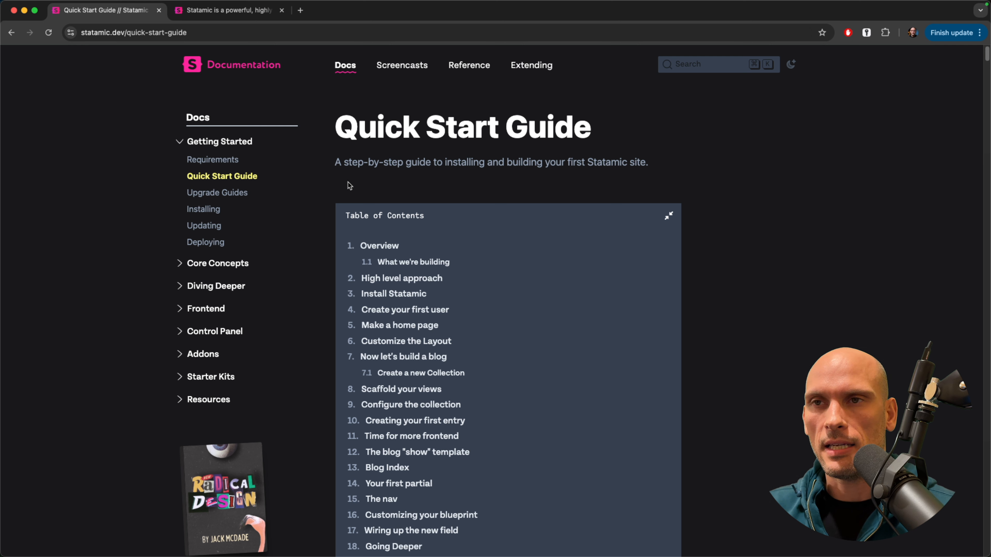
{"action": "mouse_move", "coordinate": [419, 174]}
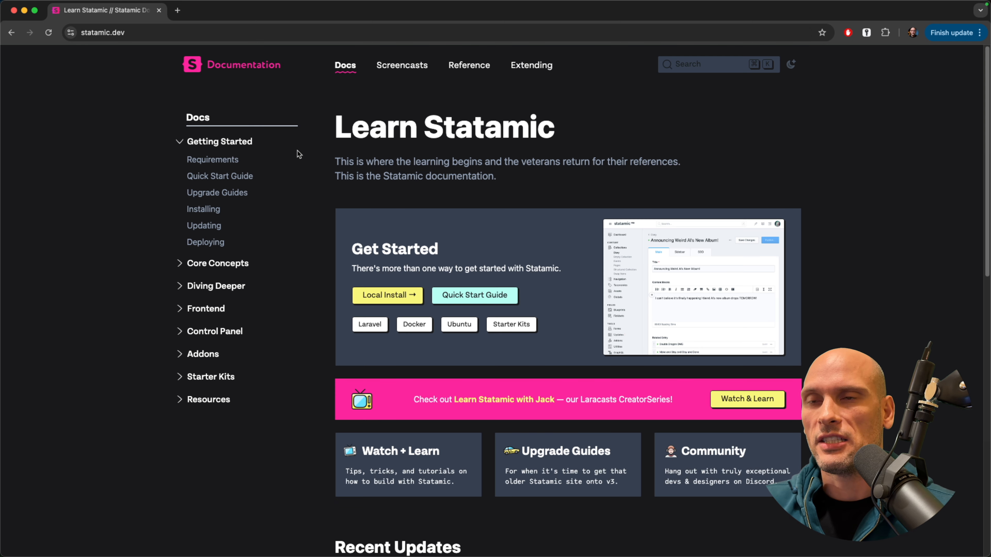
{"action": "mouse_move", "coordinate": [316, 174]}
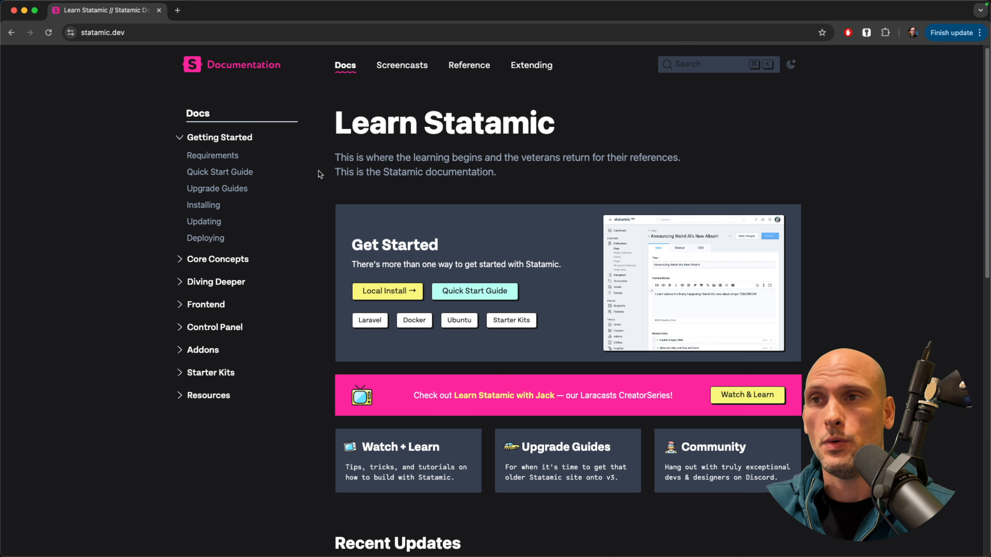
Read the Requirements page through Recommended Hosts and Development Environments, then return to its top
{"action": "left_click", "coordinate": [213, 155]}
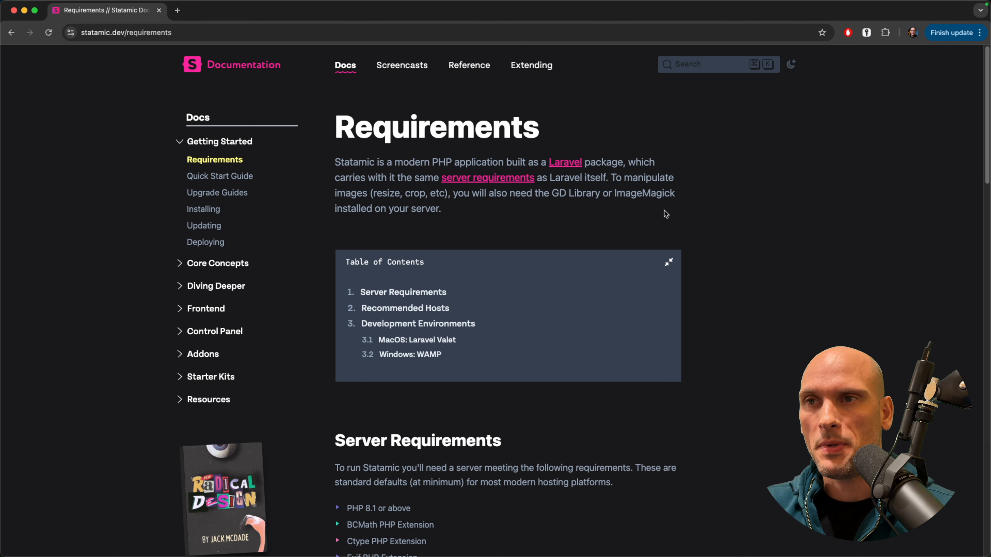
{"action": "mouse_move", "coordinate": [663, 208]}
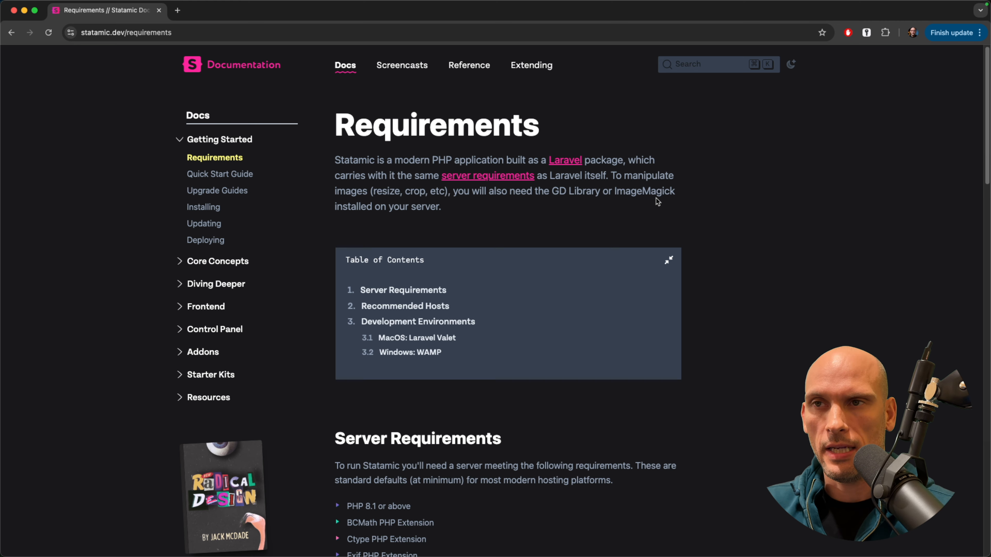
{"action": "scroll", "scroll_direction": "down", "scroll_amount": 3}
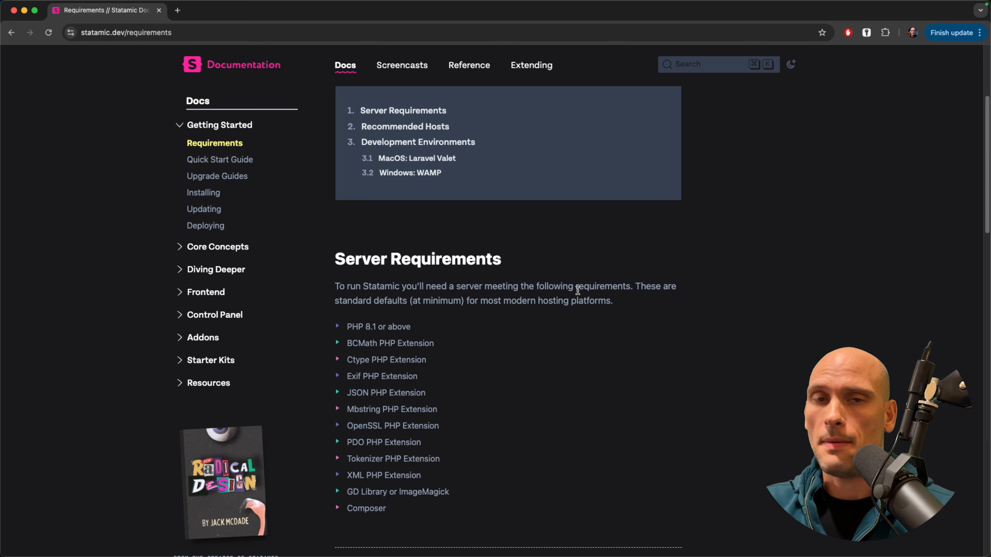
{"action": "scroll", "scroll_direction": "down", "scroll_amount": 3}
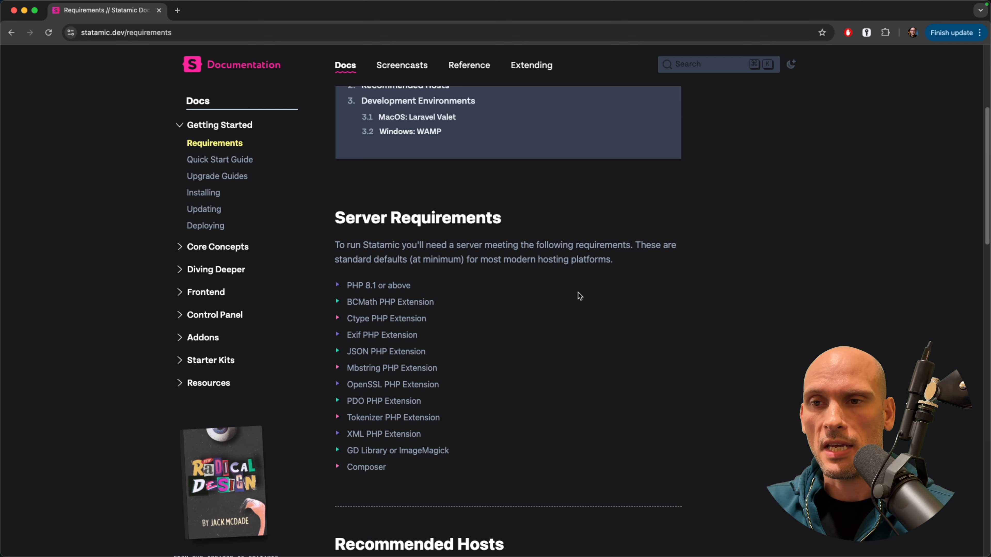
{"action": "scroll", "scroll_direction": "down", "scroll_amount": 3}
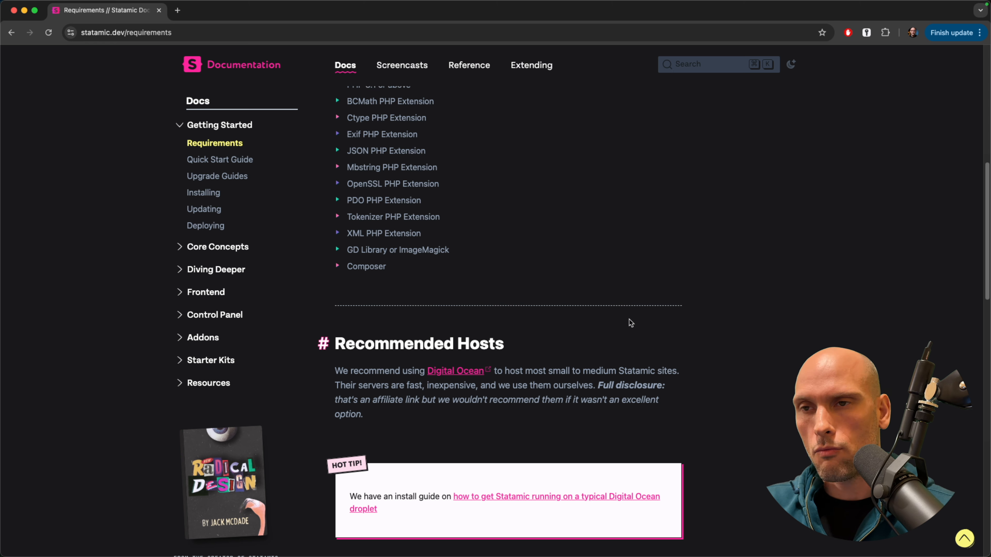
{"action": "scroll", "scroll_direction": "down", "scroll_amount": 3}
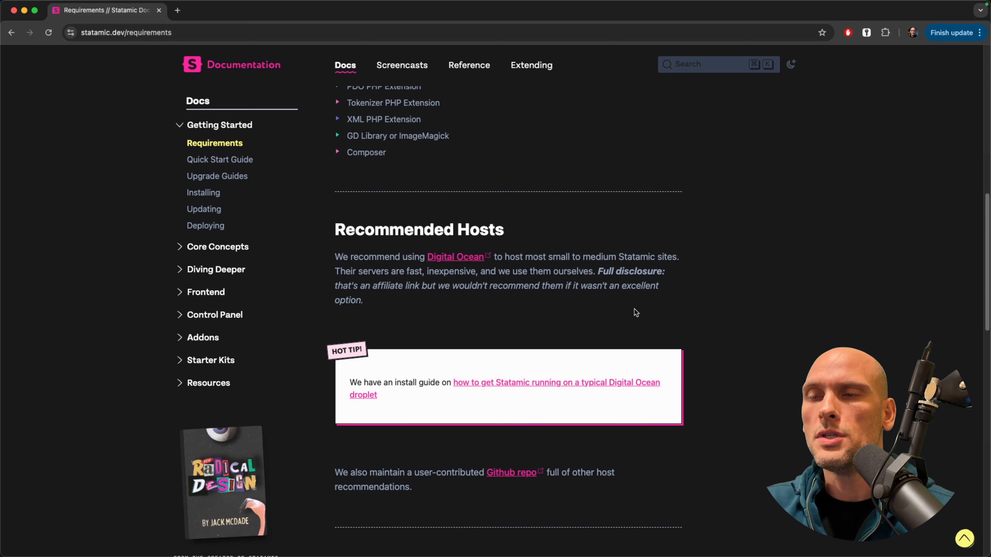
{"action": "scroll", "scroll_direction": "down", "scroll_amount": 3}
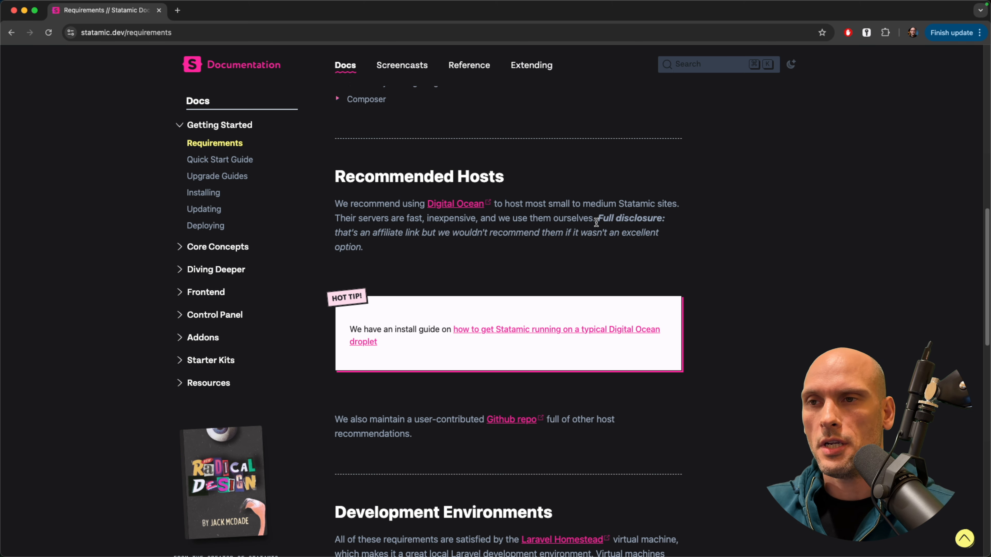
{"action": "scroll", "scroll_direction": "down", "scroll_amount": 3}
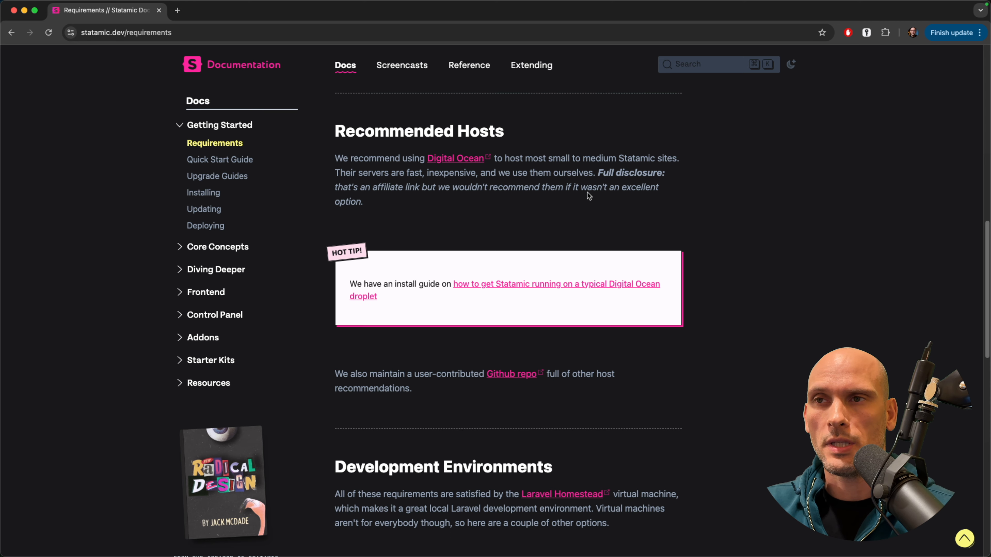
{"action": "scroll", "scroll_direction": "down", "scroll_amount": 3}
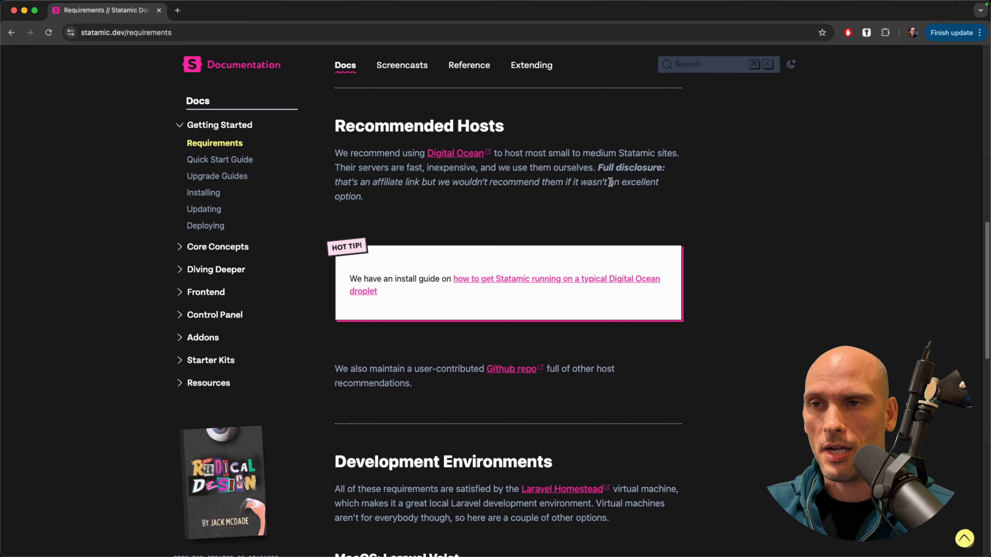
{"action": "scroll", "scroll_direction": "down", "scroll_amount": 3}
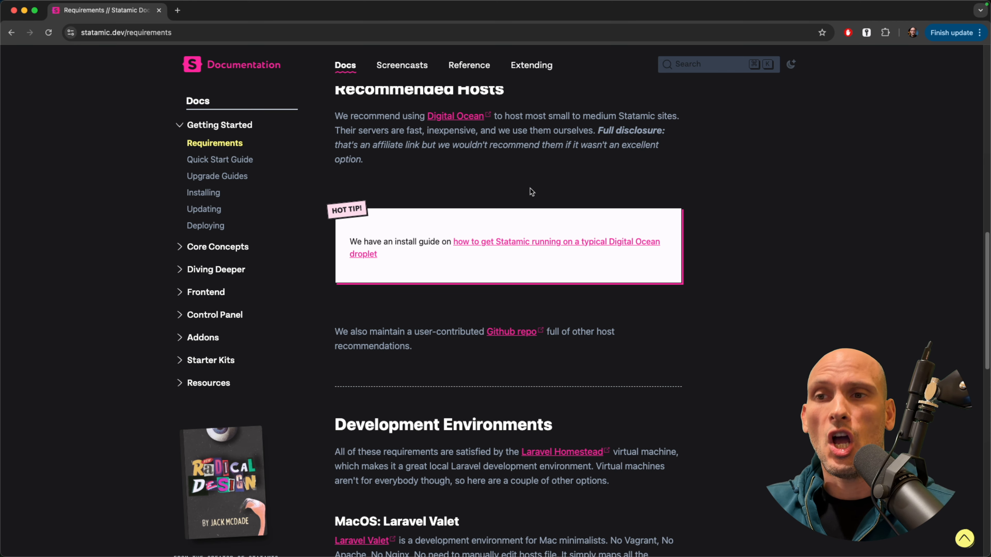
{"action": "scroll", "scroll_direction": "down", "scroll_amount": 3}
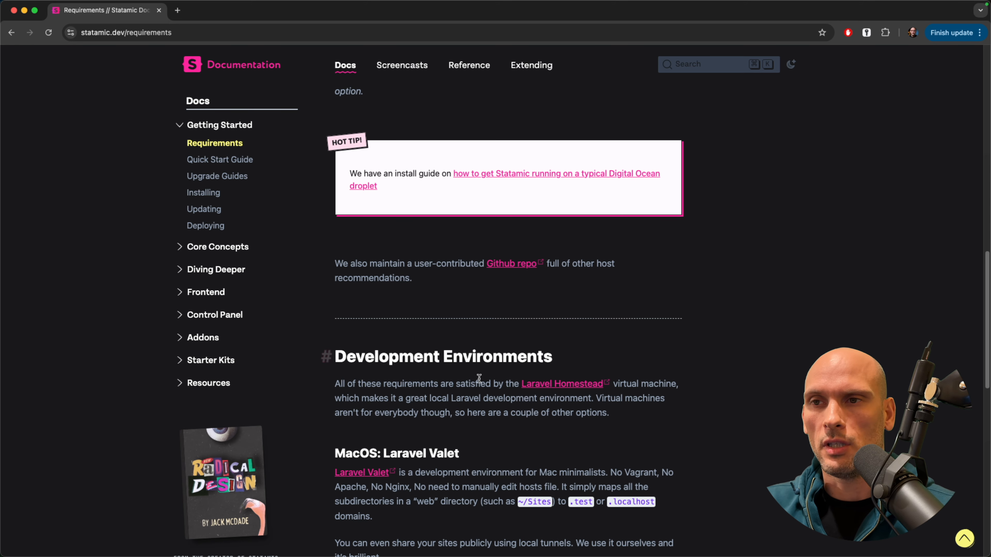
{"action": "scroll", "scroll_direction": "down", "scroll_amount": 3}
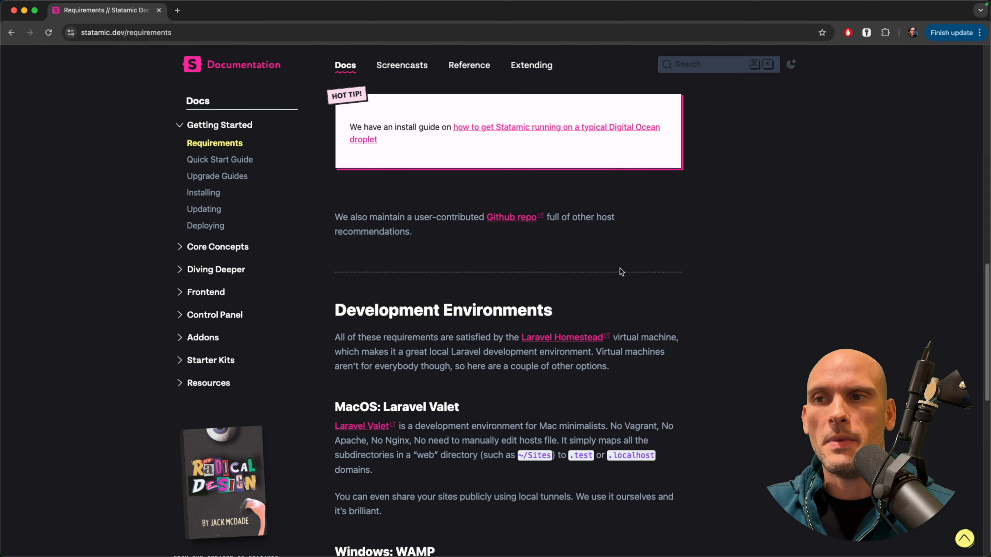
{"action": "scroll", "scroll_direction": "down", "scroll_amount": 3}
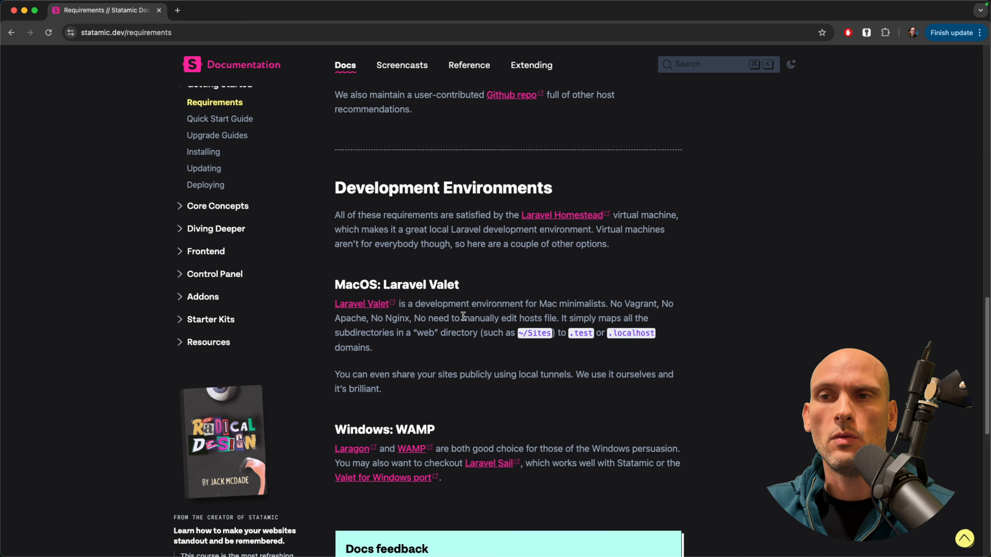
{"action": "scroll", "scroll_direction": "down", "scroll_amount": 3}
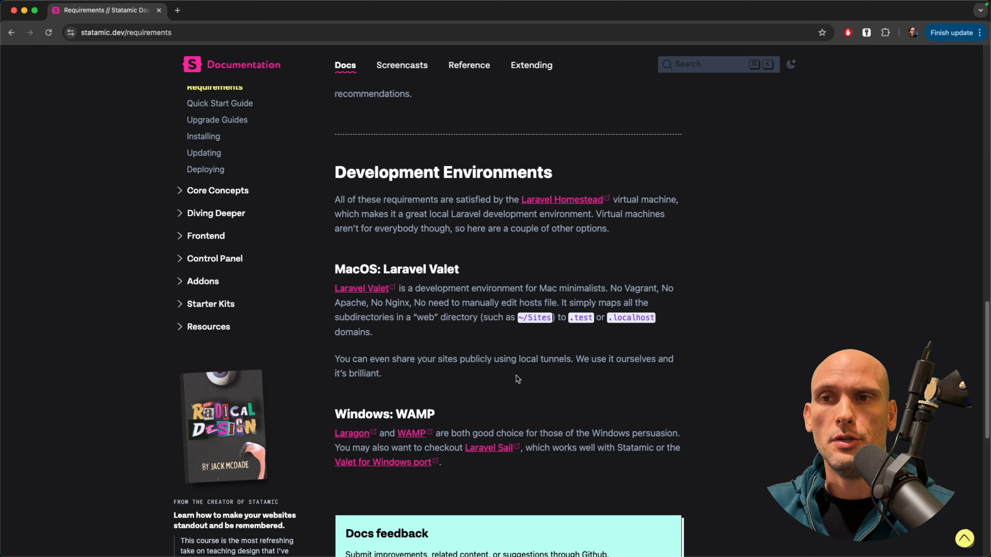
{"action": "scroll", "scroll_direction": "down", "scroll_amount": 3}
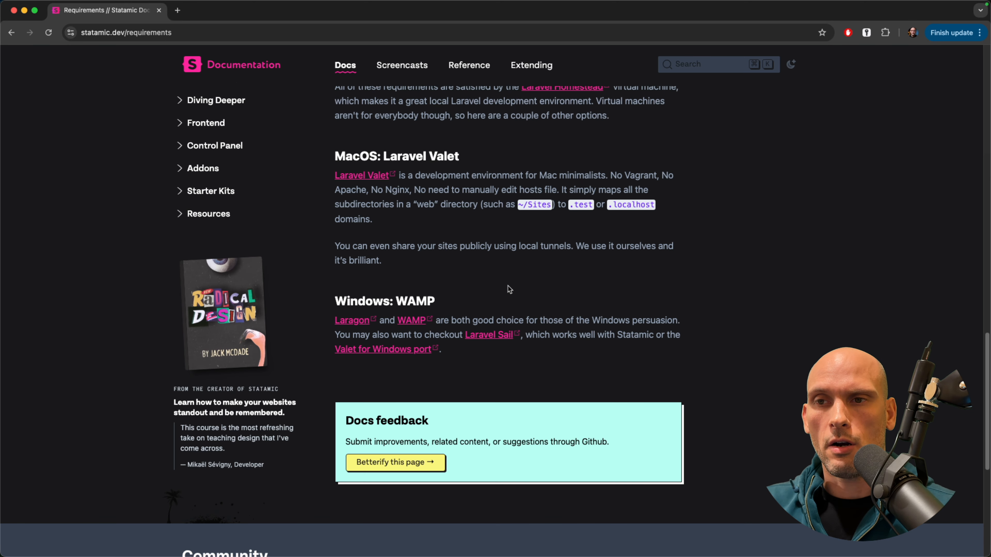
{"action": "scroll", "scroll_direction": "up", "scroll_amount": 3}
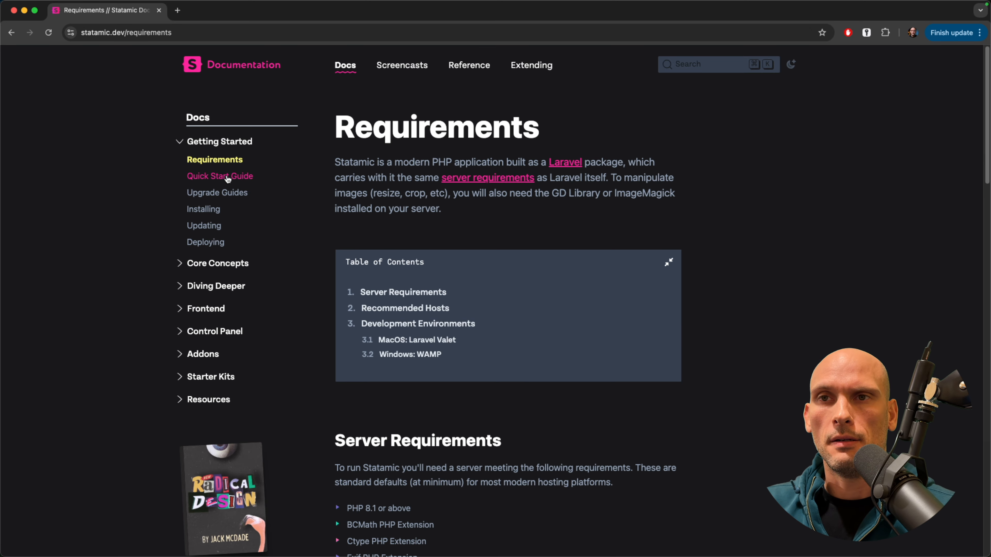
Go to the Quick Start Guide and read its Overview section
{"action": "left_click", "coordinate": [219, 176]}
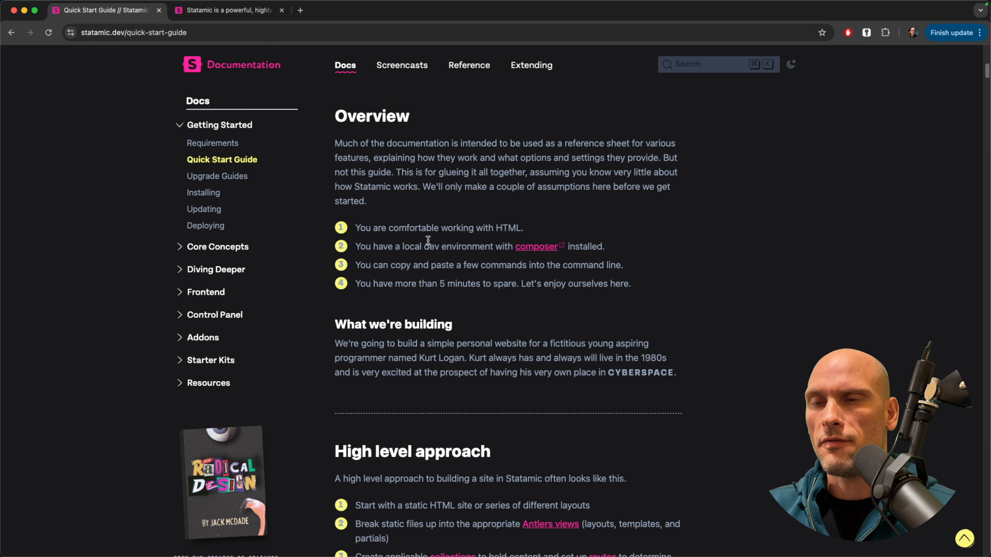
{"action": "mouse_move", "coordinate": [486, 257]}
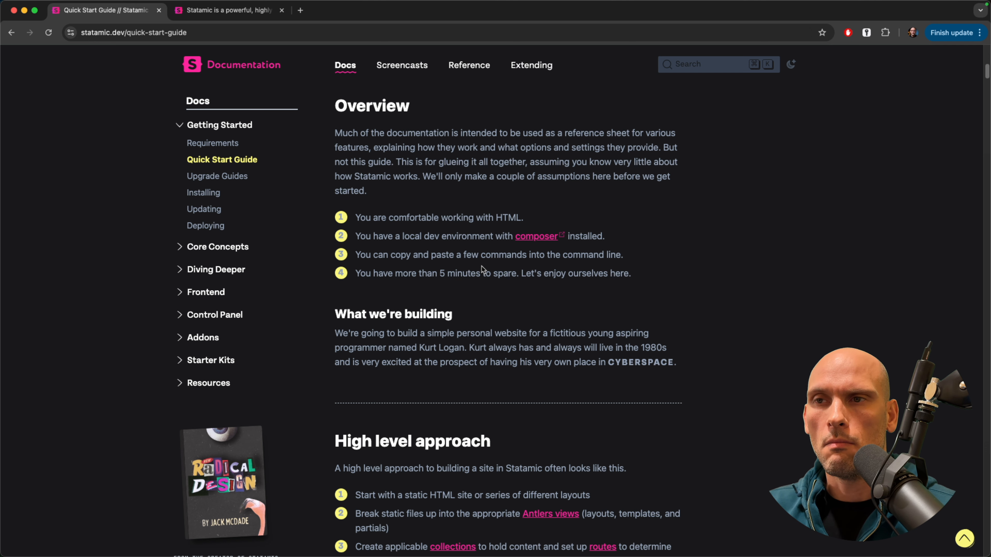
{"action": "scroll", "scroll_direction": "down", "scroll_amount": 3}
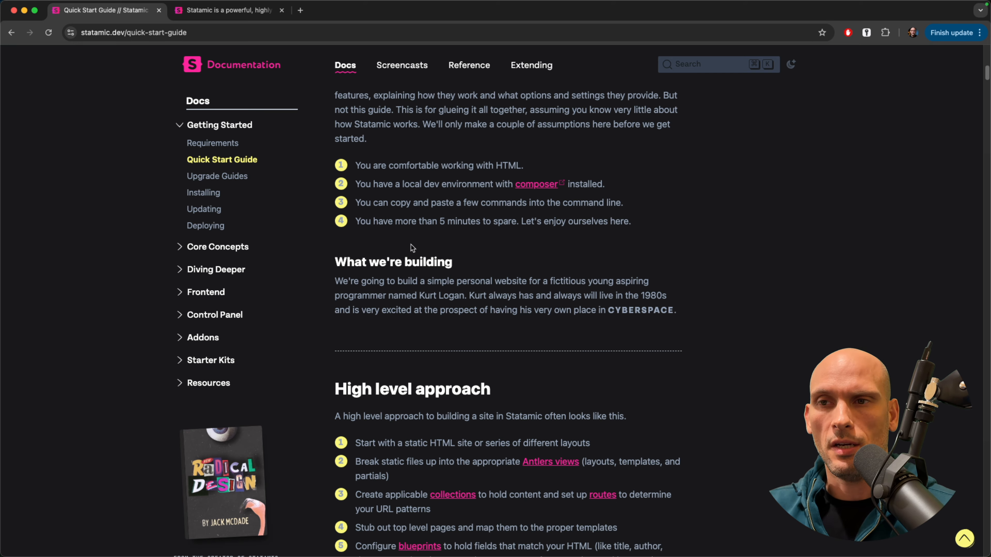
{"action": "scroll", "scroll_direction": "up", "scroll_amount": 3}
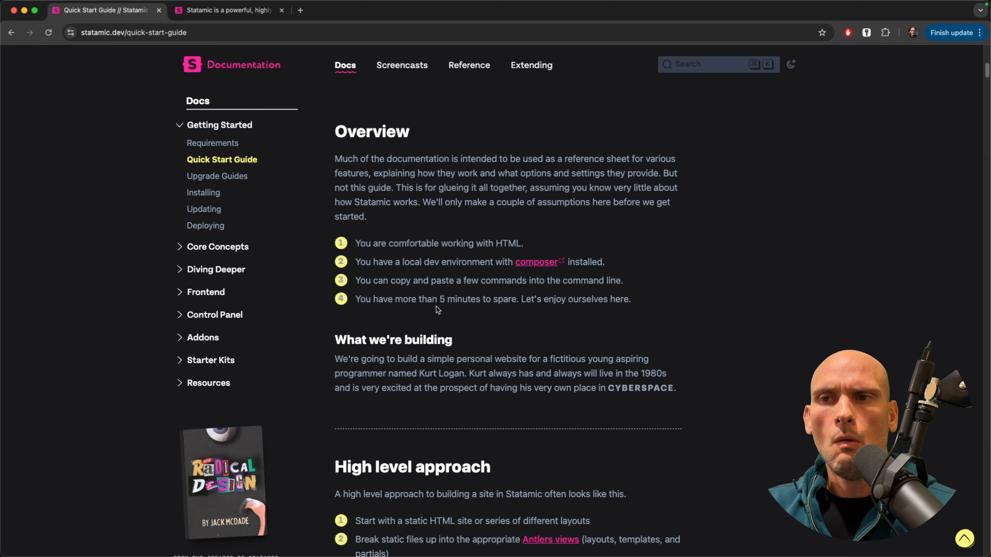
{"action": "scroll", "scroll_direction": "down", "scroll_amount": 3}
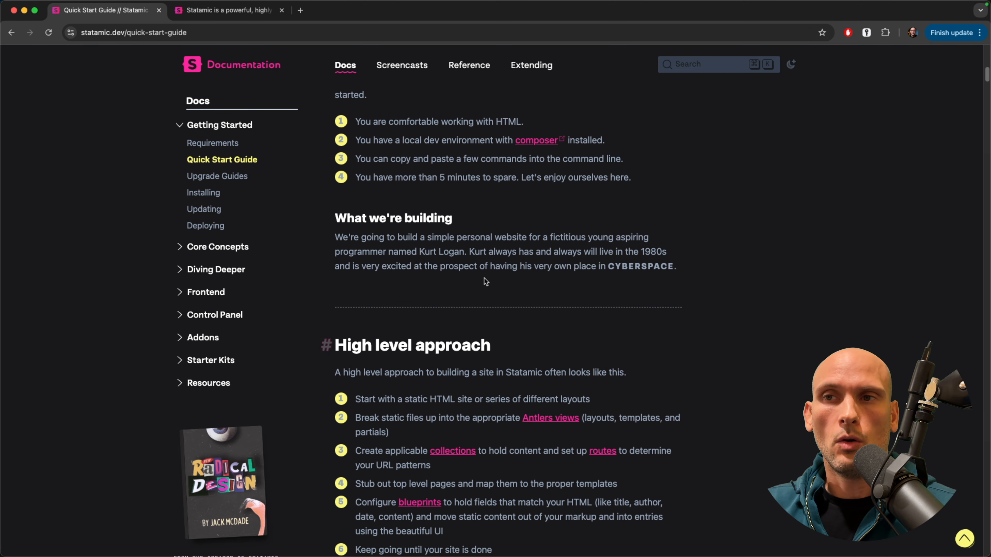
{"action": "scroll", "scroll_direction": "down", "scroll_amount": 3}
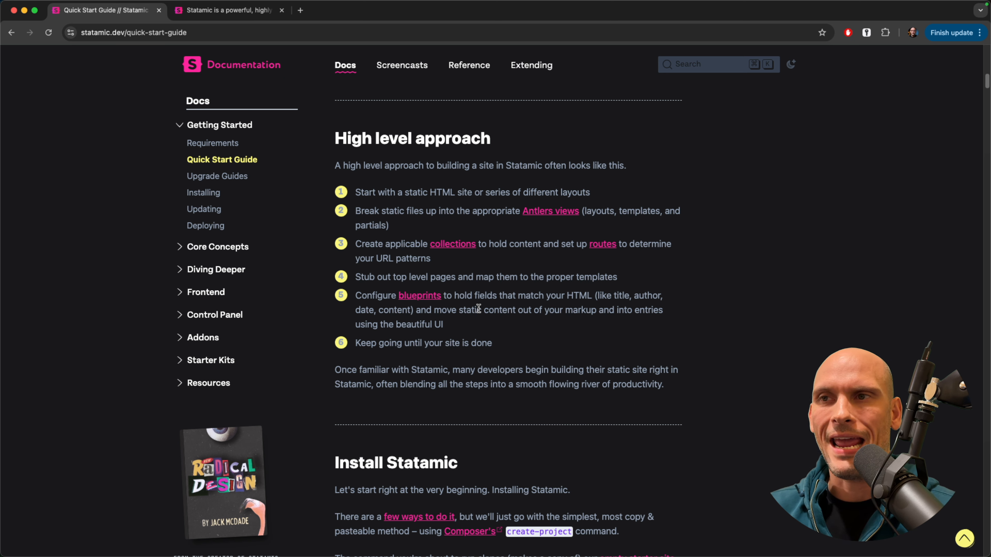
{"action": "mouse_move", "coordinate": [549, 211]}
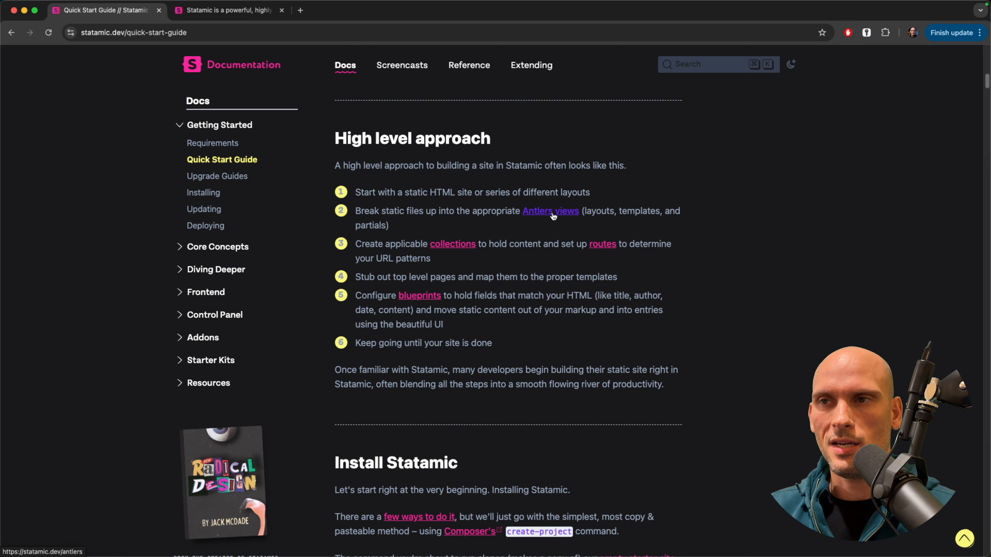
{"action": "mouse_move", "coordinate": [572, 215]}
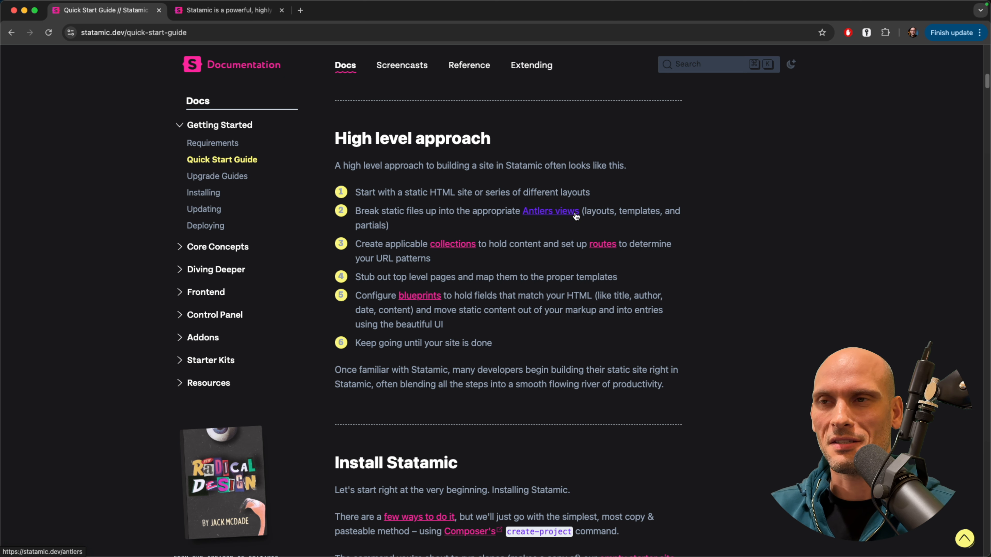
{"action": "mouse_move", "coordinate": [659, 225]}
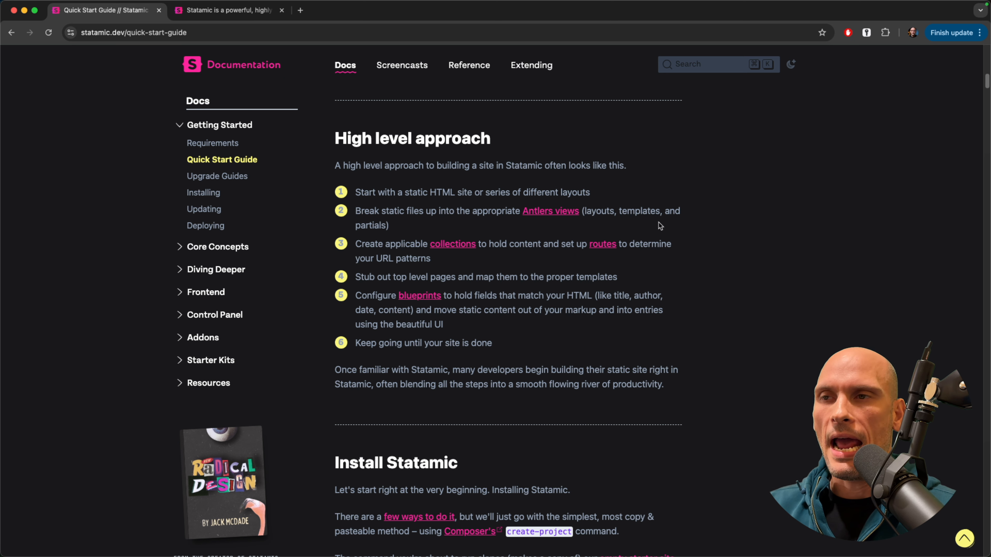
{"action": "mouse_move", "coordinate": [628, 209]}
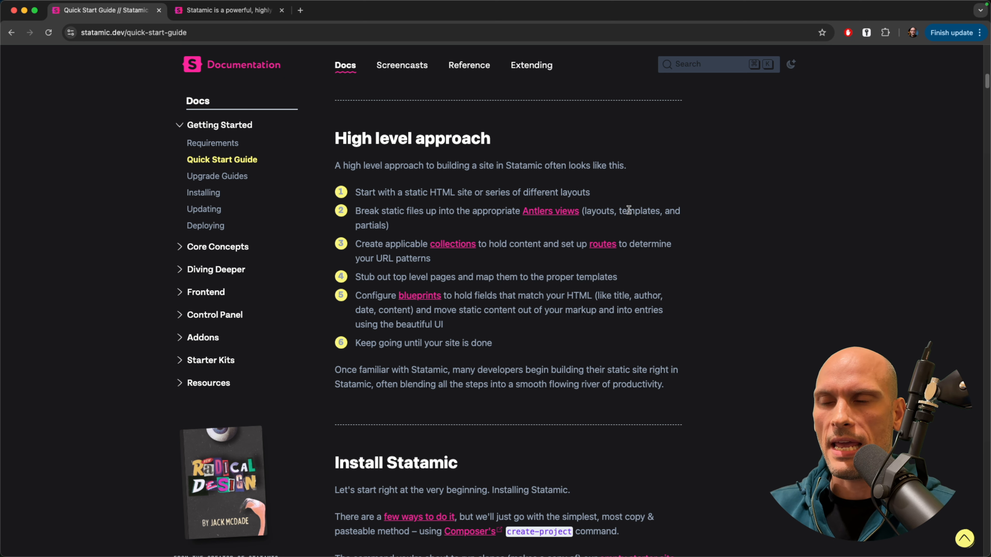
Continue through the High level approach down to the Install Statamic section
{"action": "scroll", "scroll_direction": "down", "scroll_amount": 3}
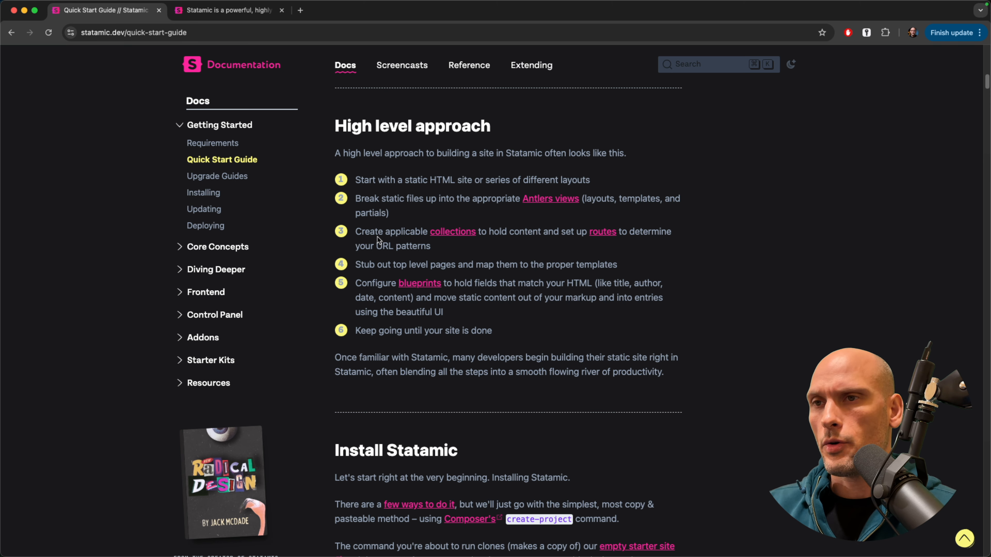
{"action": "scroll", "scroll_direction": "down", "scroll_amount": 3}
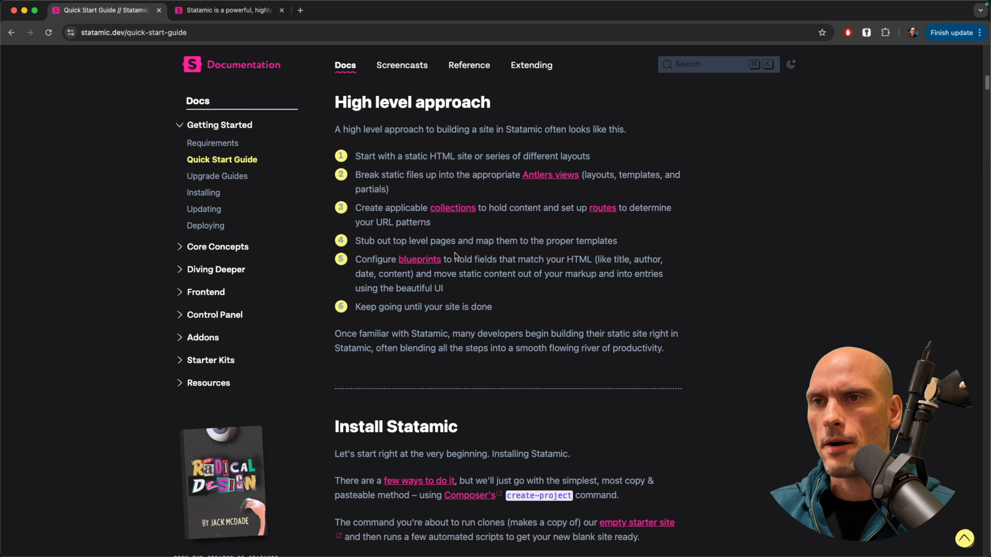
{"action": "scroll", "scroll_direction": "down", "scroll_amount": 3}
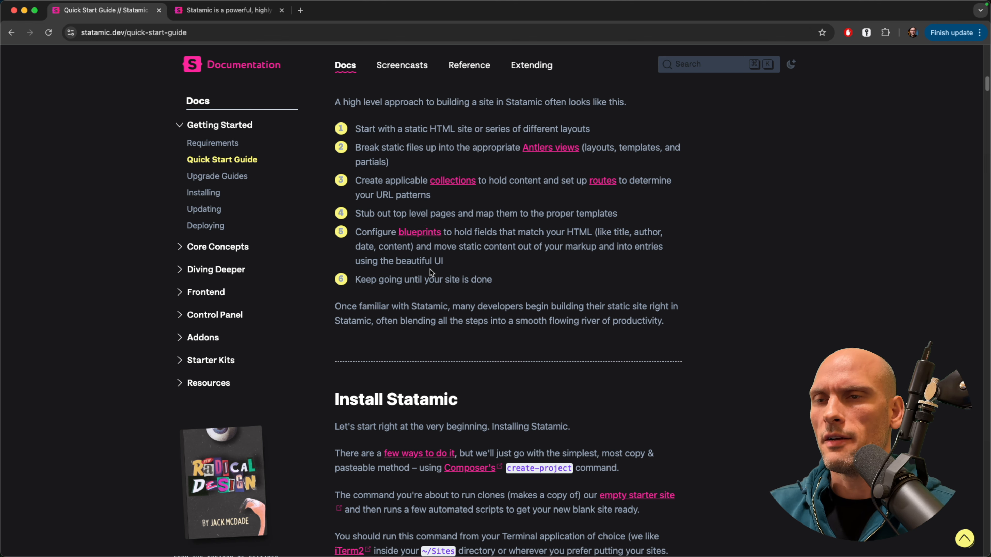
{"action": "mouse_move", "coordinate": [547, 247]}
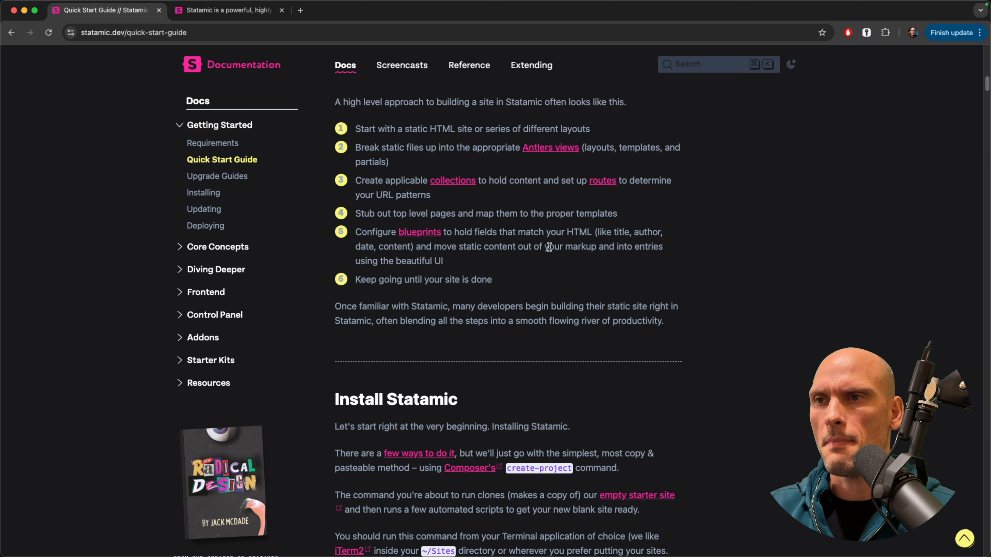
{"action": "mouse_move", "coordinate": [355, 260]}
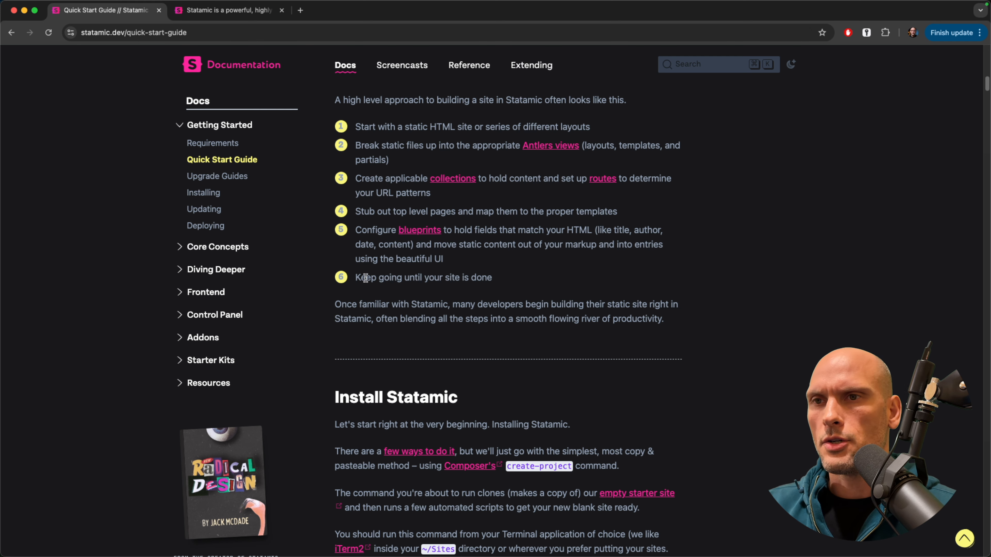
{"action": "scroll", "scroll_direction": "down", "scroll_amount": 3}
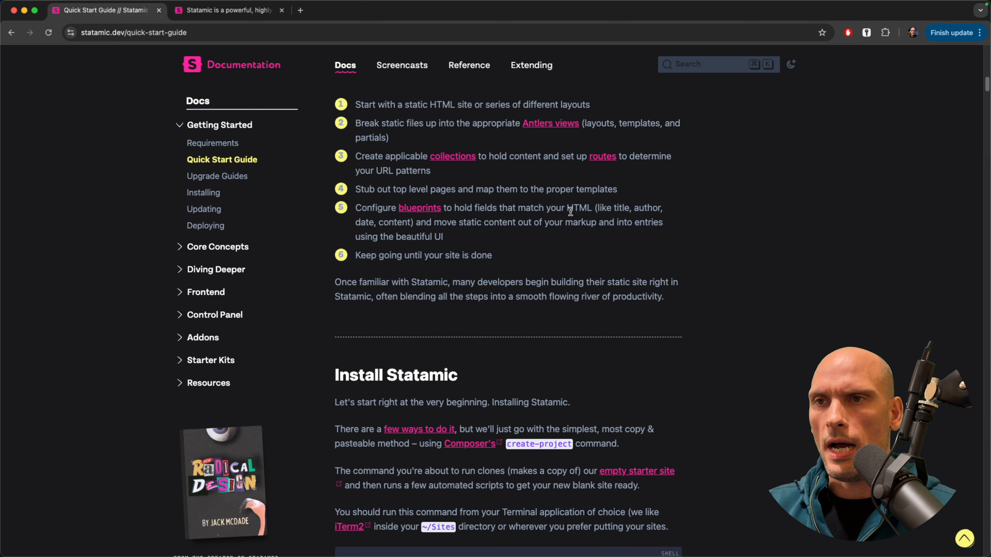
{"action": "scroll", "scroll_direction": "down", "scroll_amount": 3}
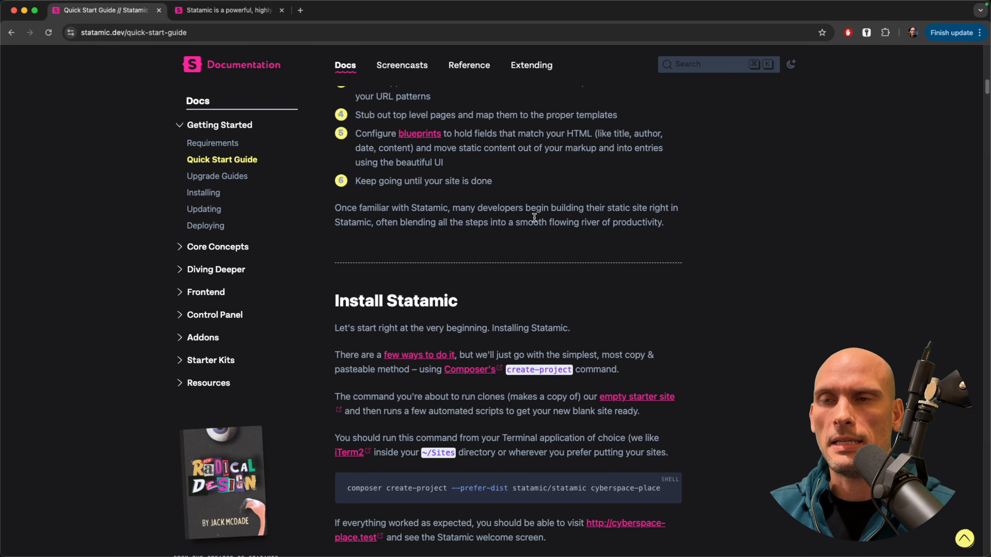
{"action": "scroll", "scroll_direction": "down", "scroll_amount": 3}
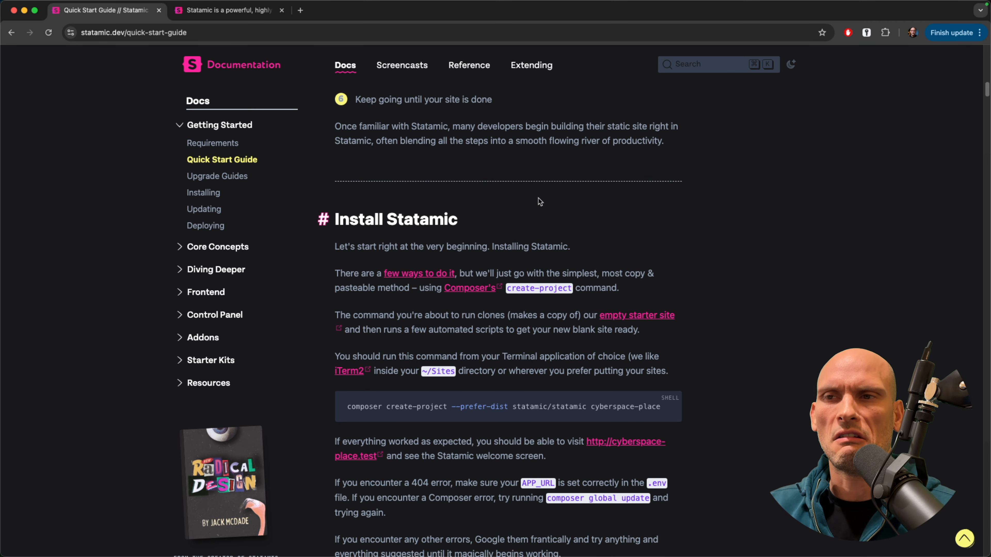
{"action": "scroll", "scroll_direction": "down", "scroll_amount": 3}
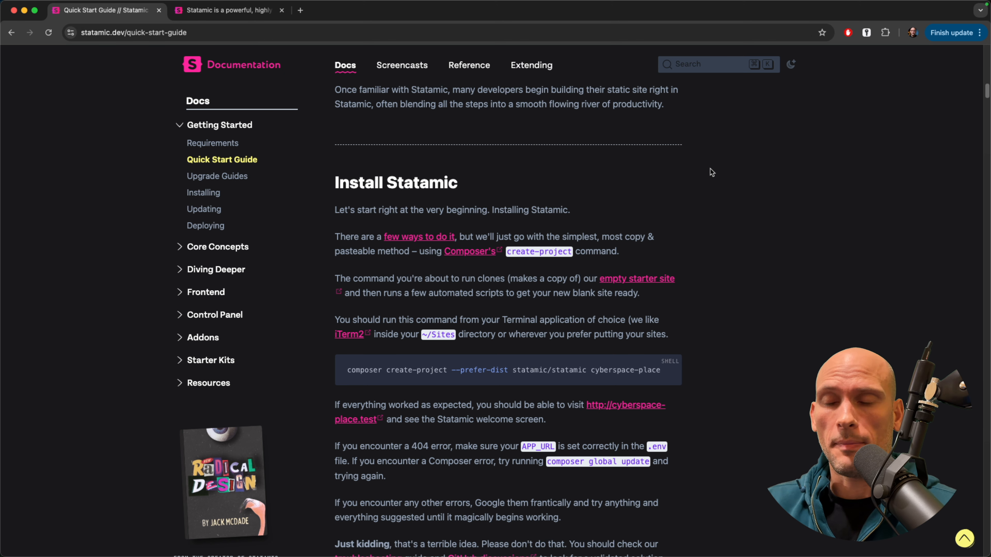
{"action": "mouse_move", "coordinate": [568, 195]}
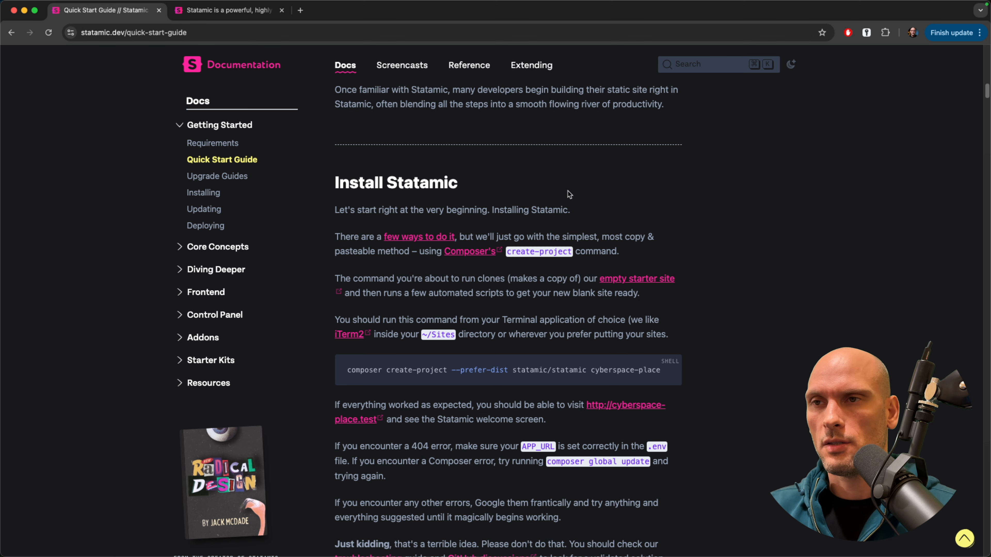
{"action": "mouse_move", "coordinate": [659, 291]}
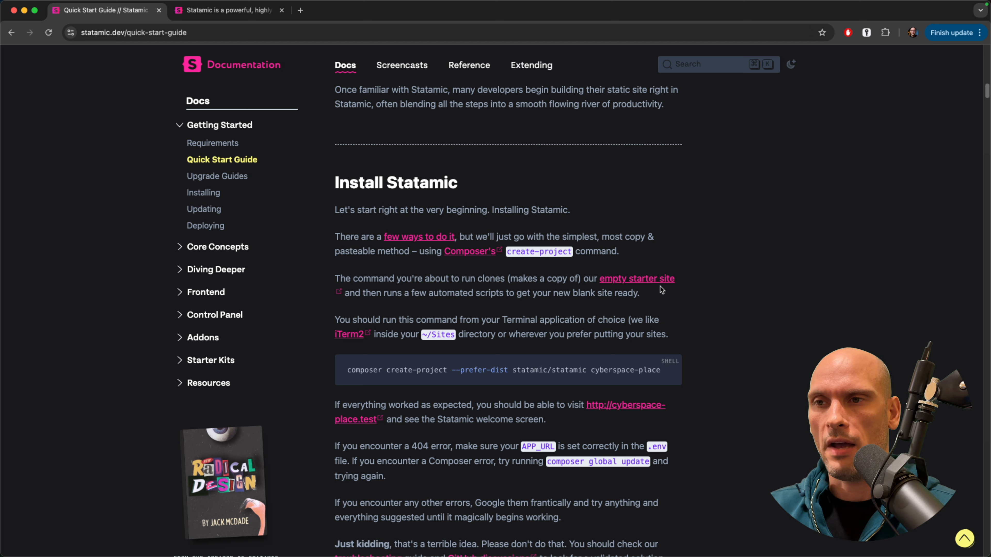
{"action": "mouse_move", "coordinate": [451, 197]}
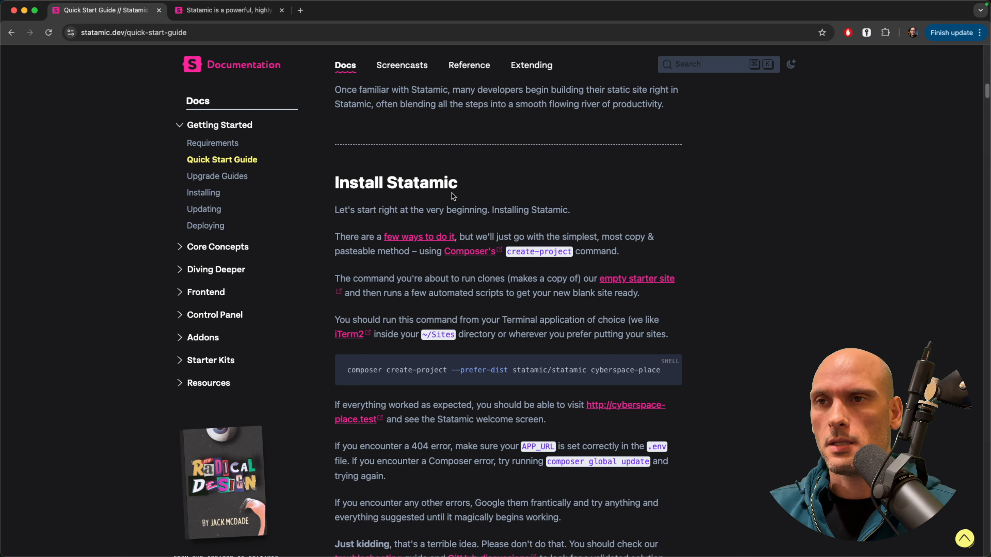
{"action": "scroll", "scroll_direction": "down", "scroll_amount": 3}
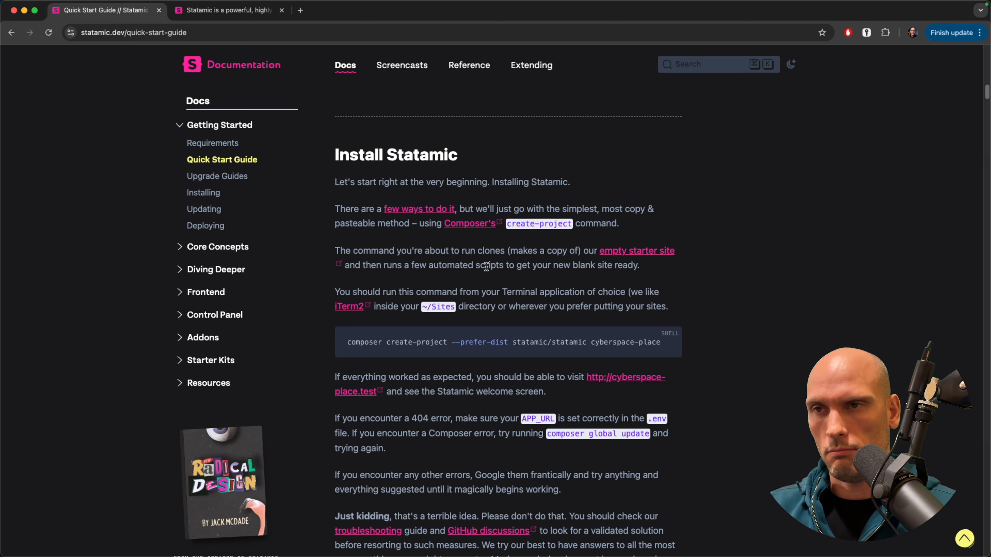
{"action": "mouse_move", "coordinate": [501, 261]}
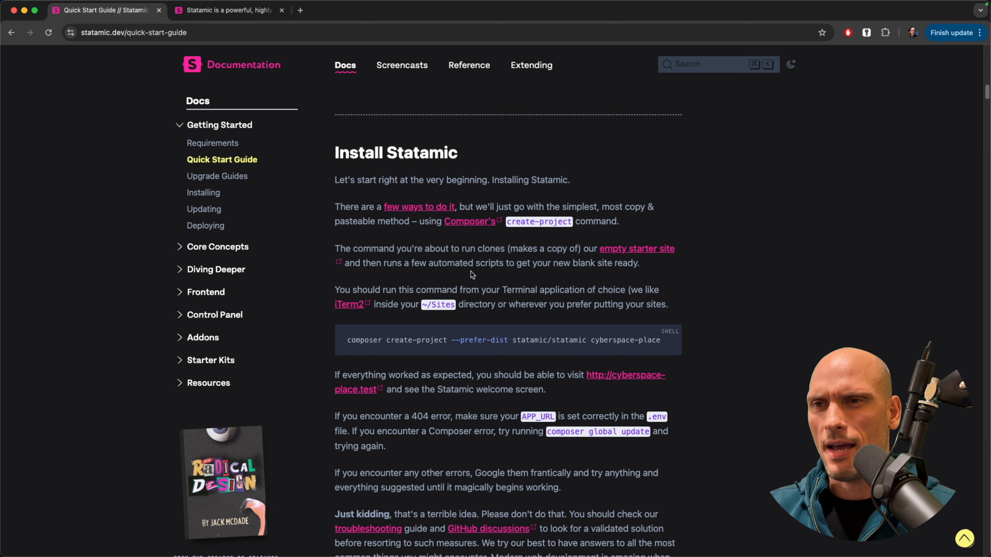
{"action": "scroll", "scroll_direction": "up", "scroll_amount": 3}
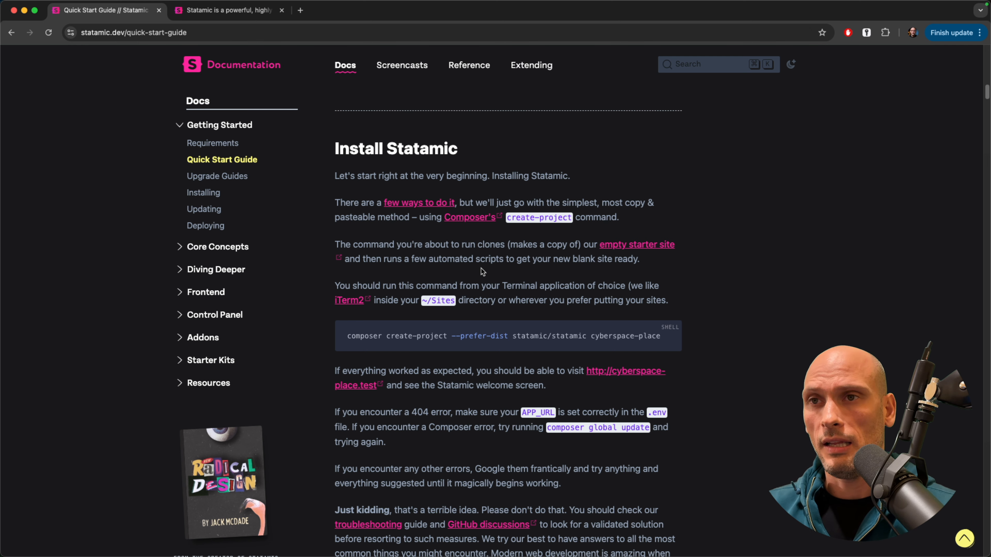
{"action": "mouse_move", "coordinate": [445, 269]}
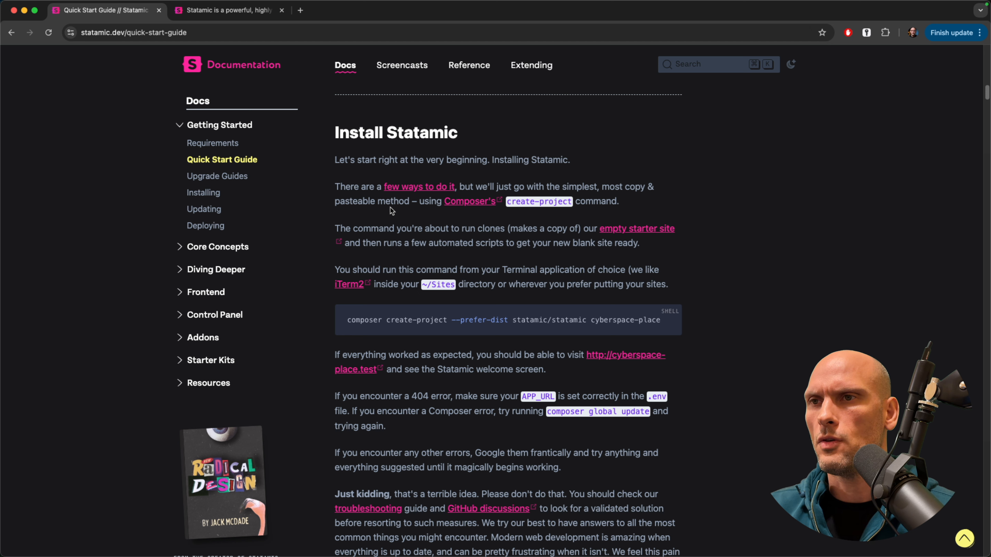
{"action": "mouse_move", "coordinate": [485, 178]}
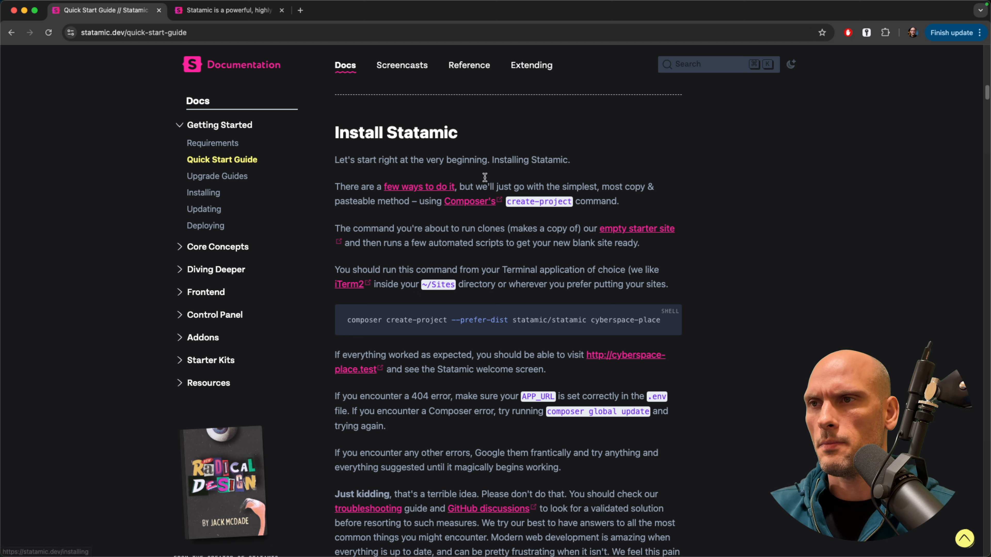
{"action": "mouse_move", "coordinate": [520, 189]}
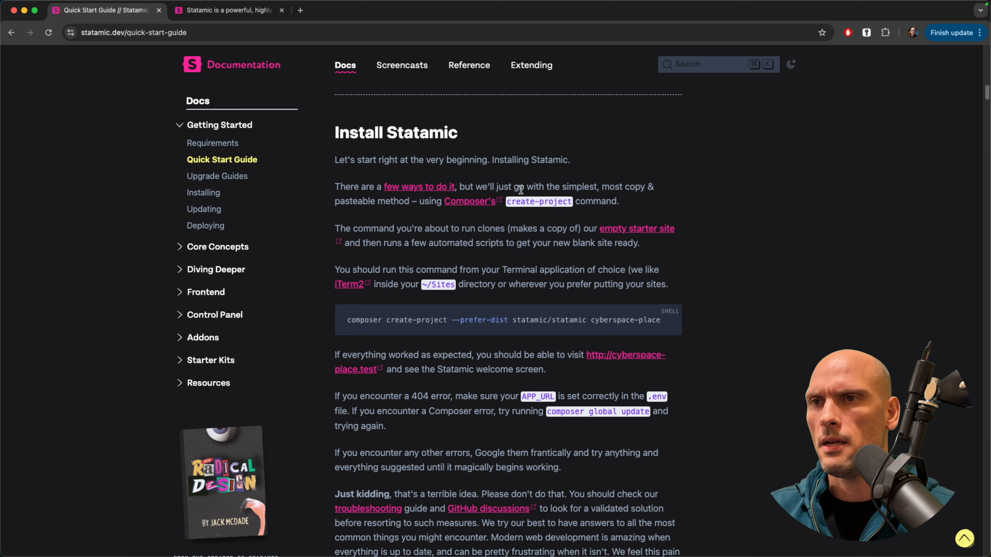
{"action": "mouse_move", "coordinate": [514, 214]}
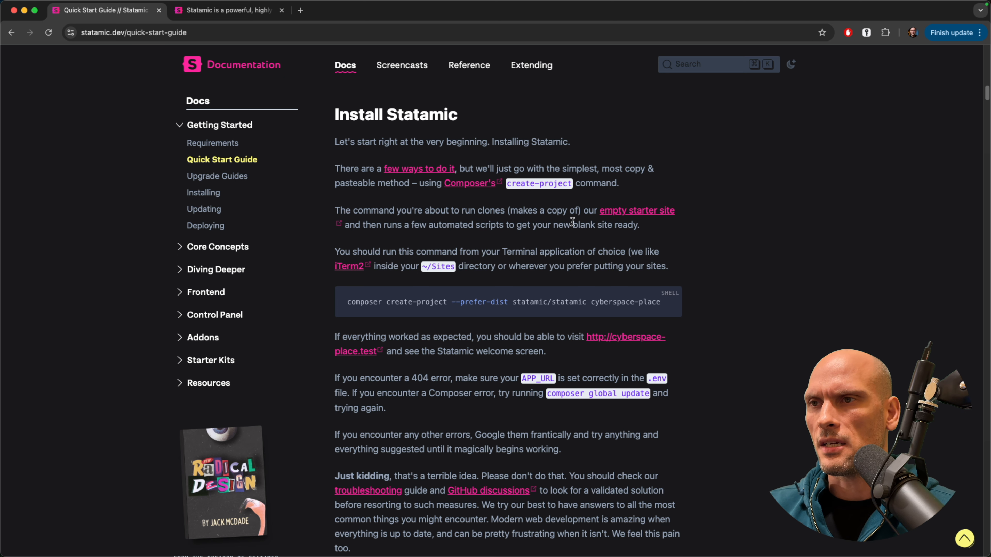
{"action": "mouse_move", "coordinate": [384, 236]}
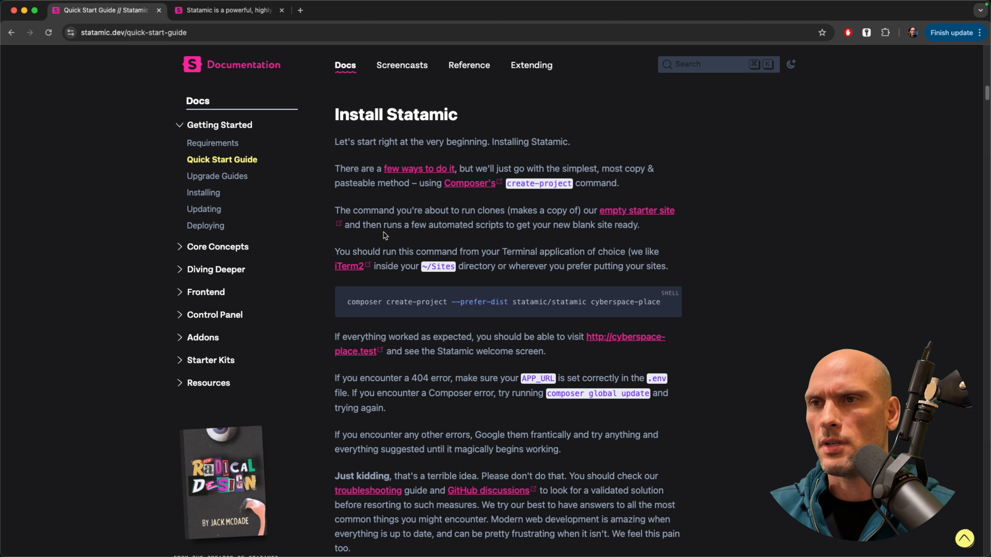
{"action": "mouse_move", "coordinate": [526, 229]}
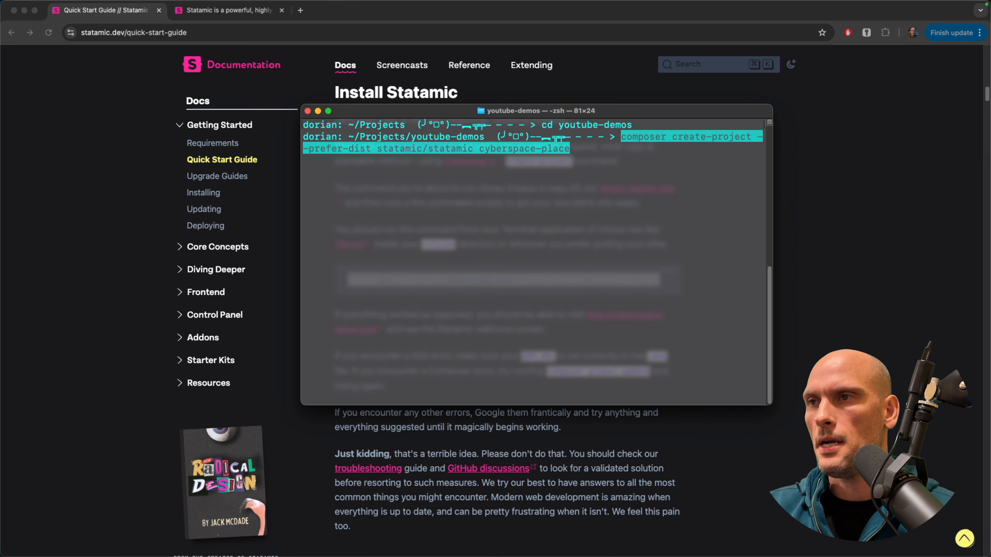
Run the composer create-project command to create the cyberspace-place Statamic project
{"action": "key", "text": "Return"}
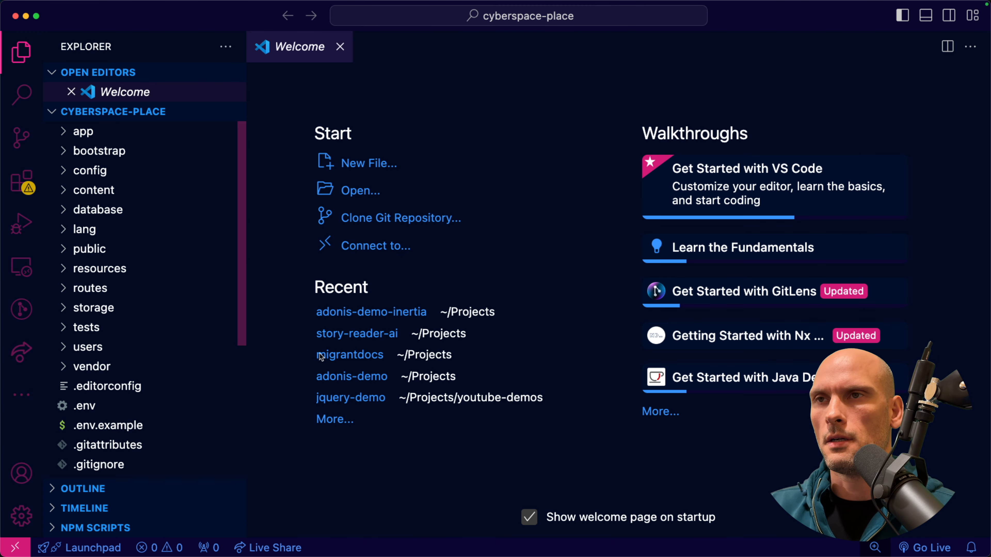
Close the Welcome page and look inside the app folder
{"action": "left_click", "coordinate": [83, 131]}
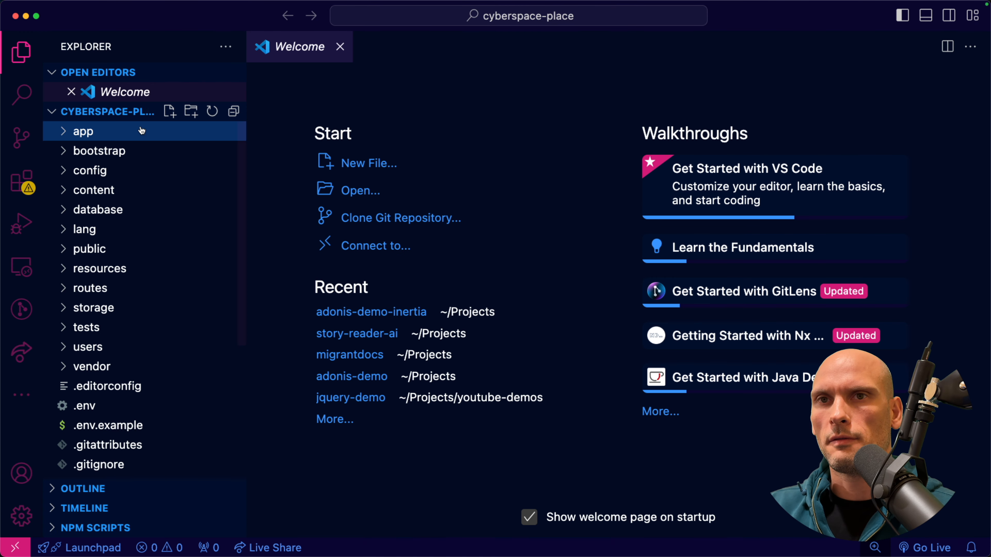
{"action": "mouse_move", "coordinate": [146, 150]}
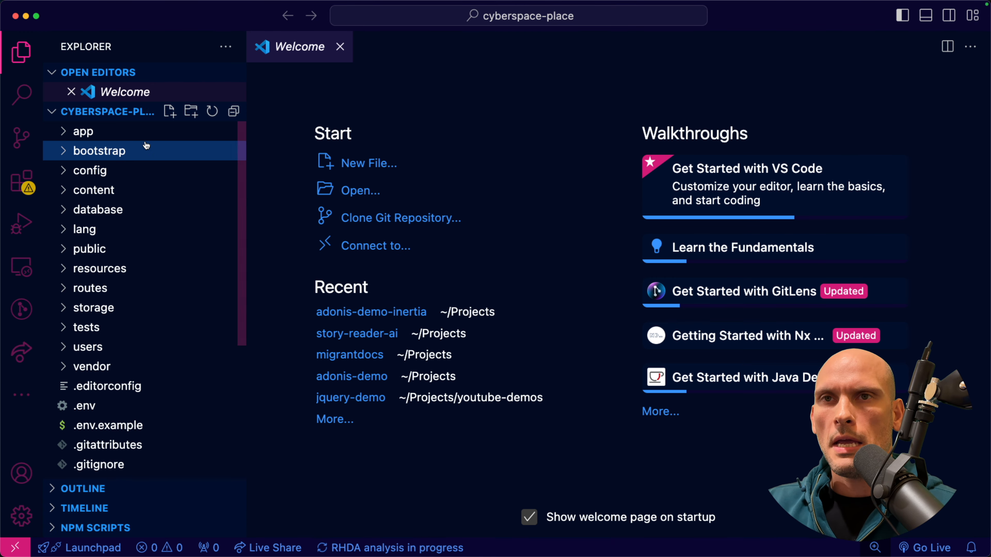
{"action": "left_click", "coordinate": [340, 47]}
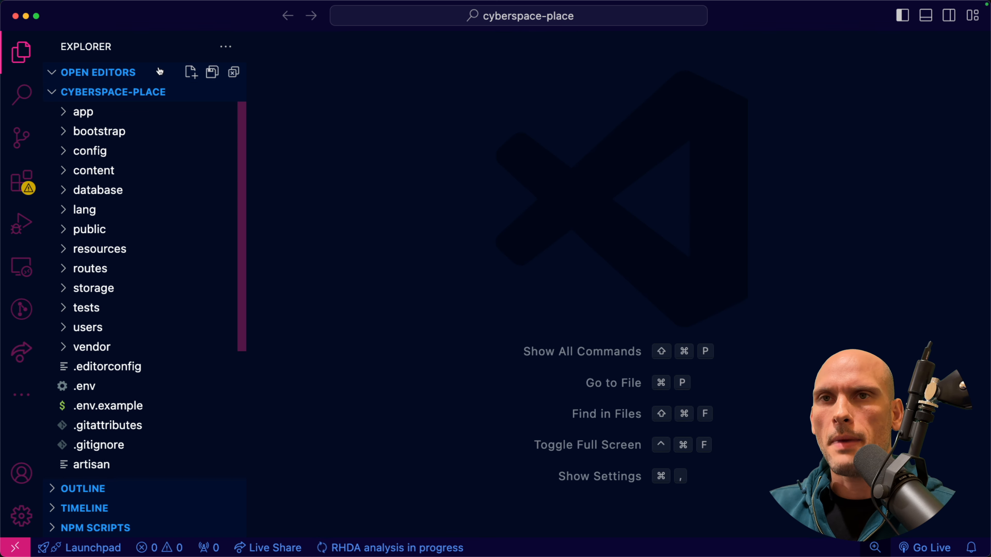
{"action": "left_click", "coordinate": [83, 112]}
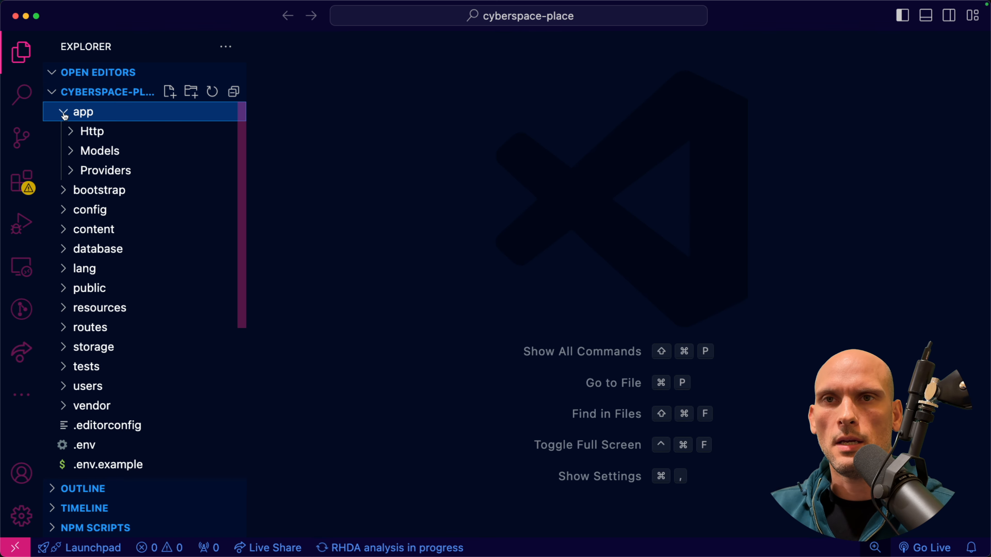
{"action": "left_click", "coordinate": [83, 112]}
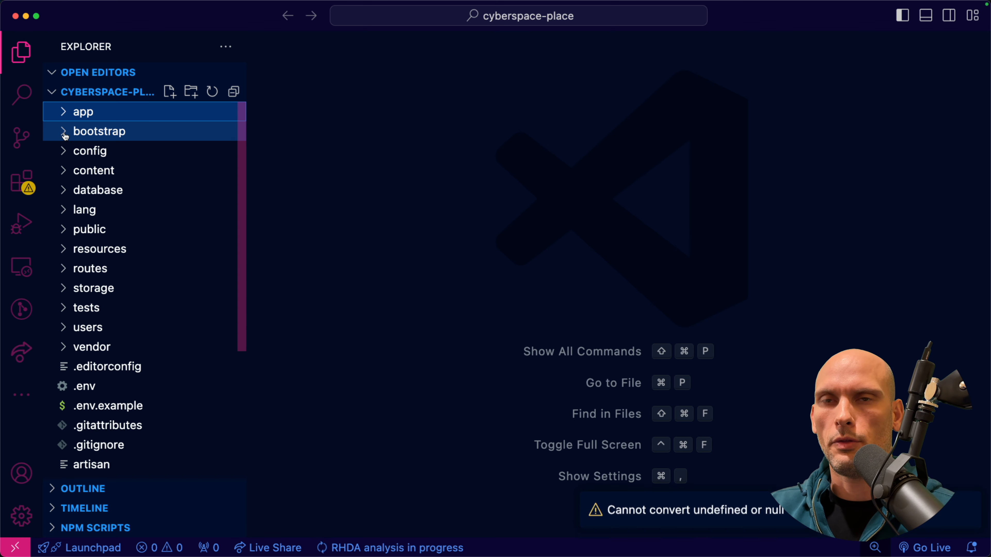
Look inside the config and database folders in the Explorer
{"action": "left_click", "coordinate": [90, 150]}
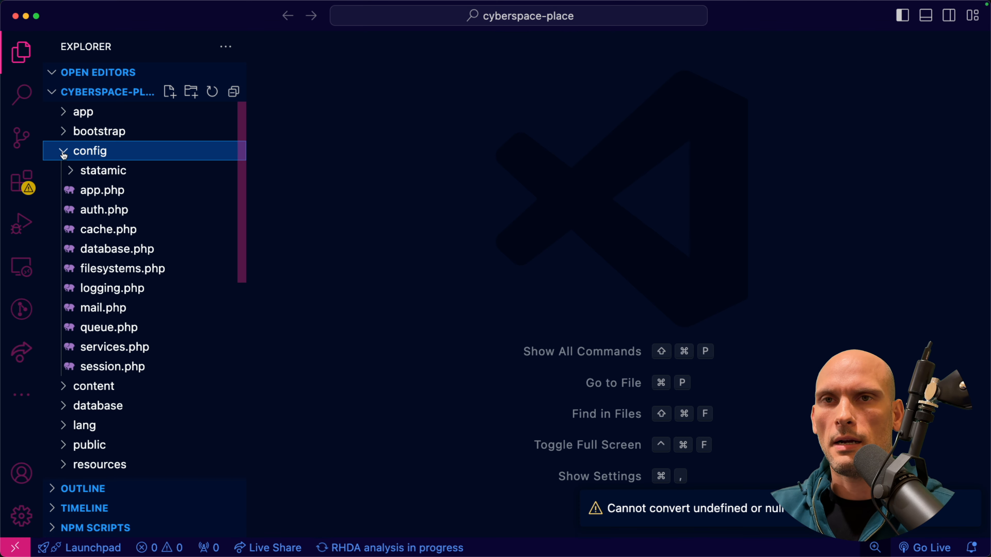
{"action": "left_click", "coordinate": [90, 150]}
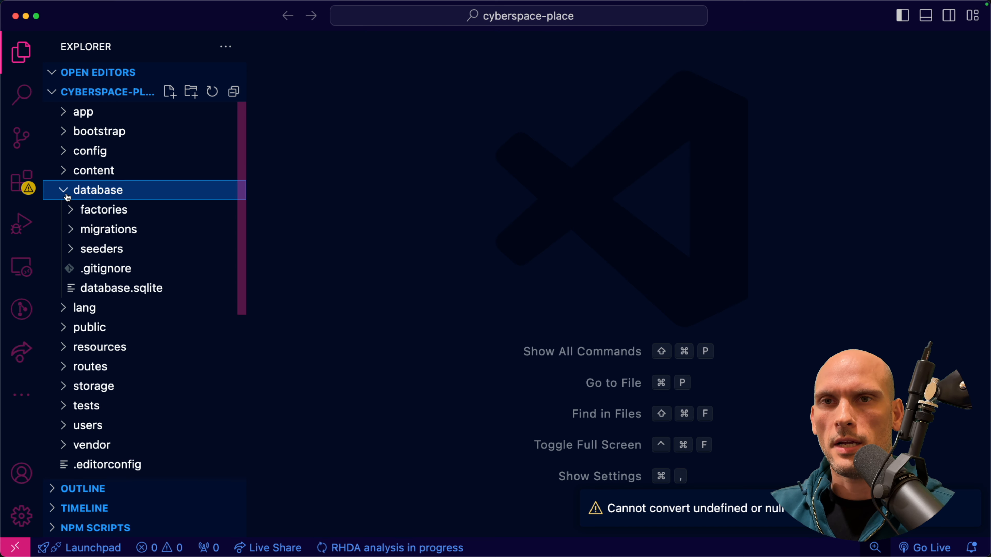
{"action": "left_click", "coordinate": [108, 228]}
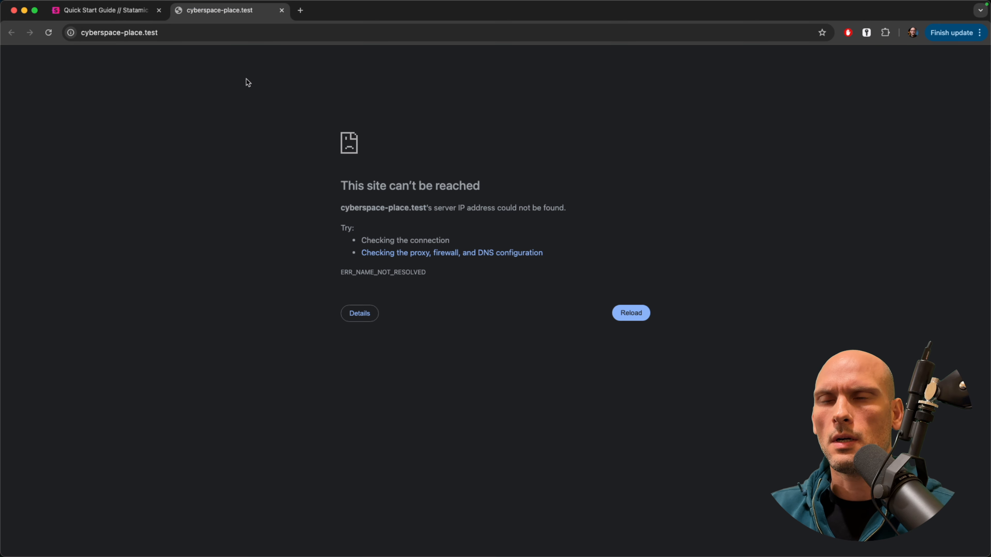
Close the unreachable cyberspace-place.test tab, returning to the Quick Start Guide
{"action": "left_click", "coordinate": [105, 11]}
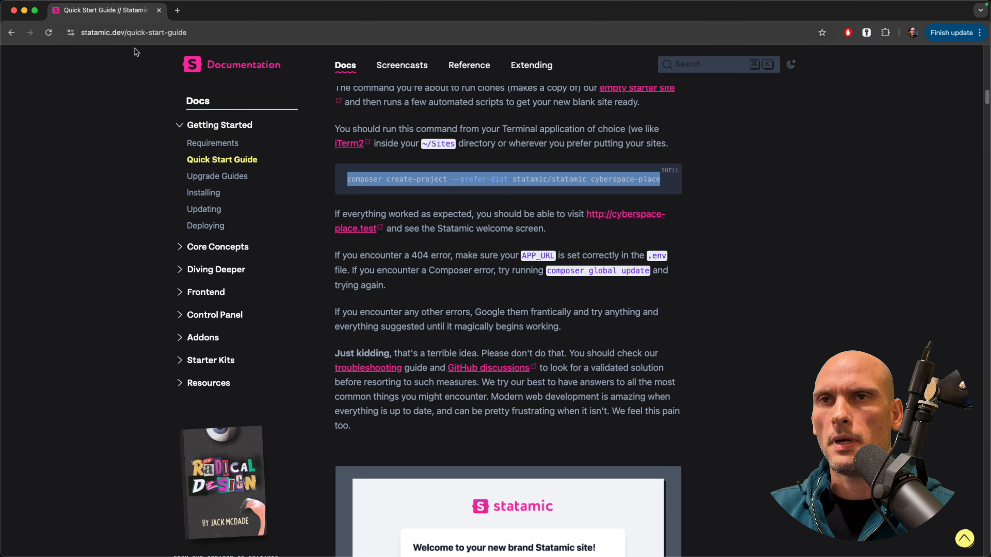
{"action": "mouse_move", "coordinate": [542, 239]}
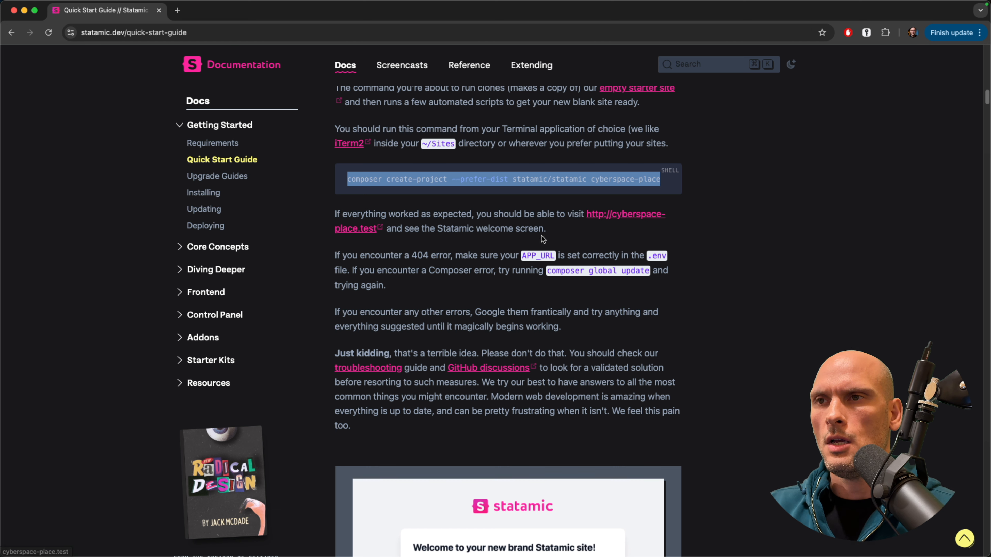
{"action": "mouse_move", "coordinate": [633, 233]}
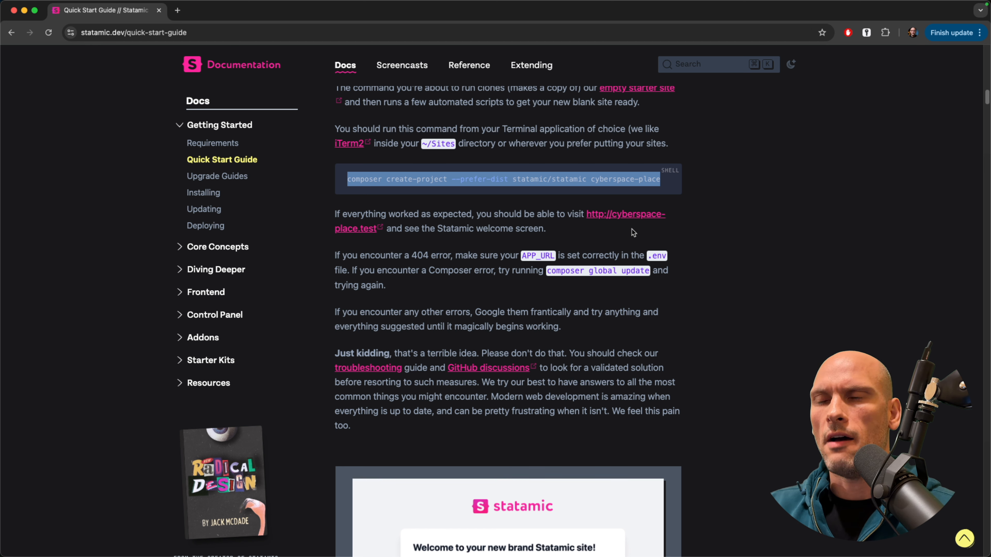
{"action": "mouse_move", "coordinate": [547, 223]}
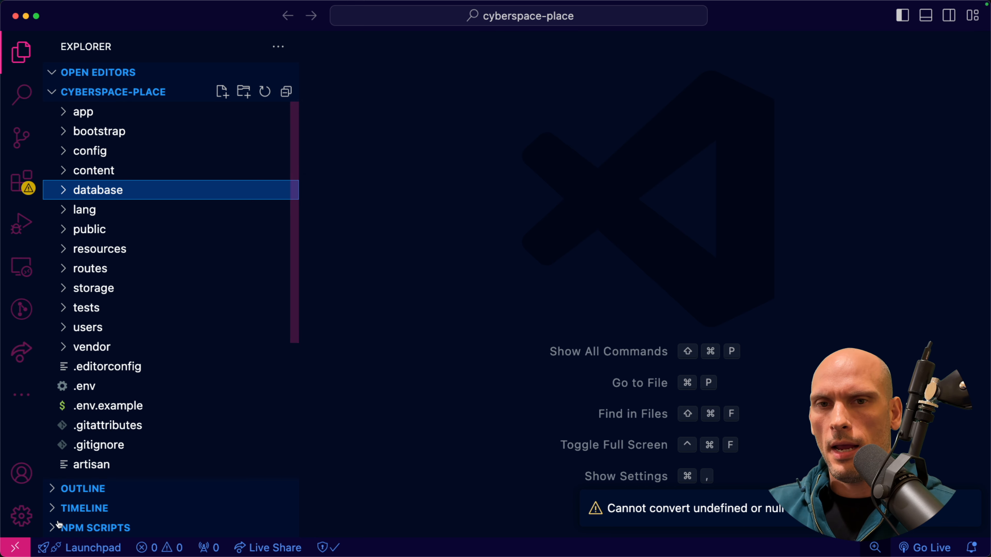
Run npm run dev to start the Vite dev server and add a second terminal
{"action": "left_click", "coordinate": [86, 308]}
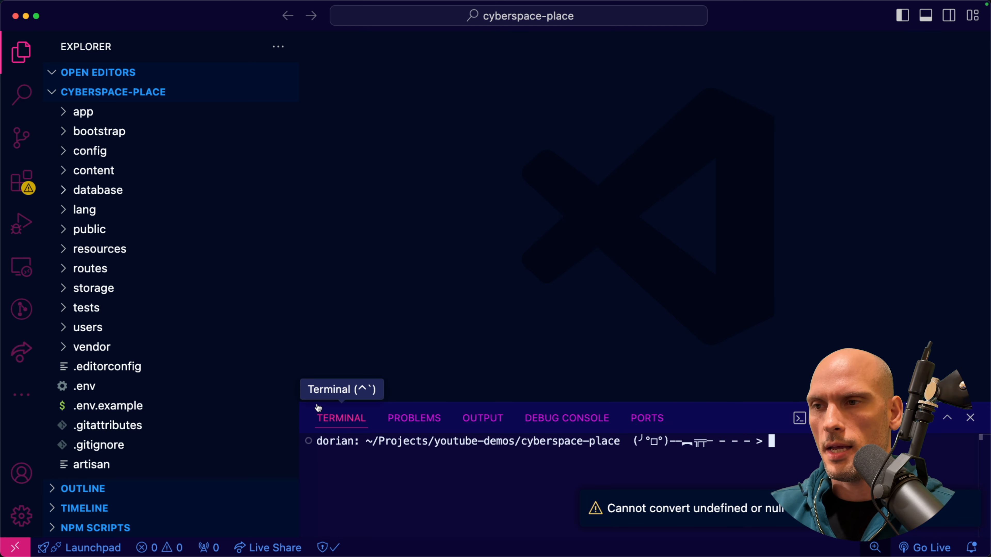
{"action": "type", "text": "npm run"}
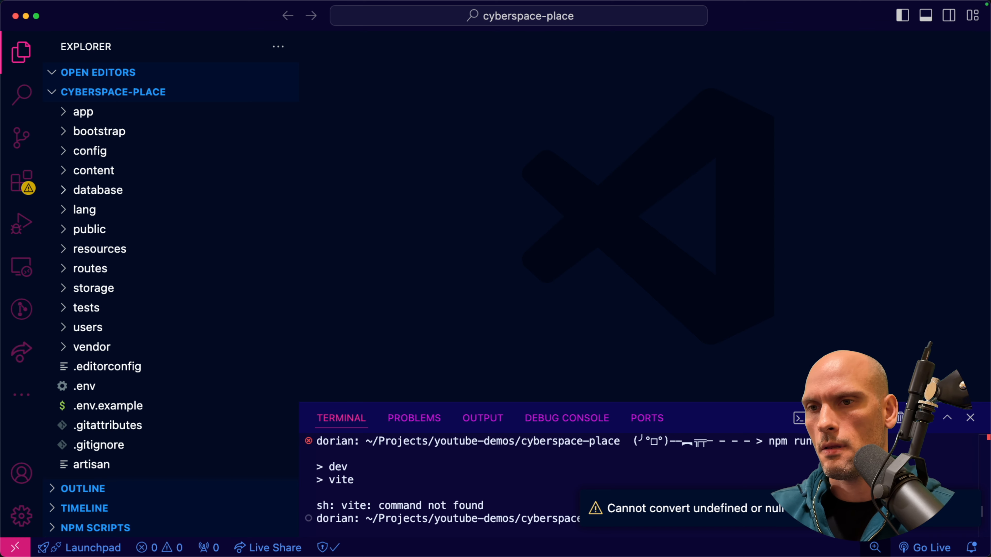
{"action": "mouse_move", "coordinate": [566, 418]}
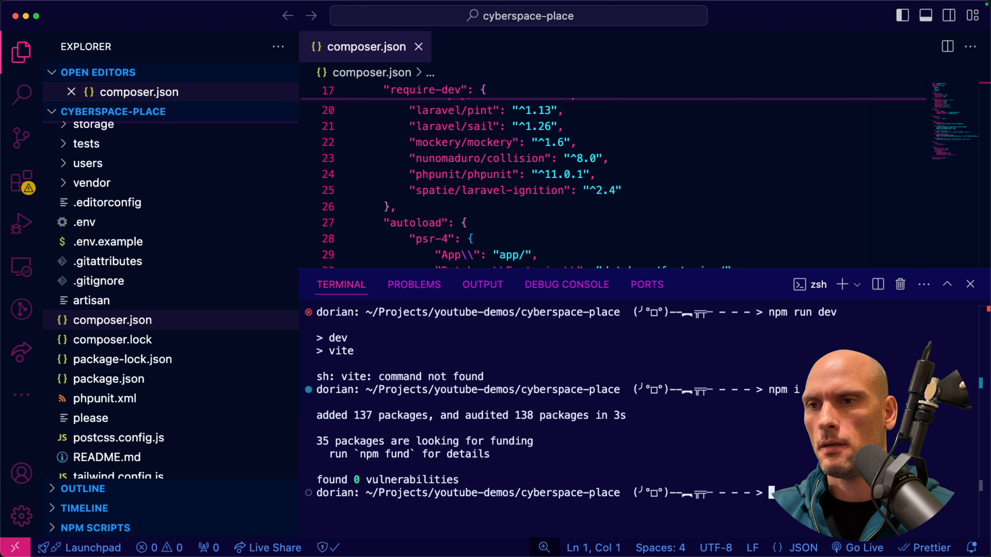
{"action": "key", "text": "Return"}
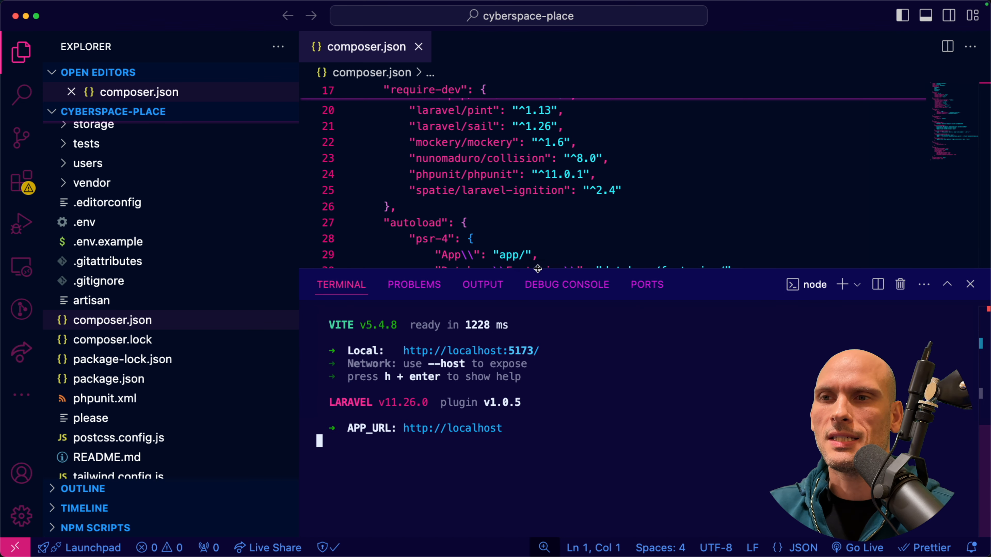
{"action": "mouse_move", "coordinate": [501, 386]}
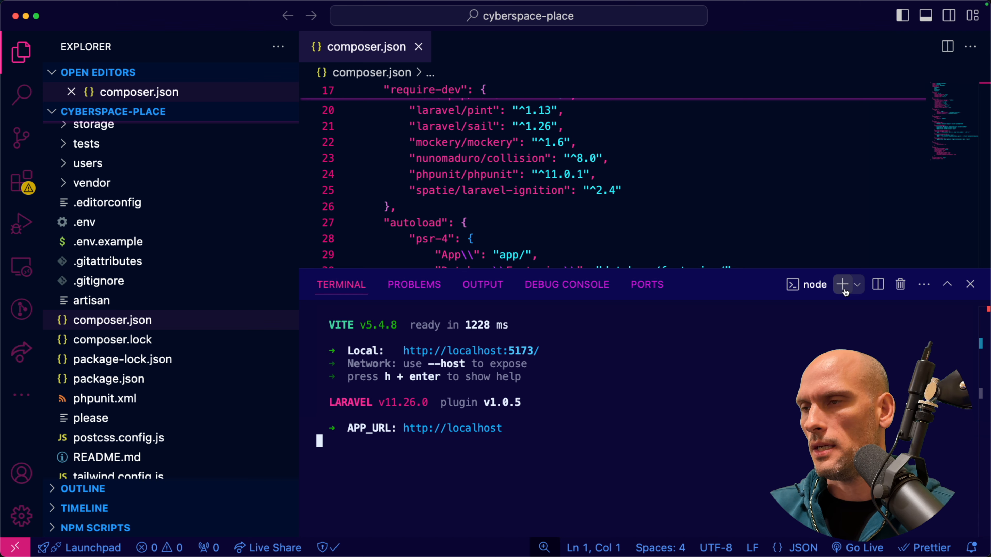
{"action": "left_click", "coordinate": [842, 284]}
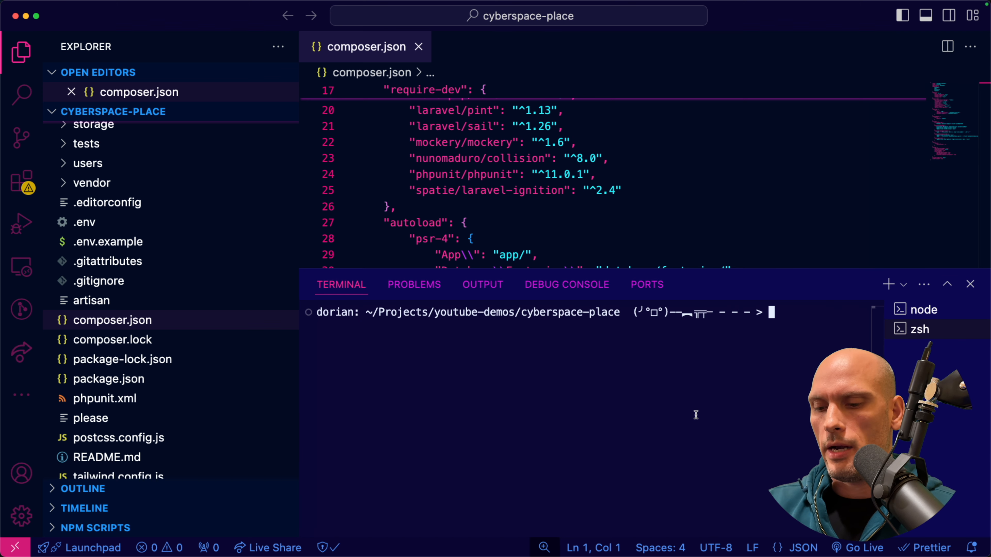
Enter the php artisan serve command to start the Laravel development server
{"action": "type", "text": "php"}
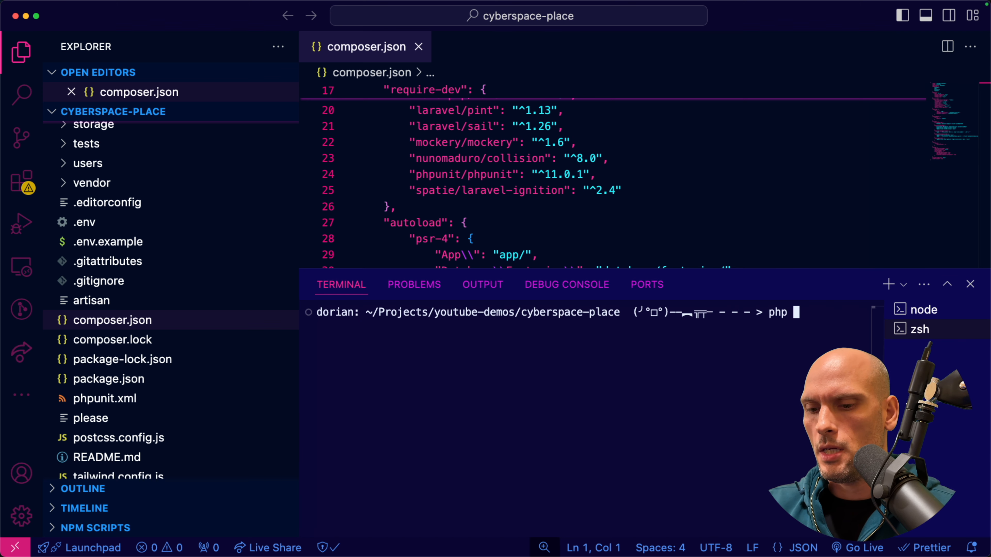
{"action": "type", "text": "artisan"}
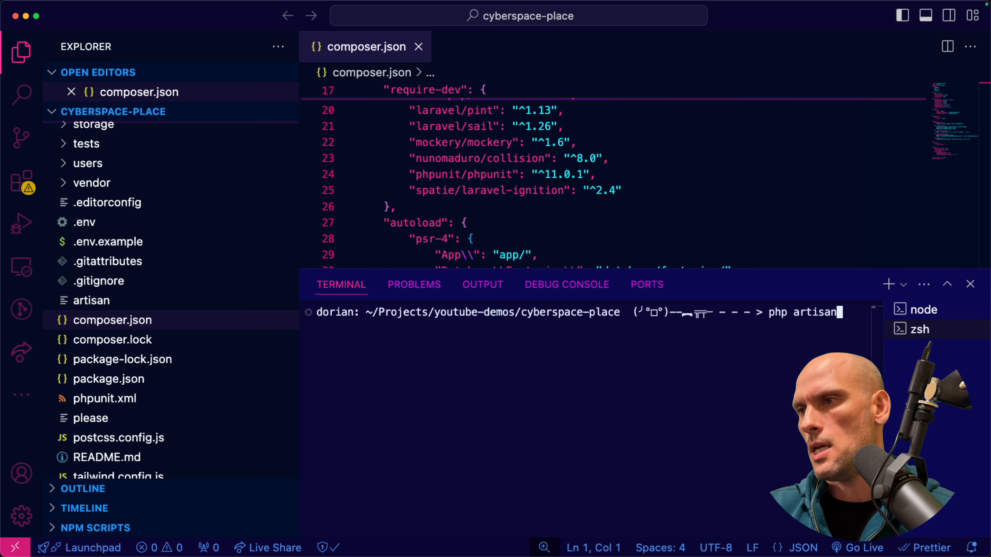
{"action": "type", "text": "serv"}
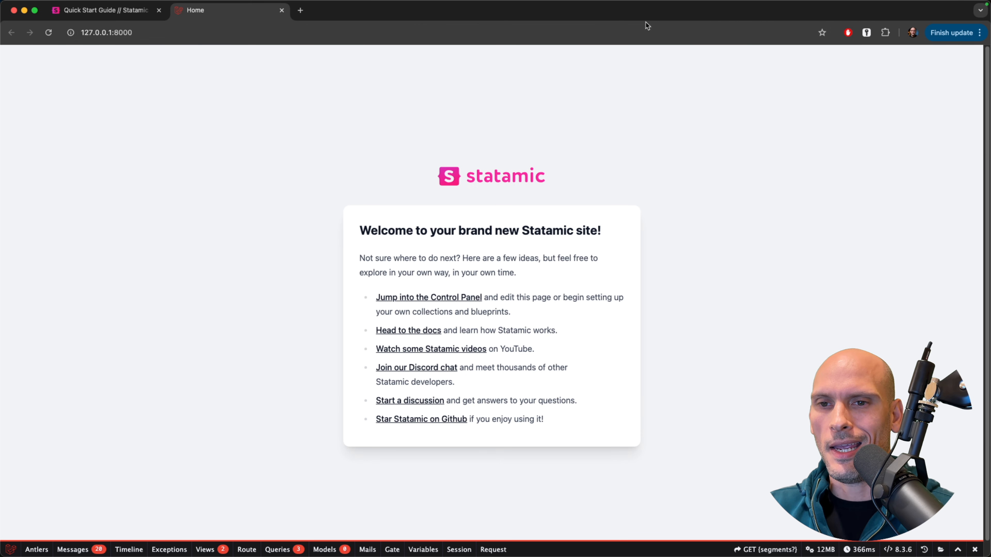
{"action": "mouse_move", "coordinate": [470, 312]}
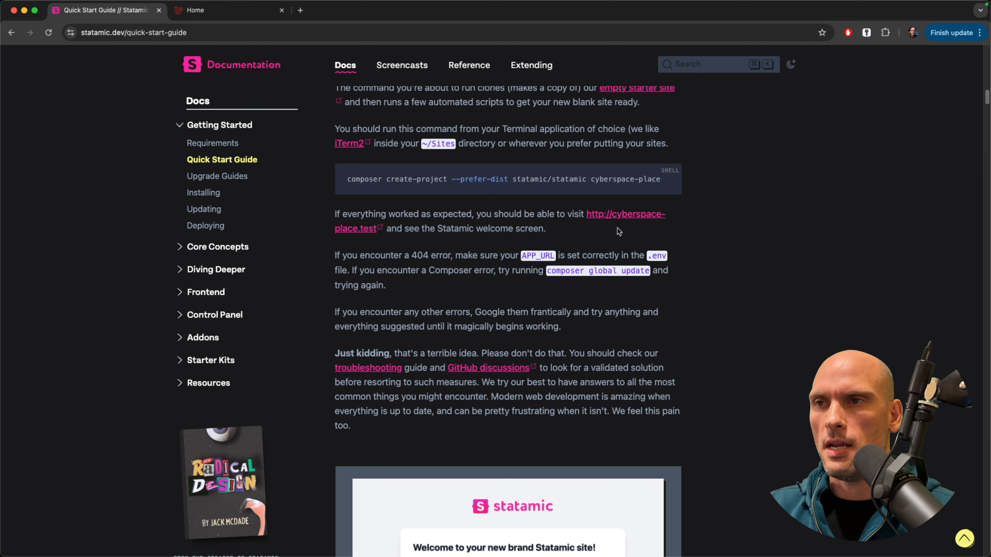
{"action": "mouse_move", "coordinate": [566, 215]}
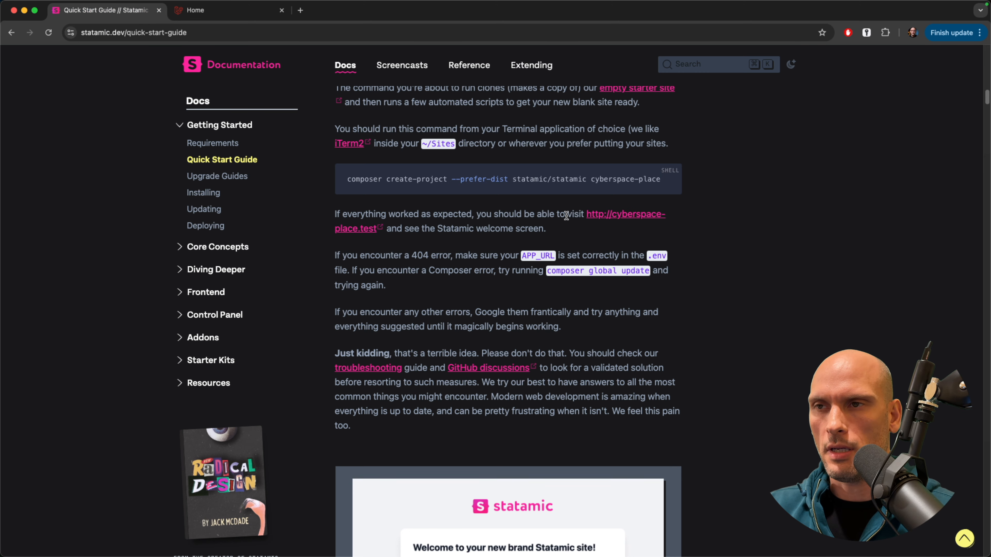
{"action": "mouse_move", "coordinate": [495, 244]}
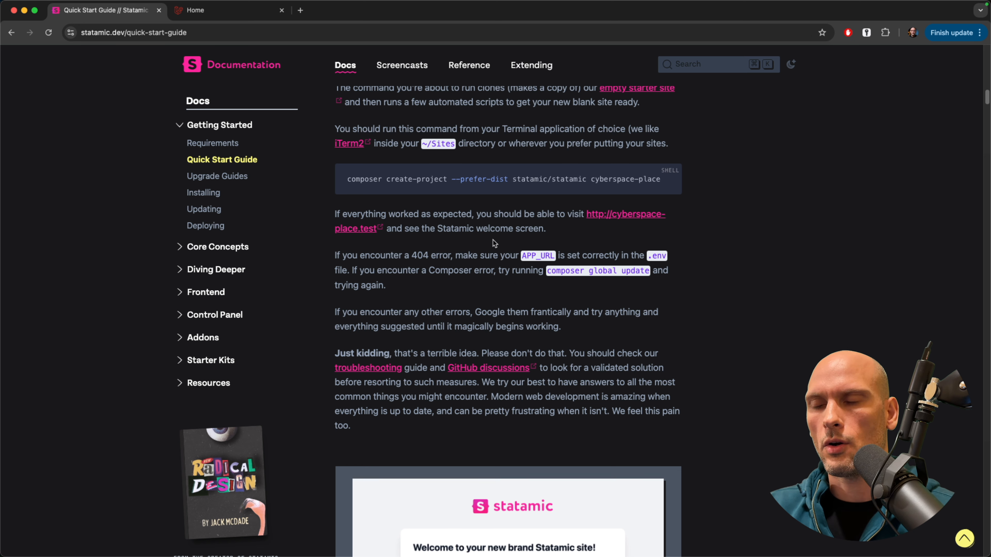
{"action": "mouse_move", "coordinate": [503, 226]}
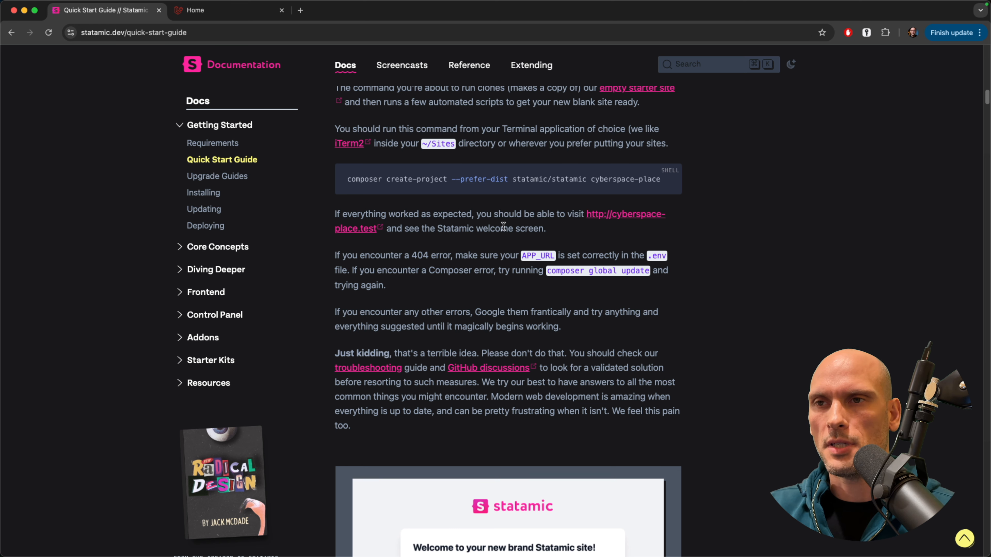
{"action": "mouse_move", "coordinate": [408, 268]}
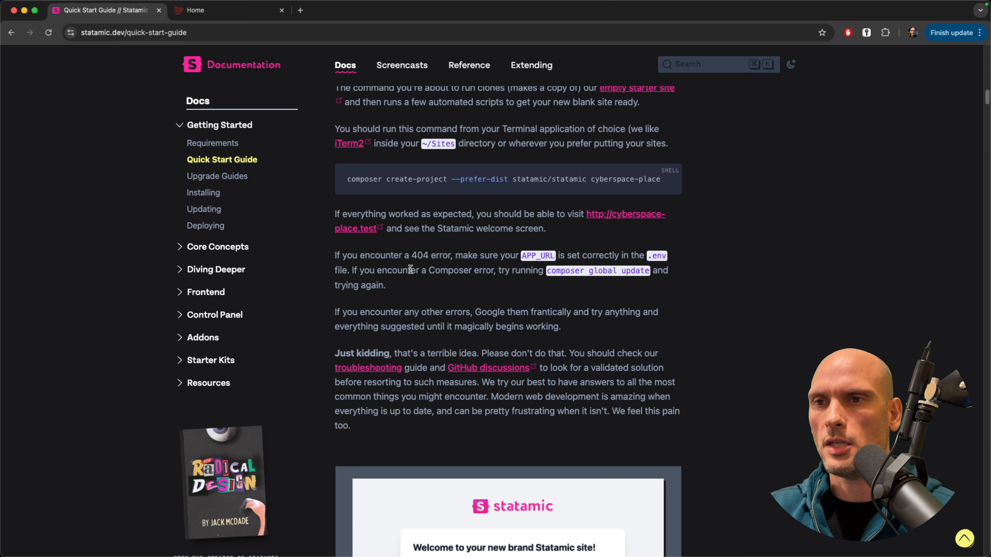
{"action": "scroll", "scroll_direction": "down", "scroll_amount": 3}
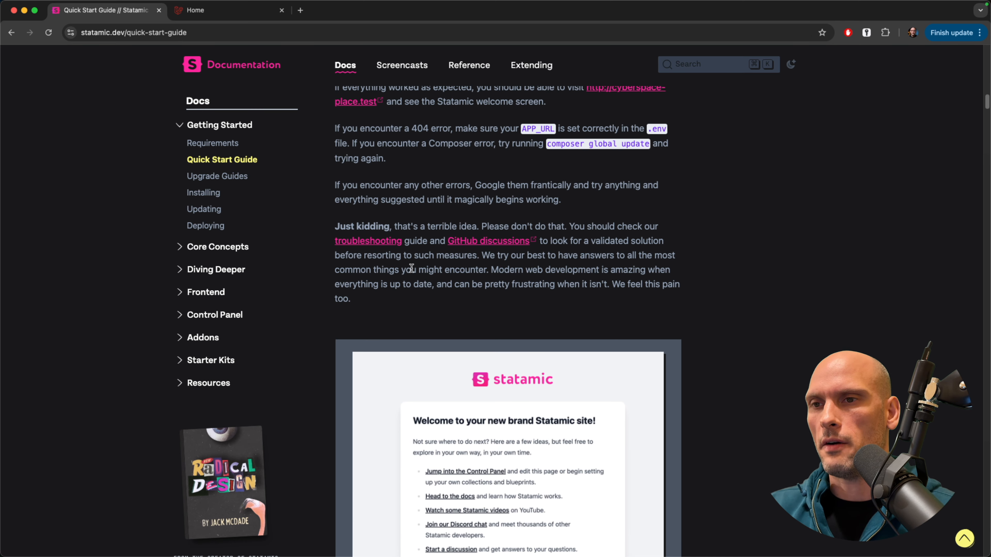
{"action": "scroll", "scroll_direction": "down", "scroll_amount": 3}
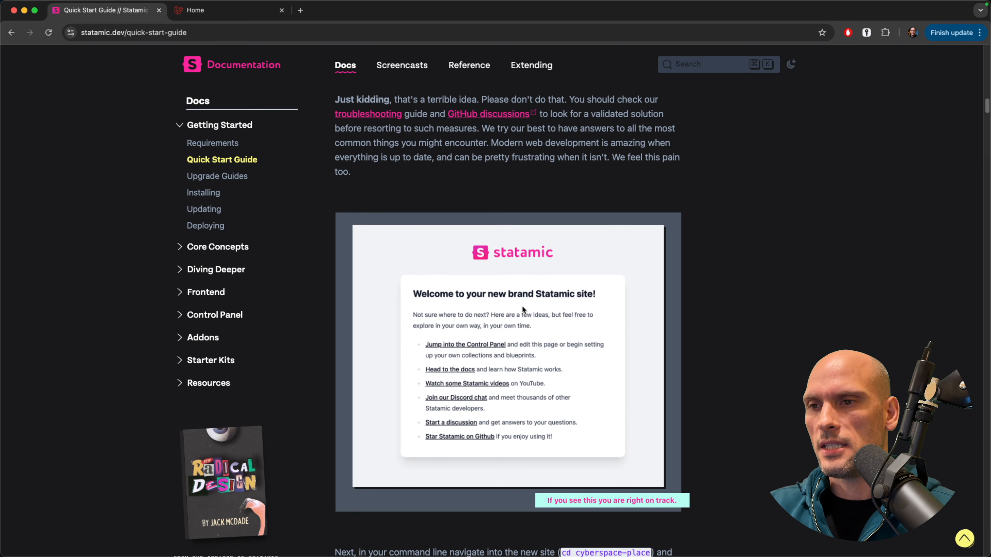
{"action": "scroll", "scroll_direction": "down", "scroll_amount": 3}
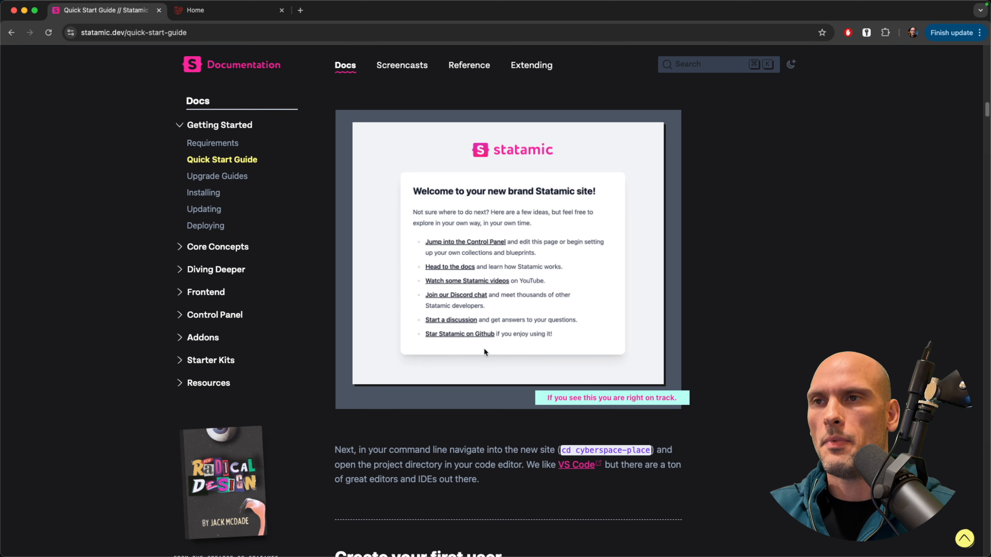
{"action": "mouse_move", "coordinate": [263, 222]}
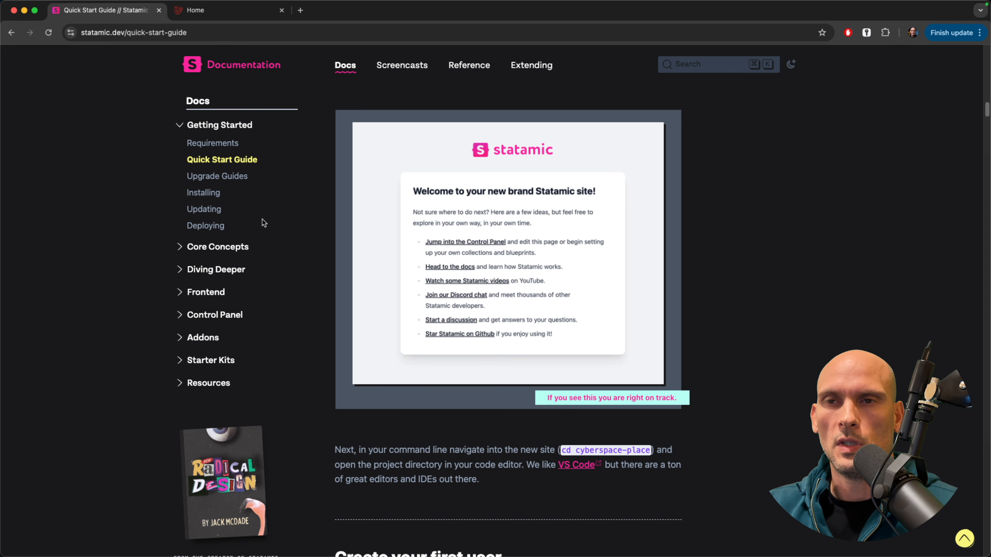
{"action": "mouse_move", "coordinate": [216, 177]}
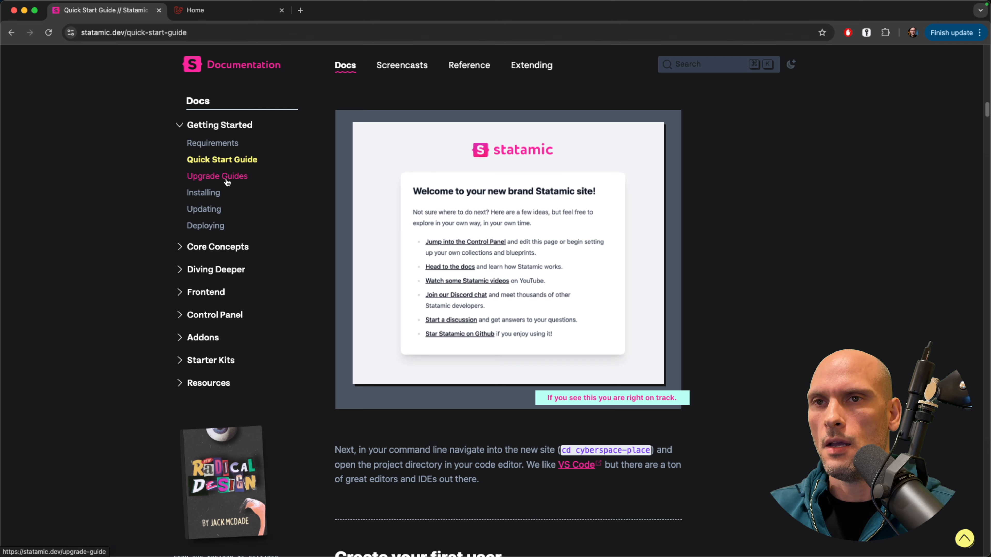
{"action": "scroll", "scroll_direction": "down", "scroll_amount": 3}
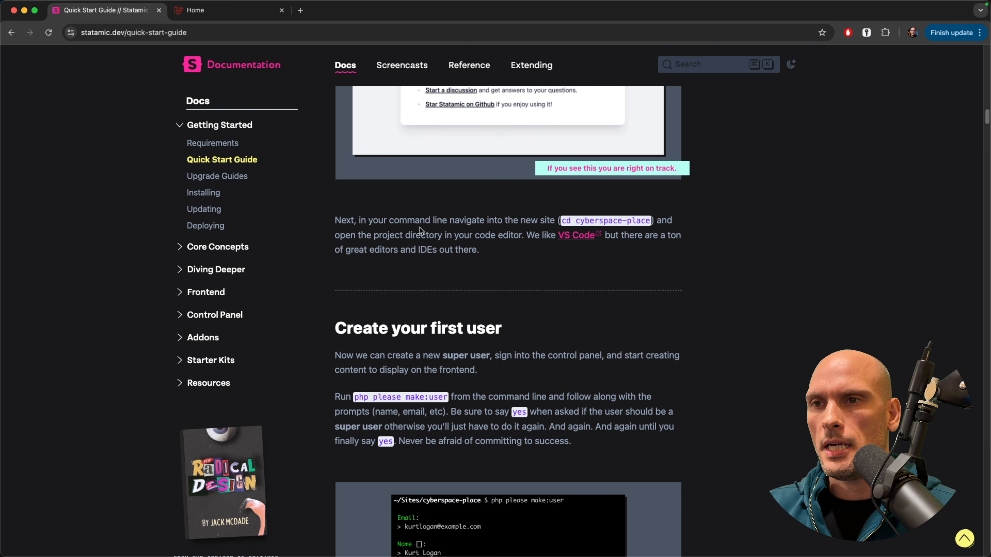
{"action": "scroll", "scroll_direction": "down", "scroll_amount": 3}
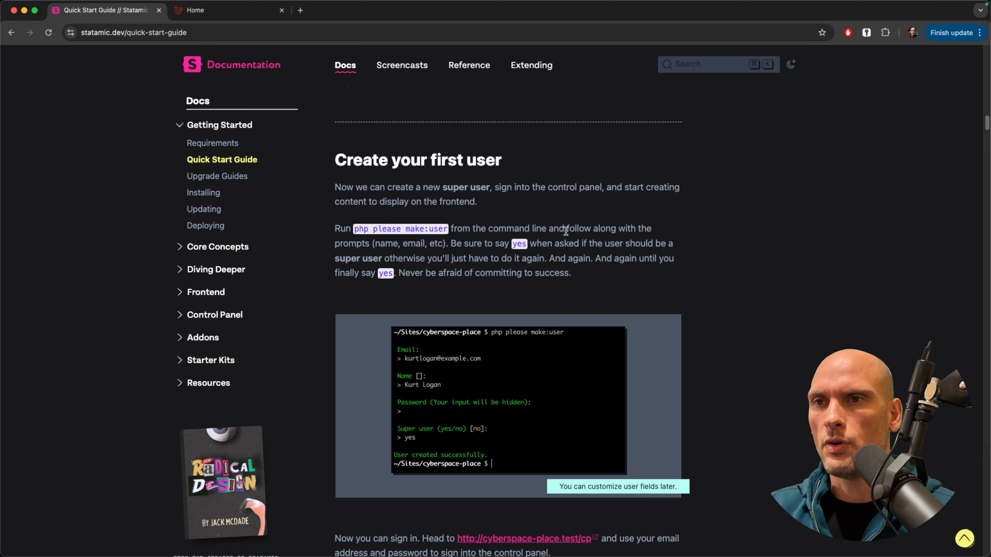
{"action": "mouse_move", "coordinate": [402, 219]}
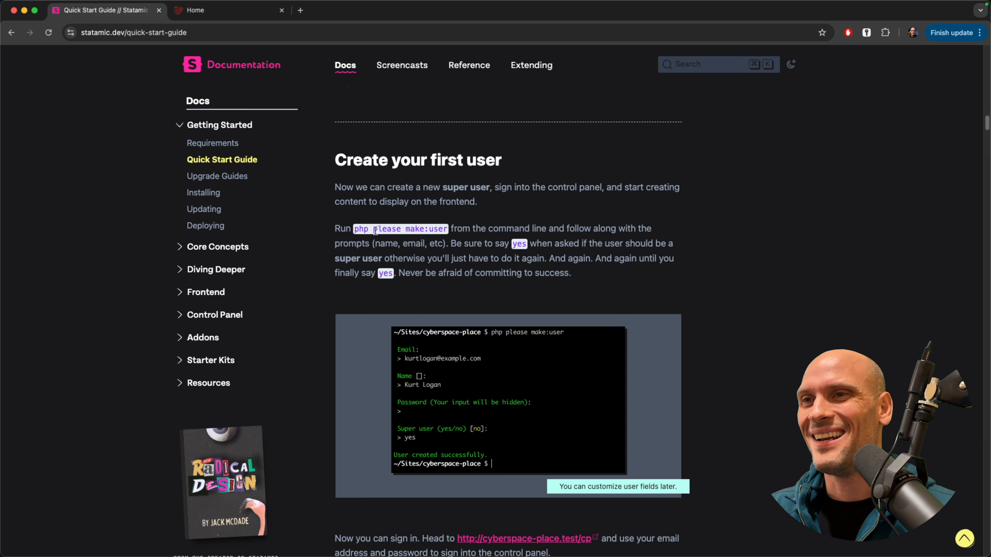
{"action": "mouse_move", "coordinate": [441, 246]}
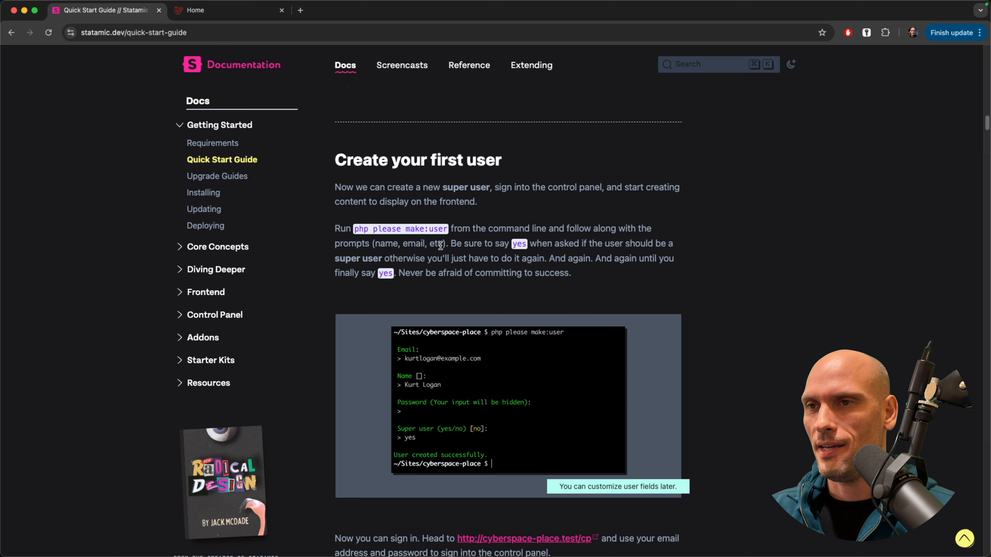
{"action": "mouse_move", "coordinate": [485, 256]}
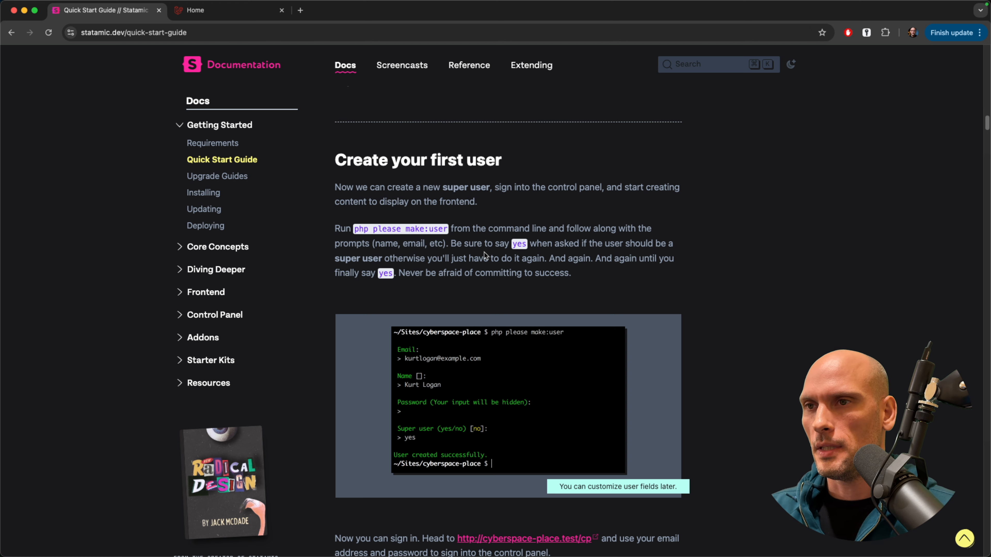
{"action": "scroll", "scroll_direction": "down", "scroll_amount": 3}
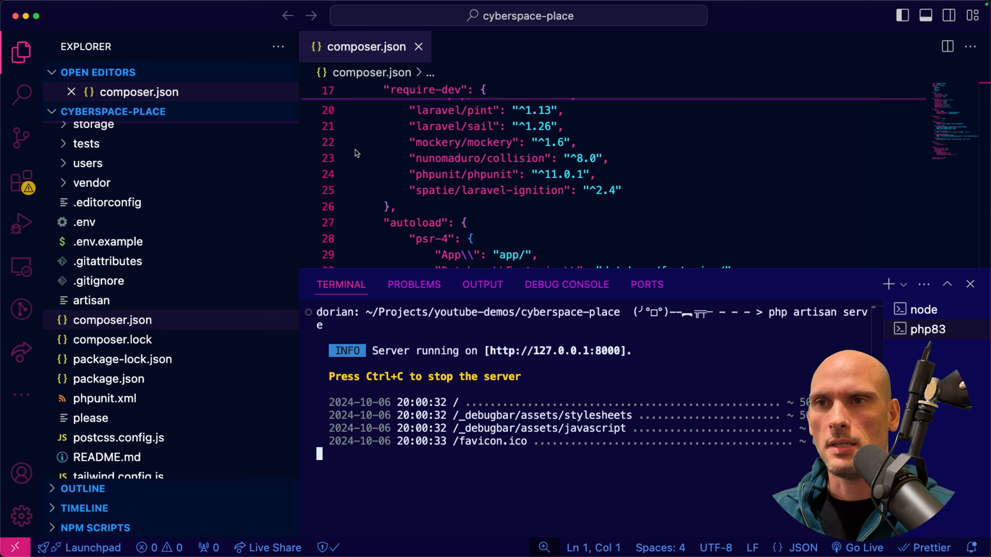
{"action": "mouse_move", "coordinate": [960, 302]}
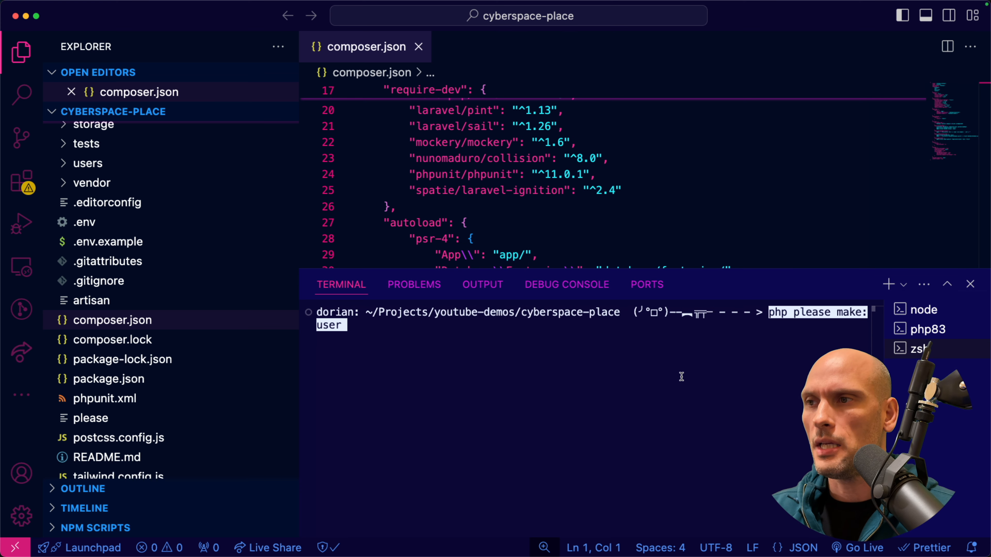
{"action": "key", "text": "Return"}
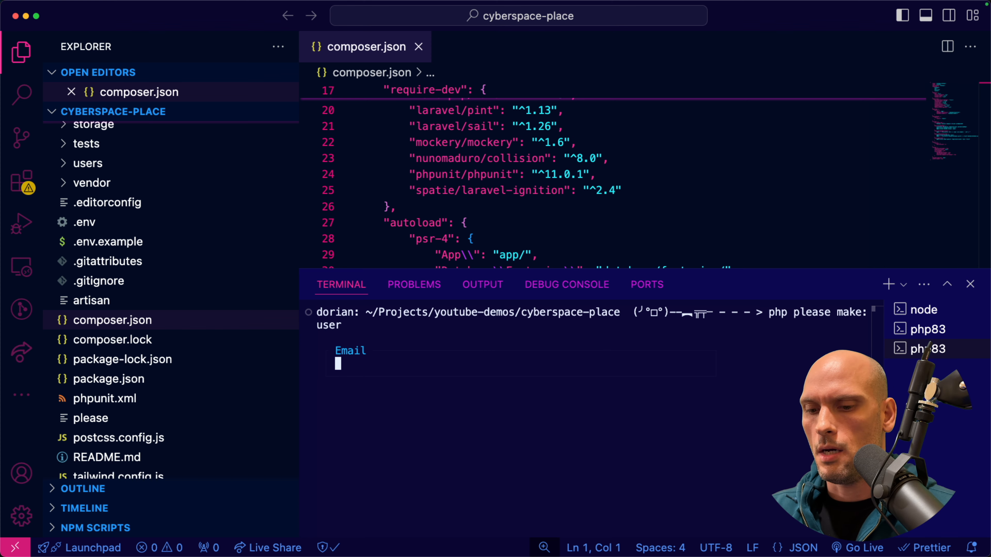
{"action": "type", "text": "admin"}
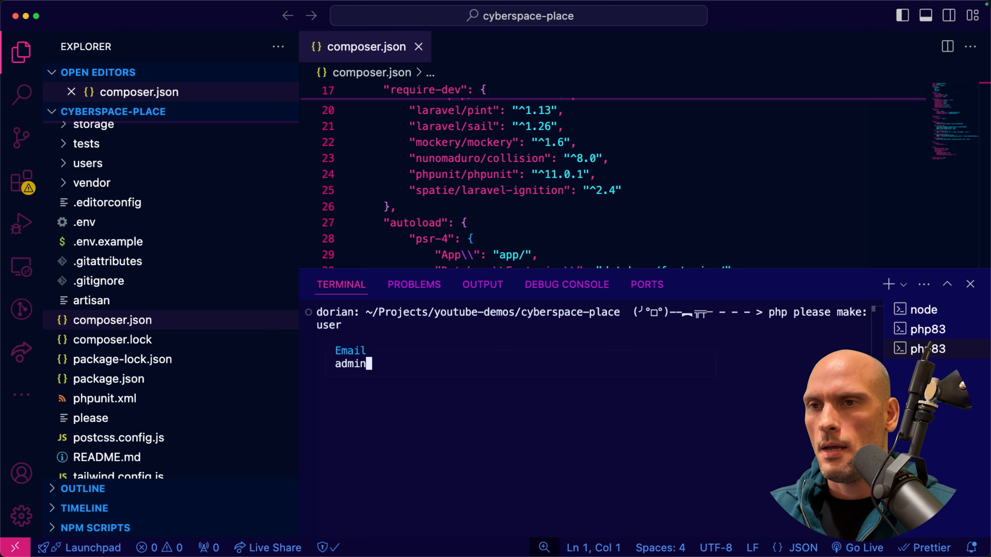
{"action": "type", "text": "@admin.com"}
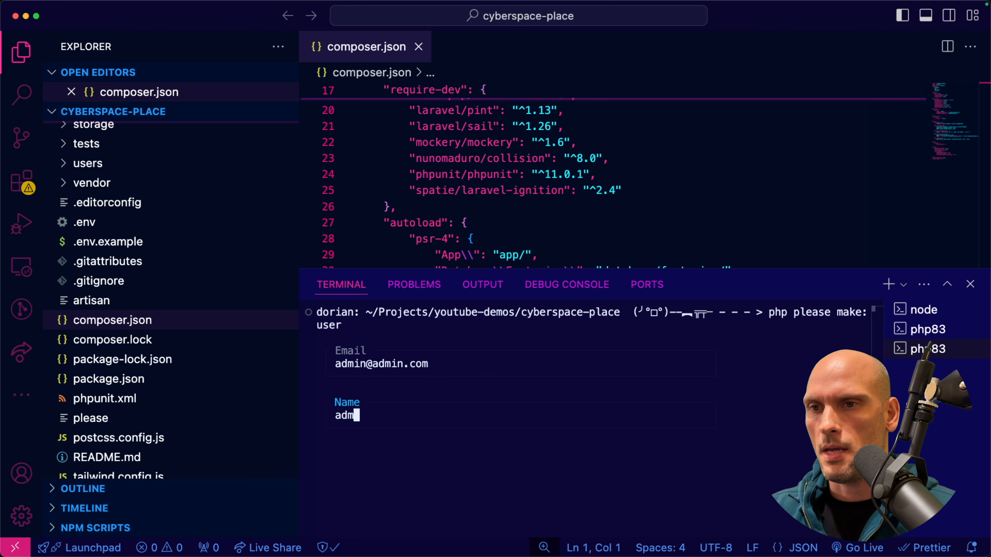
{"action": "key", "text": "Return"}
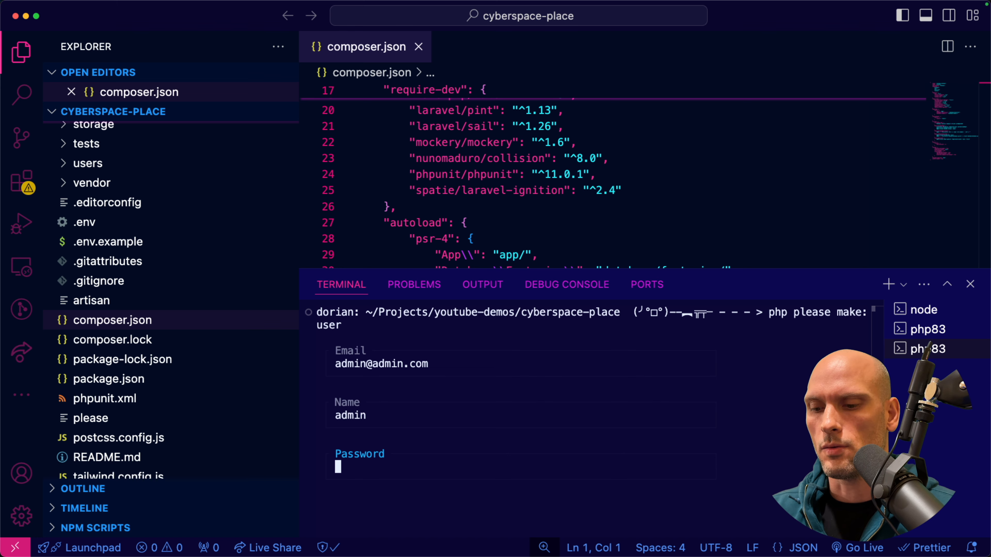
{"action": "type", "text": "password"}
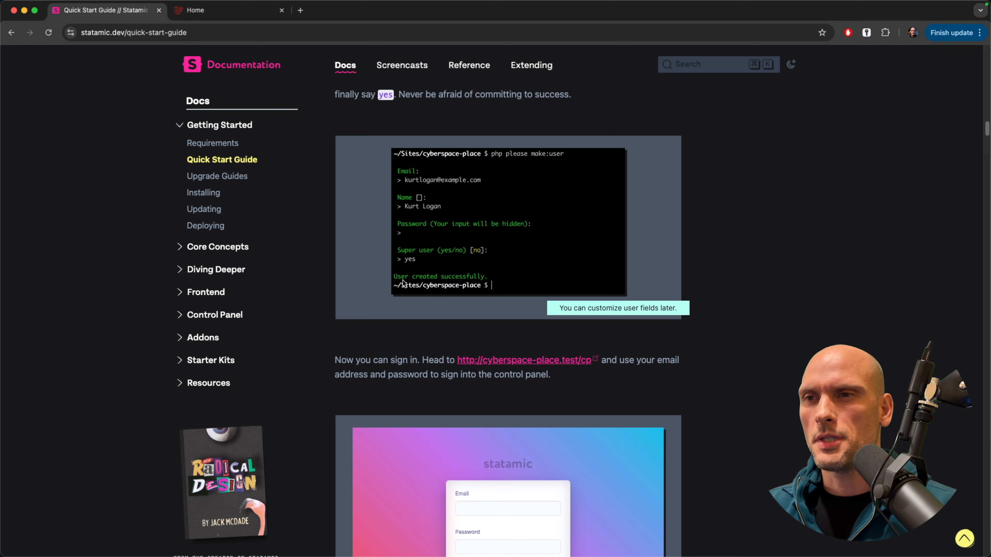
{"action": "scroll", "scroll_direction": "down", "scroll_amount": 3}
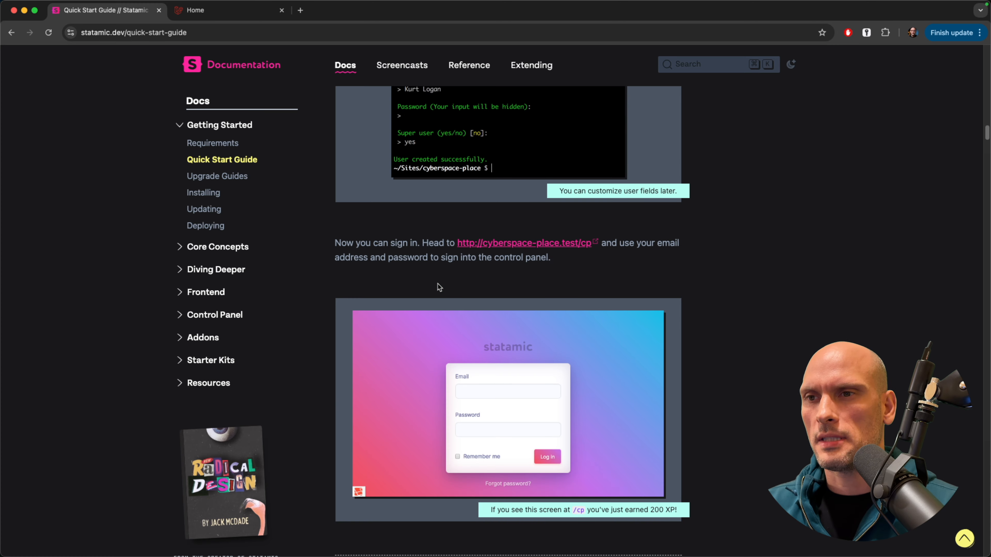
{"action": "scroll", "scroll_direction": "down", "scroll_amount": 3}
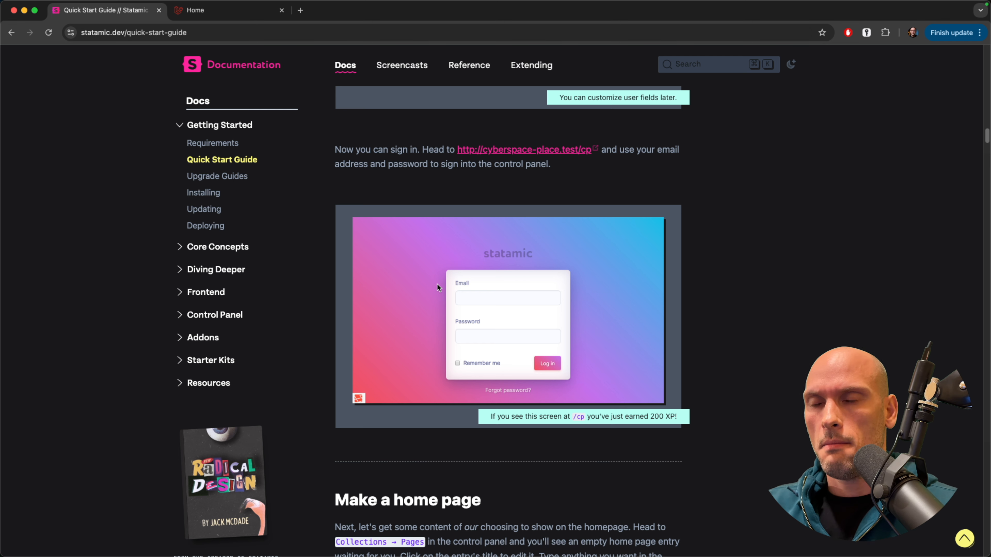
{"action": "mouse_move", "coordinate": [464, 217]}
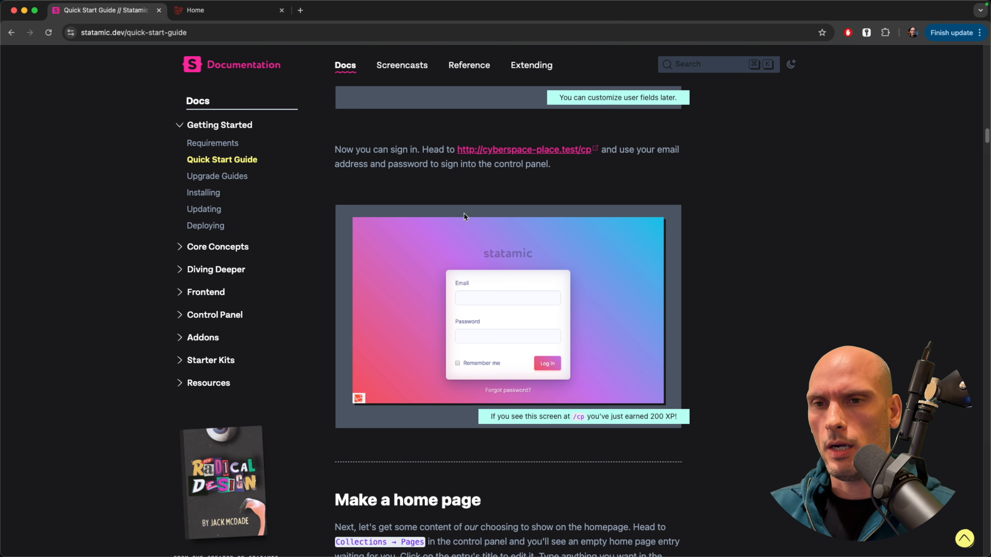
{"action": "mouse_move", "coordinate": [642, 179]}
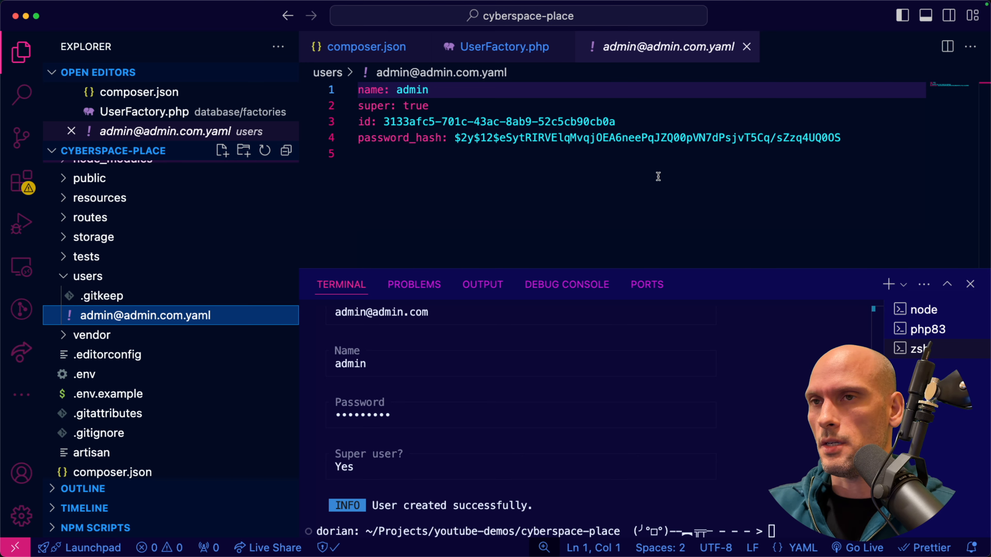
{"action": "left_click", "coordinate": [799, 154]}
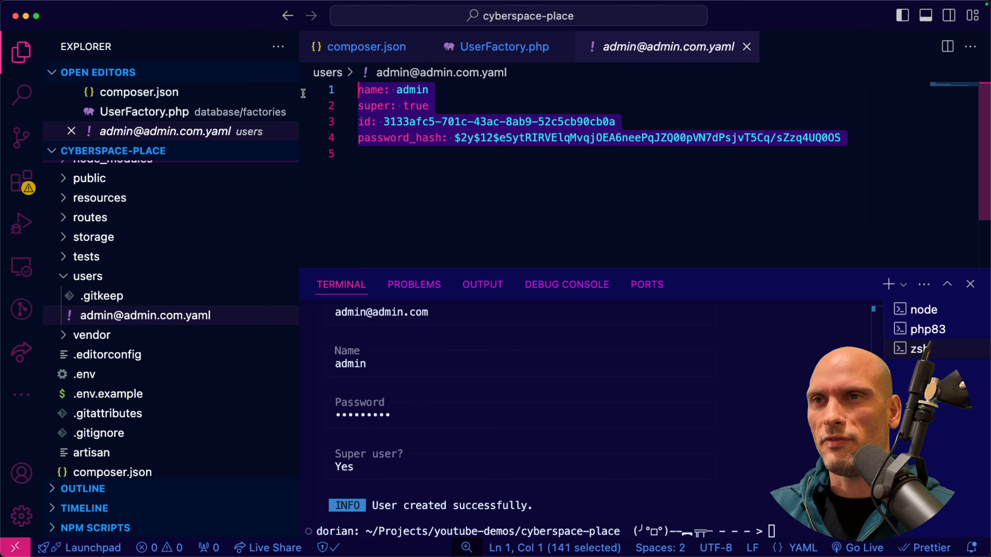
{"action": "mouse_move", "coordinate": [462, 261]}
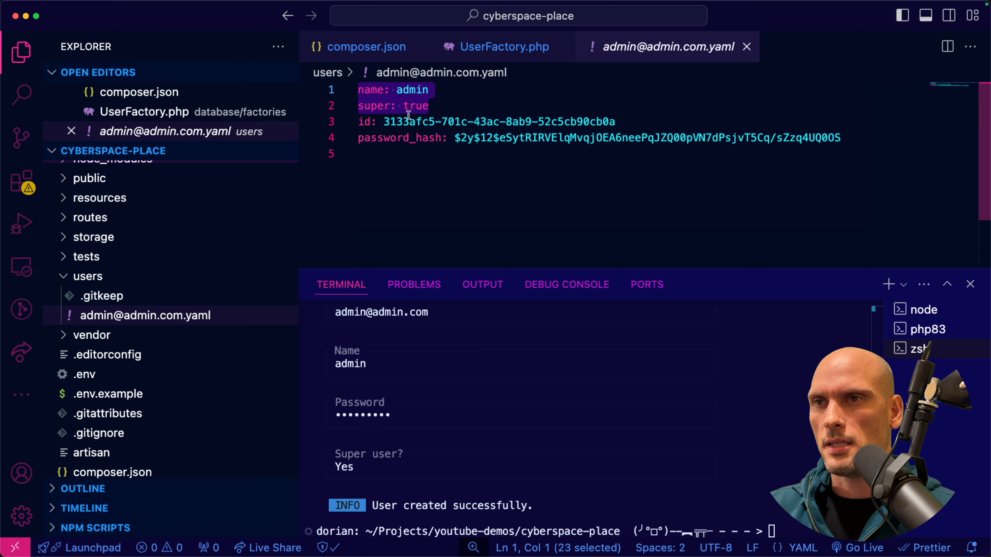
{"action": "left_click", "coordinate": [409, 106]}
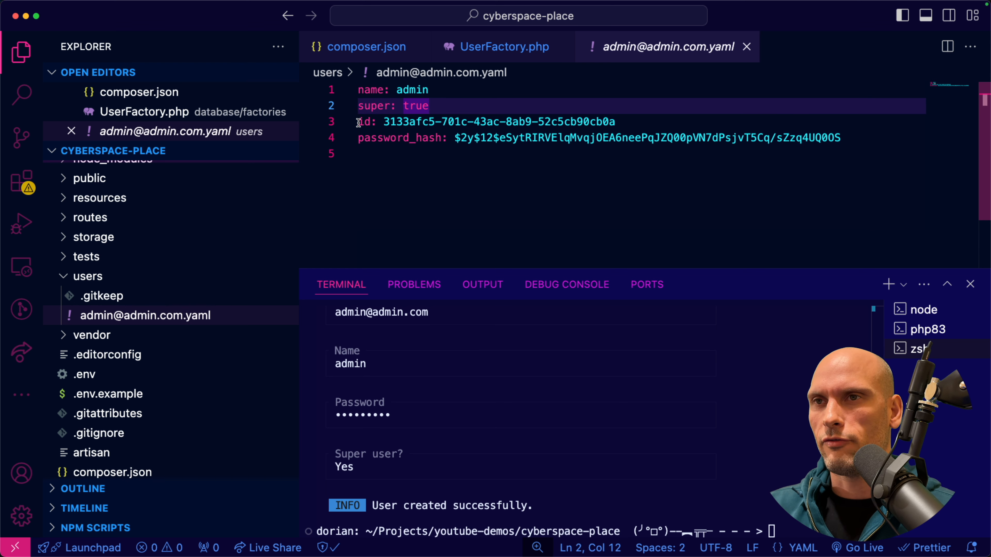
{"action": "double_click", "coordinate": [412, 90]}
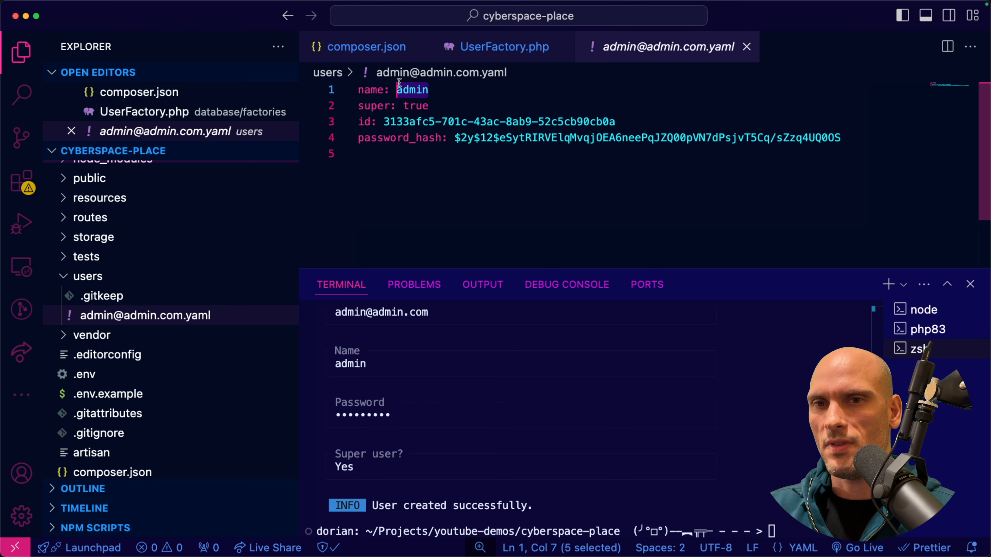
{"action": "left_click", "coordinate": [87, 276]}
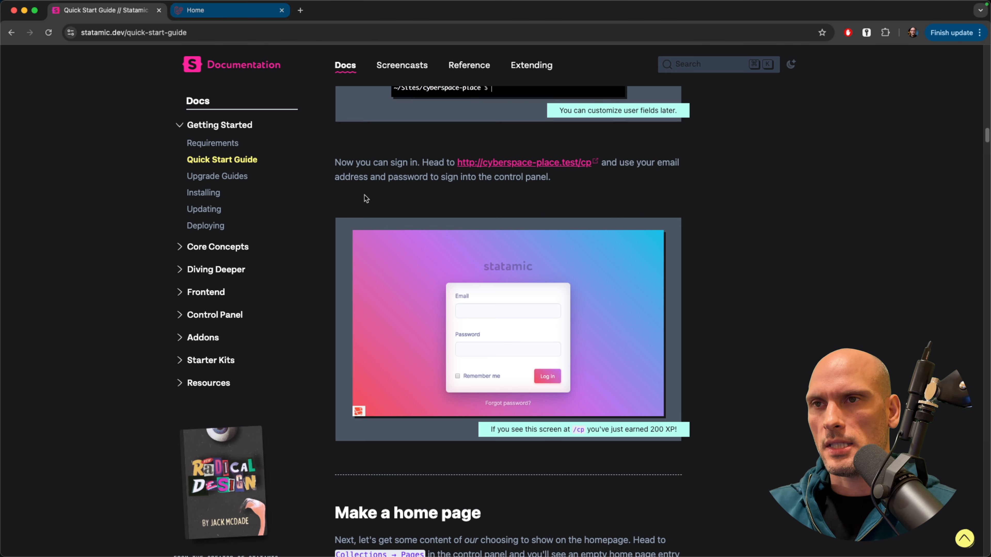
Switch to the local site's control panel login at 127.0.0.1:8000/cp/auth/login
{"action": "scroll", "scroll_direction": "up", "scroll_amount": 3}
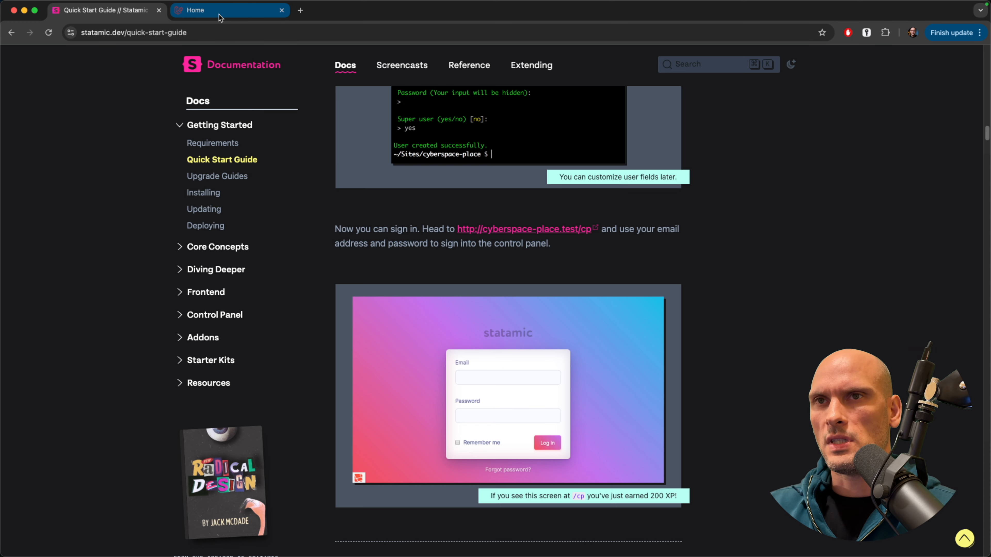
{"action": "left_click", "coordinate": [228, 10]}
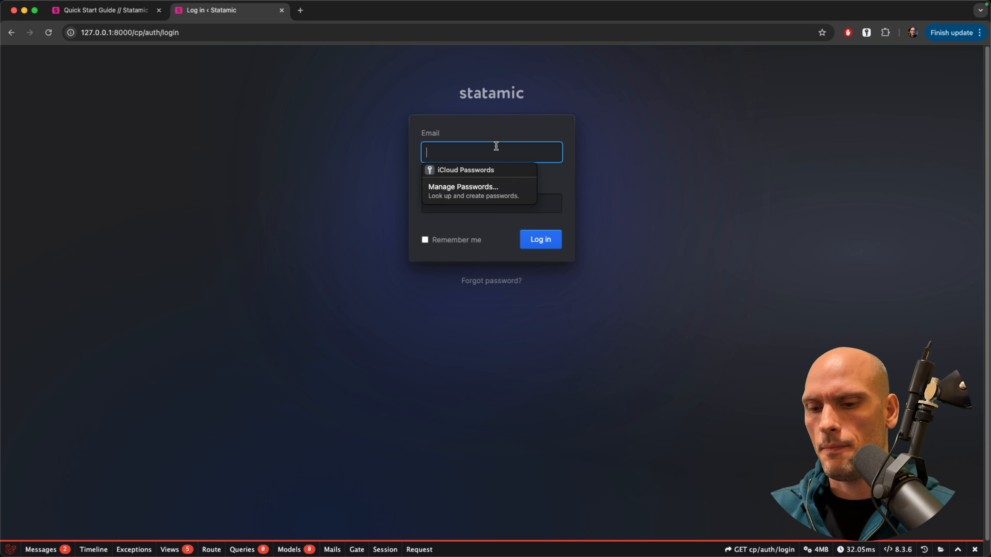
{"action": "type", "text": "admin"}
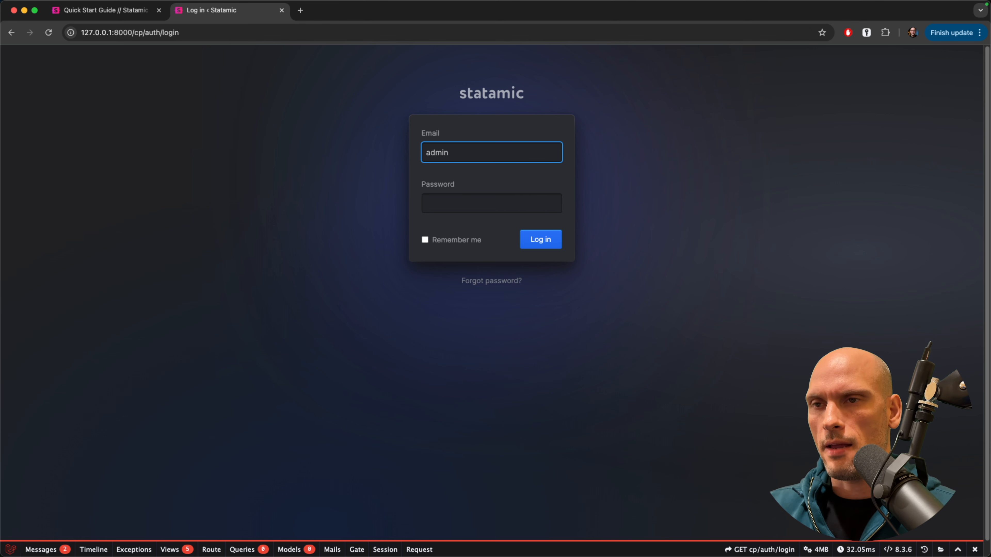
{"action": "type", "text": "@admin.com"}
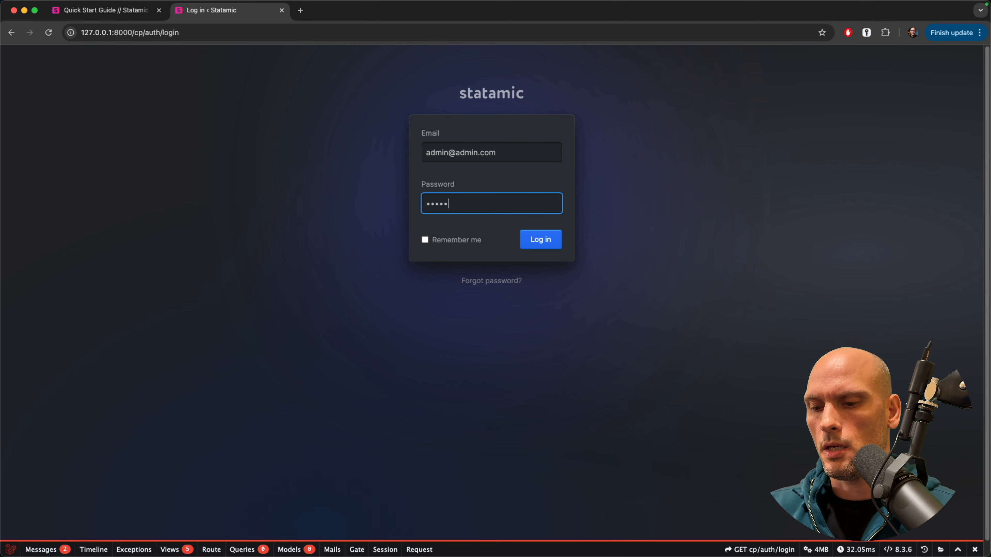
{"action": "left_click", "coordinate": [540, 239]}
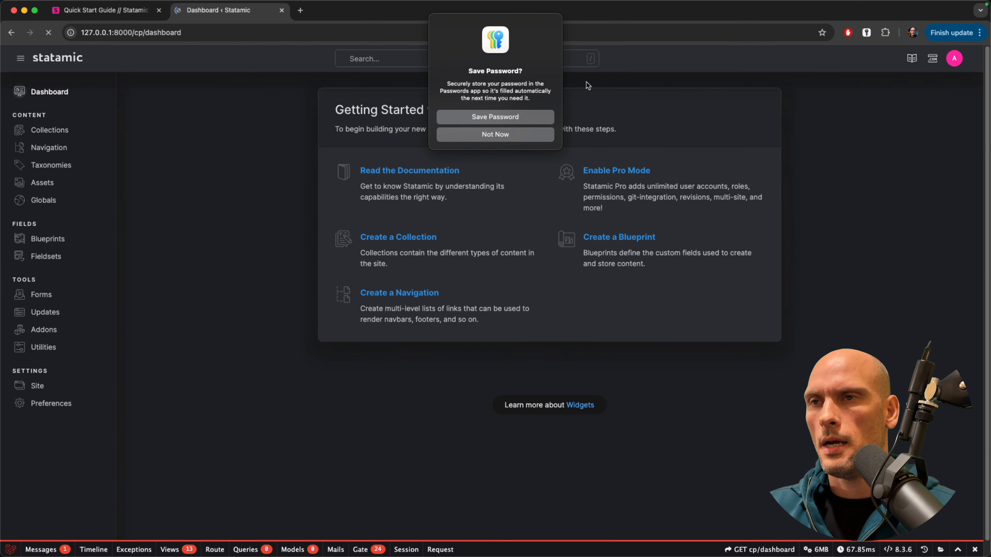
Decline the Save Password prompt, leaving the Getting Started dashboard visible
{"action": "left_click", "coordinate": [495, 134]}
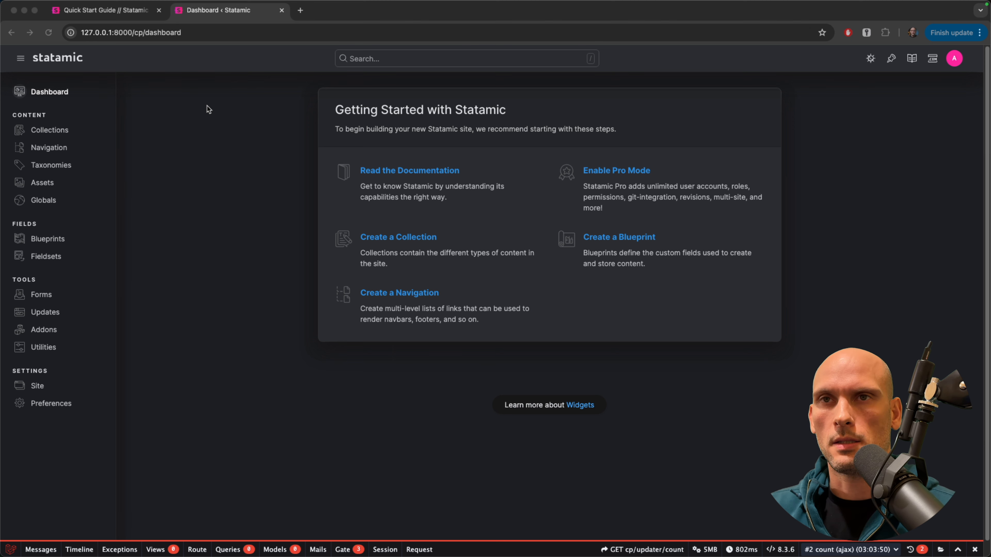
{"action": "mouse_move", "coordinate": [60, 188]}
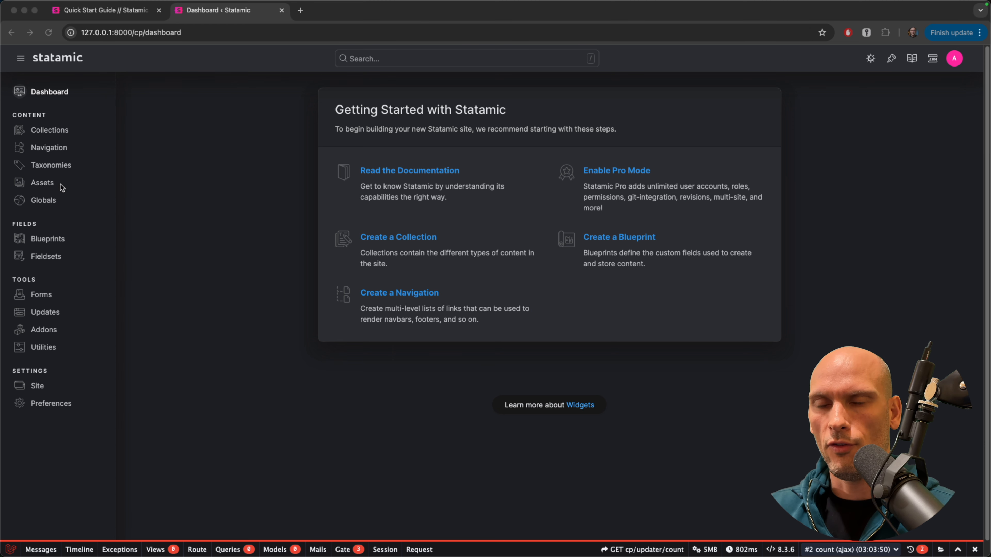
{"action": "mouse_move", "coordinate": [532, 373]}
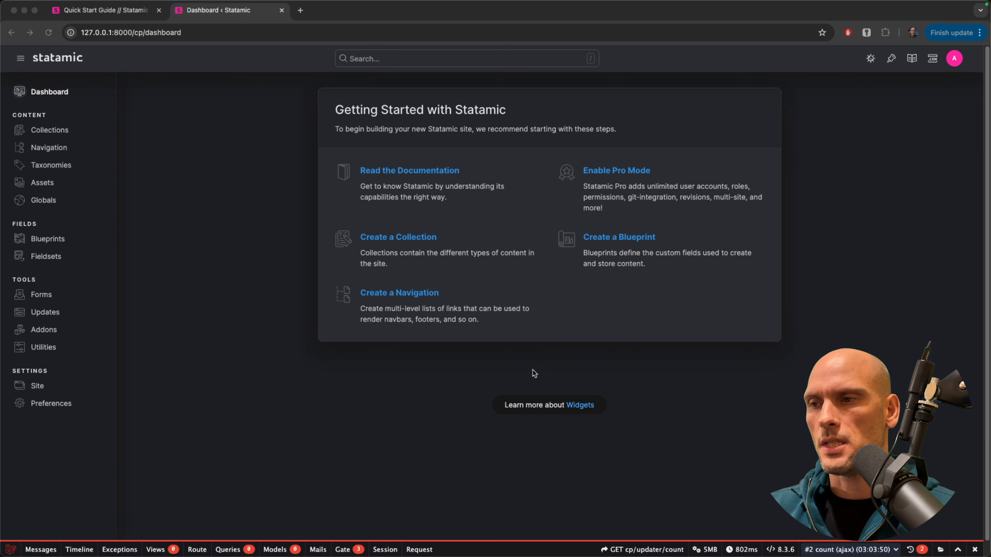
{"action": "mouse_move", "coordinate": [355, 237]}
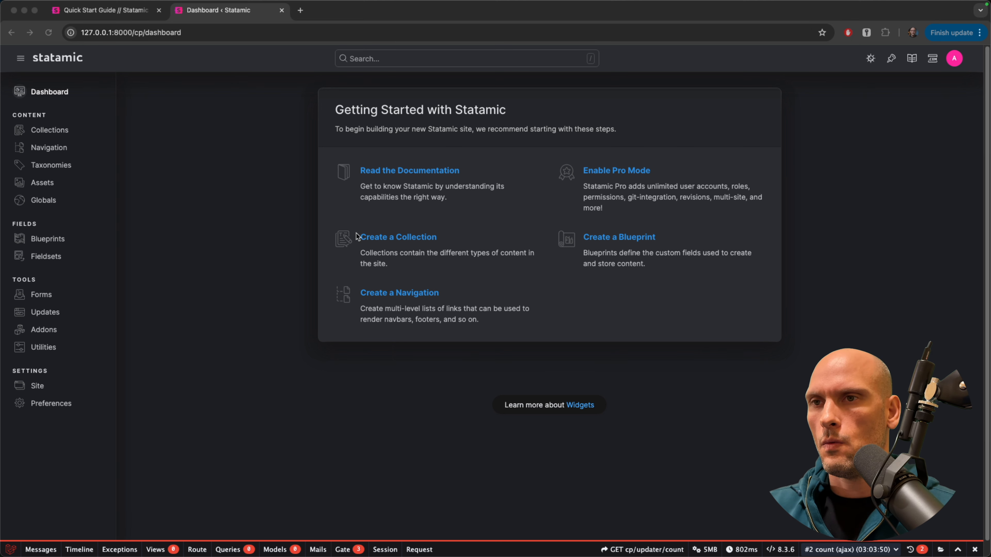
{"action": "mouse_move", "coordinate": [517, 429]}
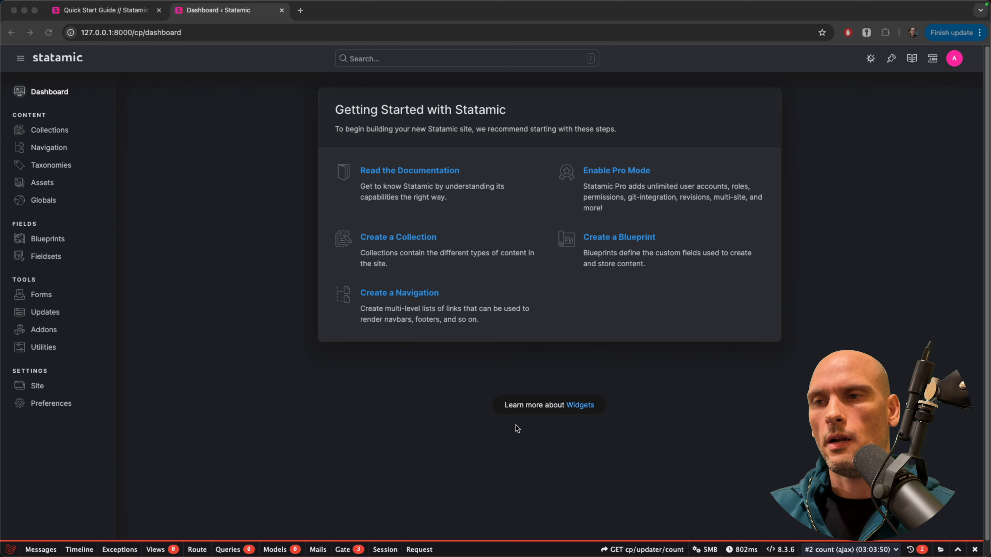
{"action": "mouse_move", "coordinate": [179, 174]}
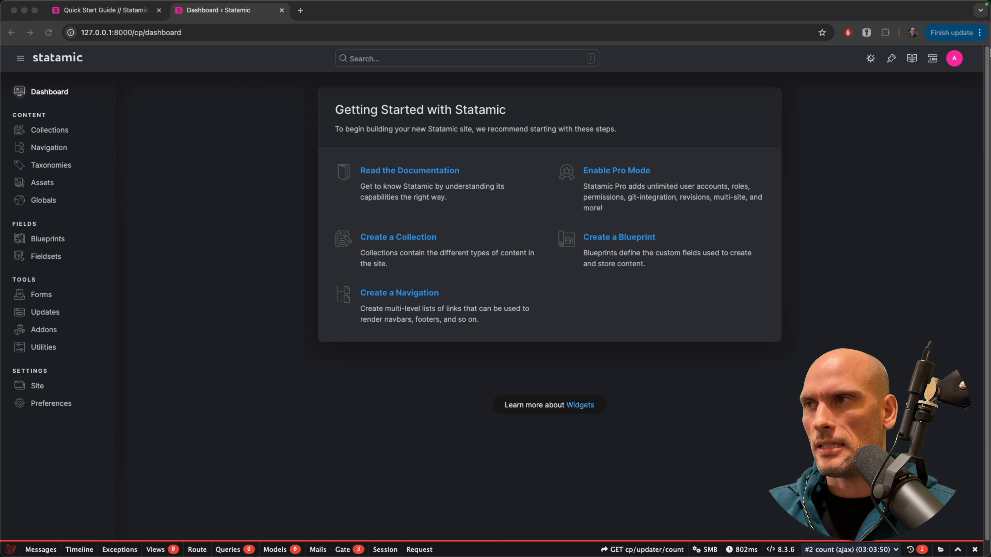
Return to the Quick Start Guide and scroll to its Make a home page section
{"action": "left_click", "coordinate": [104, 11]}
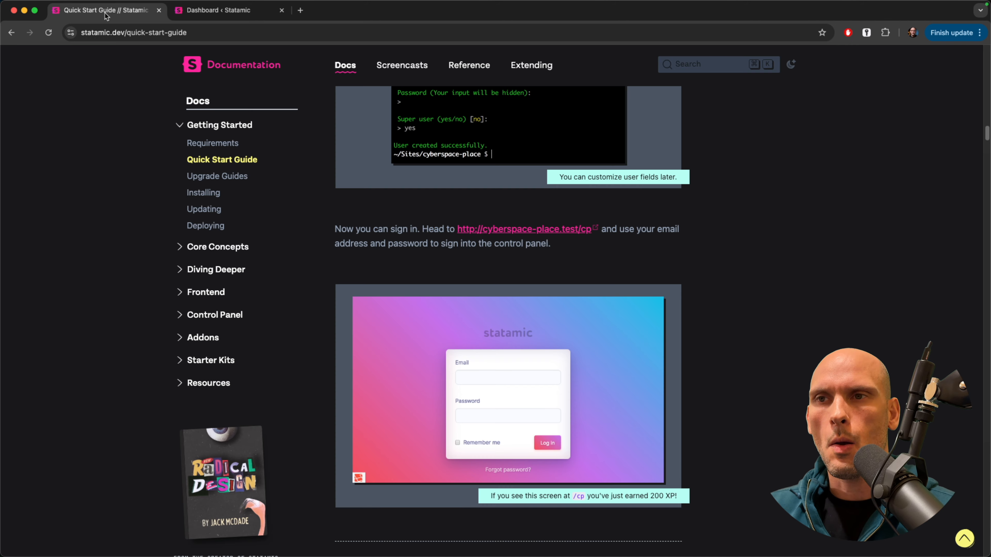
{"action": "scroll", "scroll_direction": "down", "scroll_amount": 3}
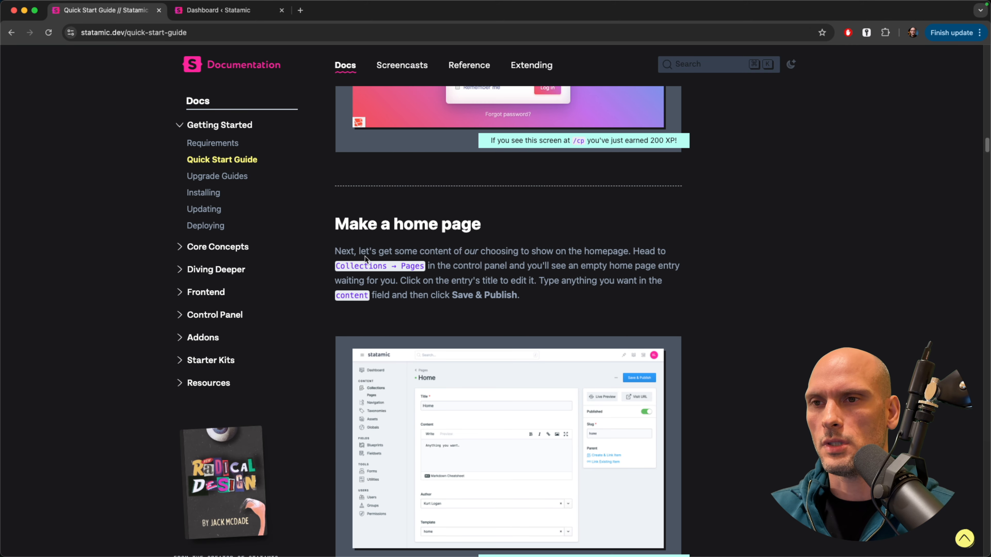
{"action": "scroll", "scroll_direction": "down", "scroll_amount": 3}
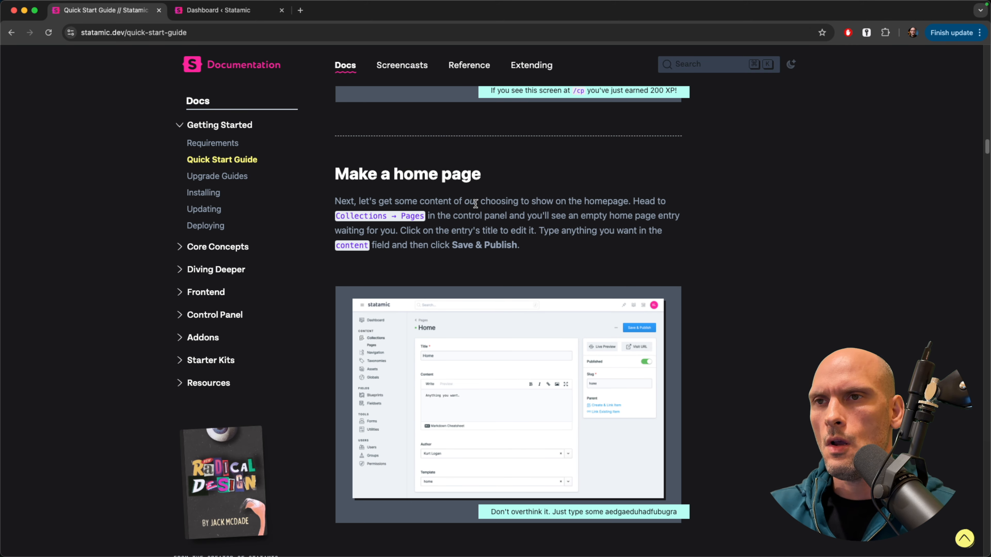
{"action": "mouse_move", "coordinate": [547, 197]}
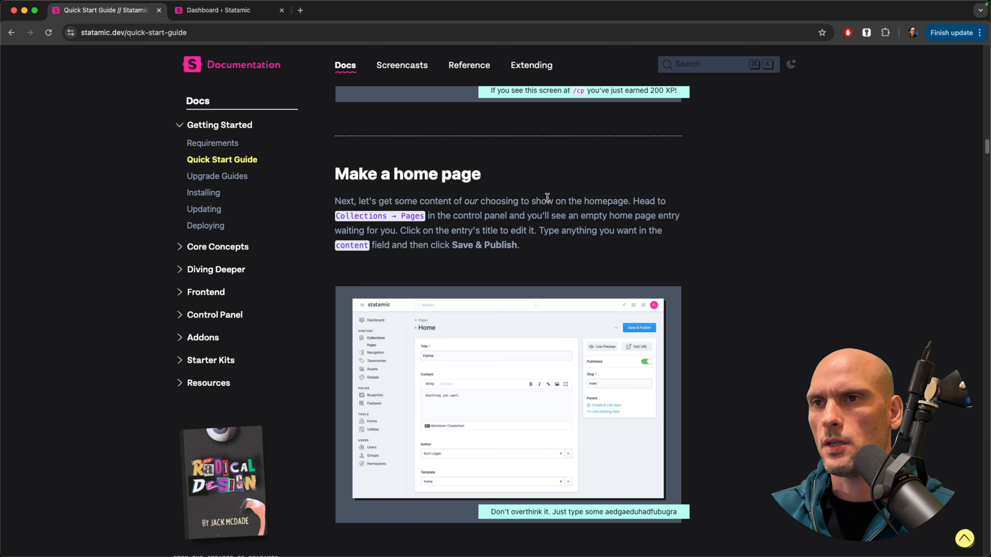
{"action": "mouse_move", "coordinate": [434, 262]}
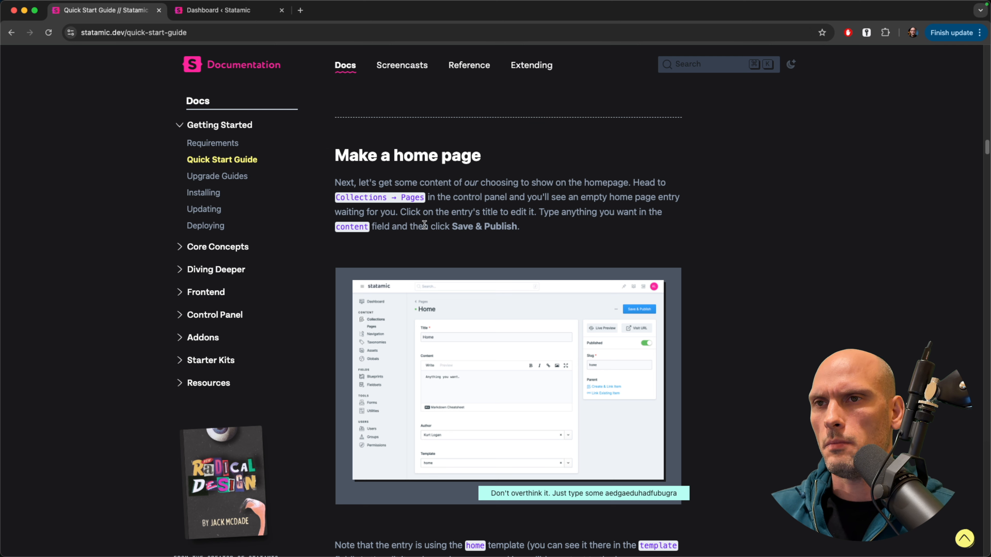
{"action": "mouse_move", "coordinate": [582, 209]}
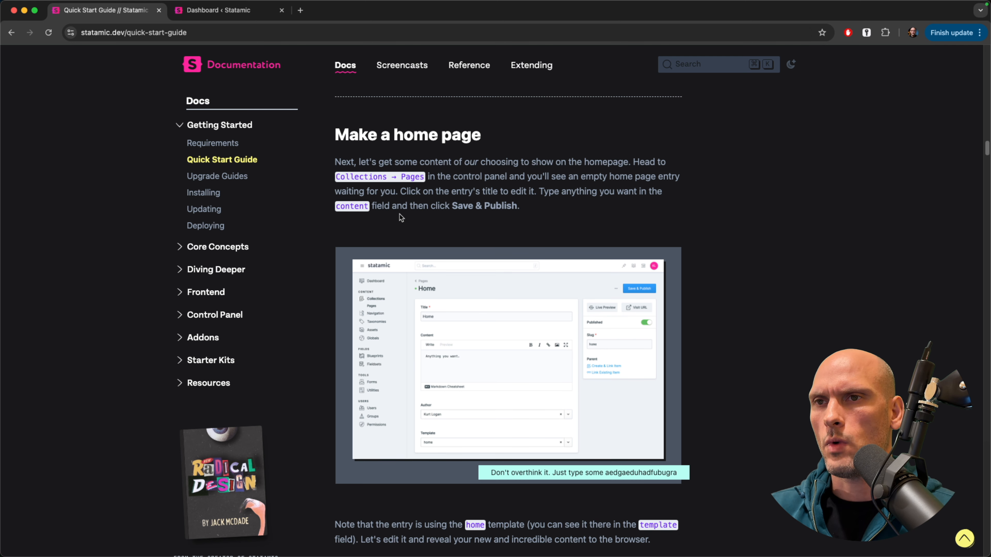
{"action": "scroll", "scroll_direction": "up", "scroll_amount": 3}
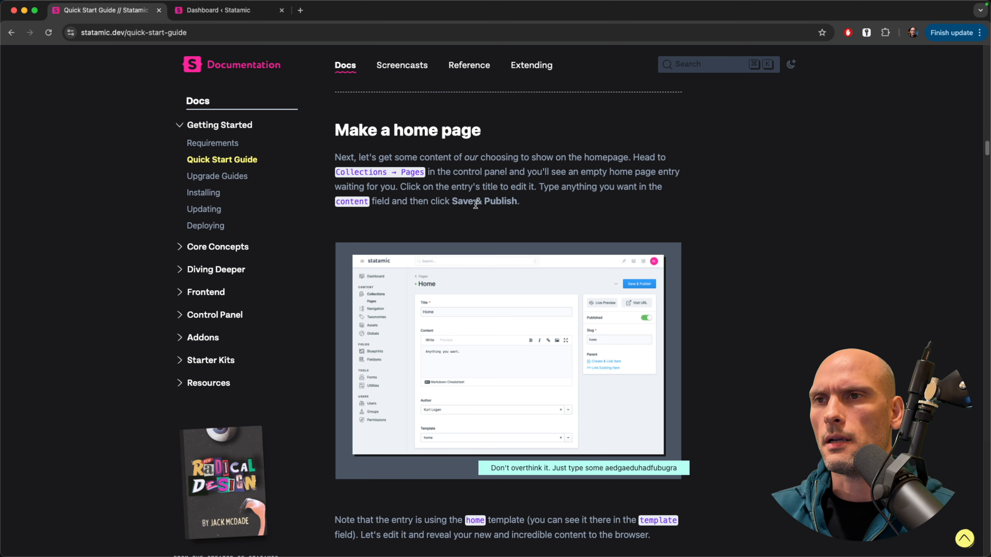
Open the Home entry of the Pages collection for editing in the control panel
{"action": "left_click", "coordinate": [228, 10]}
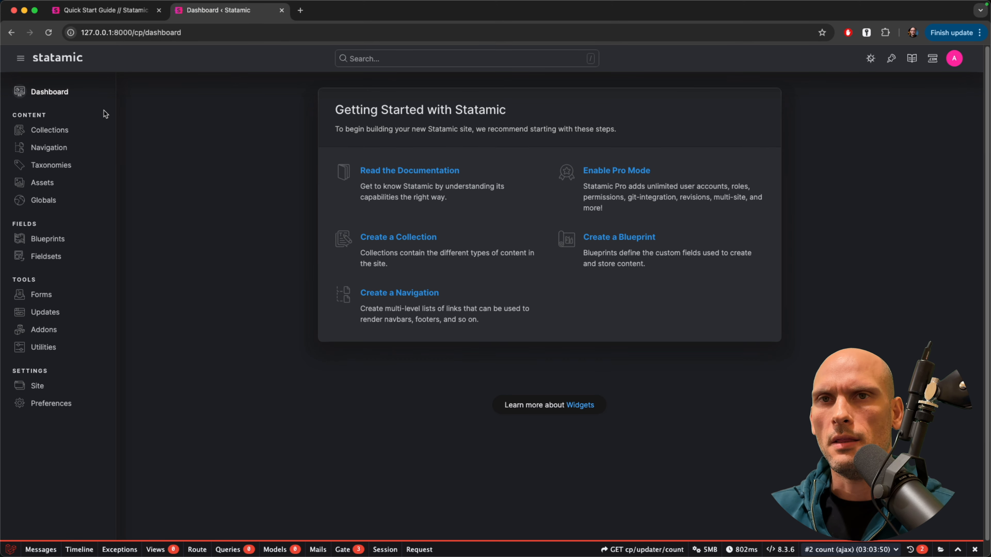
{"action": "left_click", "coordinate": [50, 130]}
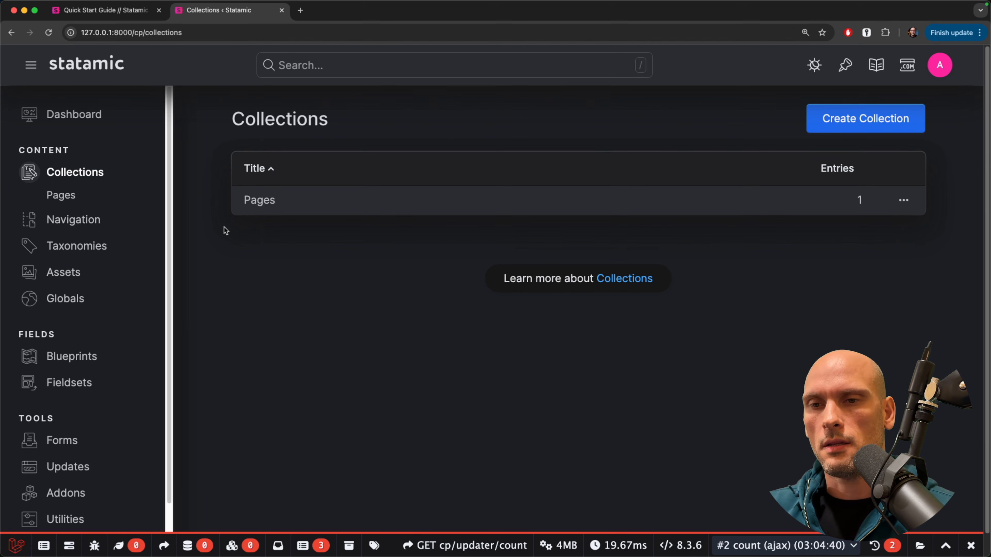
{"action": "mouse_move", "coordinate": [75, 172]}
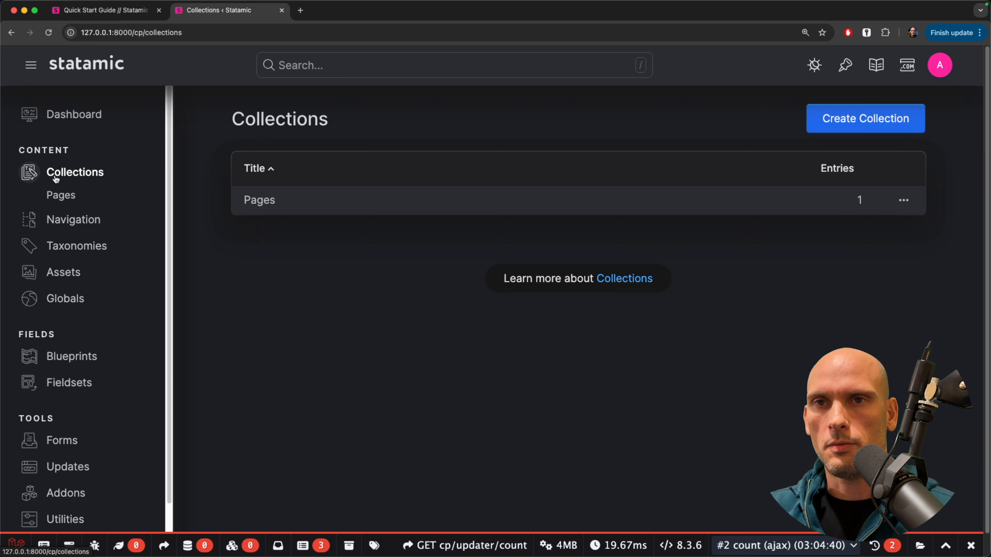
{"action": "mouse_move", "coordinate": [172, 206]}
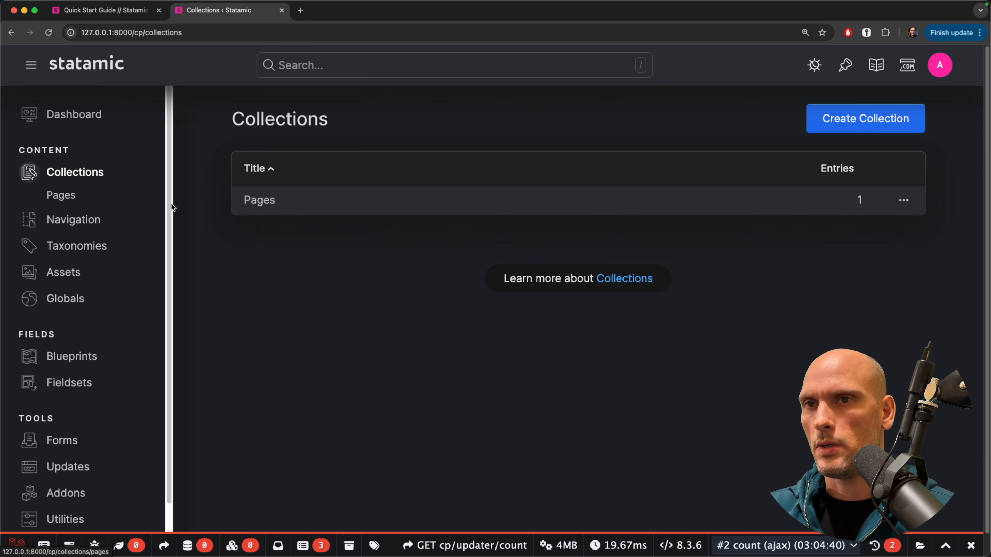
{"action": "left_click", "coordinate": [259, 199]}
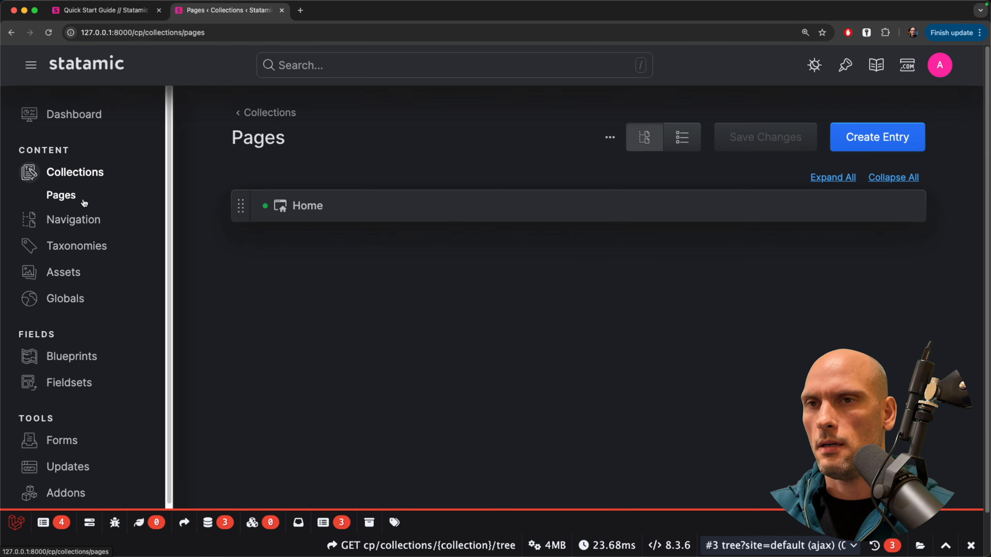
{"action": "left_click", "coordinate": [307, 206]}
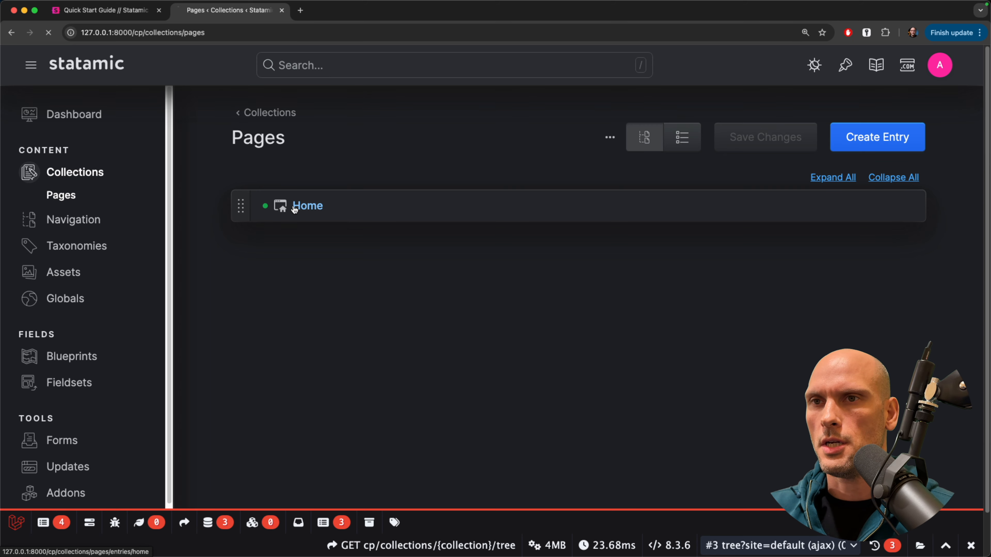
Compare the Home editor with the guide, ending on the home.antlers.html template passage
{"action": "left_click", "coordinate": [104, 10]}
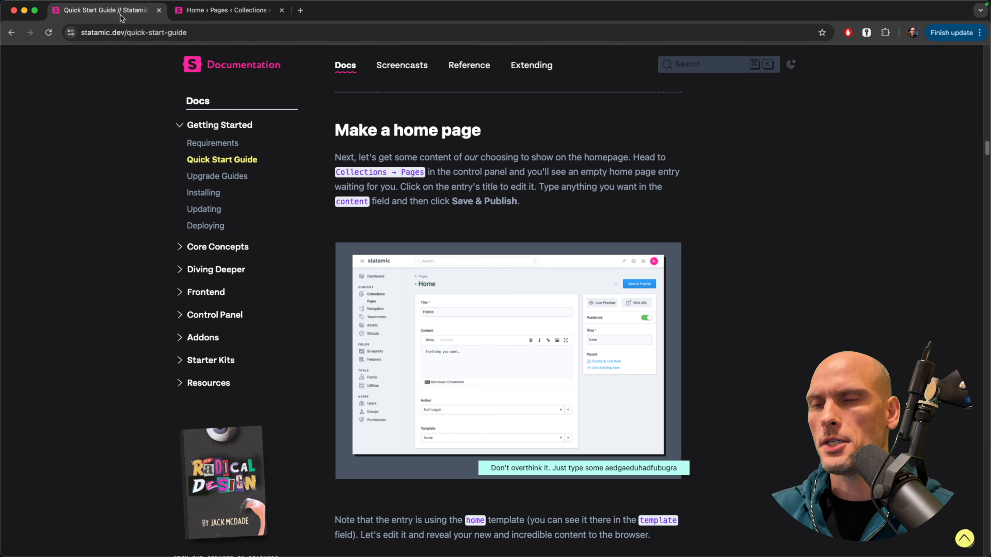
{"action": "scroll", "scroll_direction": "down", "scroll_amount": 3}
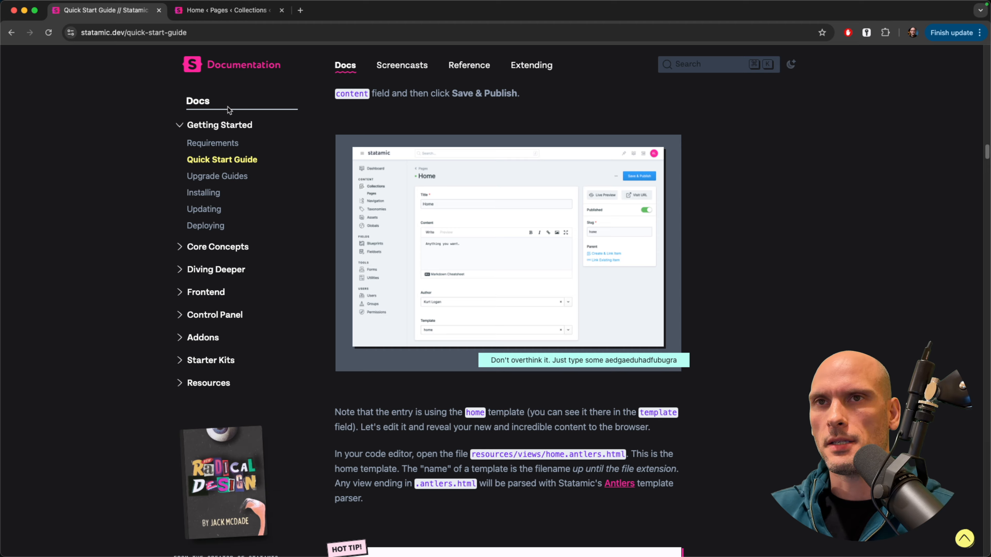
{"action": "left_click", "coordinate": [228, 11]}
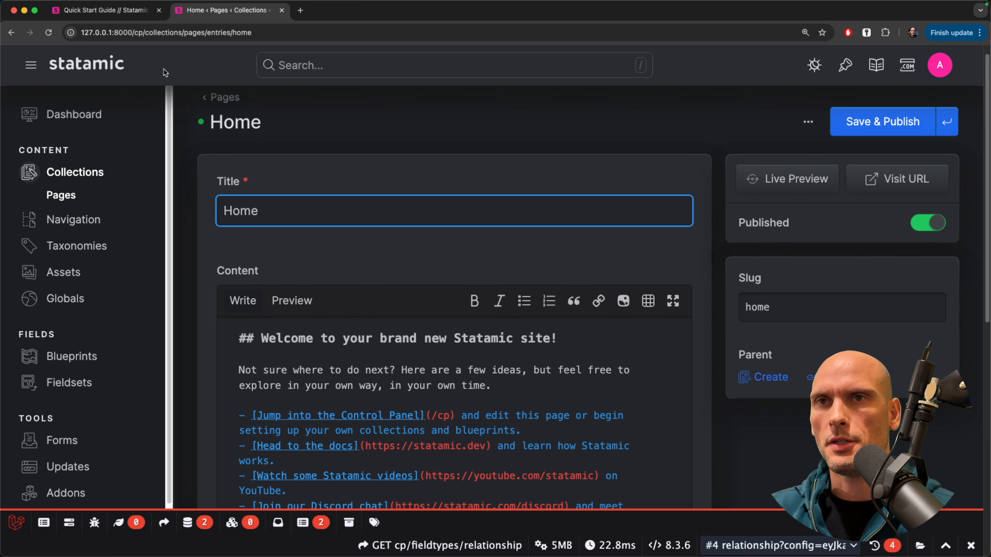
{"action": "scroll", "scroll_direction": "down", "scroll_amount": 3}
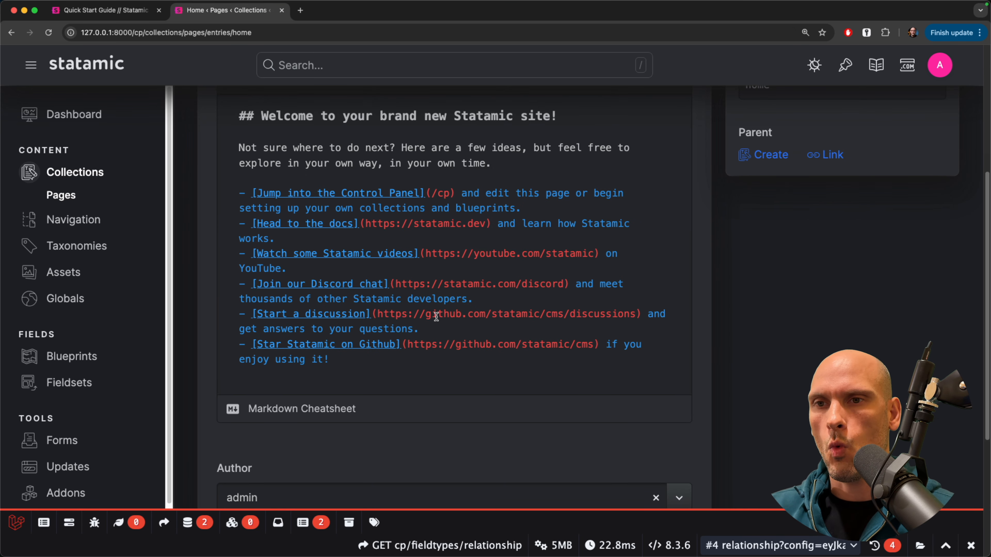
{"action": "left_click", "coordinate": [104, 11]}
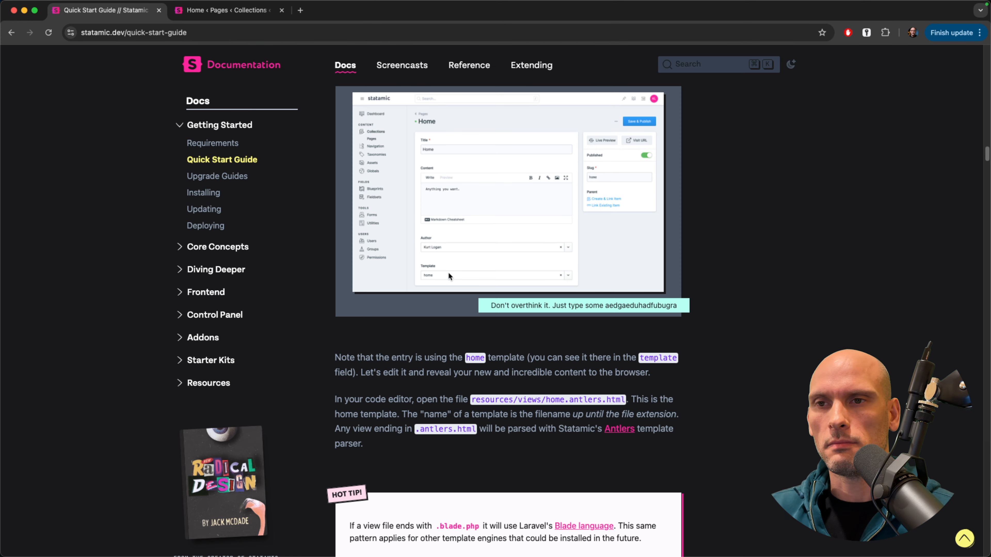
{"action": "scroll", "scroll_direction": "down", "scroll_amount": 3}
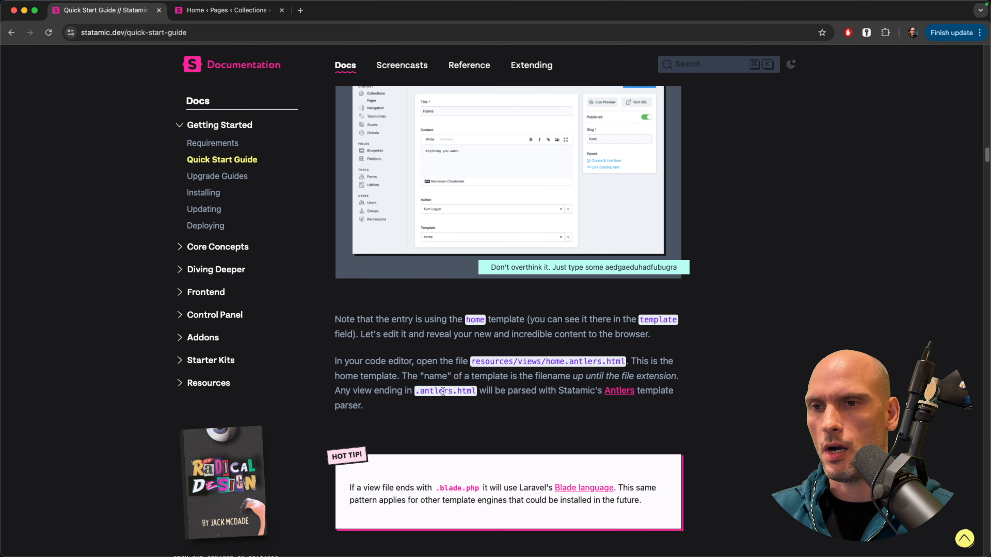
{"action": "scroll", "scroll_direction": "down", "scroll_amount": 3}
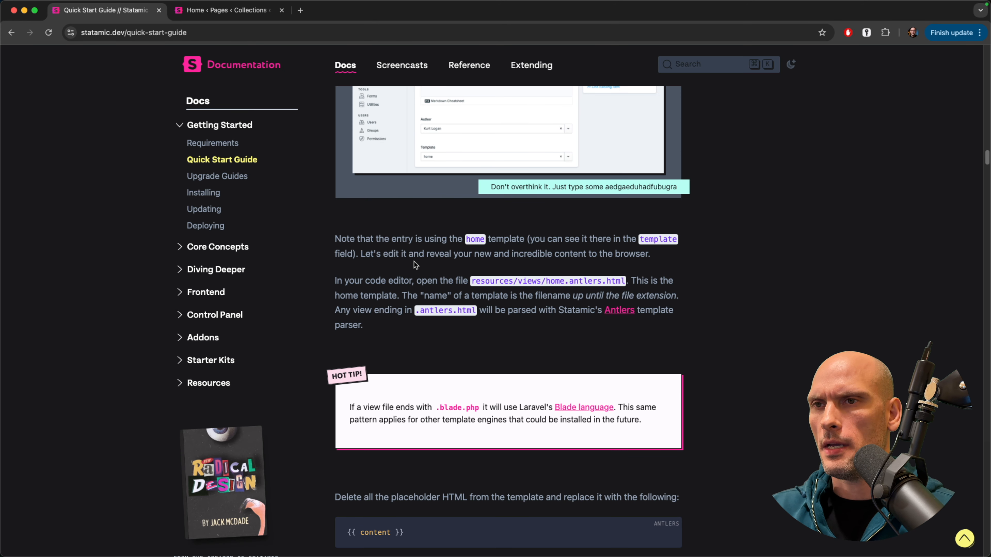
{"action": "mouse_move", "coordinate": [322, 268]}
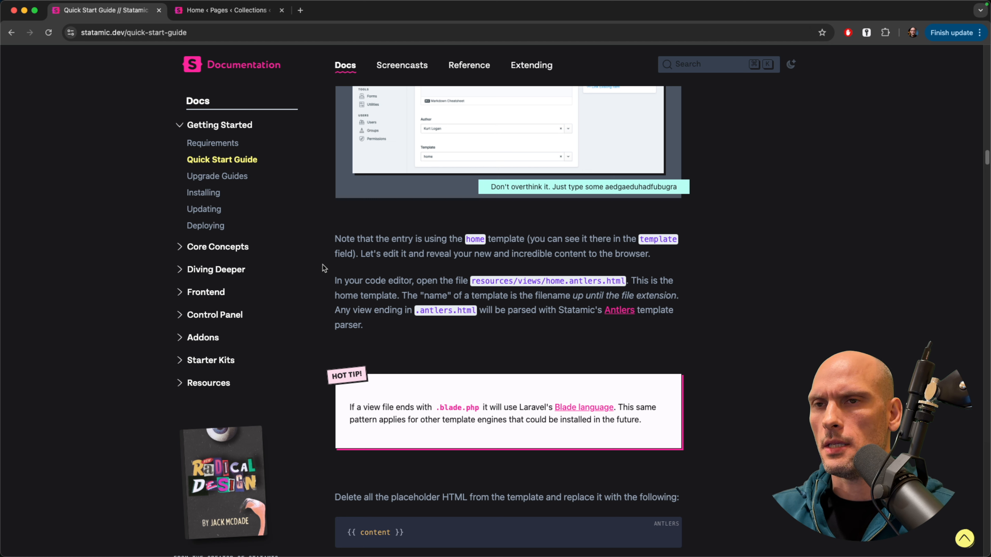
{"action": "mouse_move", "coordinate": [436, 262]}
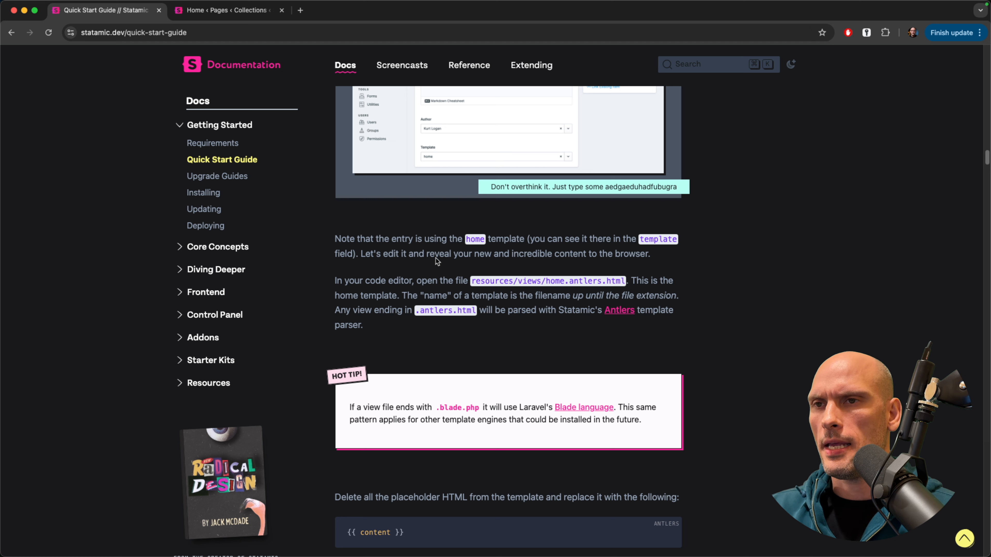
{"action": "mouse_move", "coordinate": [484, 270]}
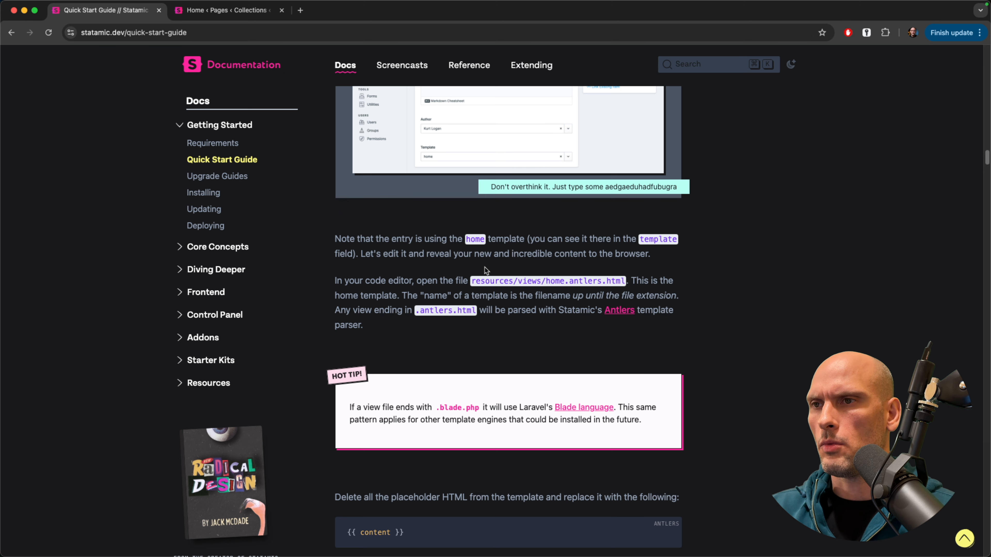
Set the Home entry's Markdown content to '## Hello world'
{"action": "left_click", "coordinate": [227, 11]}
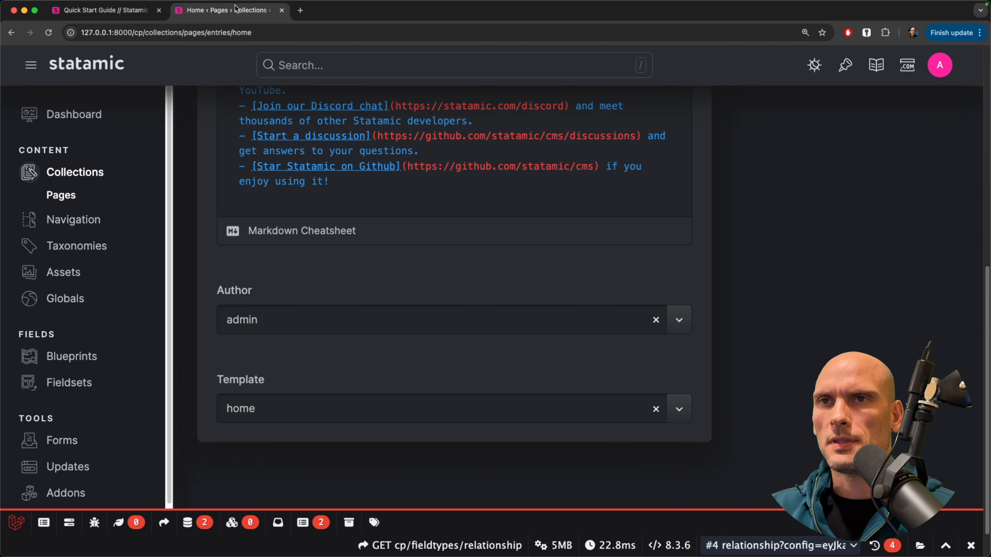
{"action": "scroll", "scroll_direction": "up", "scroll_amount": 3}
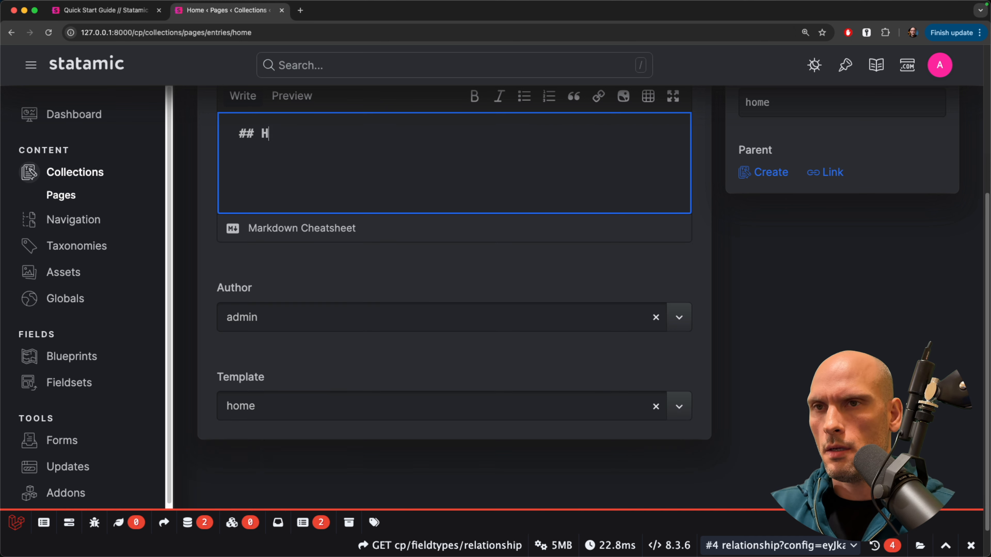
{"action": "type", "text": "ello worl"}
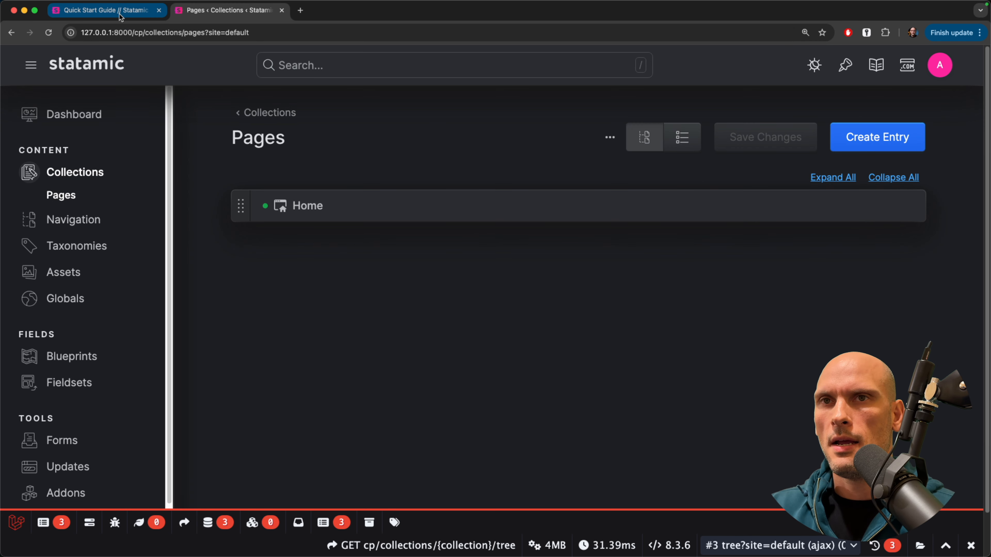
Open a new tab beside the control panel to load the live site at 127.0.0.1:8000
{"action": "right_click", "coordinate": [228, 11]}
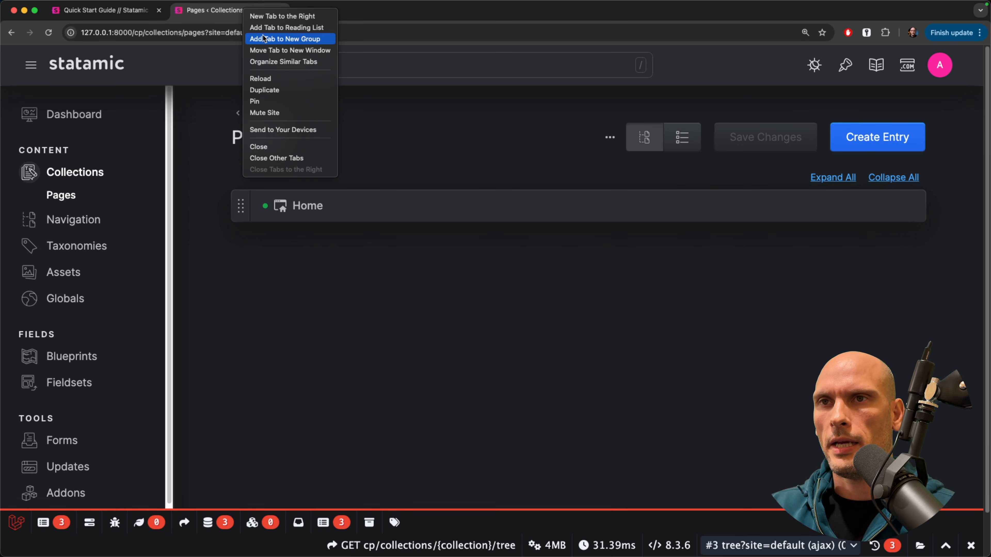
{"action": "left_click", "coordinate": [265, 90]}
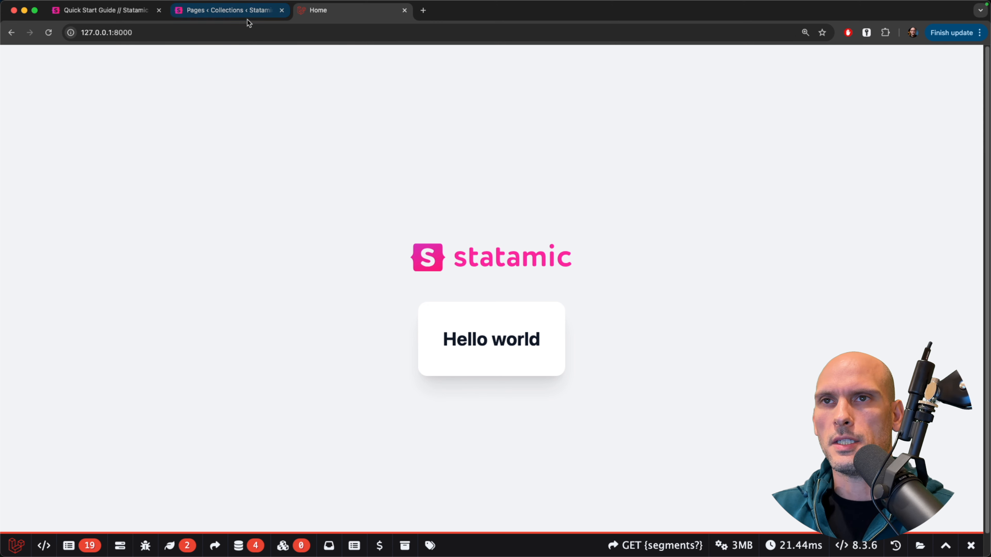
Open home.antlers.html under resources/views in VS Code, then return to the guide
{"action": "left_click", "coordinate": [104, 10]}
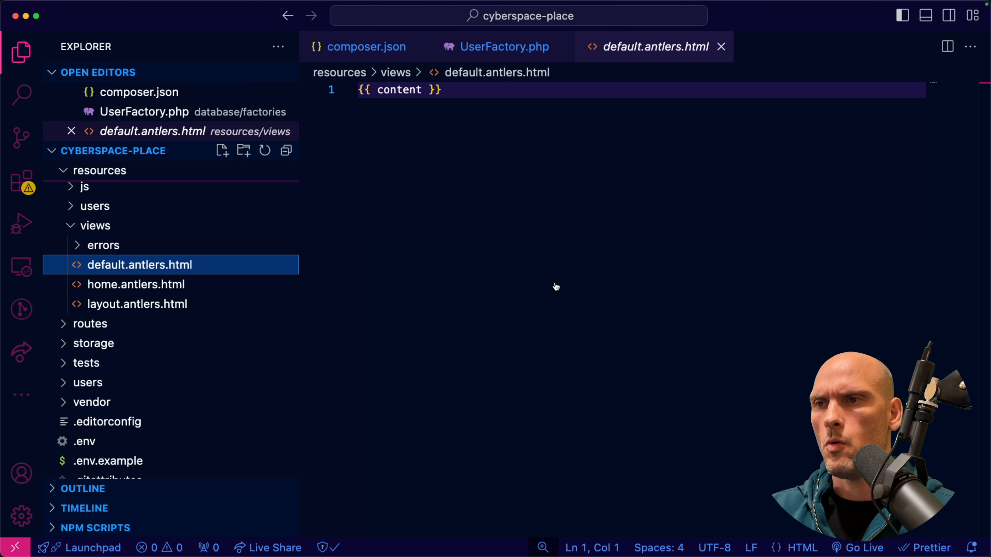
{"action": "left_click", "coordinate": [136, 284]}
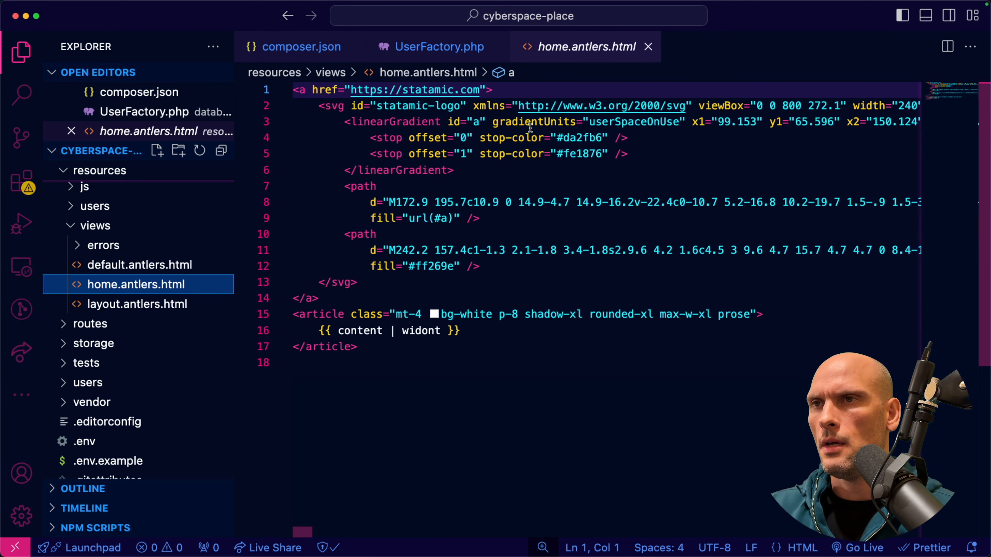
{"action": "left_click", "coordinate": [483, 46]}
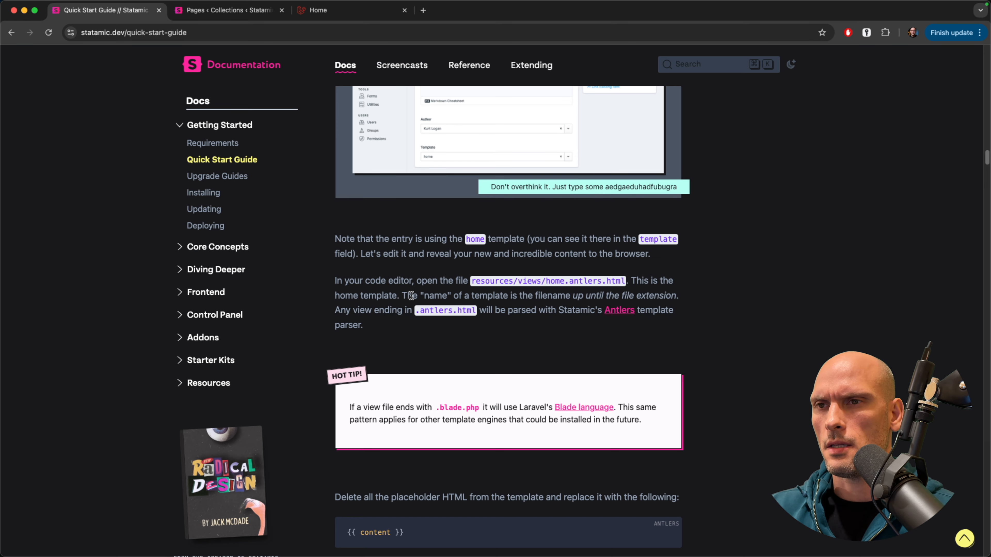
{"action": "mouse_move", "coordinate": [550, 290]}
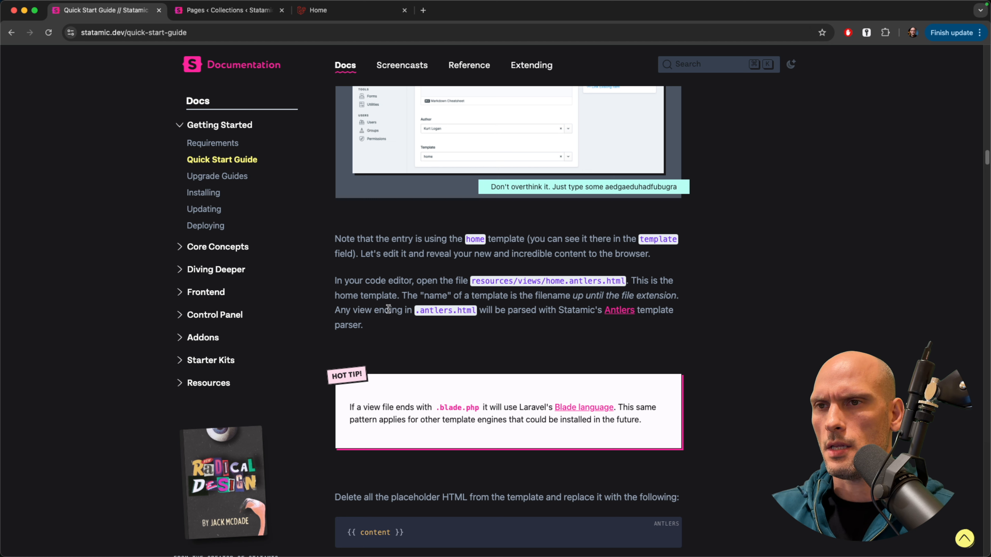
{"action": "mouse_move", "coordinate": [593, 312]}
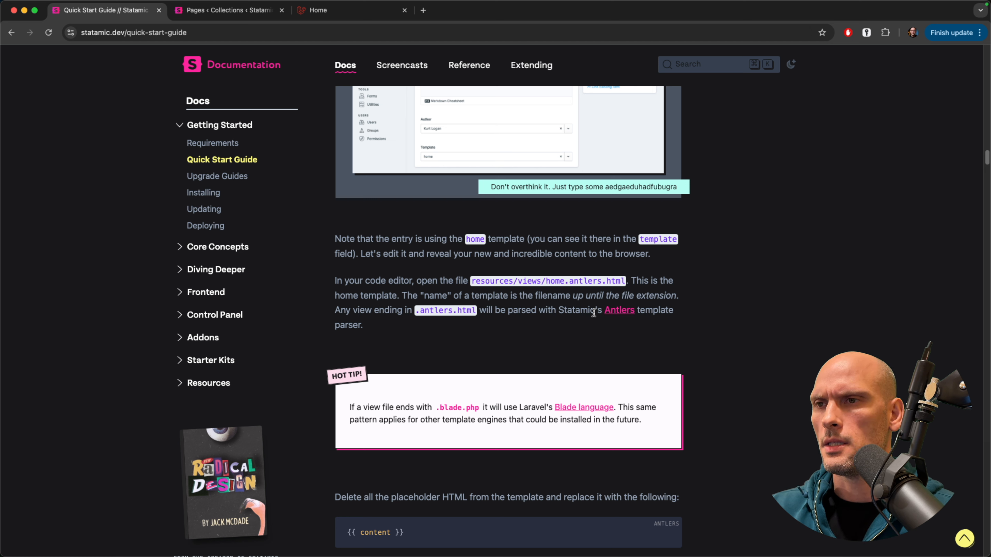
{"action": "mouse_move", "coordinate": [619, 310]}
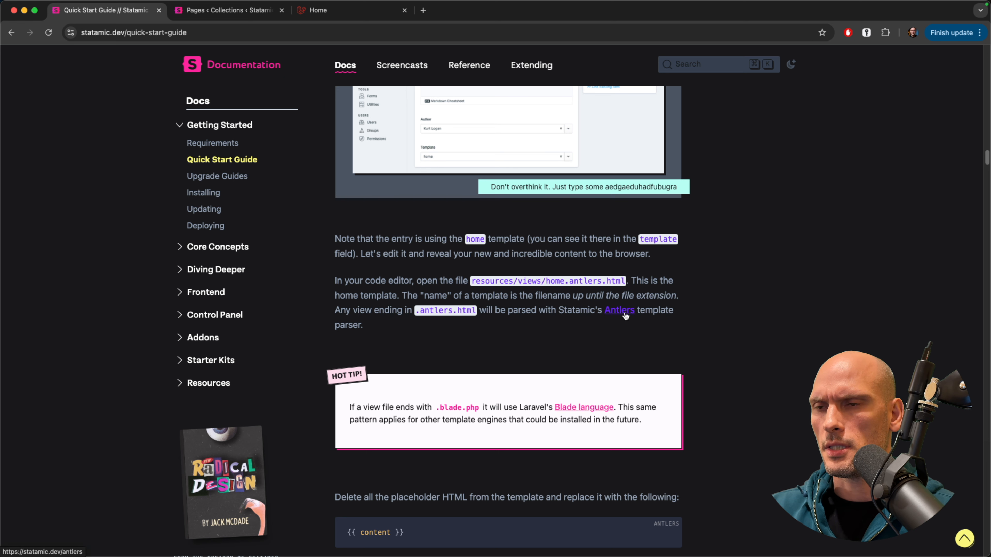
Scroll the guide to the step replacing placeholder HTML with only {{ content }}
{"action": "scroll", "scroll_direction": "down", "scroll_amount": 3}
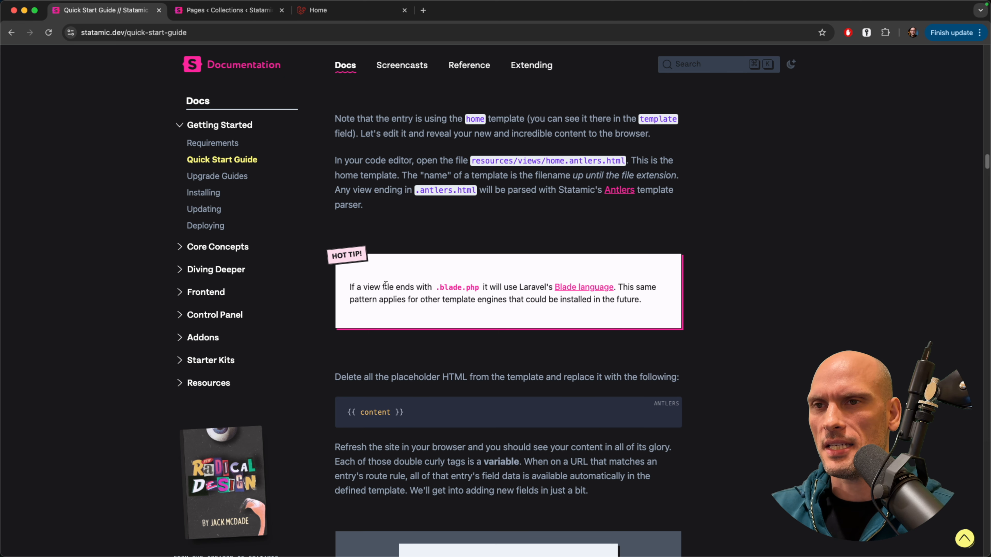
{"action": "mouse_move", "coordinate": [481, 297]}
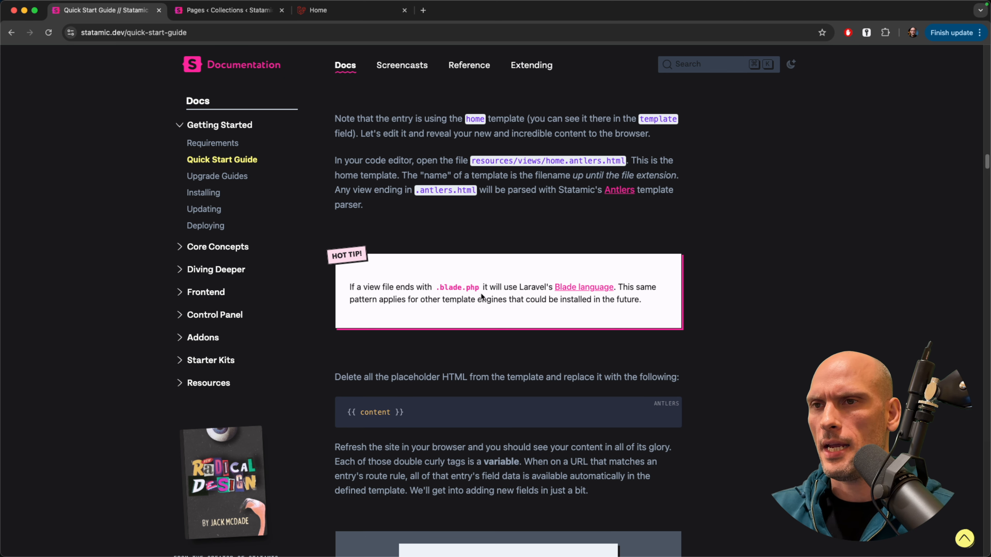
{"action": "mouse_move", "coordinate": [536, 285]}
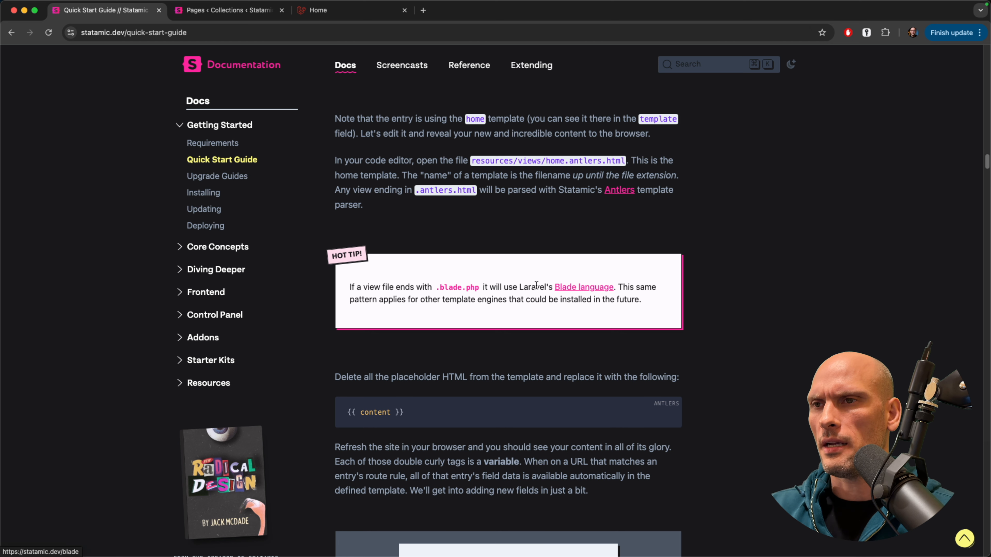
{"action": "mouse_move", "coordinate": [394, 302]}
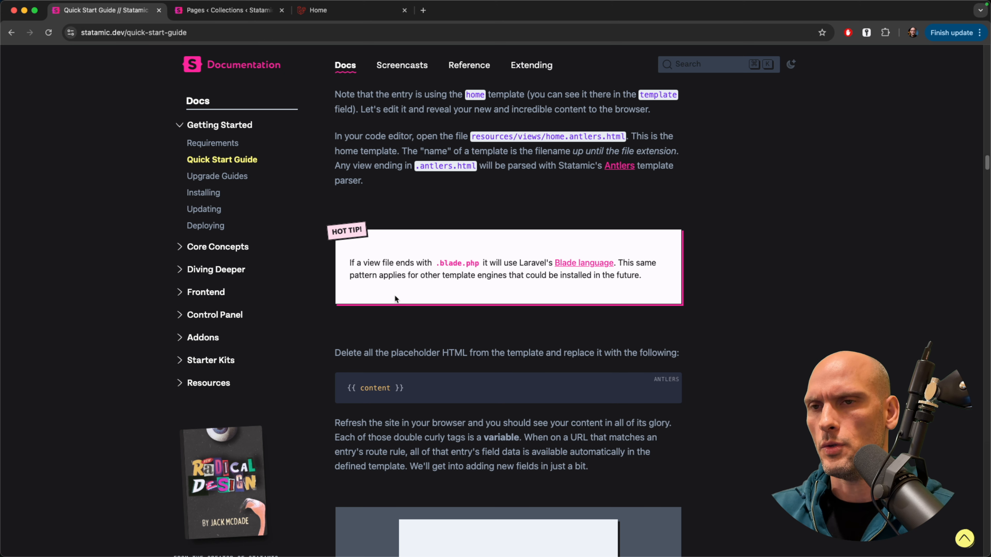
{"action": "scroll", "scroll_direction": "down", "scroll_amount": 3}
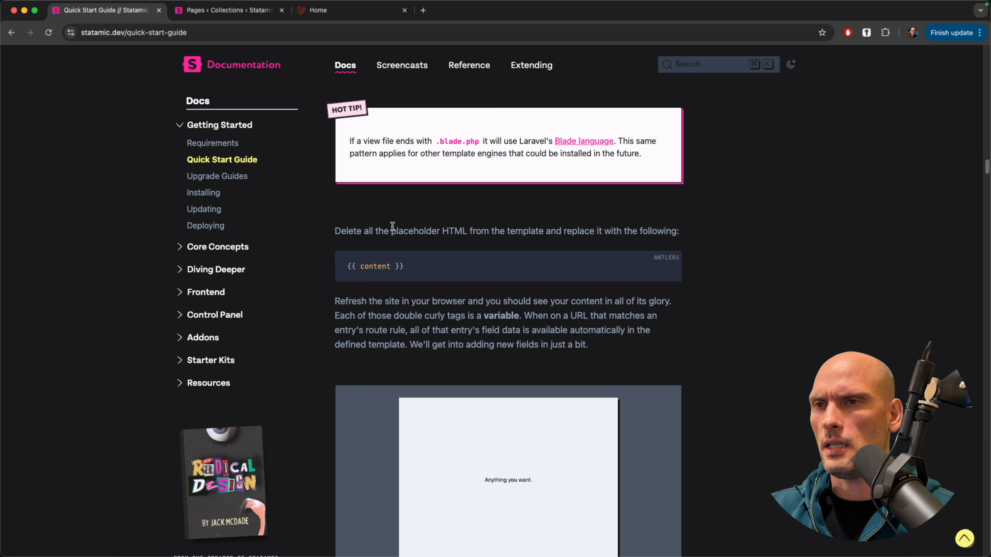
{"action": "mouse_move", "coordinate": [471, 231]}
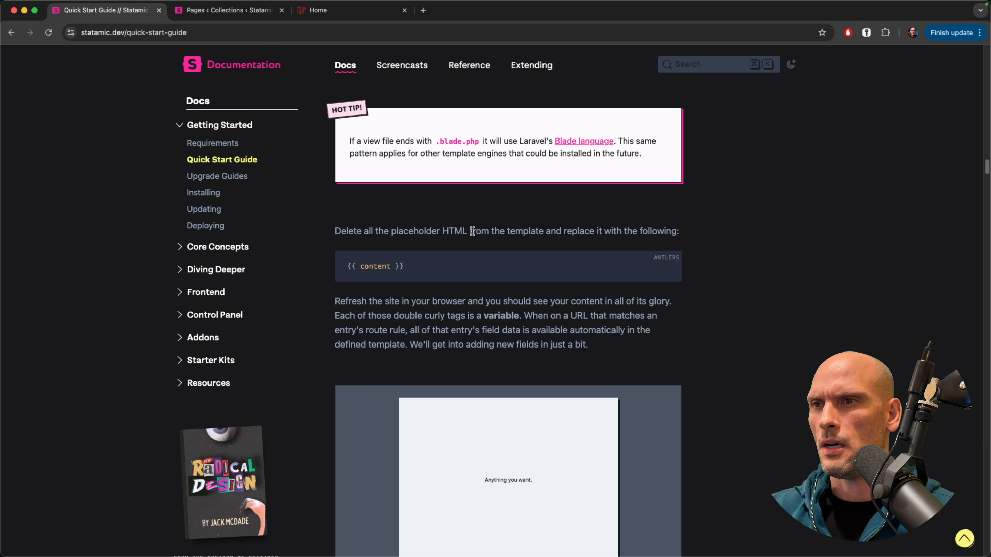
{"action": "mouse_move", "coordinate": [438, 274]}
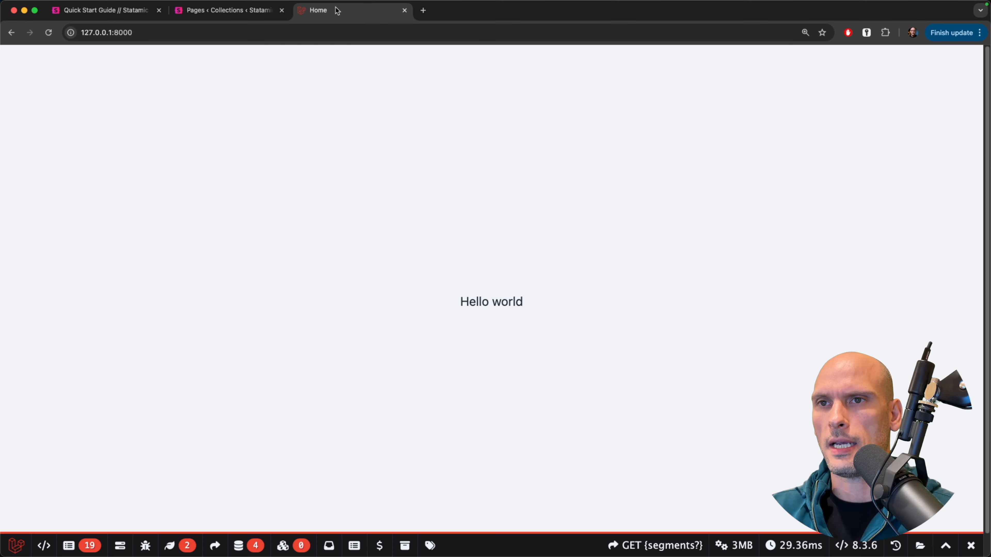
{"action": "mouse_move", "coordinate": [268, 59]}
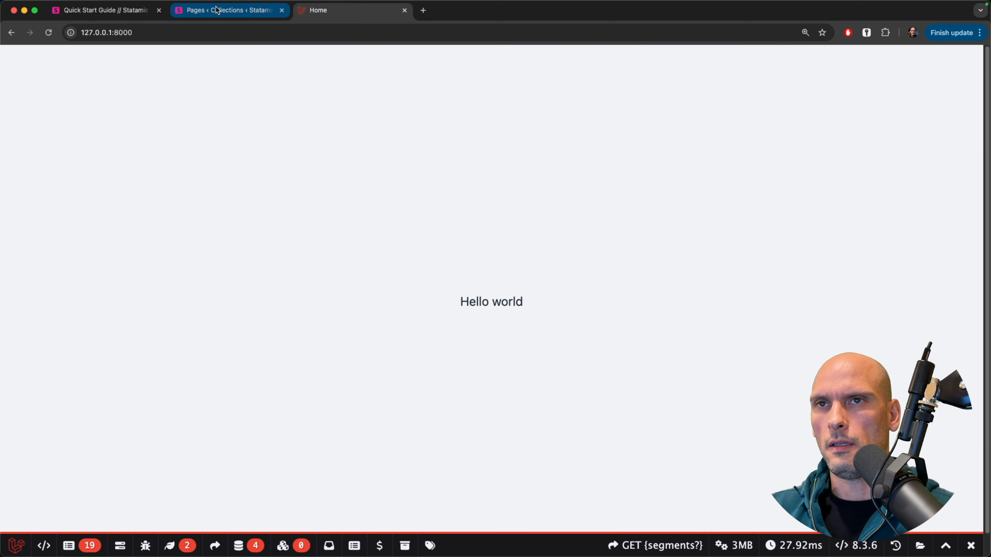
Return to the control panel tab listing the Pages collection with its Home entry
{"action": "left_click", "coordinate": [228, 11]}
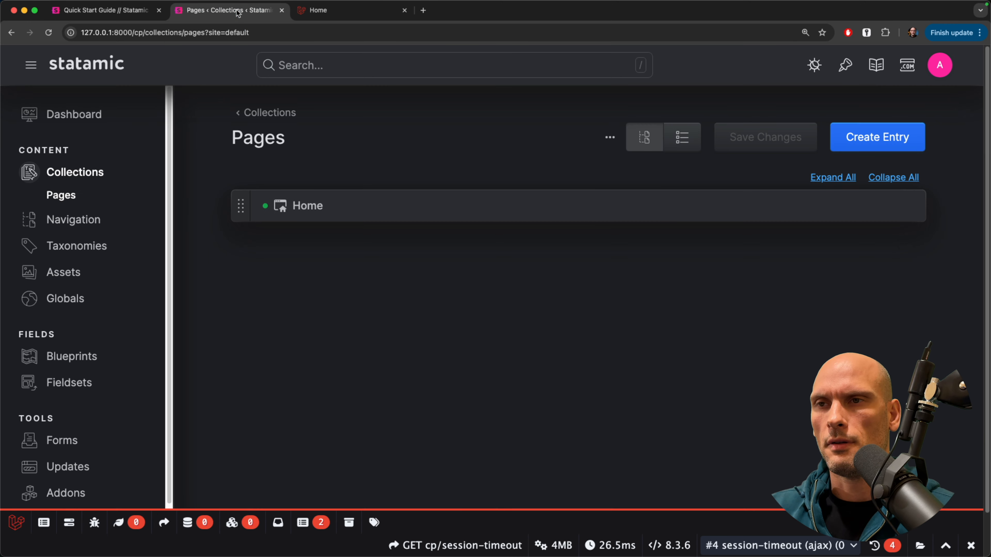
Return to the Quick Start Guide and scroll to the Customize the Layout section's layout.antlers.html code
{"action": "left_click", "coordinate": [104, 11]}
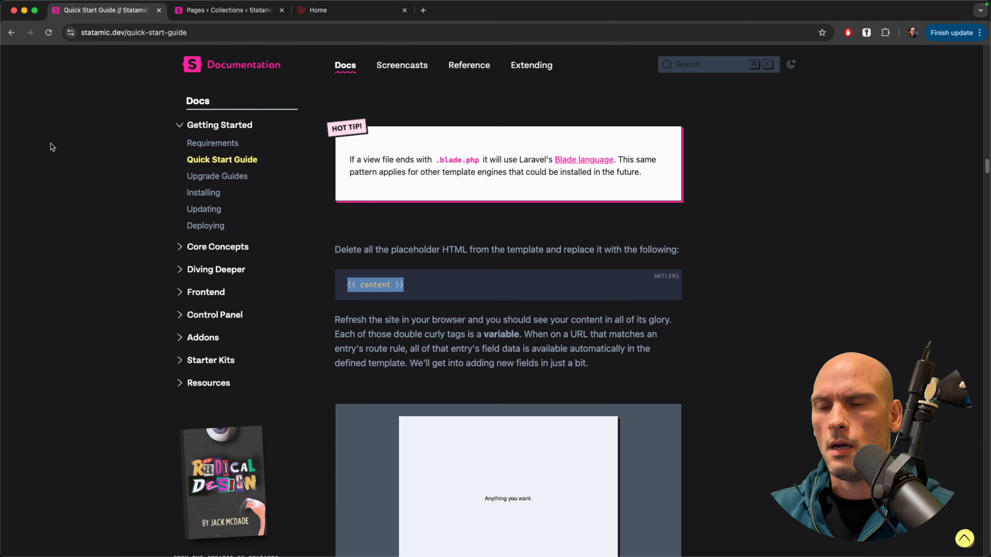
{"action": "scroll", "scroll_direction": "down", "scroll_amount": 3}
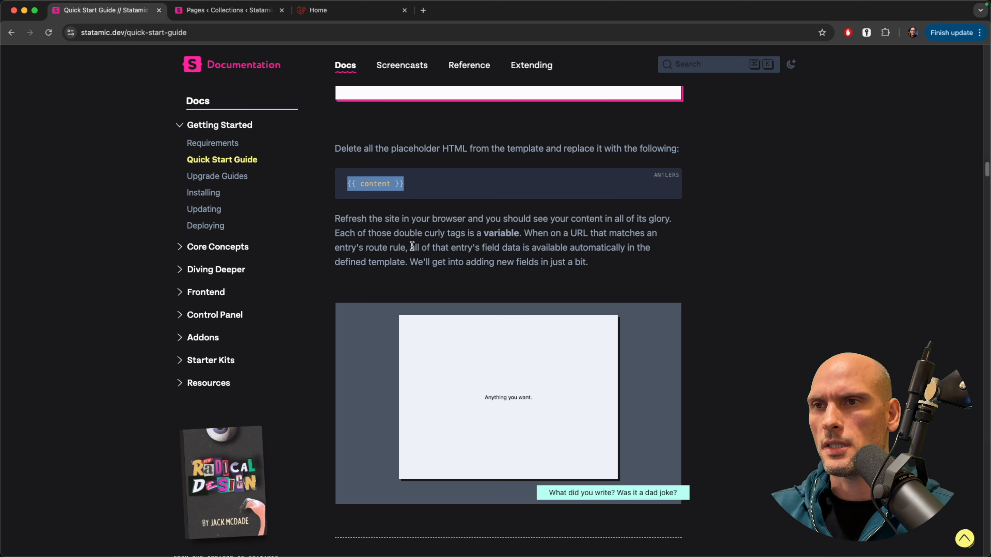
{"action": "scroll", "scroll_direction": "down", "scroll_amount": 3}
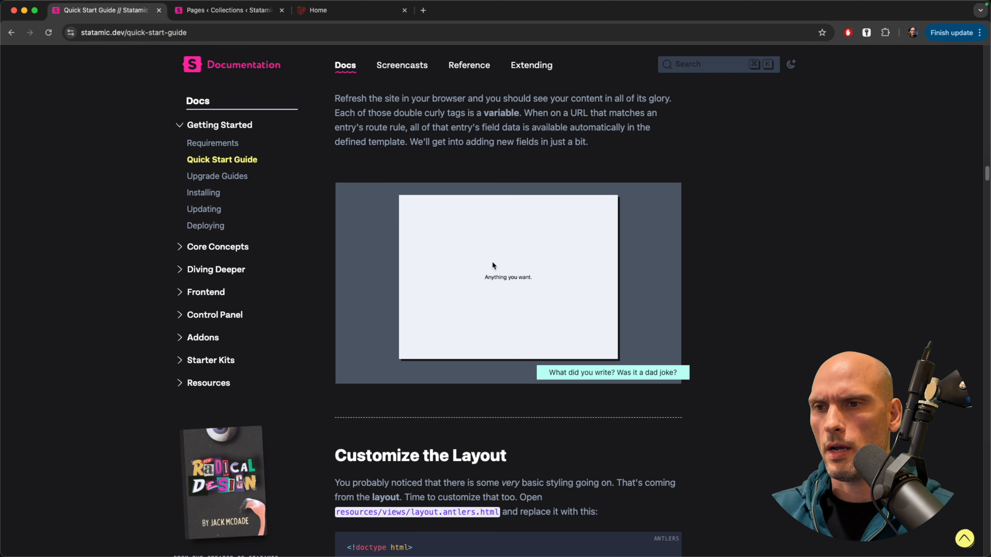
{"action": "scroll", "scroll_direction": "down", "scroll_amount": 3}
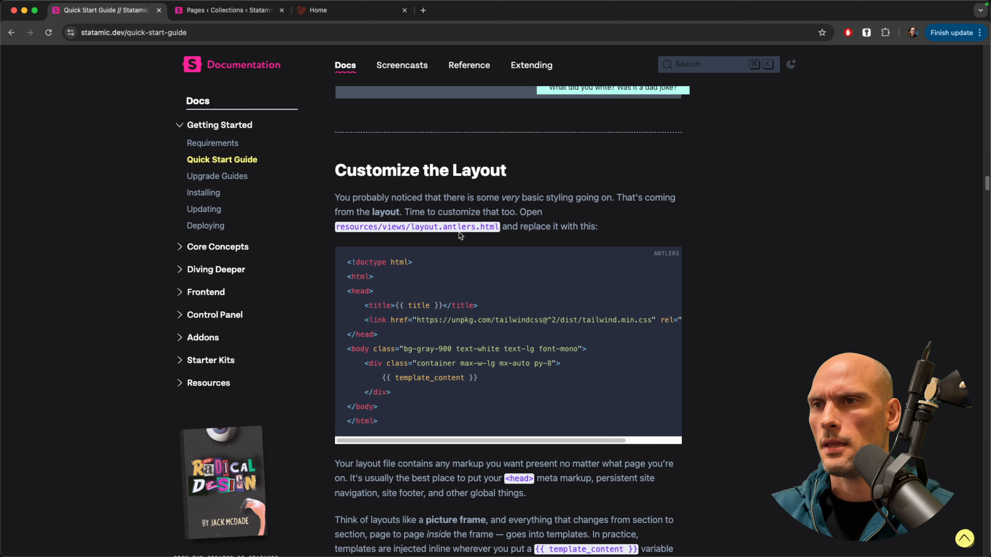
{"action": "mouse_move", "coordinate": [456, 220]}
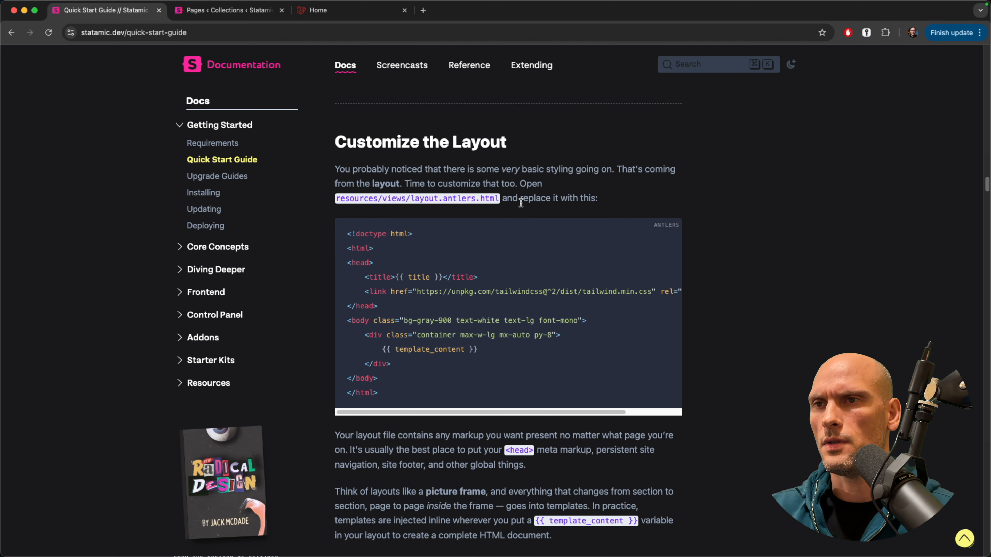
{"action": "mouse_move", "coordinate": [372, 391]}
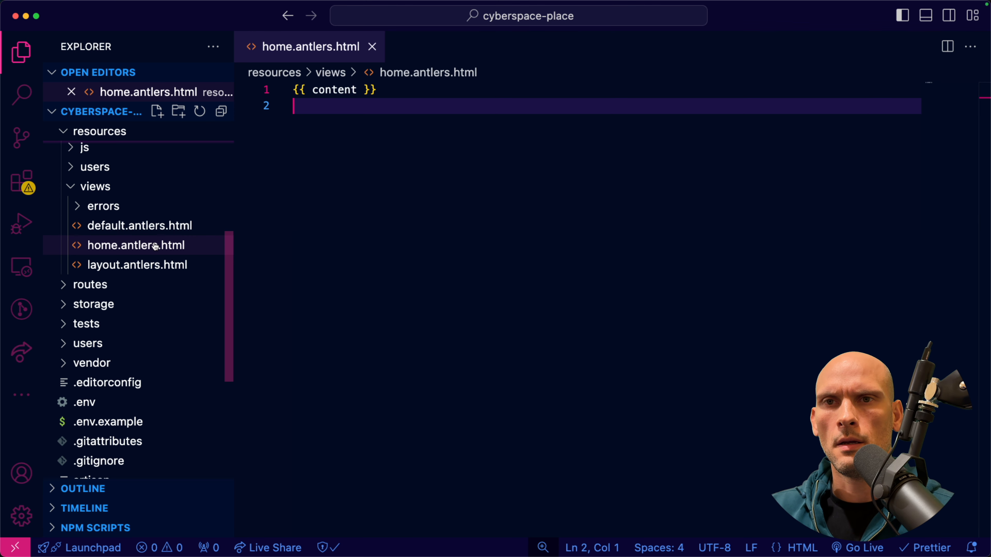
Check home.antlers.html holds only {{ content }} in VS Code, then return to the docs layout markup in Chrome
{"action": "left_click", "coordinate": [136, 265]}
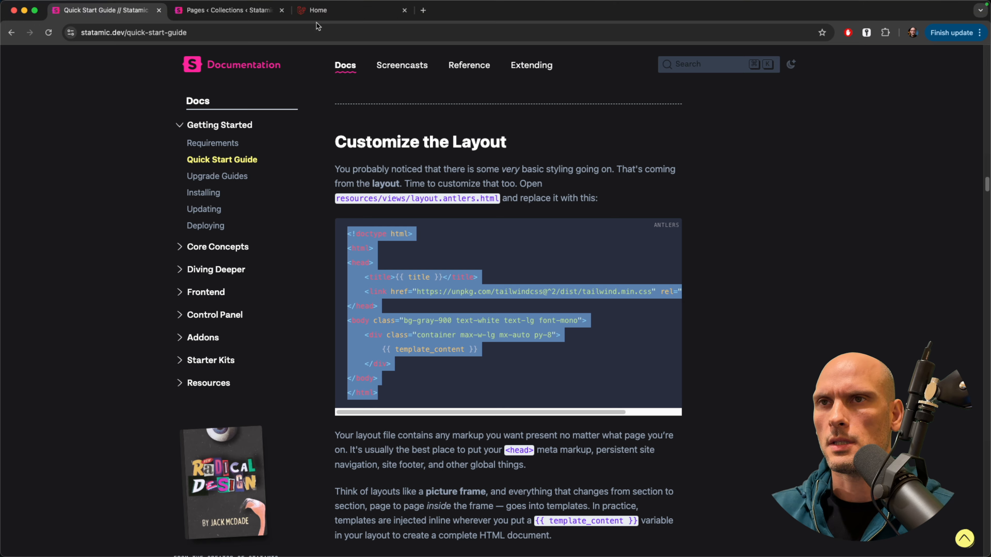
{"action": "left_click", "coordinate": [353, 11]}
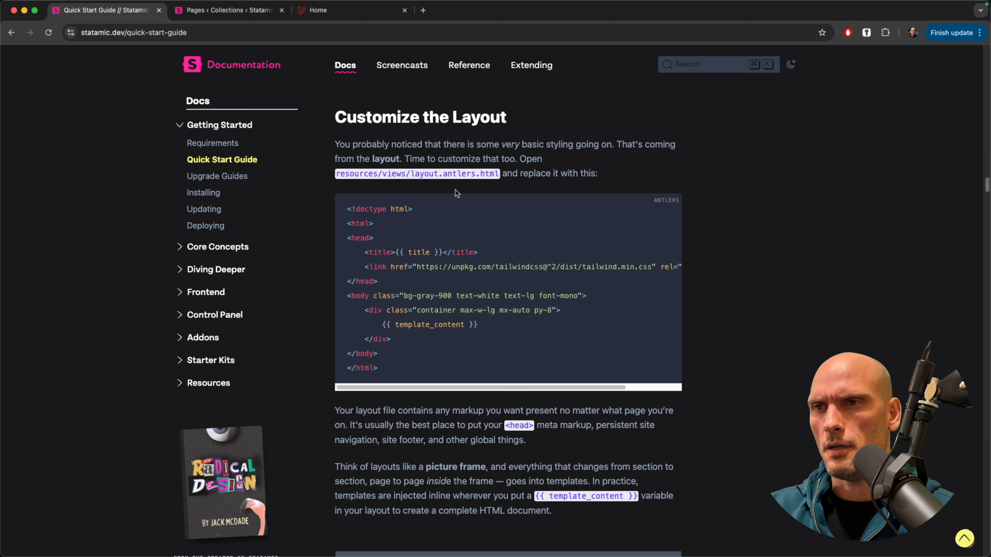
Scroll past the layout explanation and hot tip to 'Now let's build a blog', its todo list and Create a new Collection
{"action": "scroll", "scroll_direction": "down", "scroll_amount": 3}
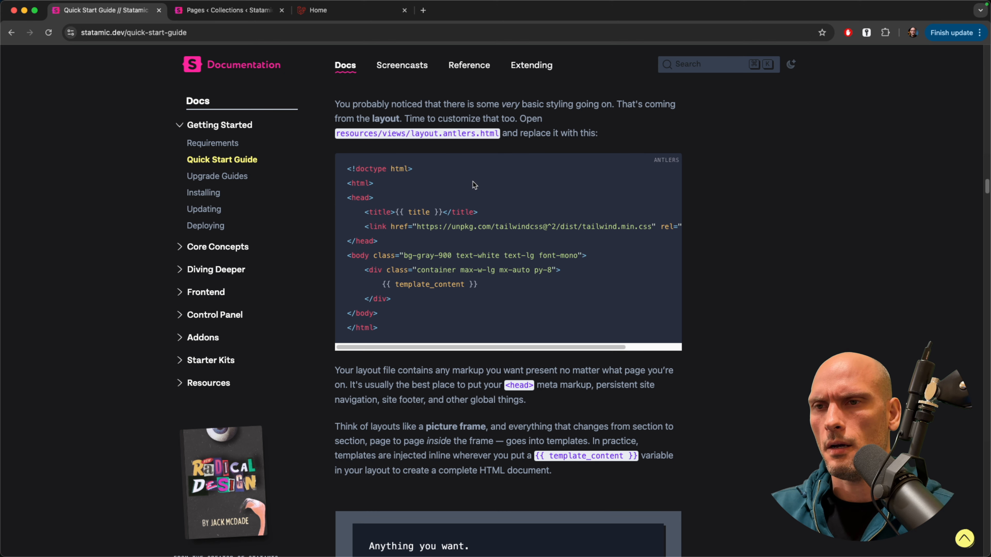
{"action": "scroll", "scroll_direction": "down", "scroll_amount": 3}
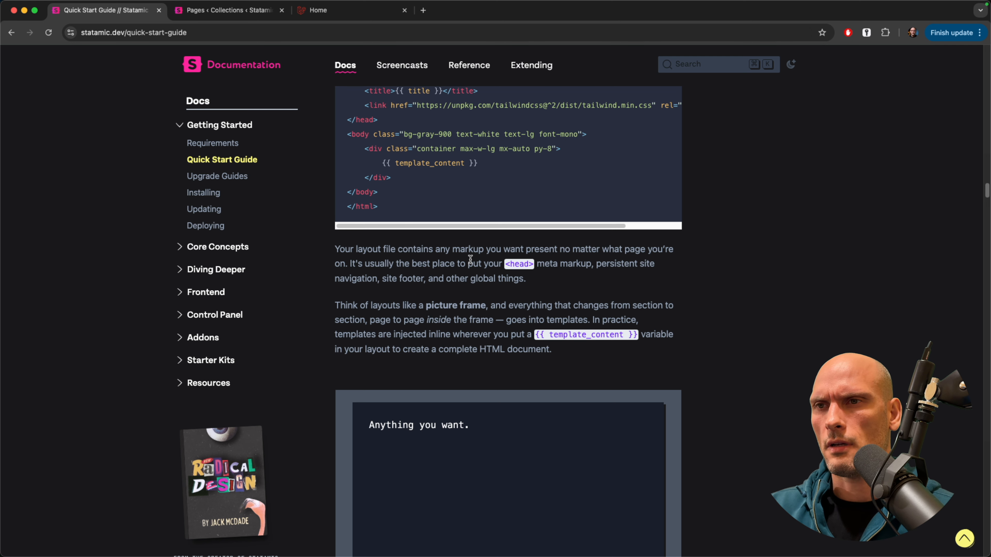
{"action": "scroll", "scroll_direction": "up", "scroll_amount": 3}
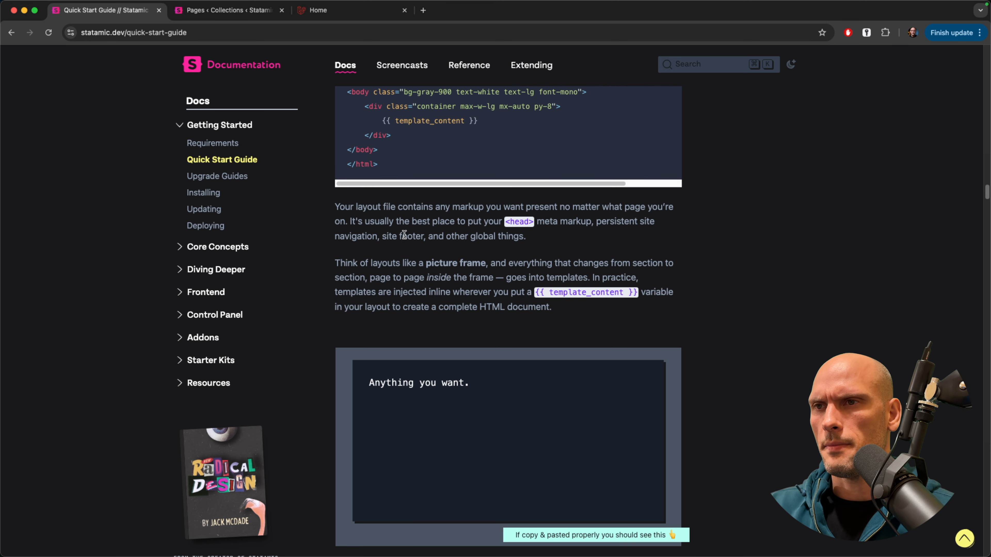
{"action": "scroll", "scroll_direction": "down", "scroll_amount": 3}
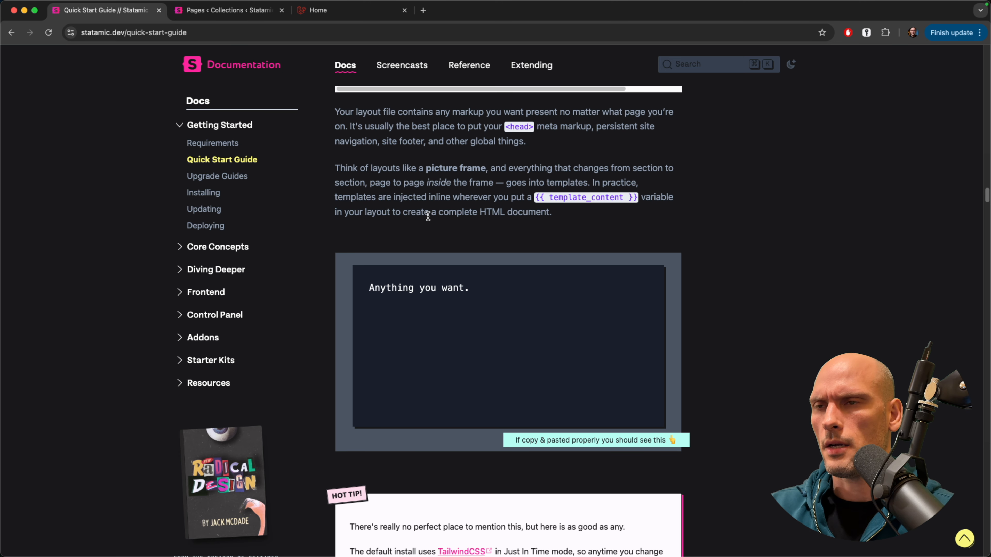
{"action": "scroll", "scroll_direction": "down", "scroll_amount": 3}
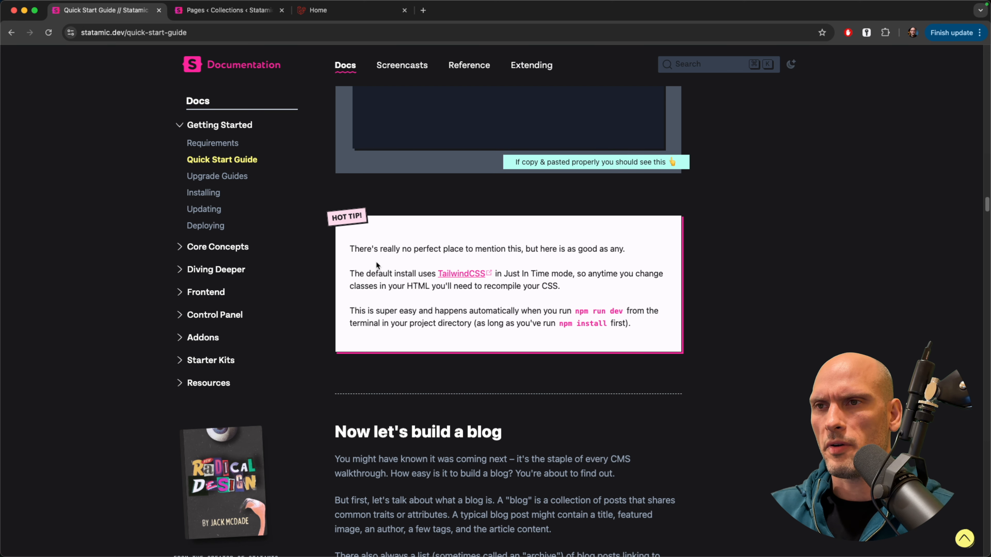
{"action": "mouse_move", "coordinate": [347, 259]}
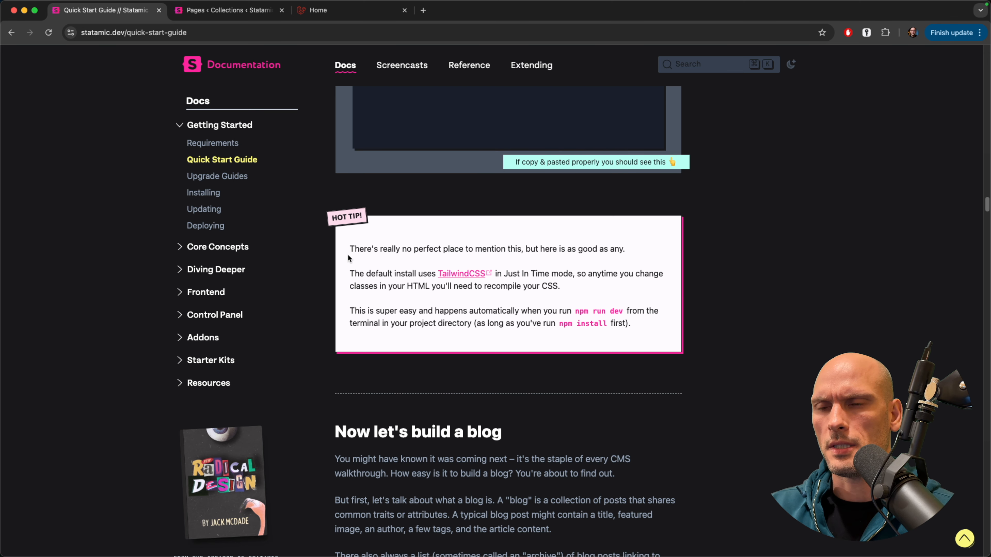
{"action": "scroll", "scroll_direction": "down", "scroll_amount": 3}
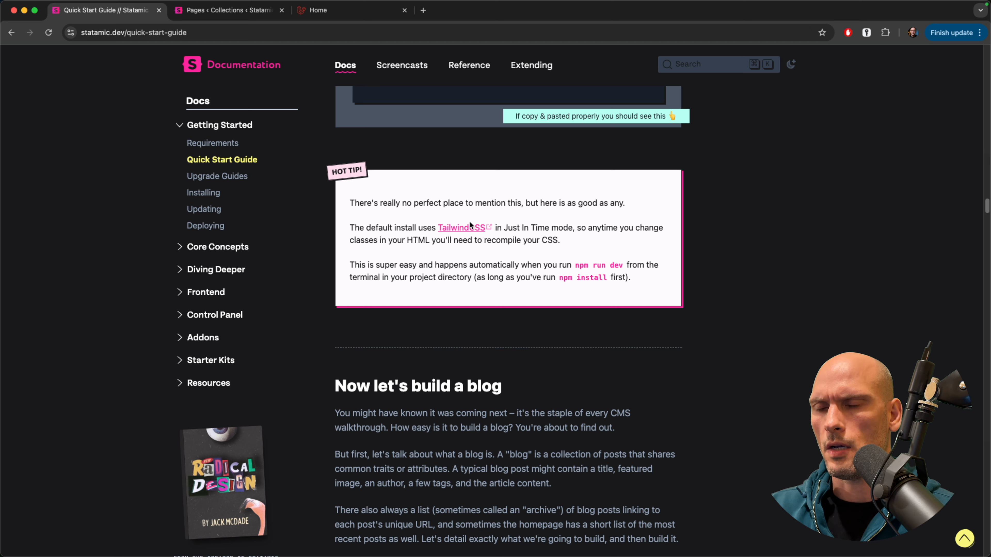
{"action": "mouse_move", "coordinate": [721, 250]}
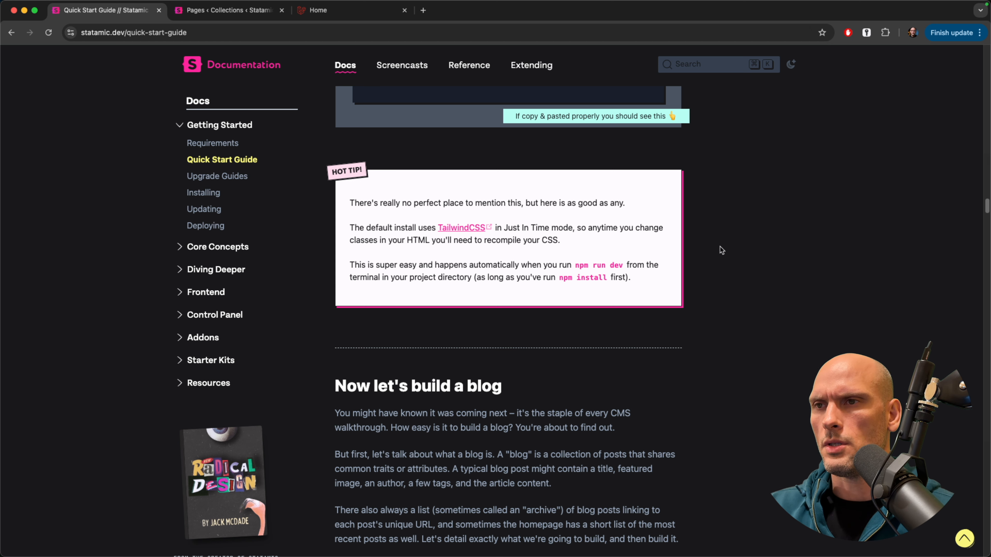
{"action": "mouse_move", "coordinate": [545, 223]}
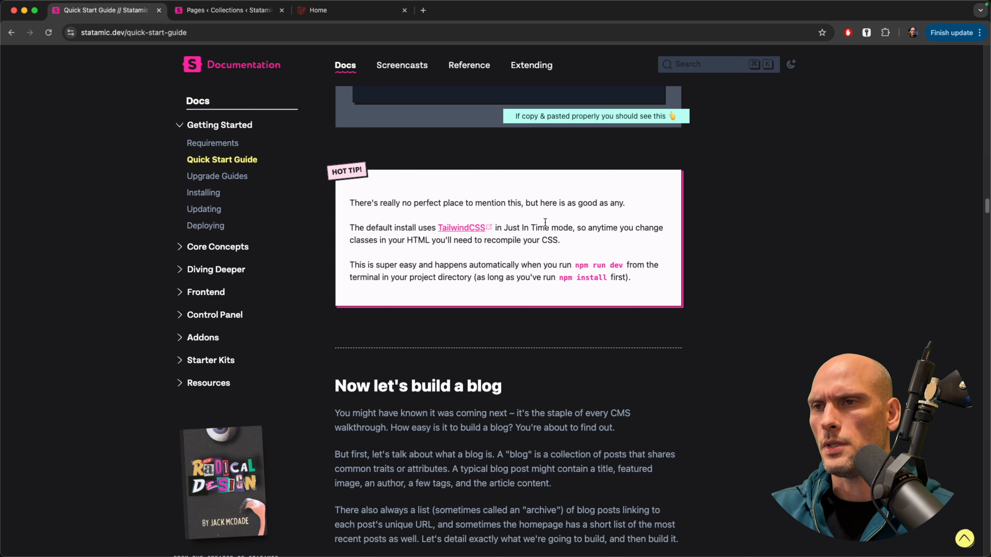
{"action": "scroll", "scroll_direction": "down", "scroll_amount": 3}
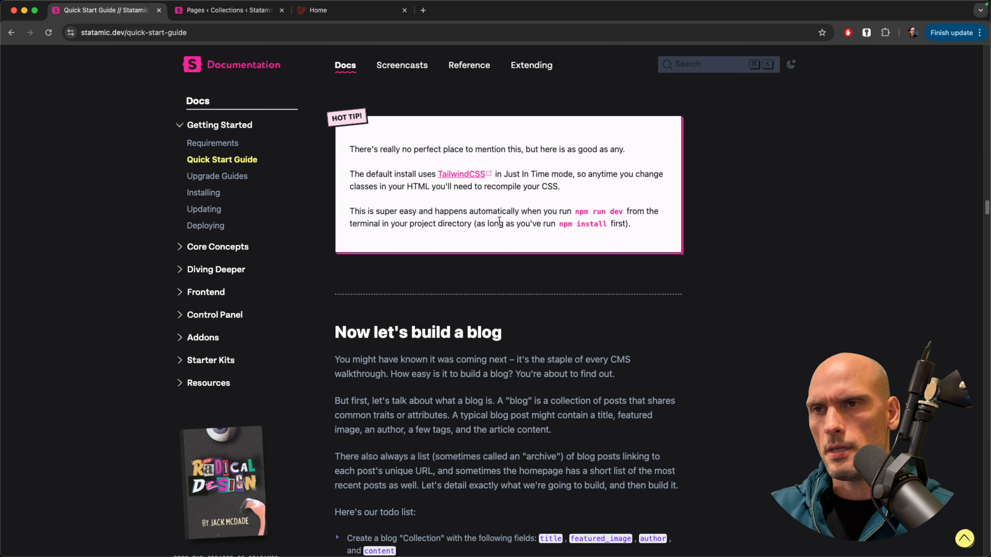
{"action": "scroll", "scroll_direction": "down", "scroll_amount": 3}
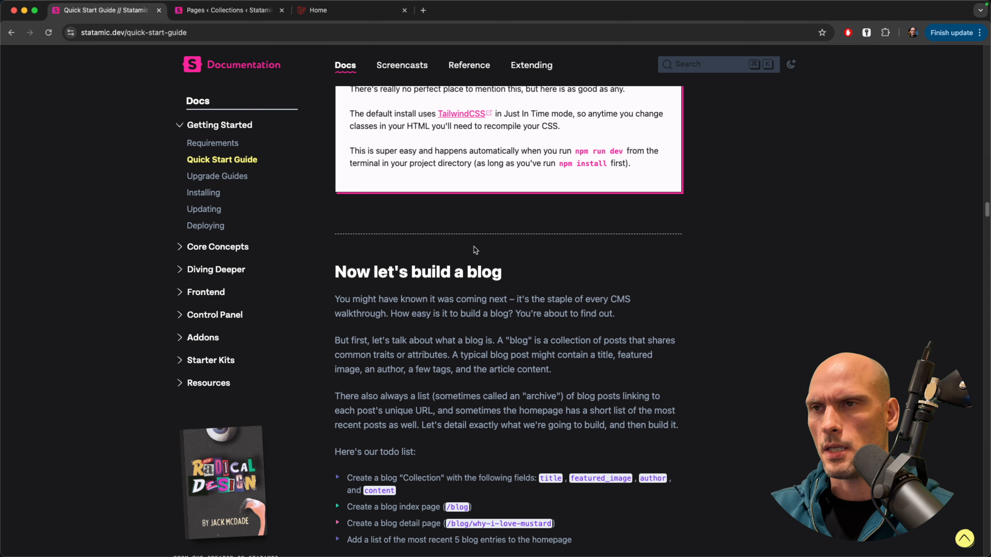
{"action": "scroll", "scroll_direction": "down", "scroll_amount": 3}
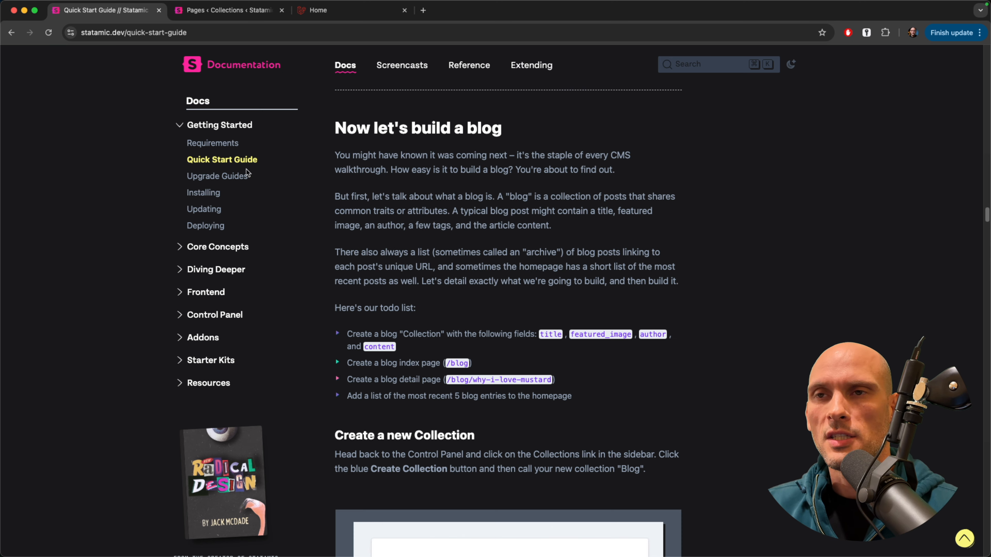
{"action": "mouse_move", "coordinate": [440, 222]}
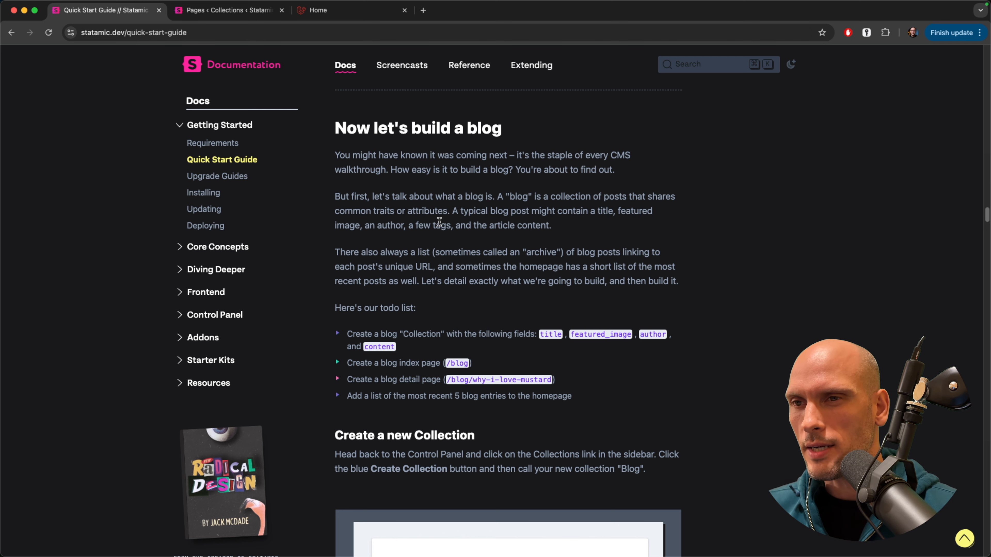
Glance at the Pages collection in the control panel tab, then return to the Quick Start Guide
{"action": "scroll", "scroll_direction": "down", "scroll_amount": 3}
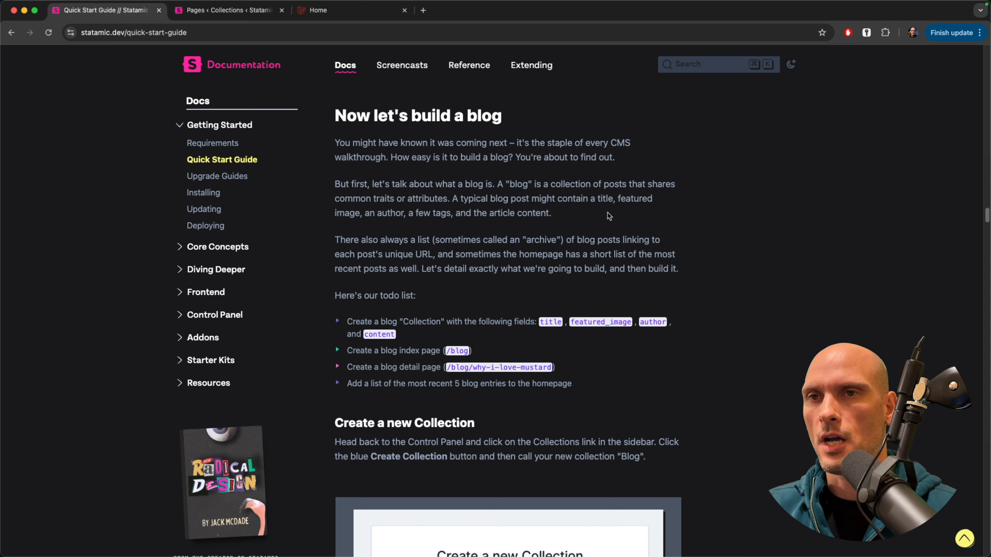
{"action": "left_click", "coordinate": [227, 10]}
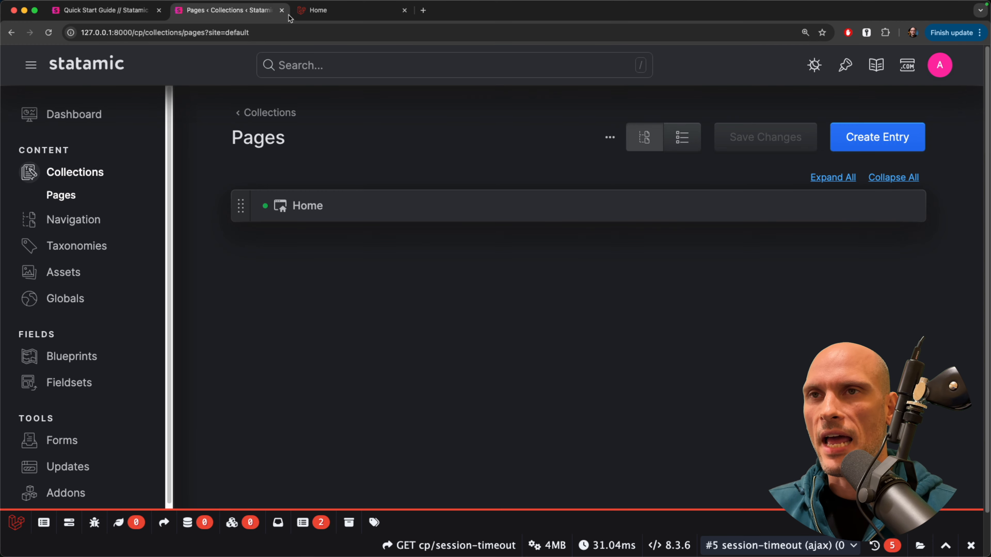
{"action": "left_click", "coordinate": [105, 10]}
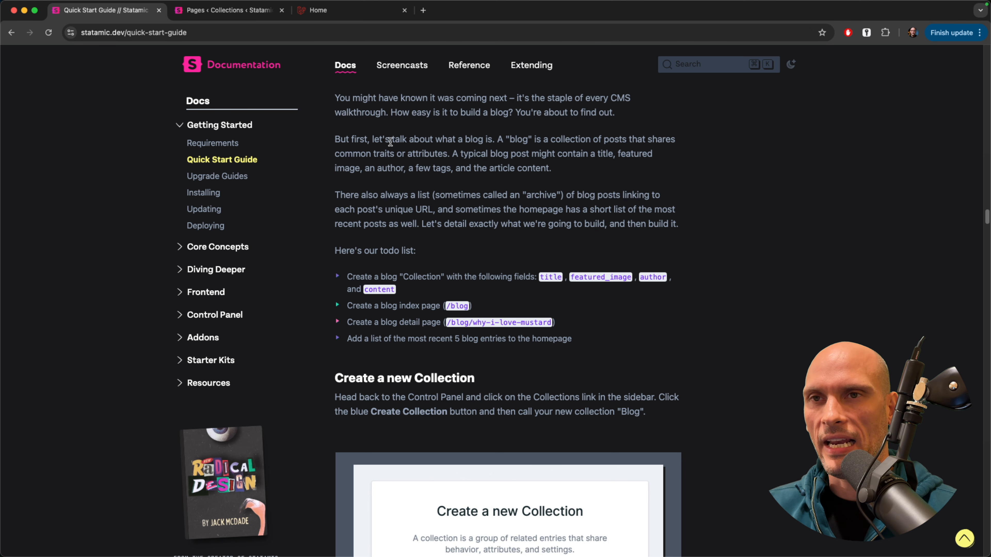
{"action": "mouse_move", "coordinate": [475, 323]}
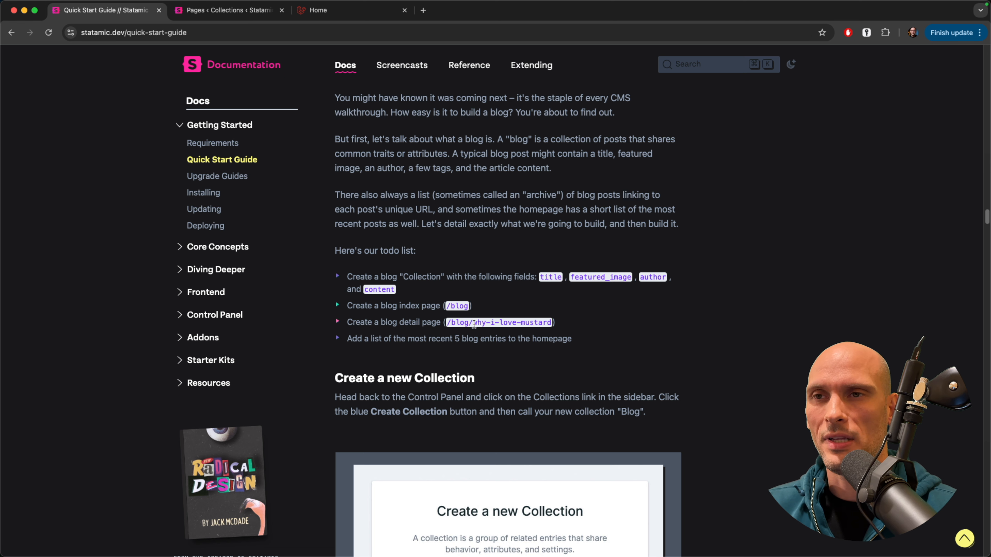
Scroll the guide further and expand Core Concepts in the docs sidebar
{"action": "scroll", "scroll_direction": "down", "scroll_amount": 3}
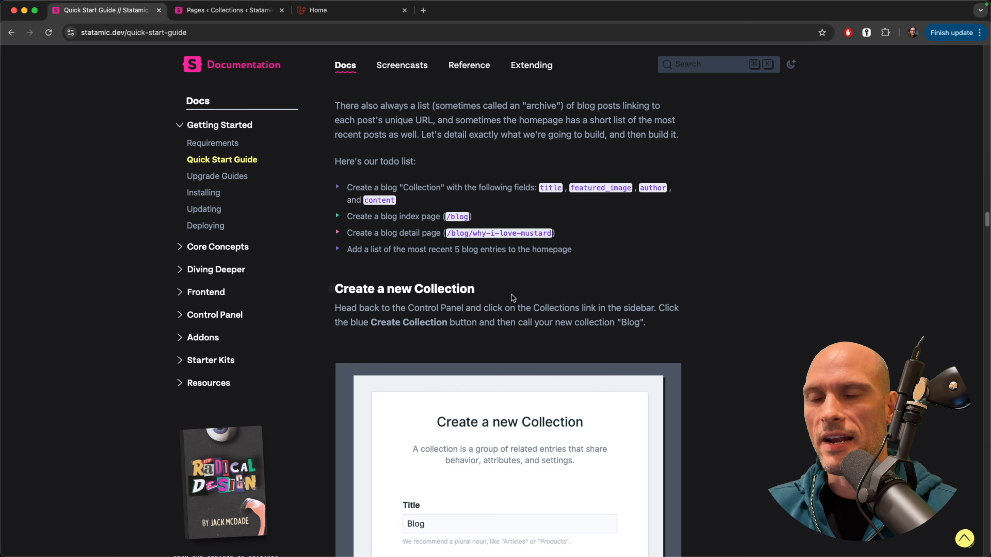
{"action": "mouse_move", "coordinate": [611, 262]}
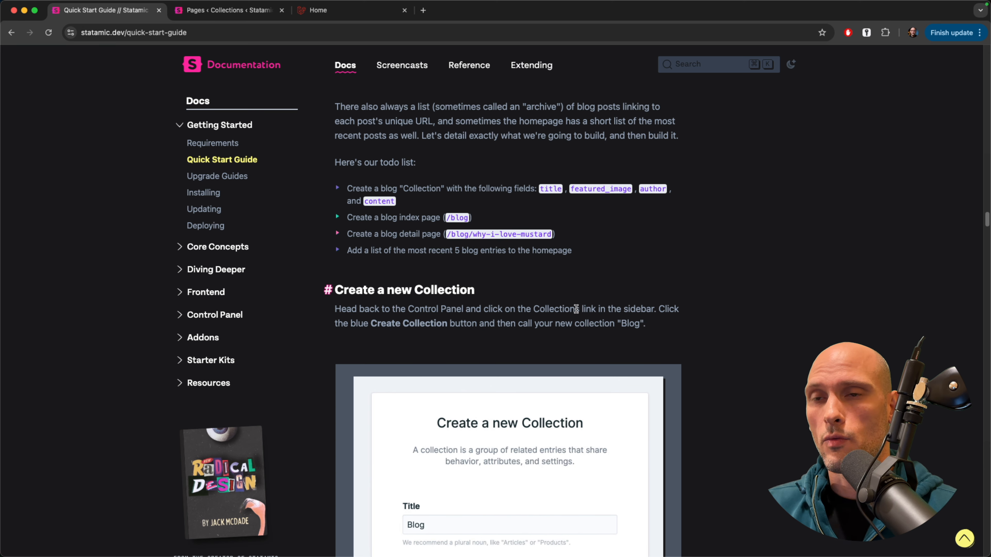
{"action": "scroll", "scroll_direction": "down", "scroll_amount": 3}
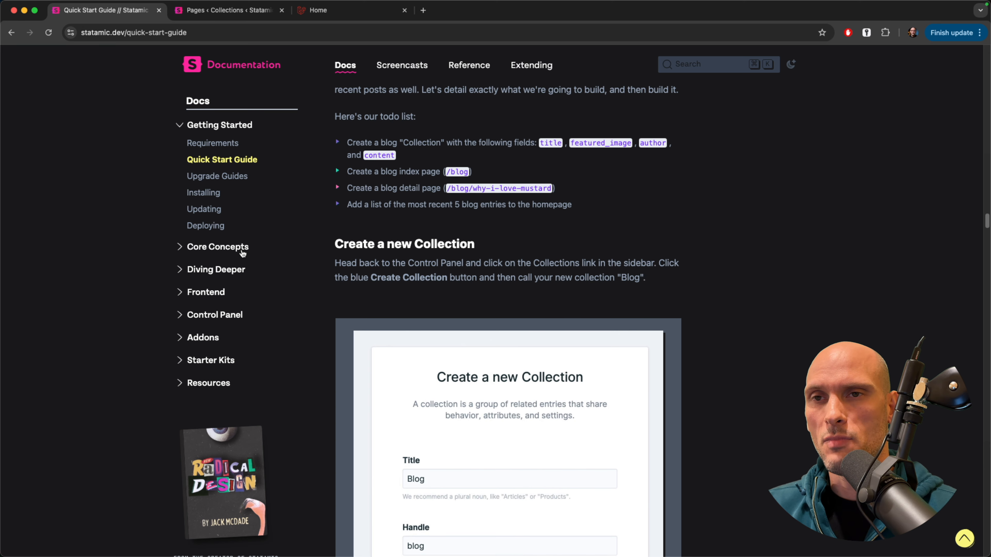
{"action": "left_click", "coordinate": [217, 247]}
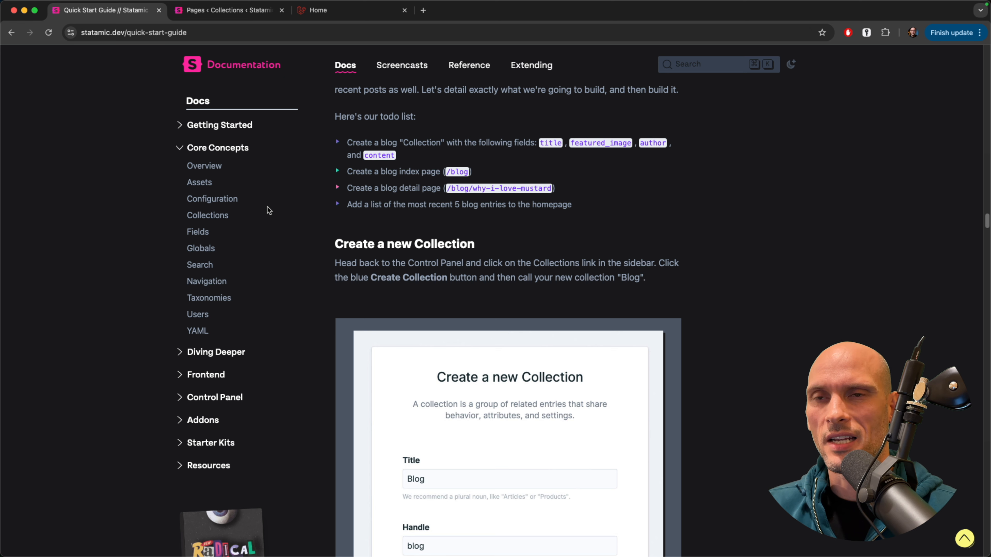
{"action": "mouse_move", "coordinate": [305, 196]}
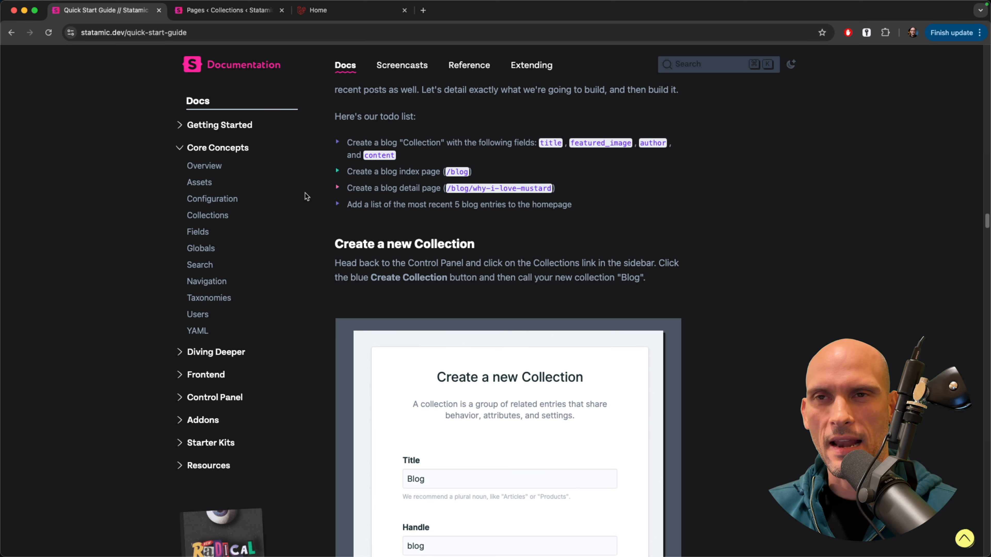
{"action": "mouse_move", "coordinate": [243, 168]}
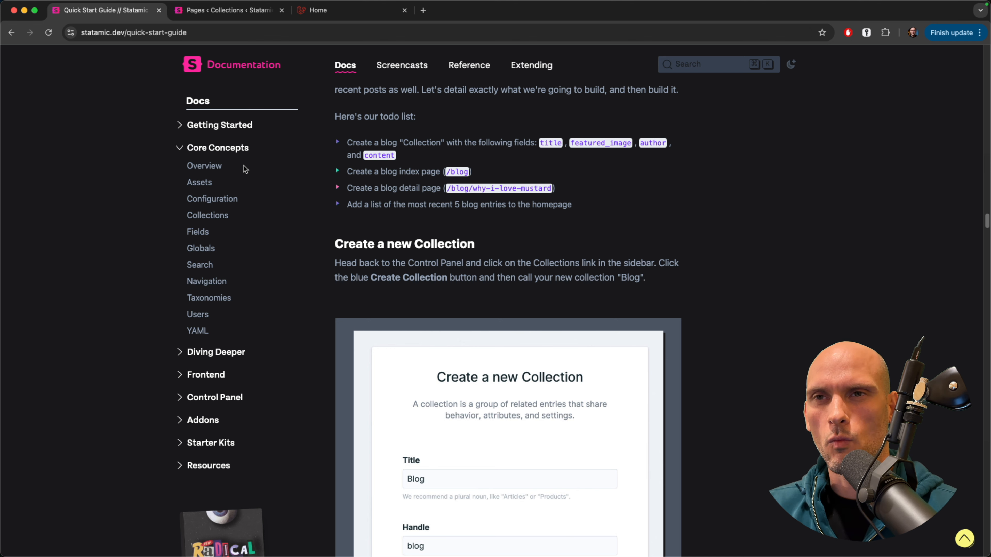
{"action": "mouse_move", "coordinate": [220, 129]}
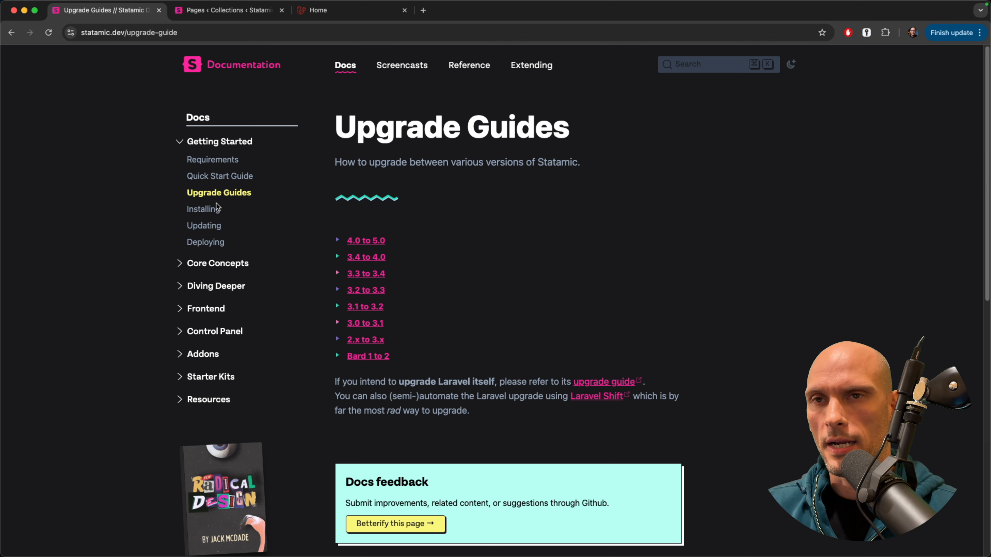
{"action": "mouse_move", "coordinate": [182, 215]}
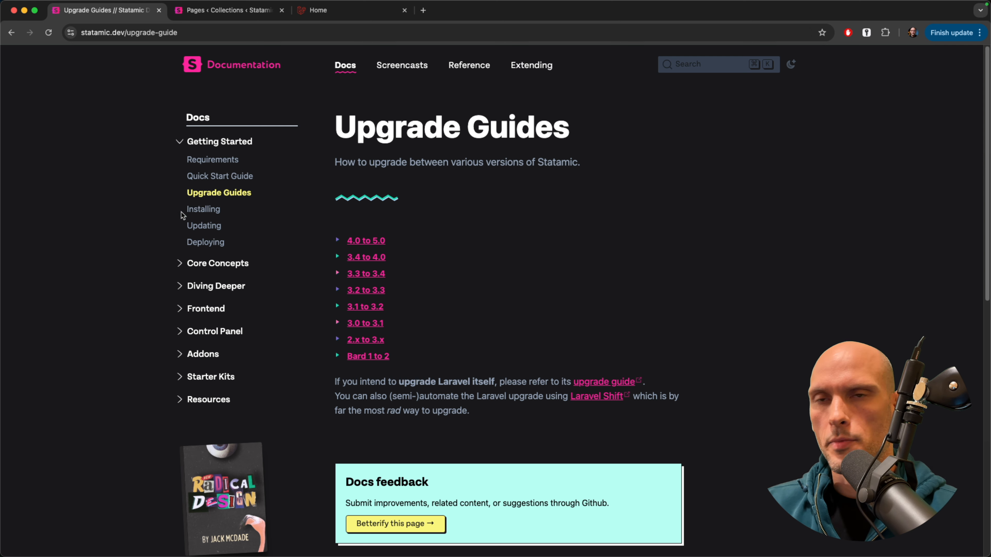
Go to the Installing guide from the sidebar and skim through its installation options
{"action": "left_click", "coordinate": [203, 210]}
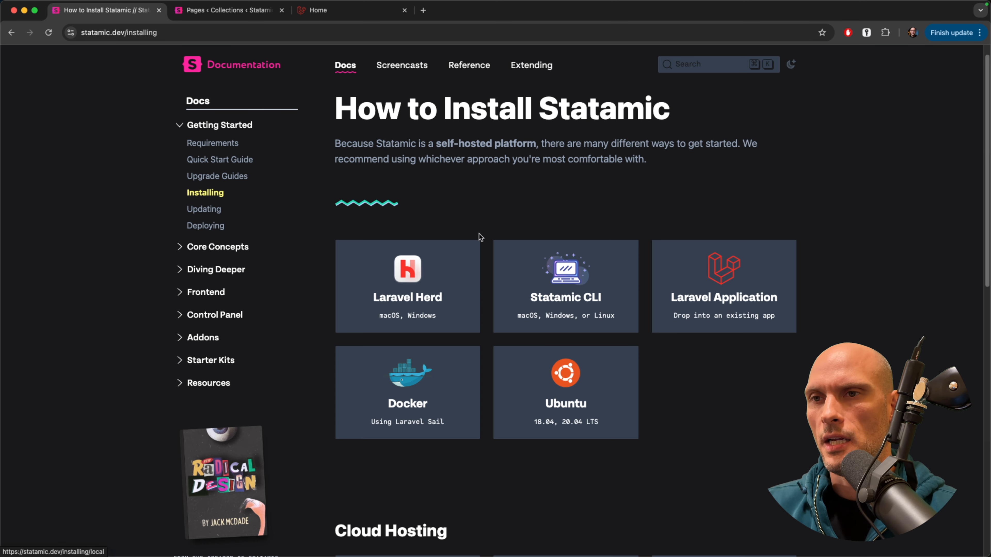
{"action": "mouse_move", "coordinate": [723, 285]}
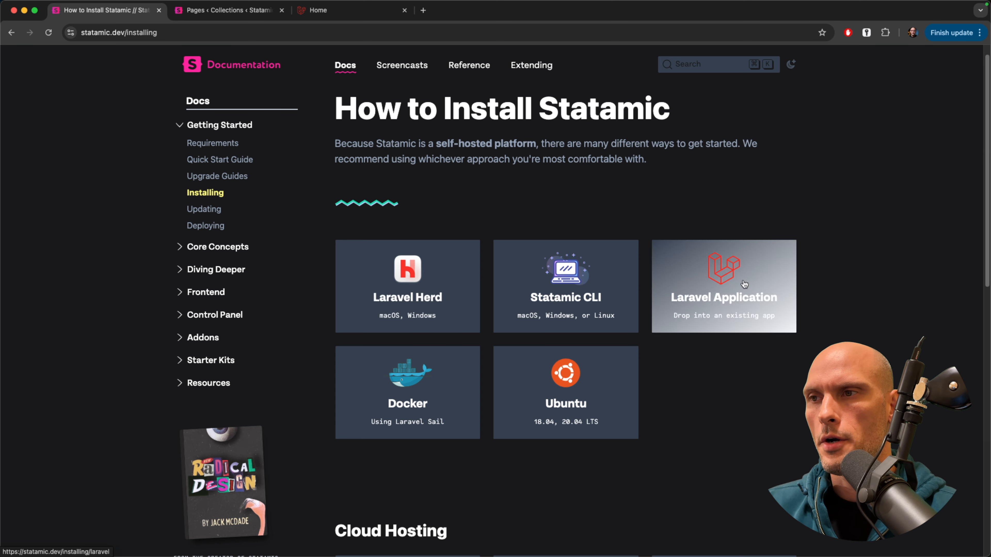
{"action": "mouse_move", "coordinate": [725, 293]}
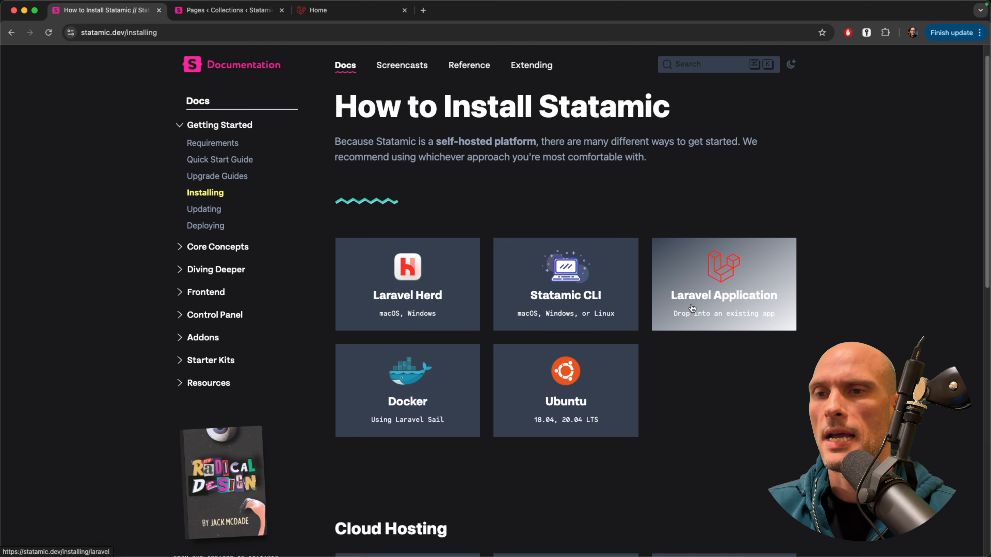
{"action": "scroll", "scroll_direction": "down", "scroll_amount": 3}
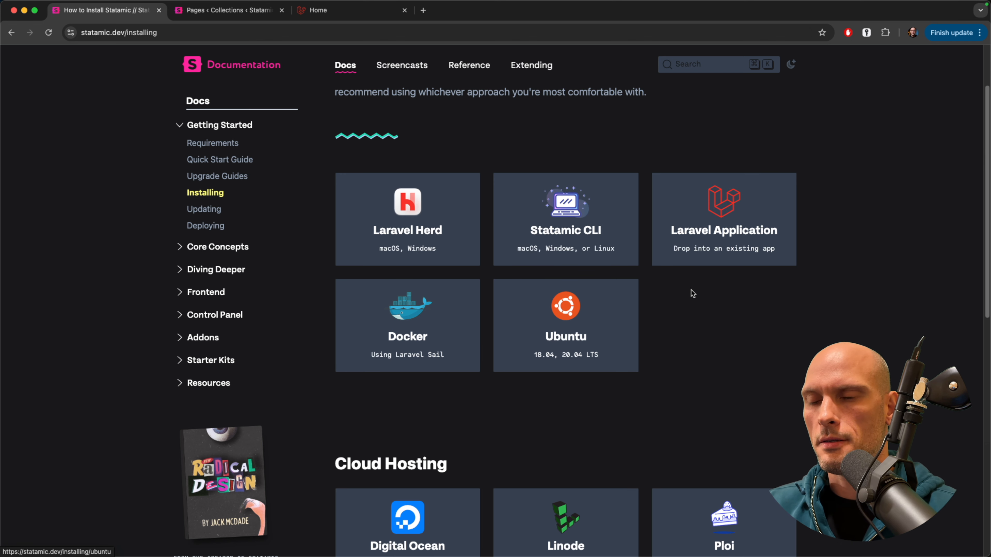
{"action": "scroll", "scroll_direction": "down", "scroll_amount": 3}
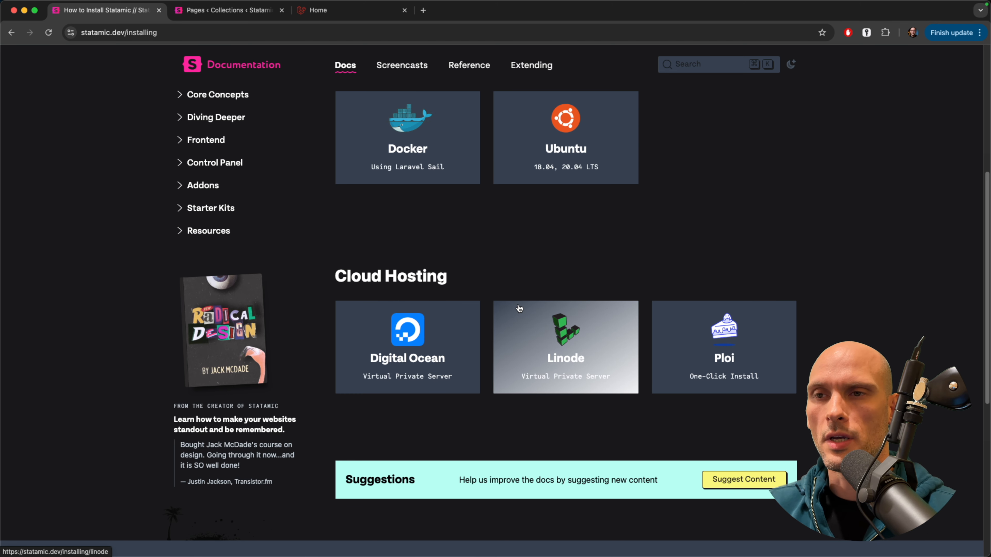
{"action": "scroll", "scroll_direction": "up", "scroll_amount": 3}
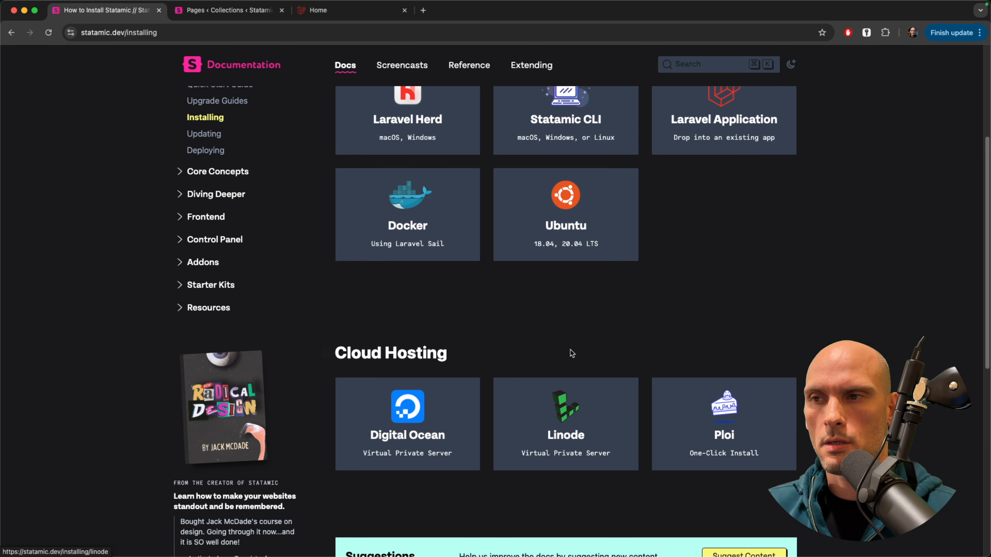
{"action": "scroll", "scroll_direction": "up", "scroll_amount": 3}
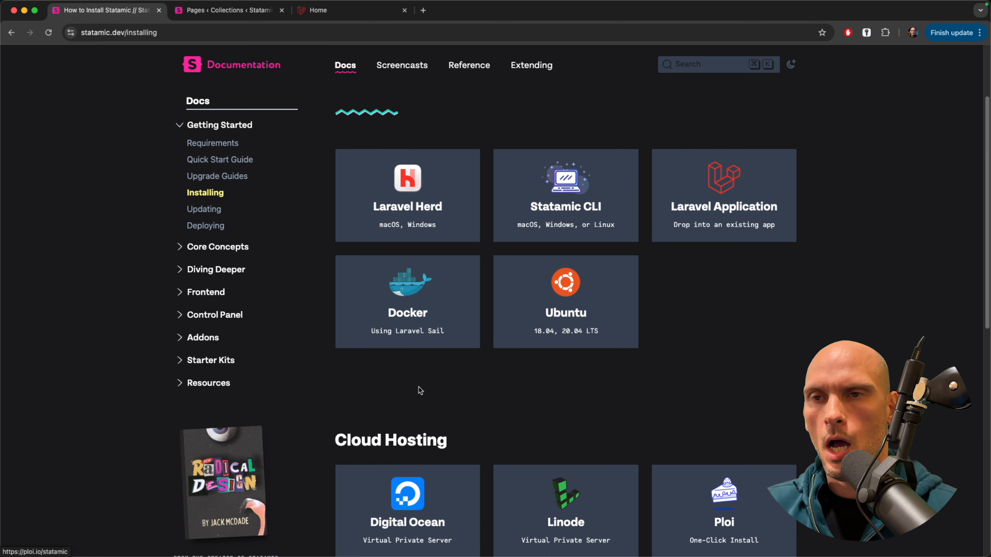
{"action": "scroll", "scroll_direction": "up", "scroll_amount": 3}
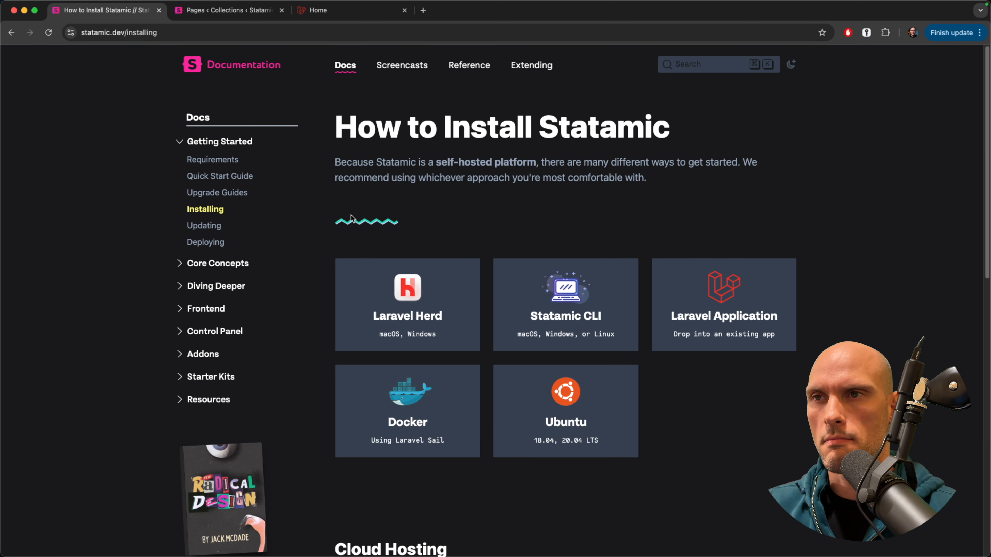
{"action": "mouse_move", "coordinate": [225, 225]}
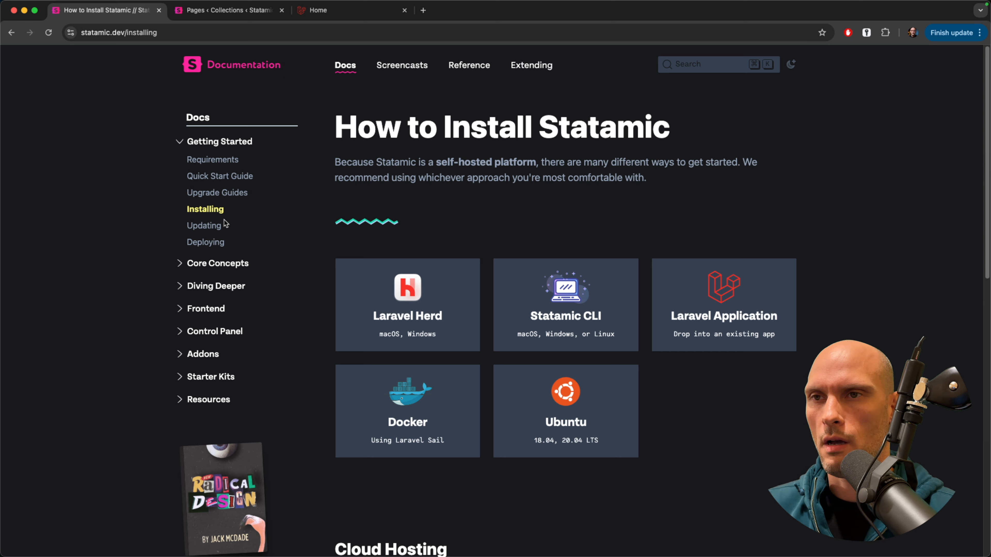
{"action": "mouse_move", "coordinate": [447, 295]}
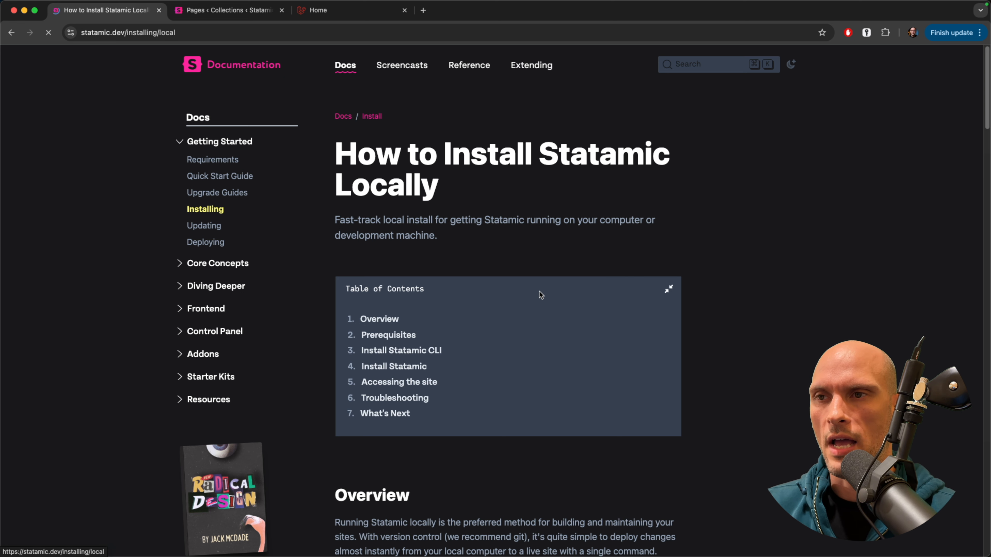
{"action": "scroll", "scroll_direction": "down", "scroll_amount": 3}
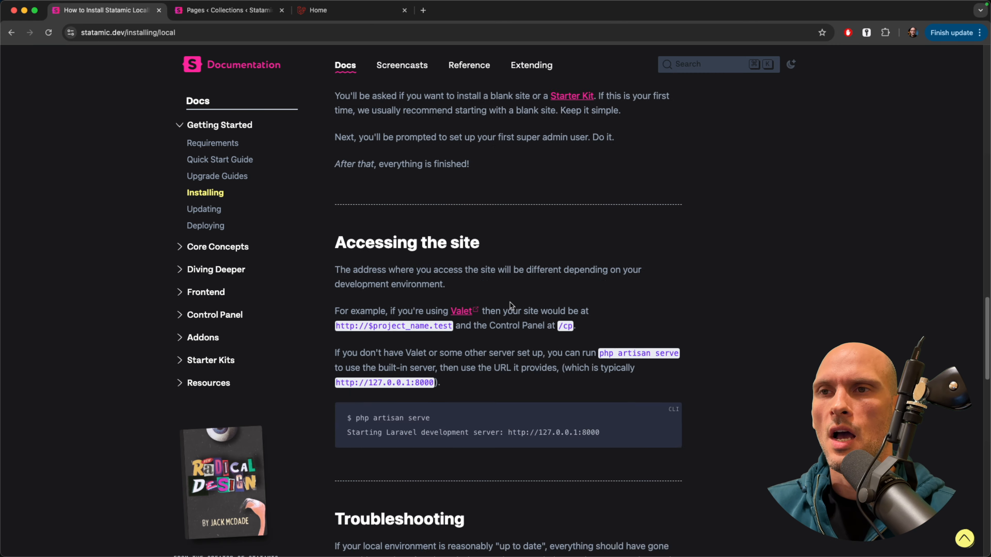
{"action": "scroll", "scroll_direction": "up", "scroll_amount": 3}
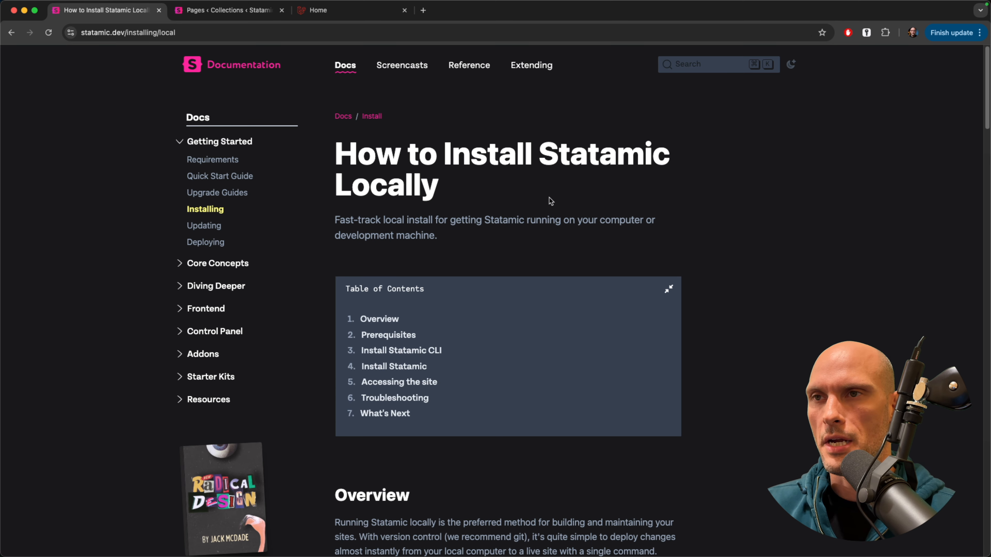
{"action": "mouse_move", "coordinate": [375, 176]}
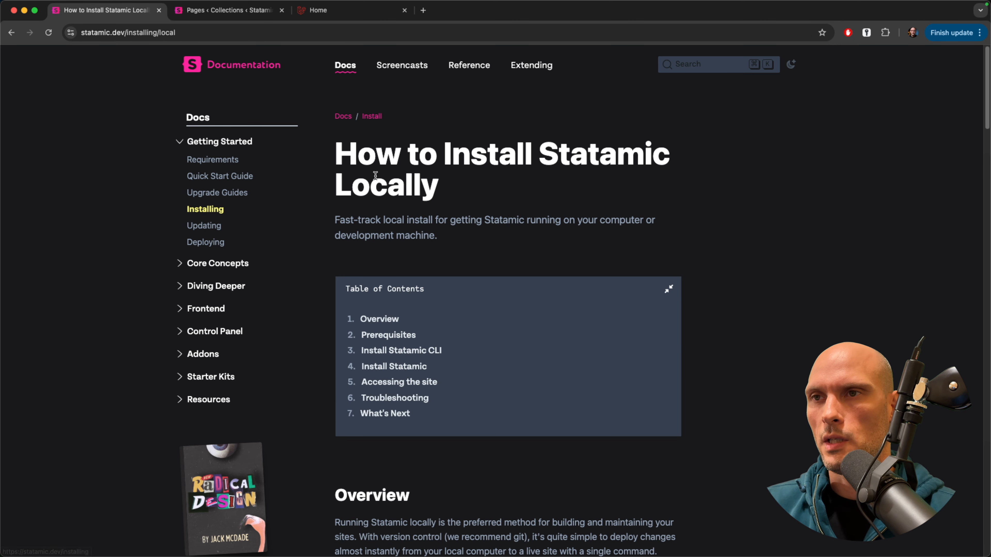
Return to the installation overview and read the Laravel Herd installation guide
{"action": "left_click", "coordinate": [205, 209]}
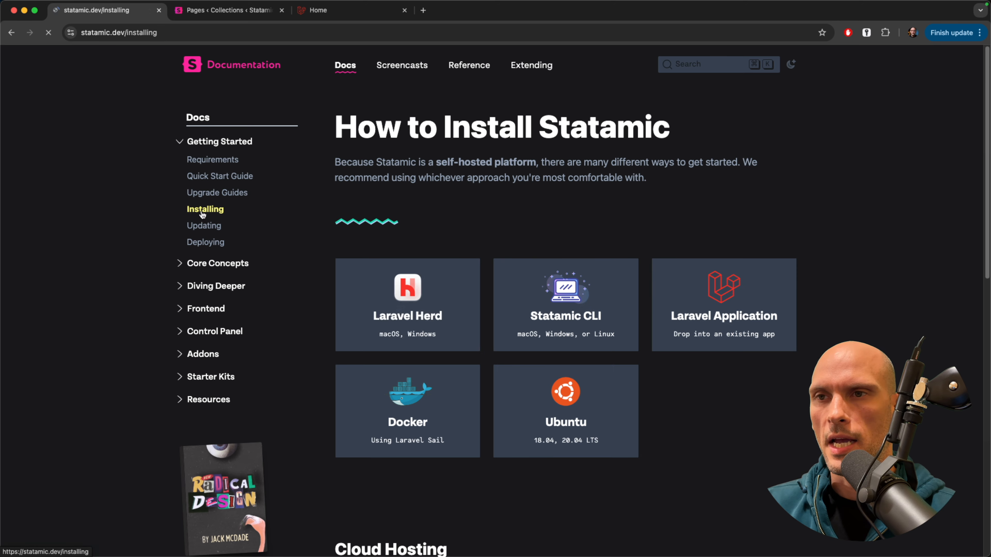
{"action": "left_click", "coordinate": [407, 304]}
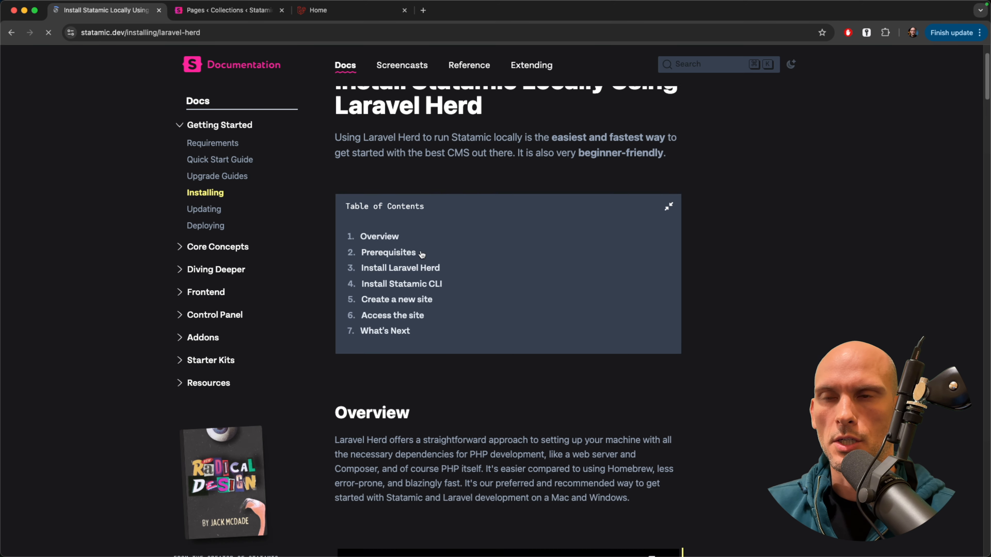
{"action": "scroll", "scroll_direction": "down", "scroll_amount": 3}
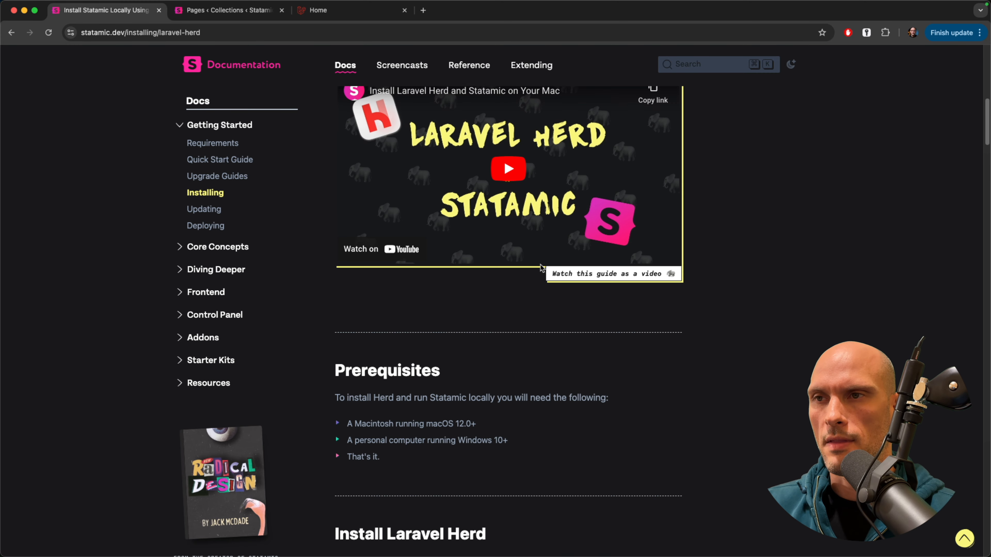
{"action": "scroll", "scroll_direction": "up", "scroll_amount": 3}
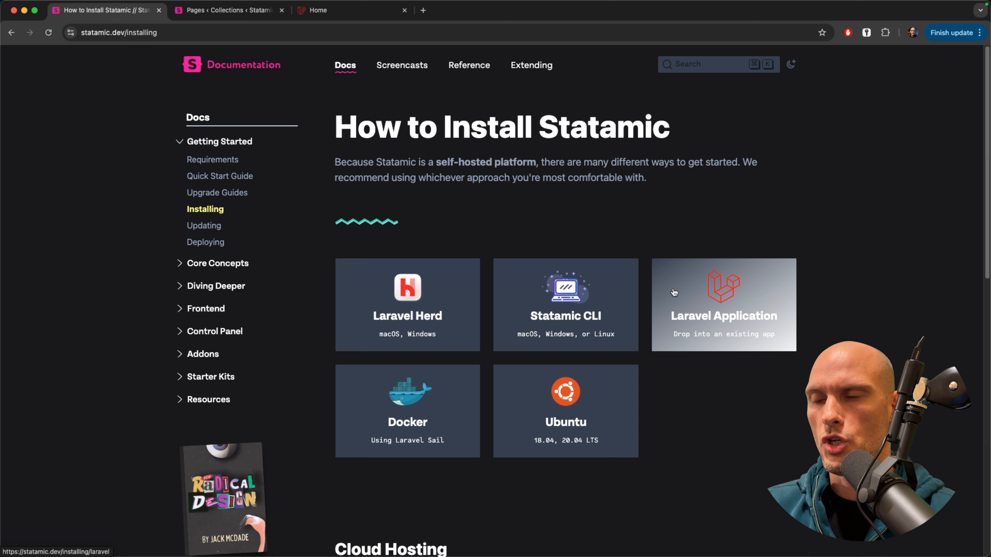
Open the guide for installing Statamic into an existing Laravel application
{"action": "left_click", "coordinate": [724, 304]}
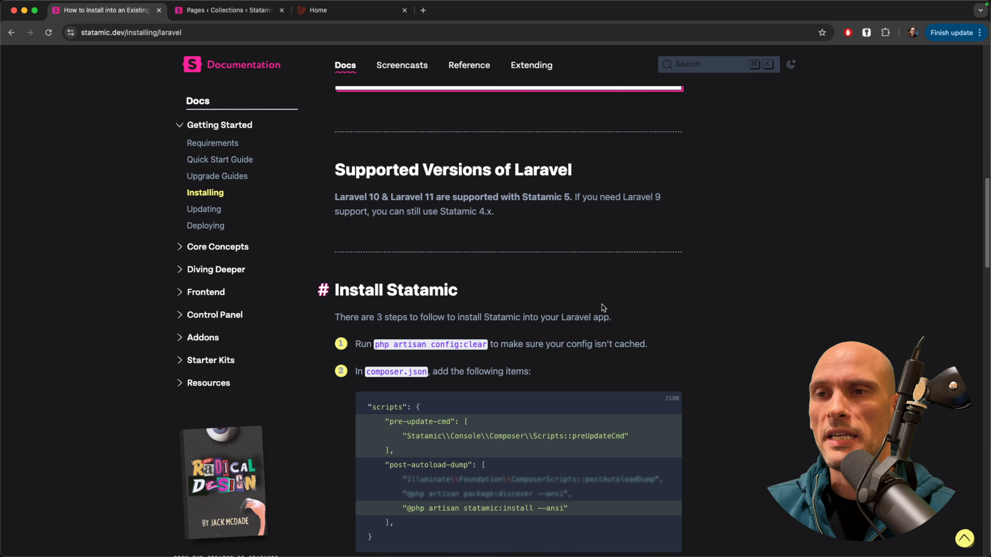
{"action": "scroll", "scroll_direction": "down", "scroll_amount": 3}
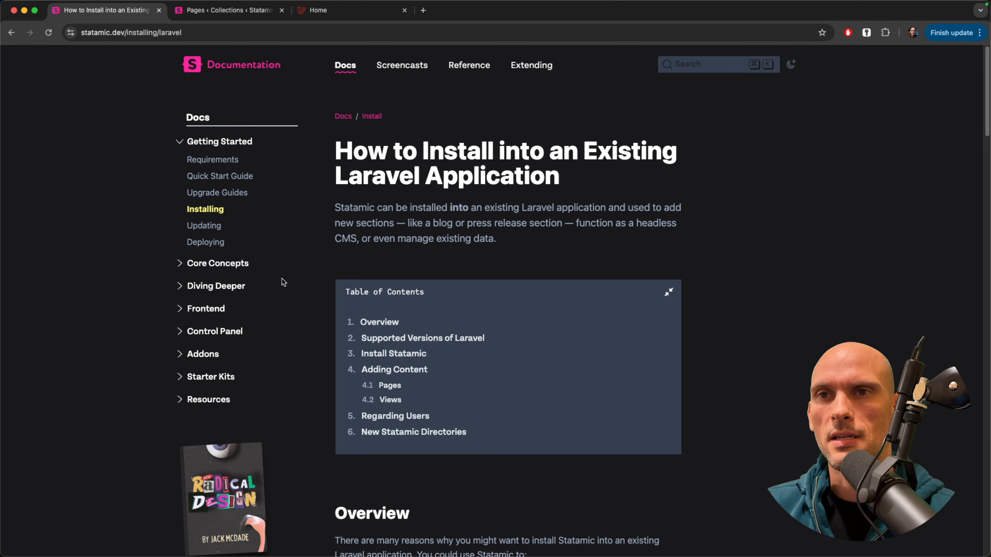
Visit Updating, then Deploying, open the Laravel Forge deployment guide and expand Core Concepts
{"action": "left_click", "coordinate": [205, 226]}
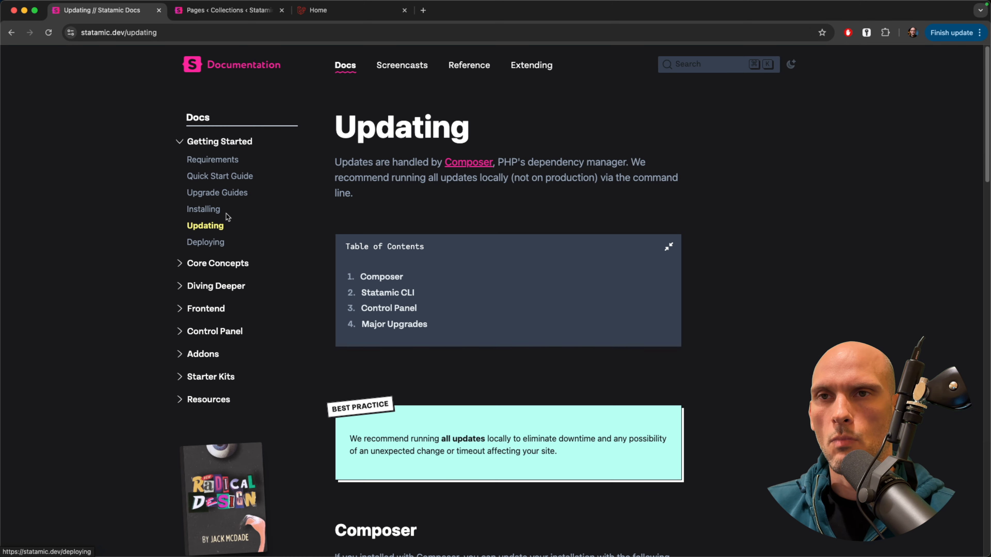
{"action": "mouse_move", "coordinate": [248, 222]}
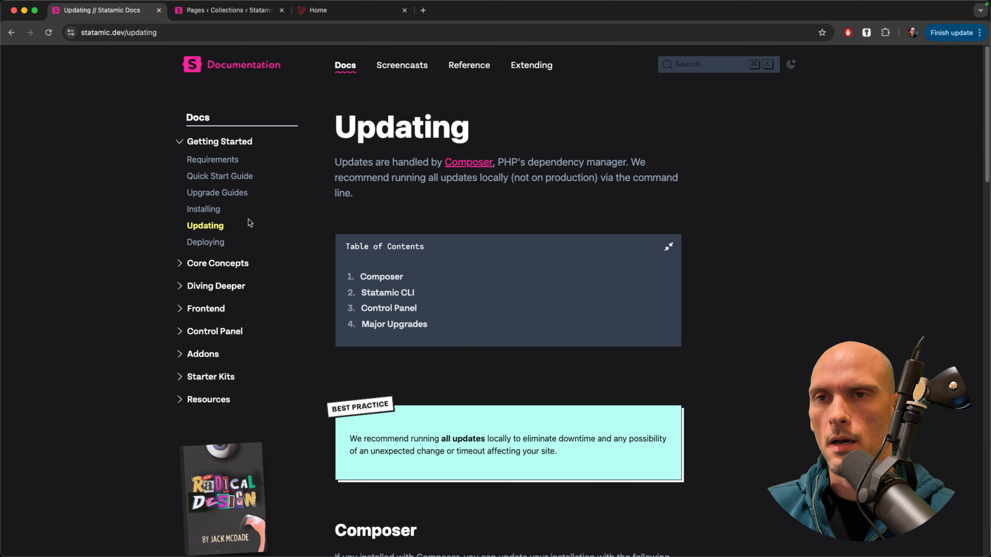
{"action": "left_click", "coordinate": [205, 242]}
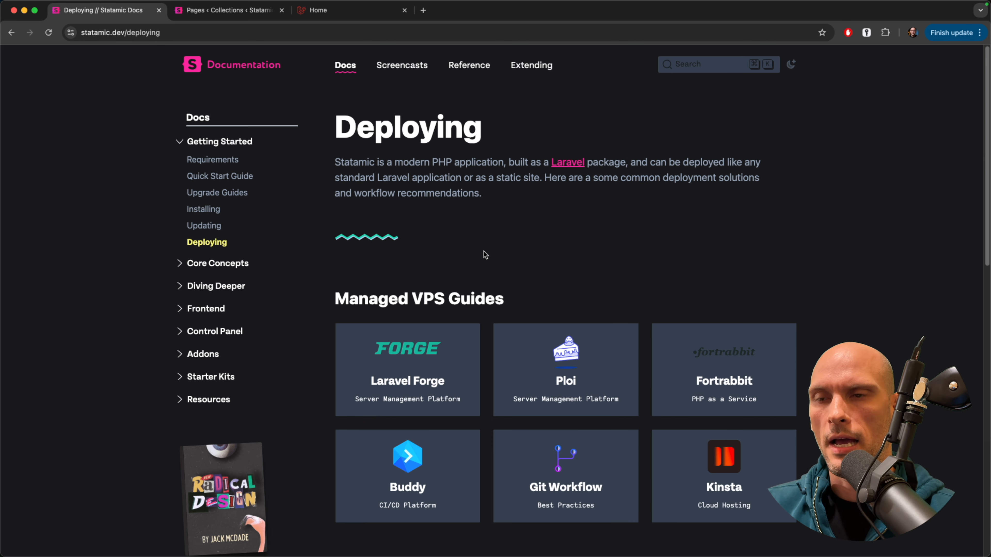
{"action": "mouse_move", "coordinate": [407, 391]}
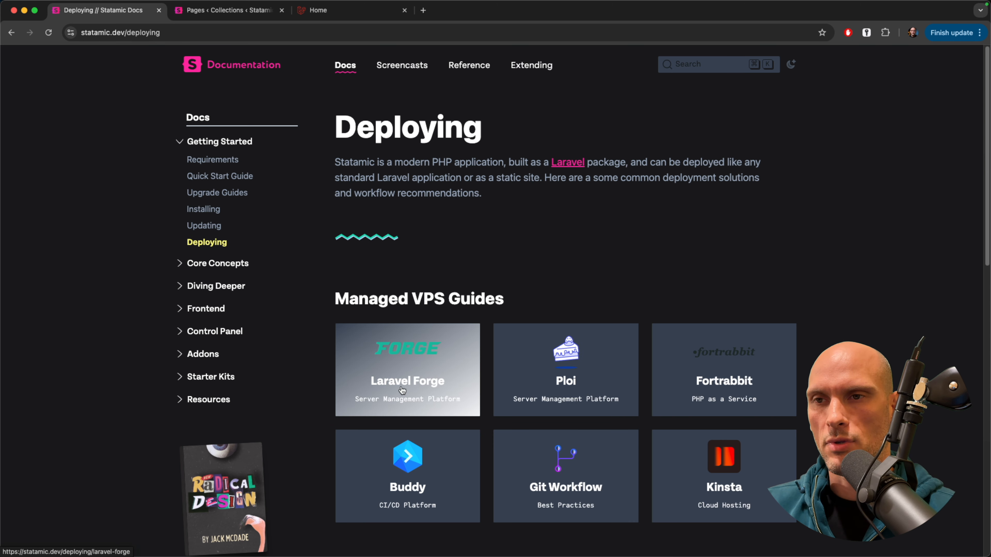
{"action": "mouse_move", "coordinate": [420, 298]}
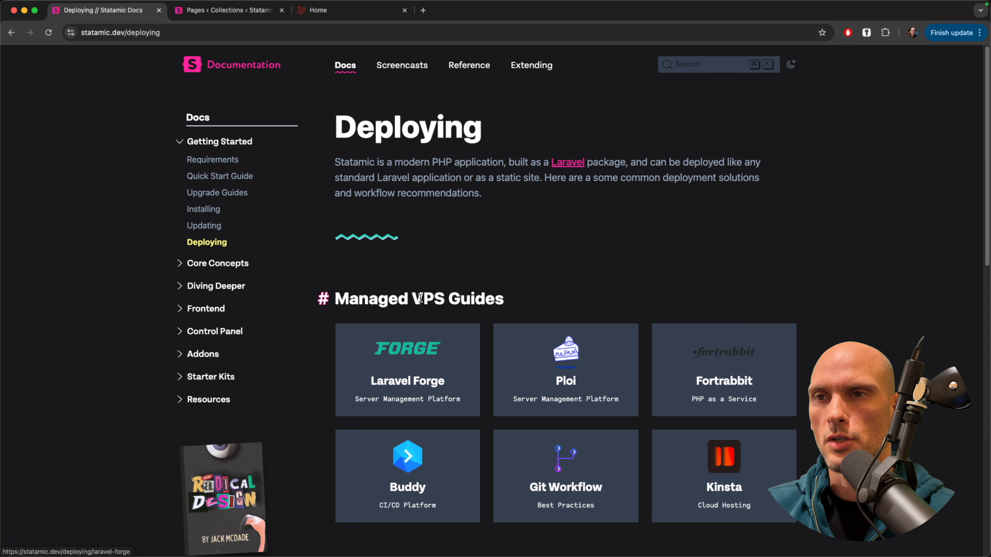
{"action": "scroll", "scroll_direction": "down", "scroll_amount": 3}
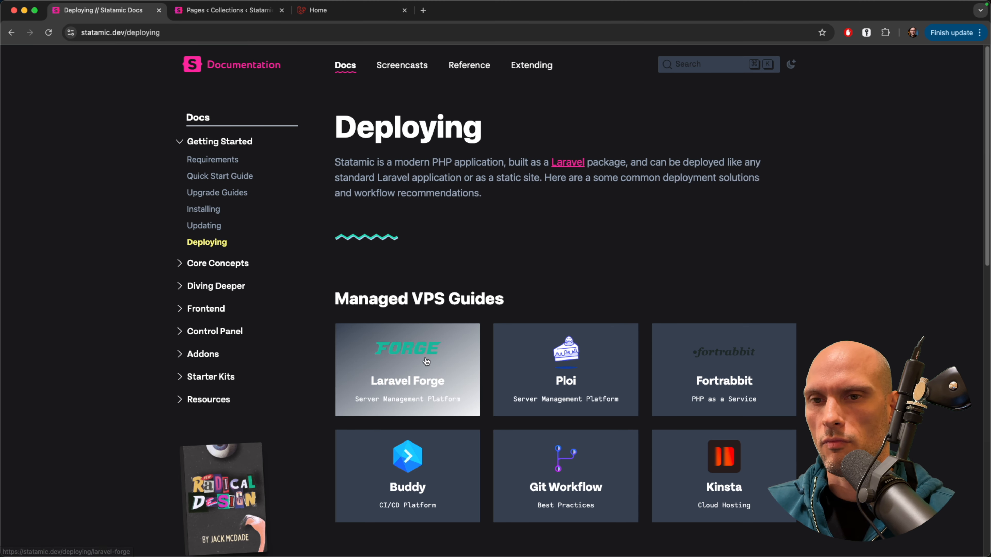
{"action": "left_click", "coordinate": [407, 369]}
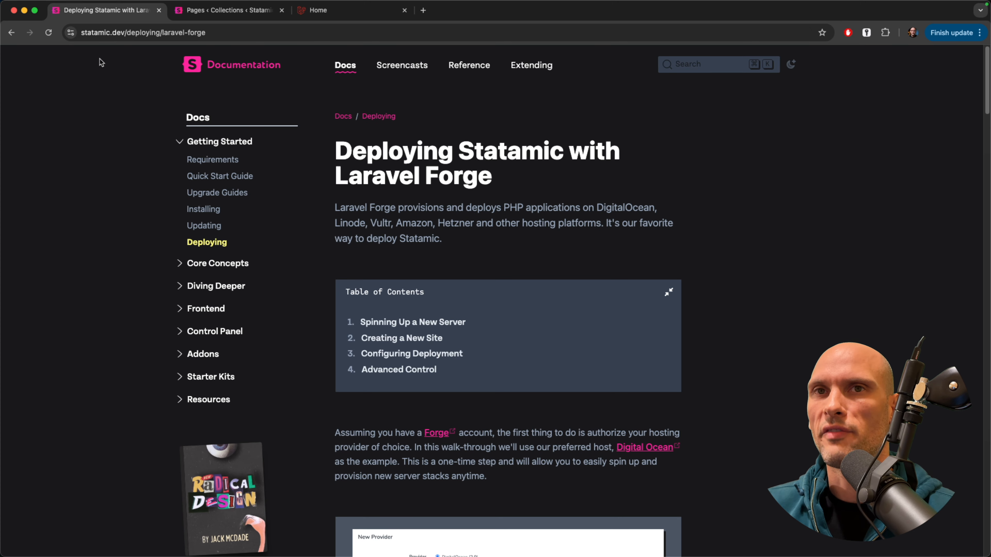
{"action": "mouse_move", "coordinate": [181, 263]}
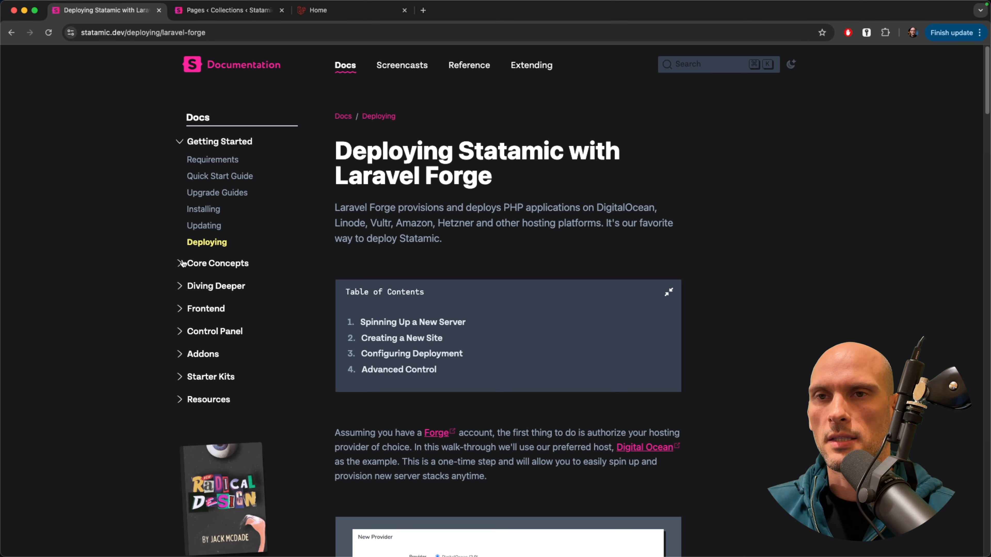
{"action": "left_click", "coordinate": [218, 263]}
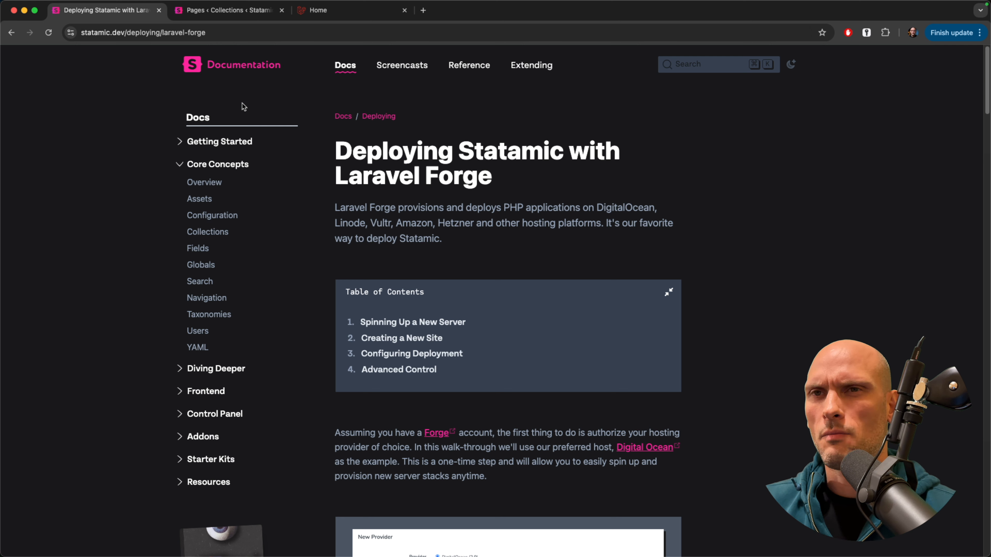
{"action": "mouse_move", "coordinate": [206, 192]}
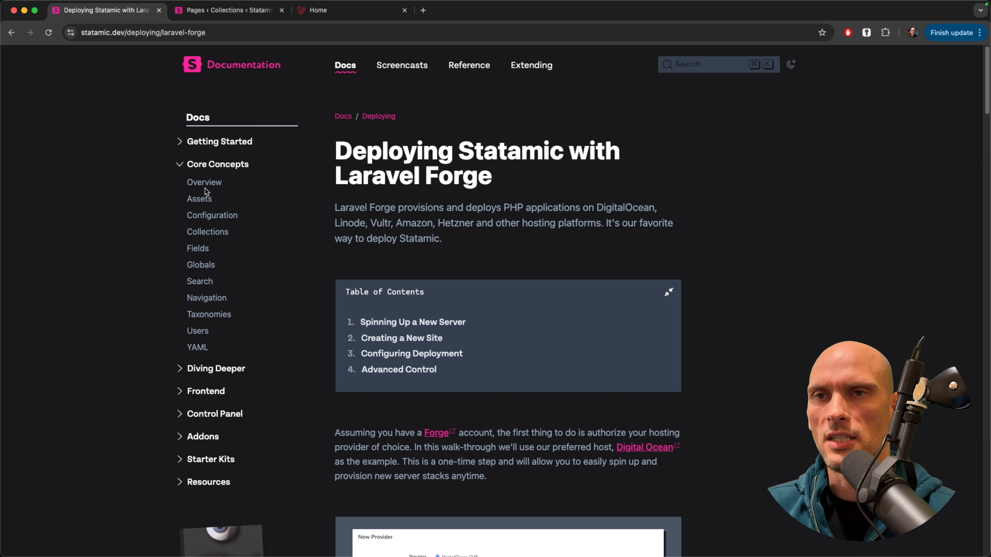
Go to the Core Concepts Overview and read its Opinionated But Configurable section and hot tip
{"action": "left_click", "coordinate": [204, 182]}
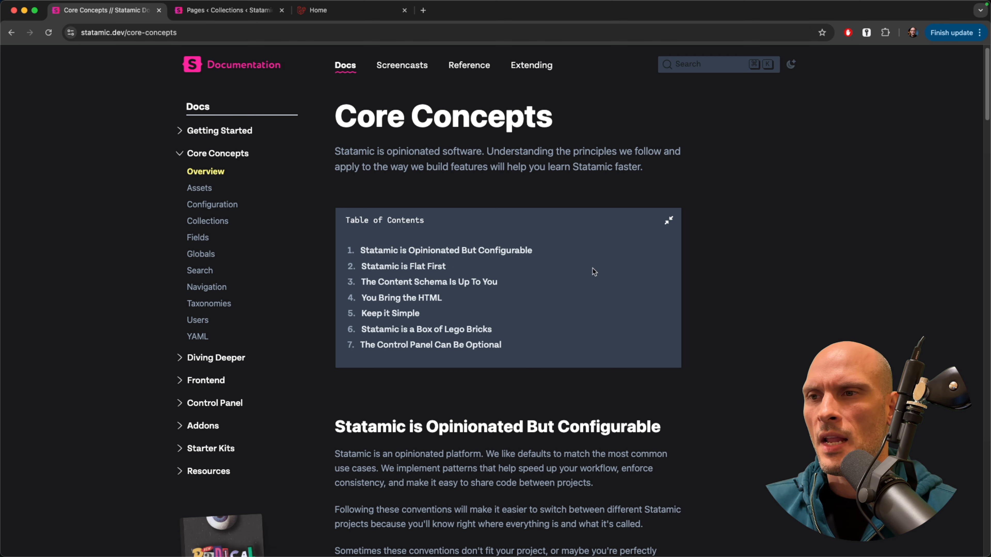
{"action": "scroll", "scroll_direction": "down", "scroll_amount": 3}
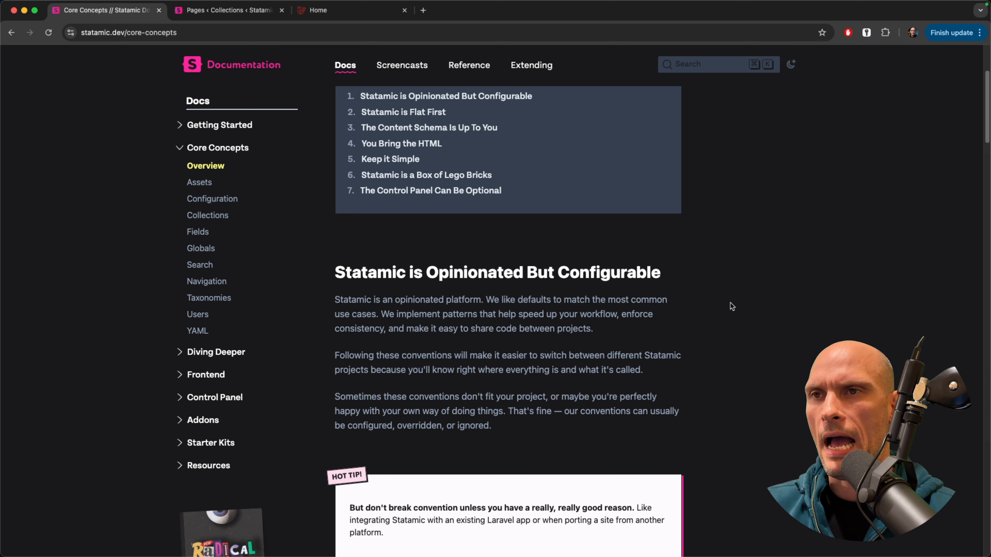
{"action": "scroll", "scroll_direction": "down", "scroll_amount": 3}
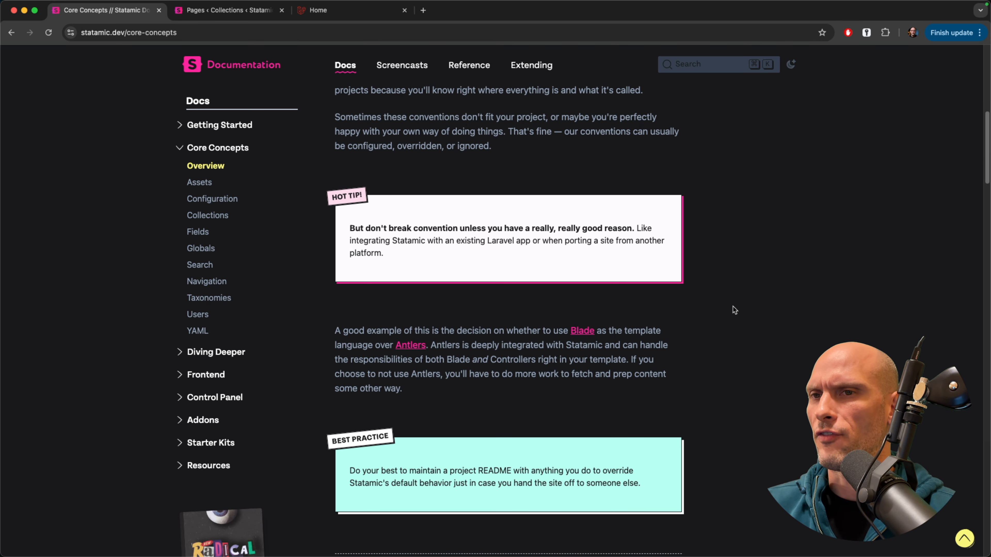
{"action": "scroll", "scroll_direction": "up", "scroll_amount": 3}
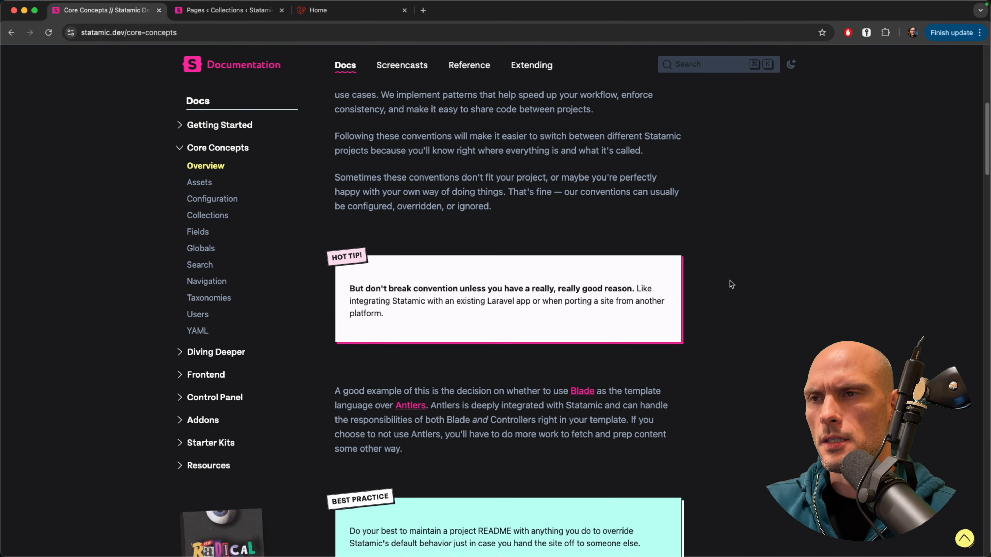
{"action": "scroll", "scroll_direction": "up", "scroll_amount": 3}
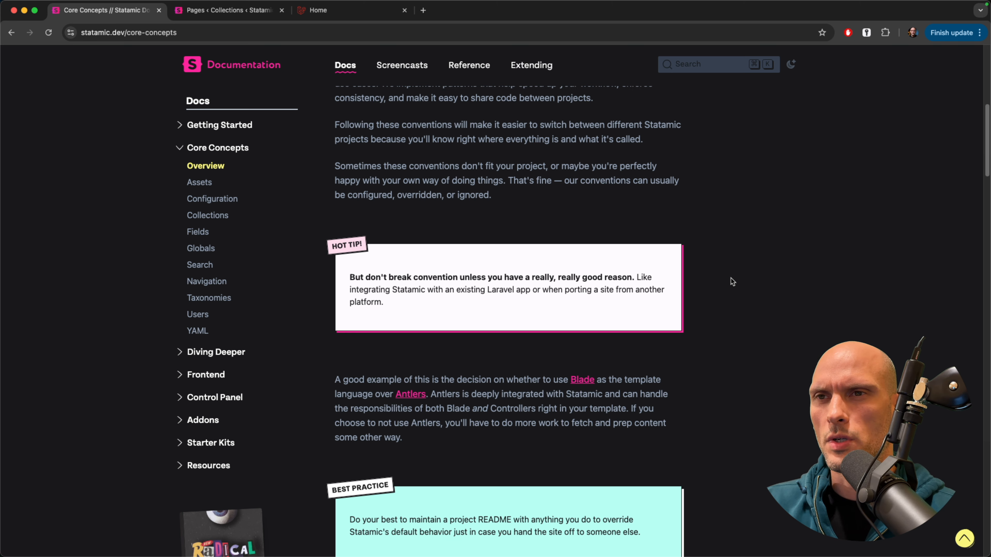
{"action": "scroll", "scroll_direction": "up", "scroll_amount": 3}
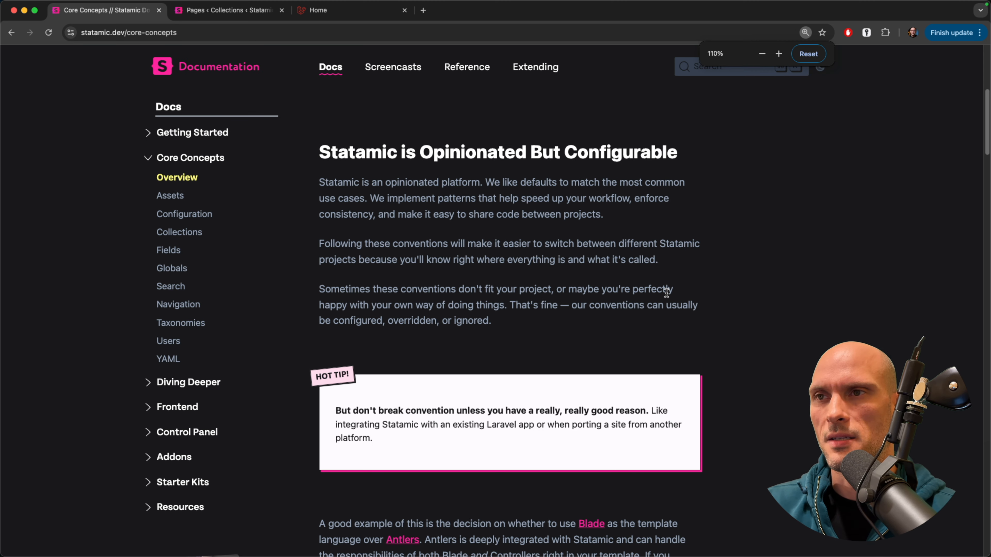
{"action": "left_click", "coordinate": [779, 53]}
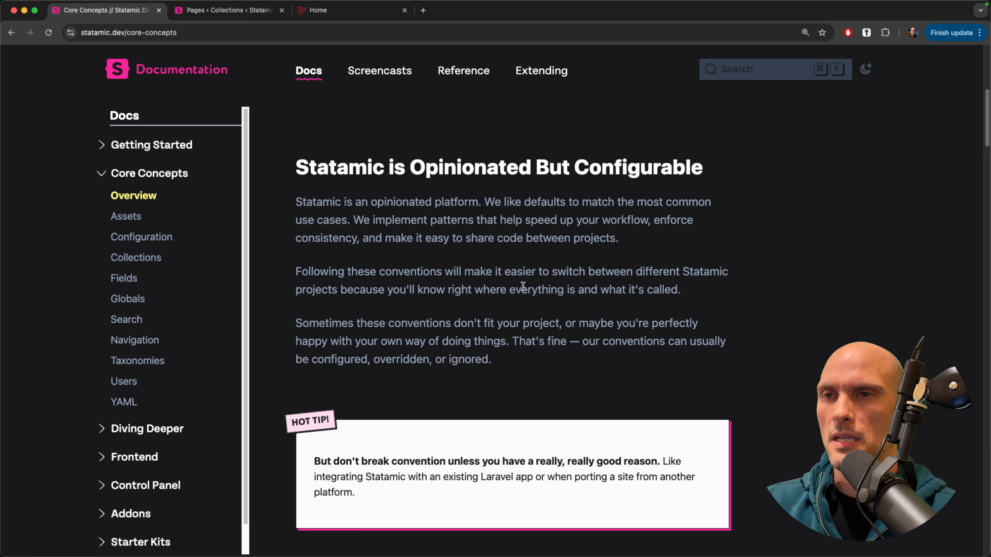
{"action": "mouse_move", "coordinate": [370, 232]}
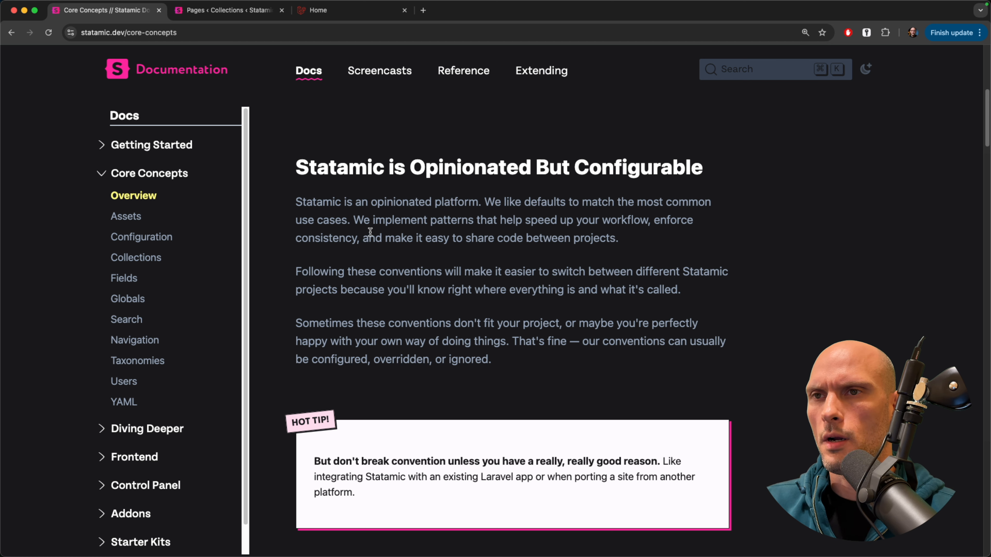
{"action": "scroll", "scroll_direction": "up", "scroll_amount": 3}
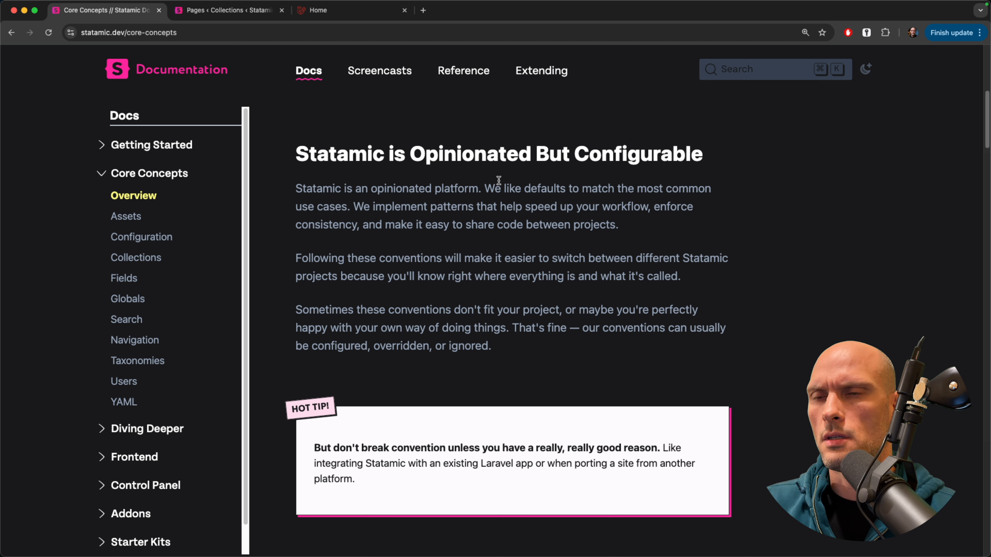
{"action": "scroll", "scroll_direction": "down", "scroll_amount": 3}
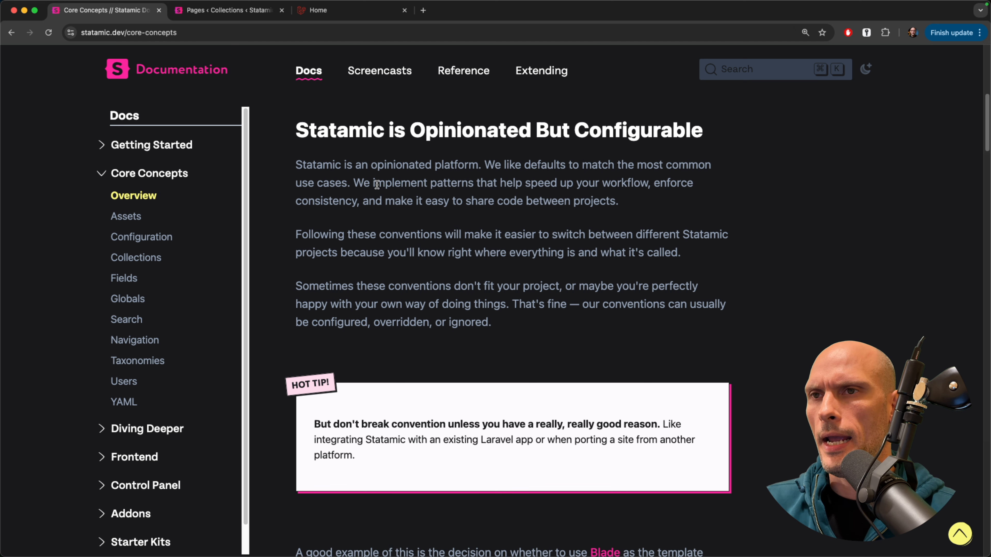
{"action": "scroll", "scroll_direction": "up", "scroll_amount": 3}
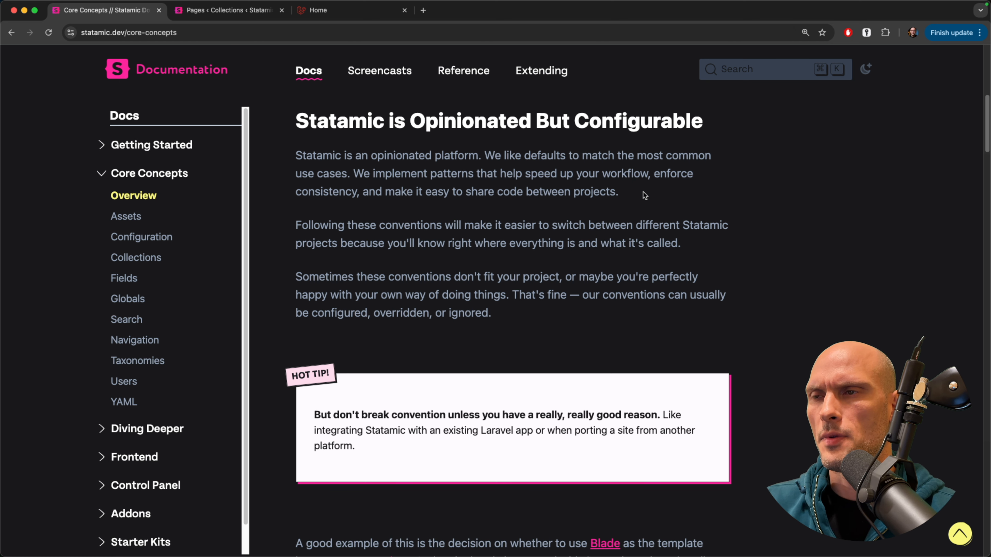
{"action": "scroll", "scroll_direction": "down", "scroll_amount": 3}
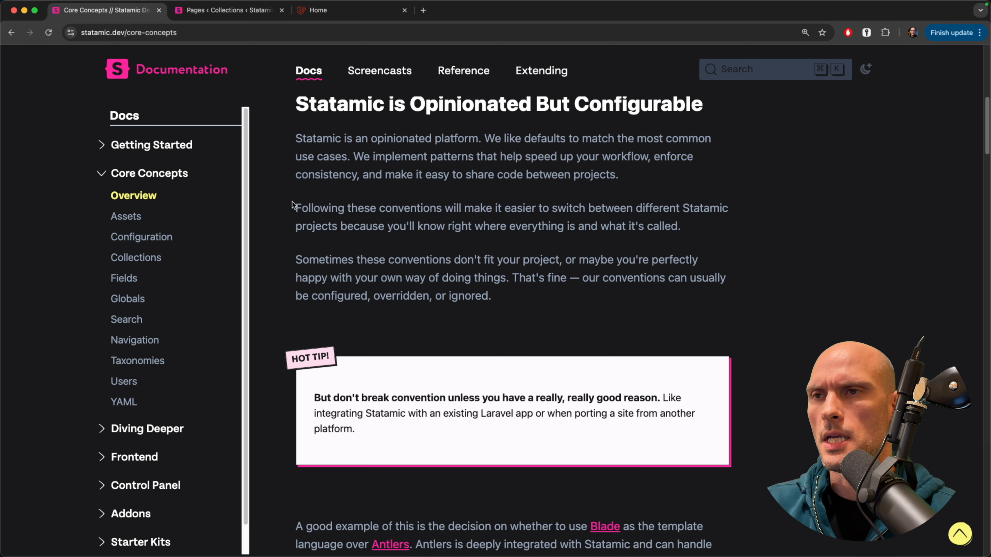
{"action": "scroll", "scroll_direction": "down", "scroll_amount": 3}
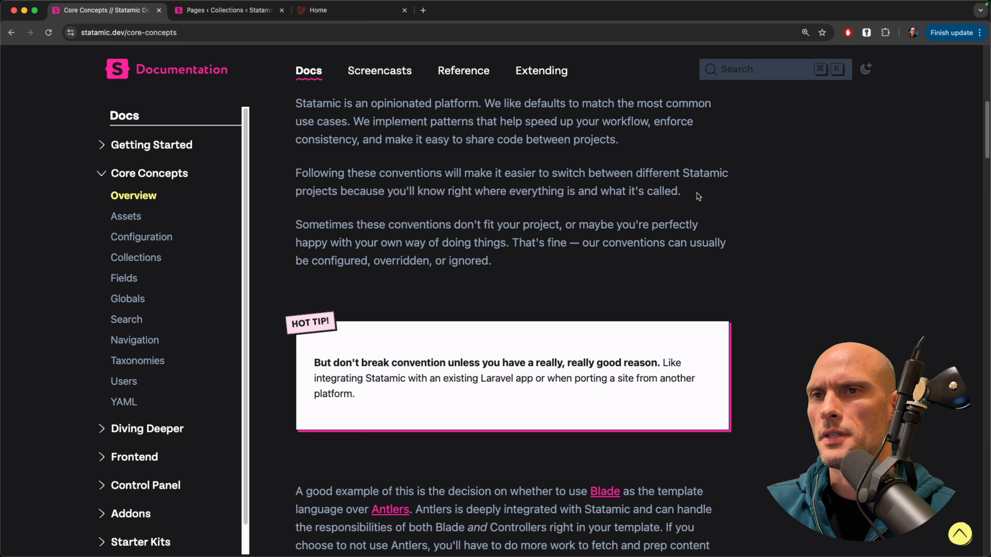
{"action": "scroll", "scroll_direction": "down", "scroll_amount": 3}
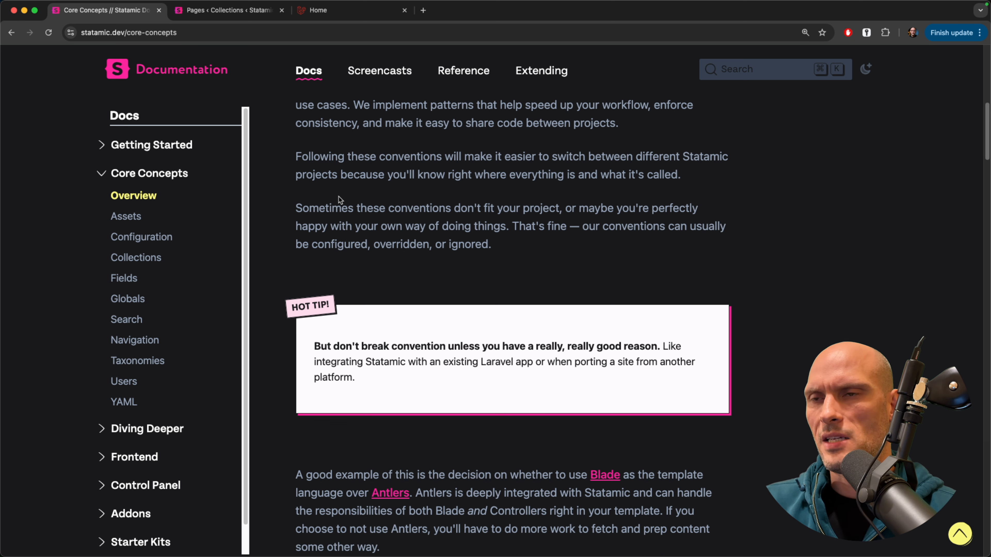
{"action": "scroll", "scroll_direction": "down", "scroll_amount": 3}
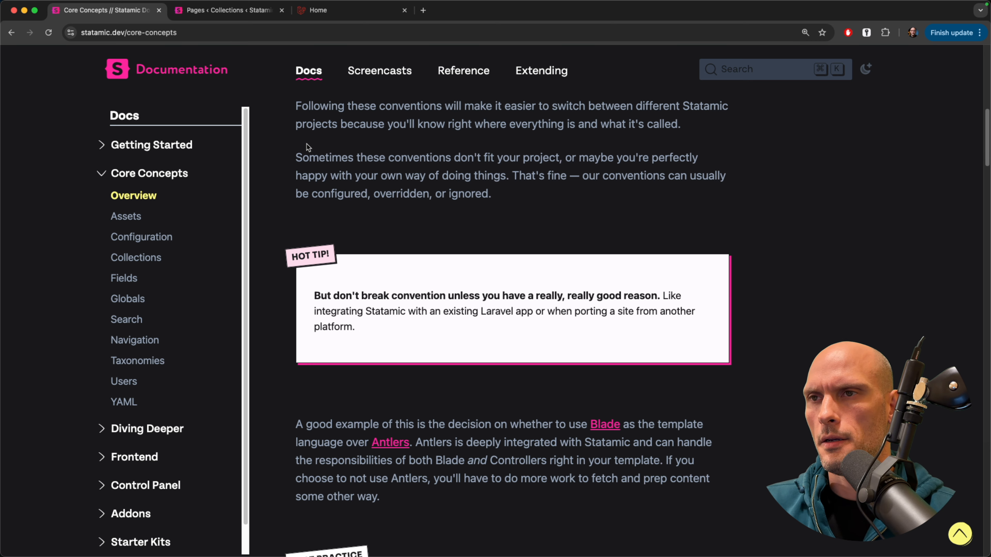
{"action": "mouse_move", "coordinate": [452, 213]}
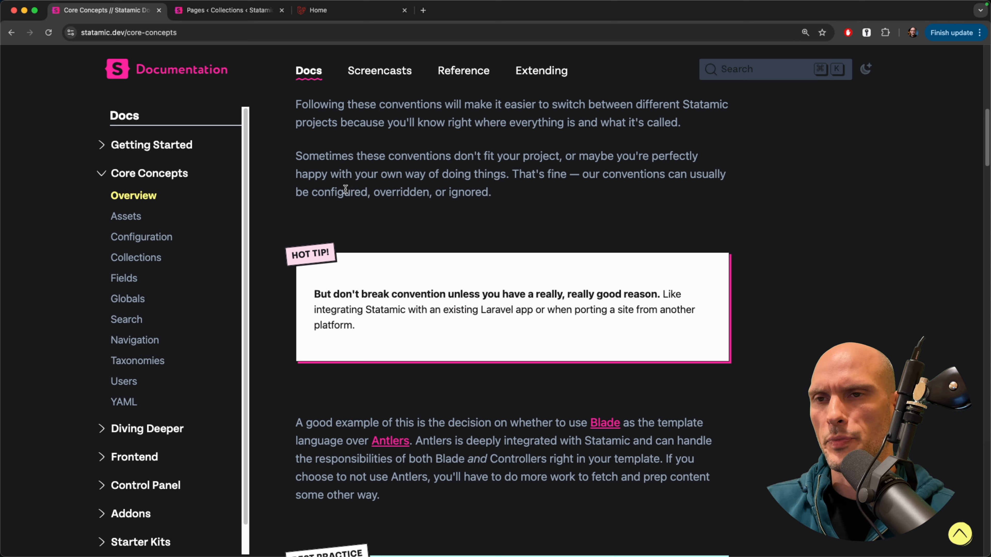
{"action": "scroll", "scroll_direction": "down", "scroll_amount": 3}
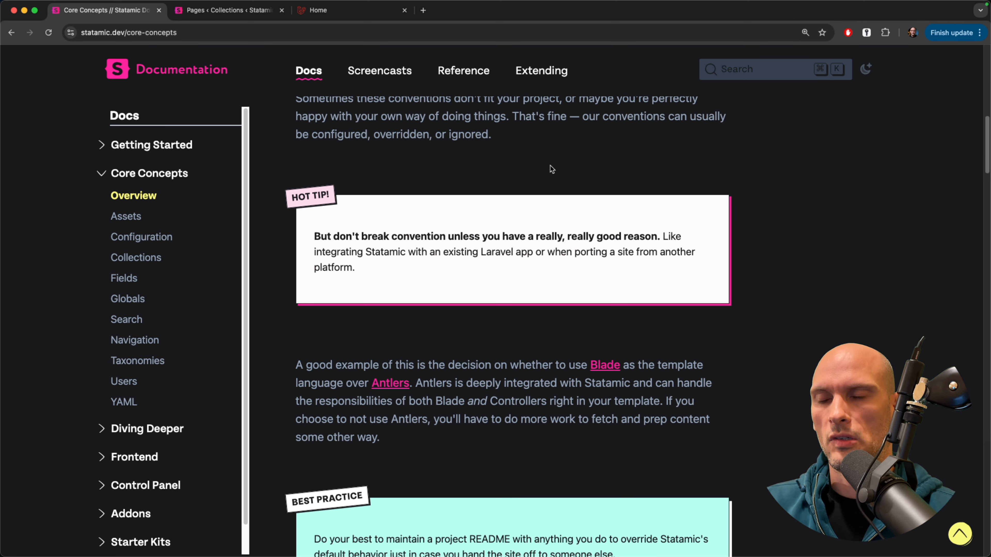
{"action": "mouse_move", "coordinate": [555, 168]}
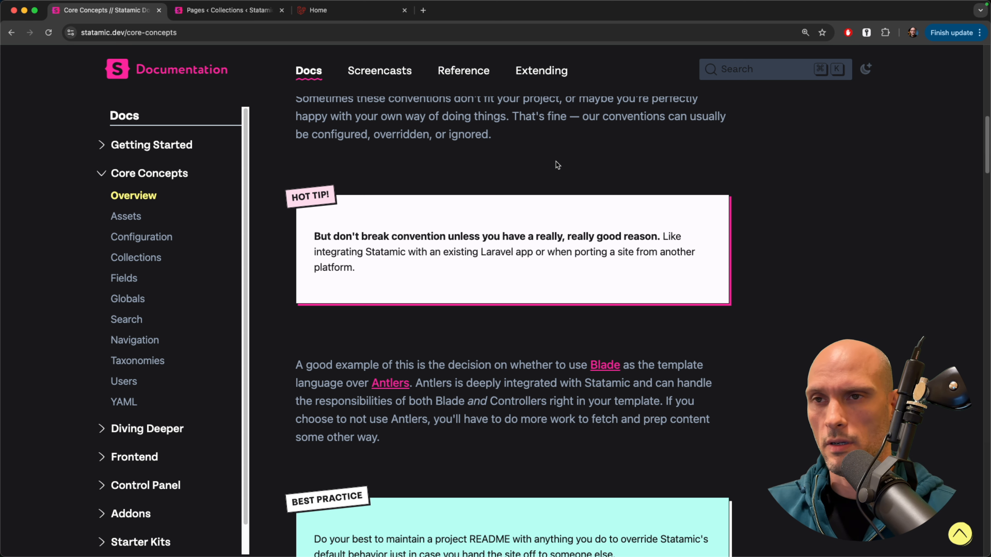
{"action": "mouse_move", "coordinate": [550, 166]}
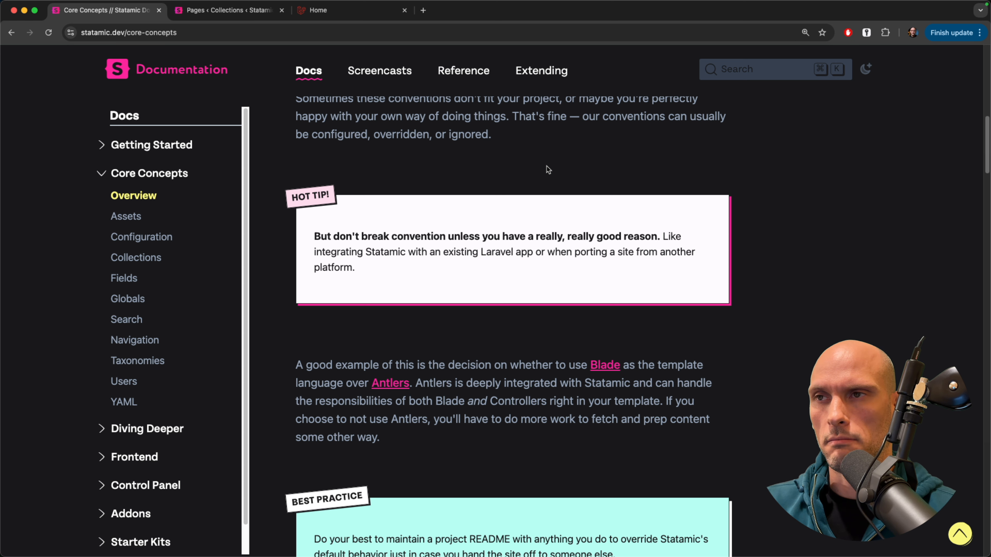
{"action": "mouse_move", "coordinate": [487, 175]}
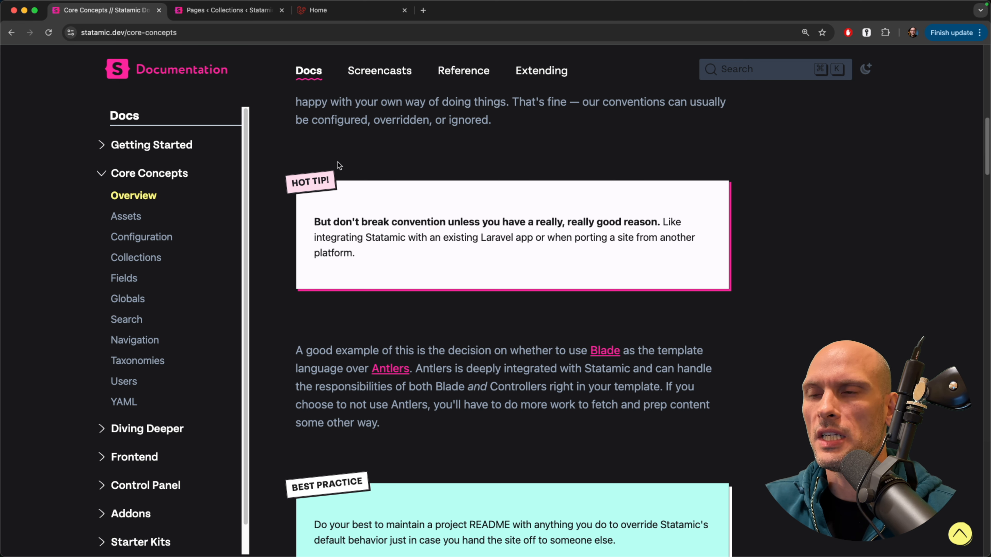
{"action": "scroll", "scroll_direction": "down", "scroll_amount": 3}
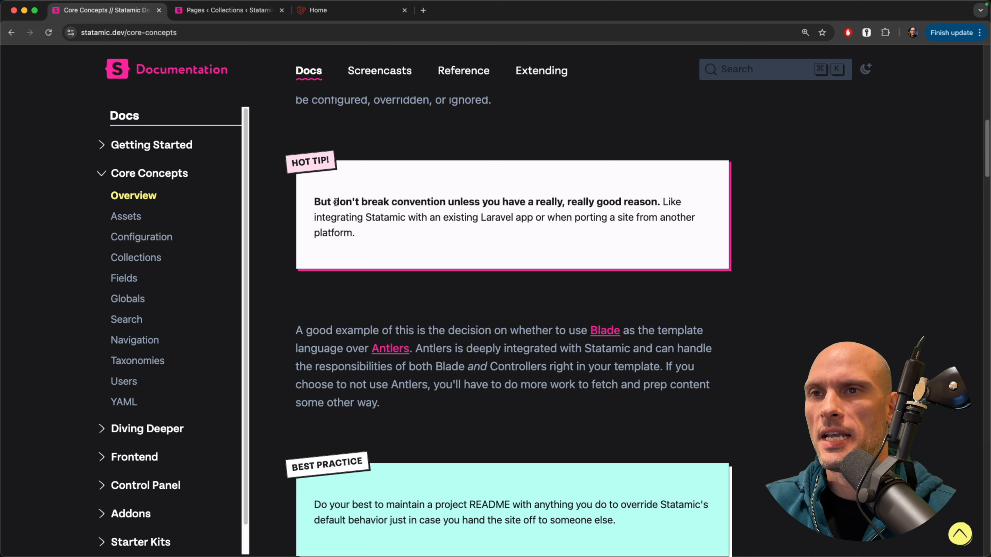
{"action": "mouse_move", "coordinate": [493, 247]}
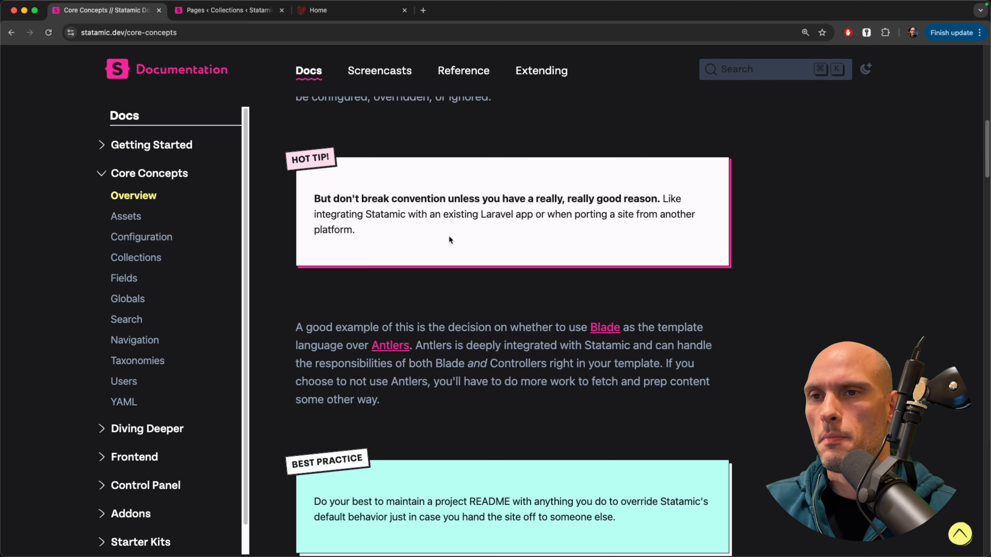
{"action": "scroll", "scroll_direction": "down", "scroll_amount": 3}
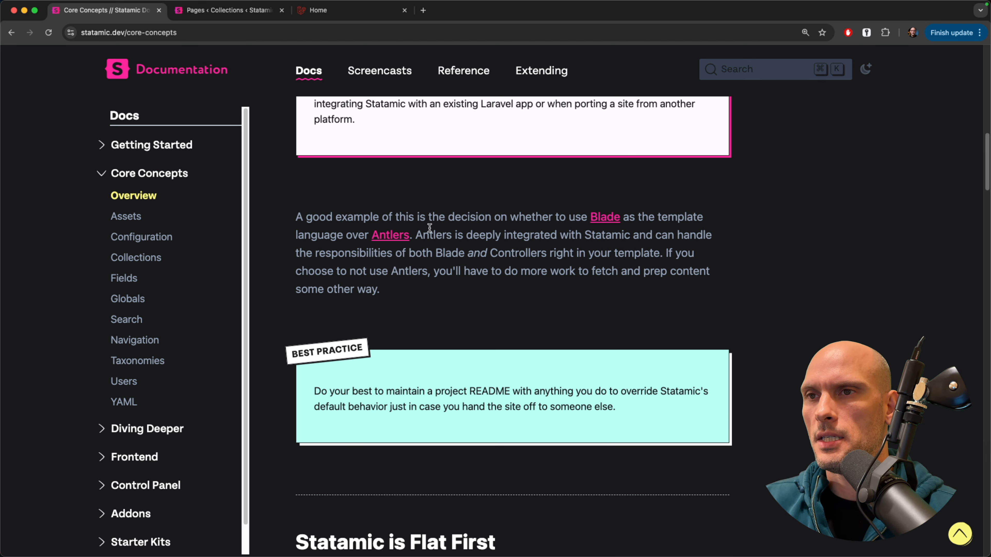
{"action": "mouse_move", "coordinate": [561, 231]}
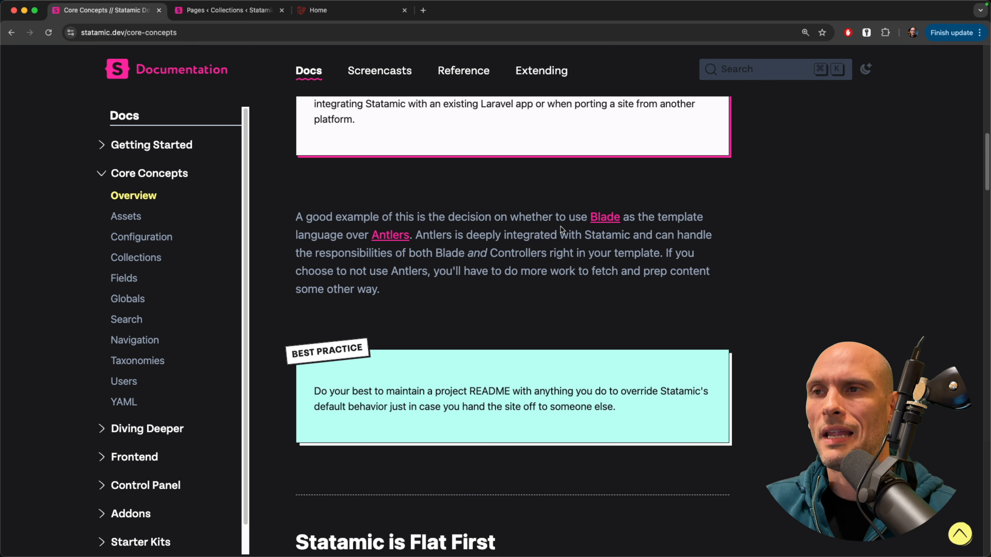
{"action": "mouse_move", "coordinate": [386, 247]}
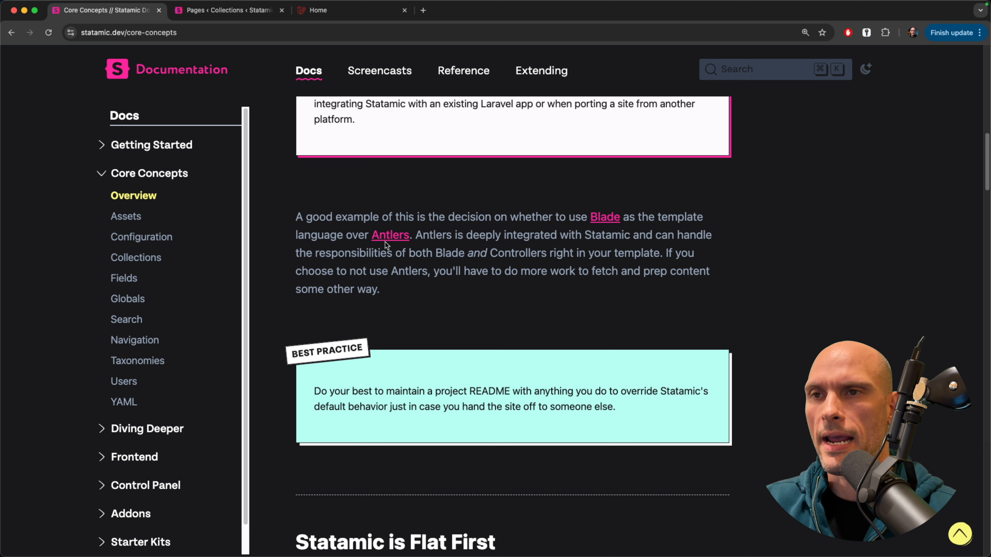
{"action": "mouse_move", "coordinate": [524, 239]}
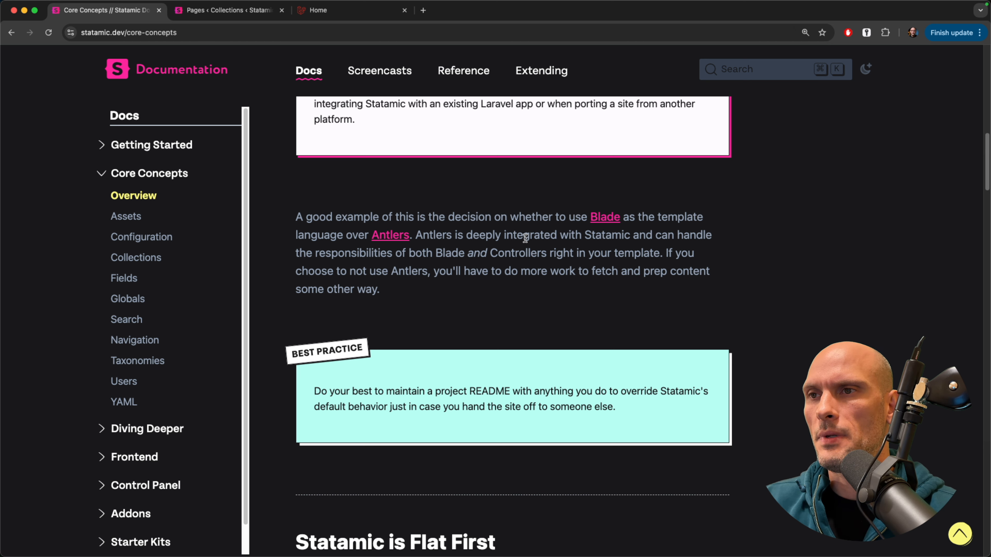
{"action": "mouse_move", "coordinate": [650, 229]}
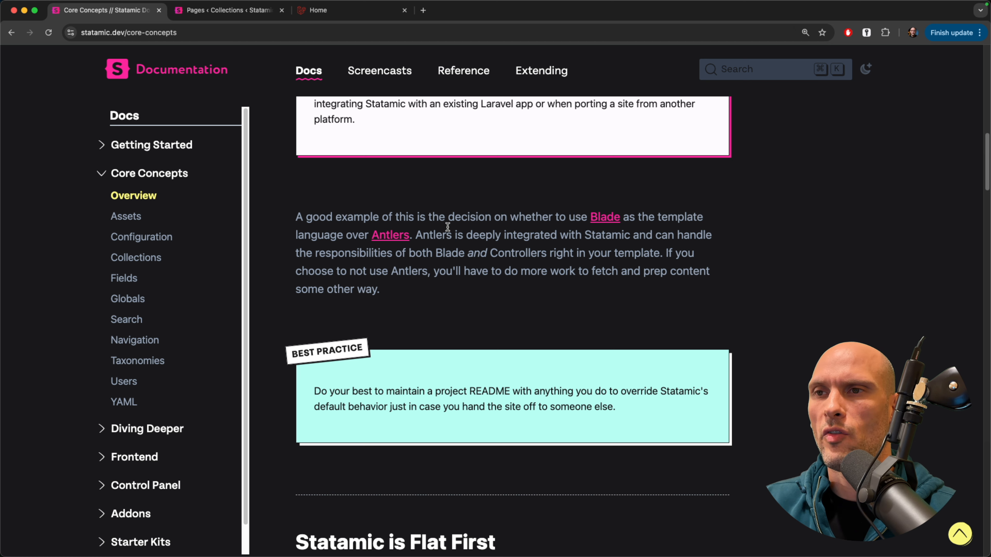
{"action": "mouse_move", "coordinate": [611, 265]}
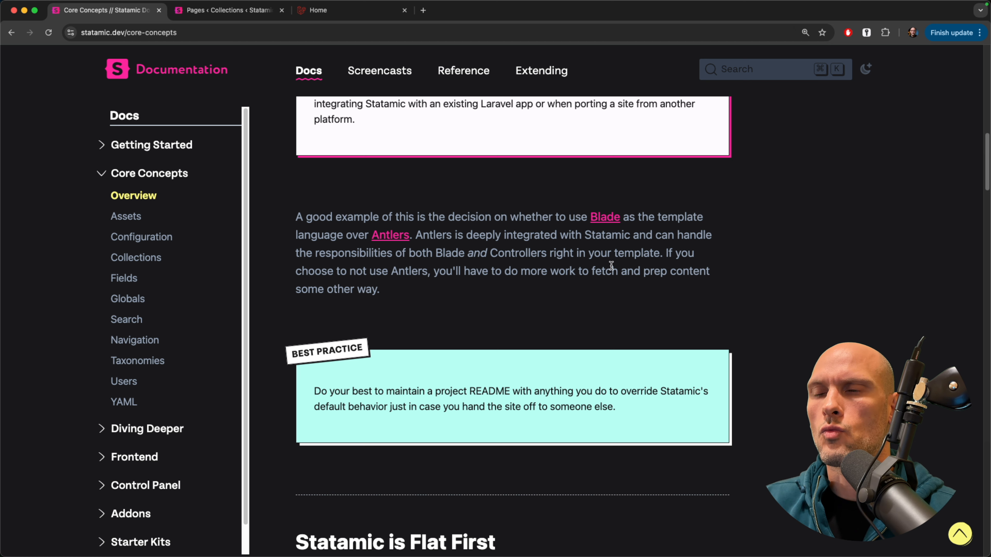
{"action": "mouse_move", "coordinate": [412, 230]}
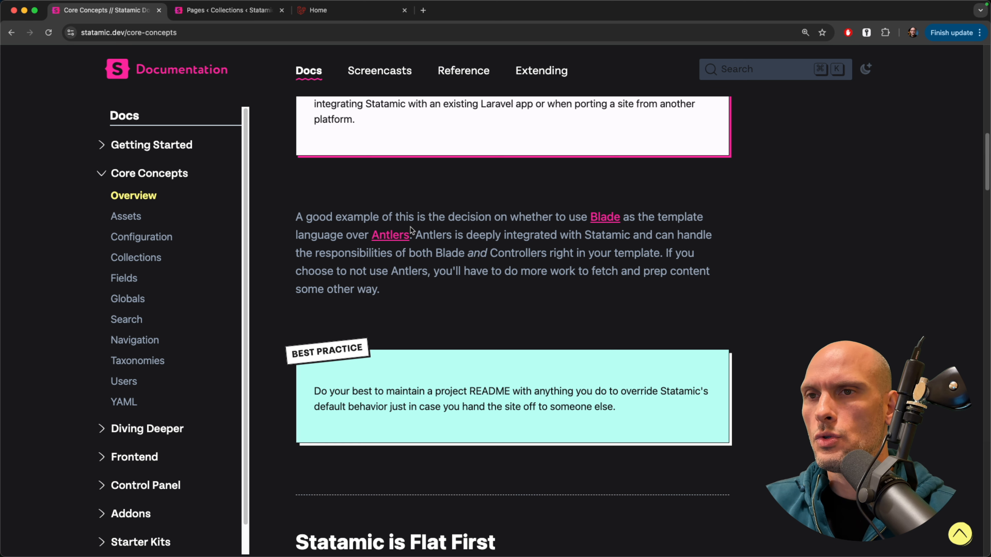
{"action": "mouse_move", "coordinate": [444, 231]}
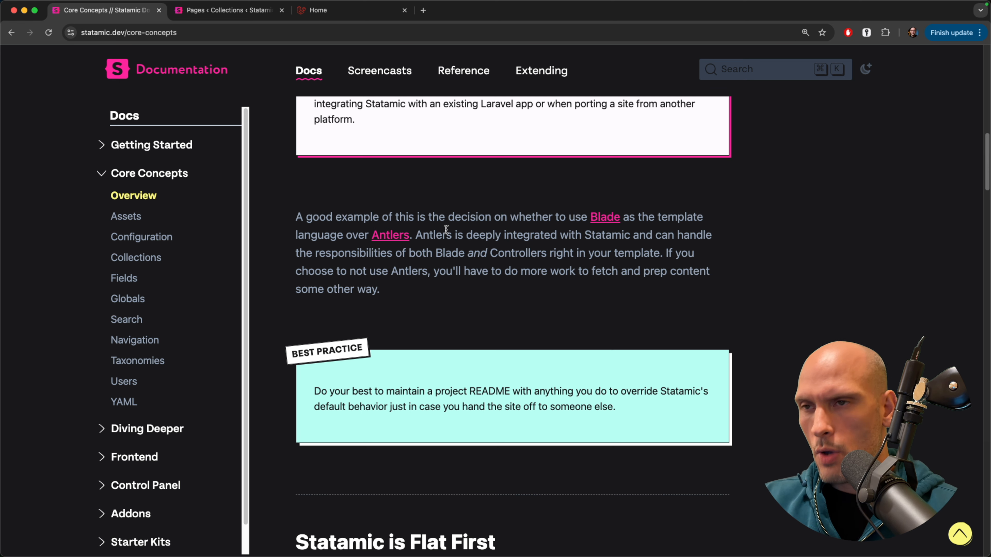
{"action": "mouse_move", "coordinate": [430, 234]}
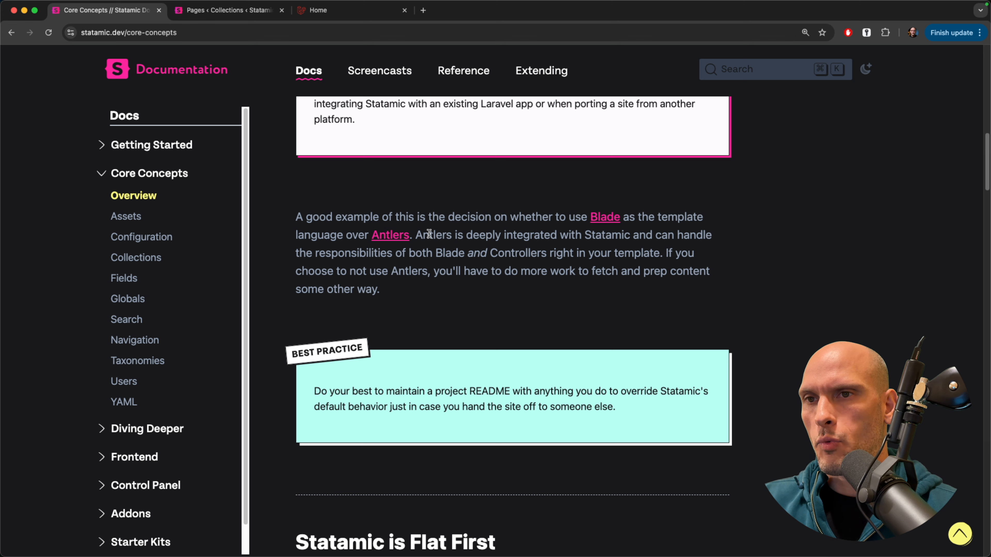
{"action": "mouse_move", "coordinate": [390, 236]}
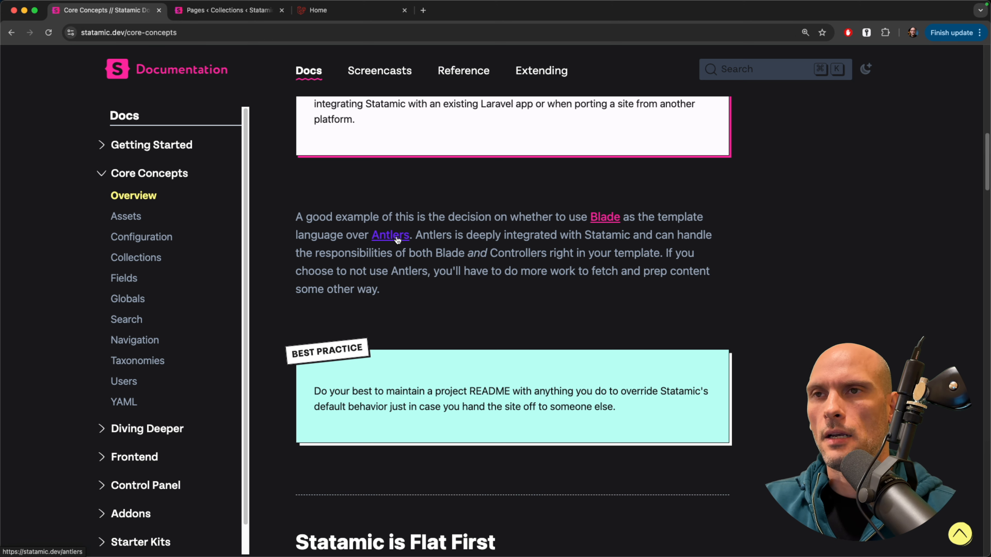
Follow the Antlers link in the Blade example to the Antlers Templates page in a new tab and skim its intro
{"action": "left_click", "coordinate": [390, 235]}
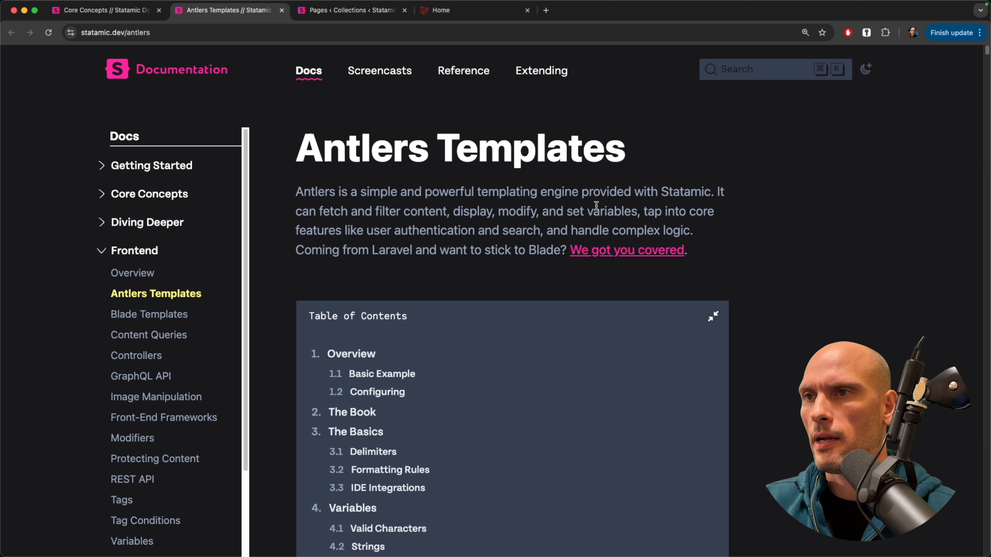
{"action": "mouse_move", "coordinate": [320, 214]}
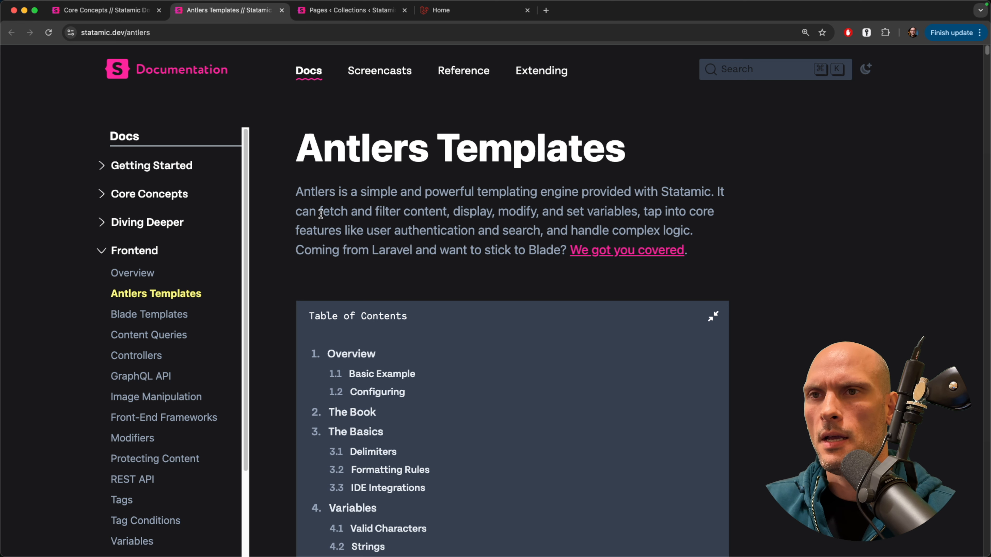
{"action": "scroll", "scroll_direction": "up", "scroll_amount": 3}
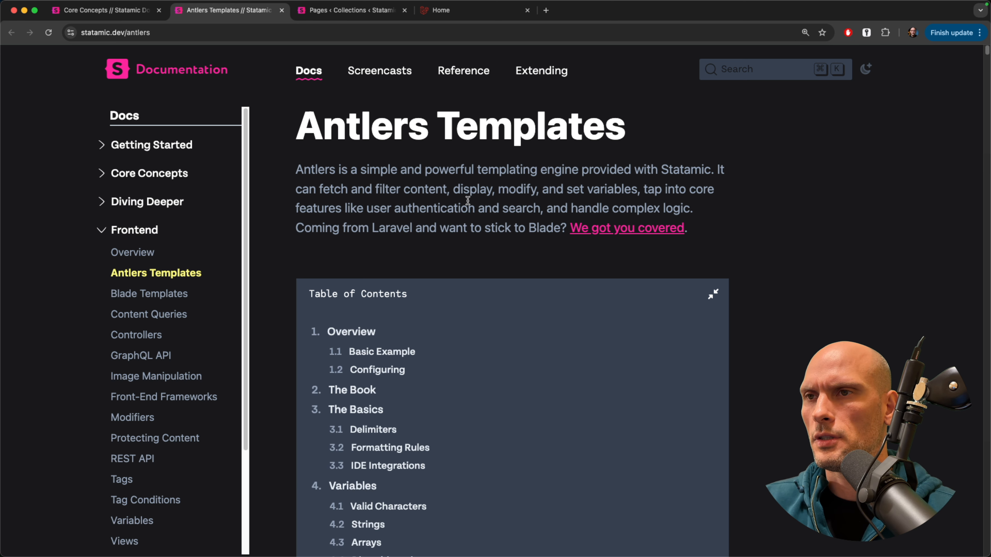
{"action": "scroll", "scroll_direction": "down", "scroll_amount": 3}
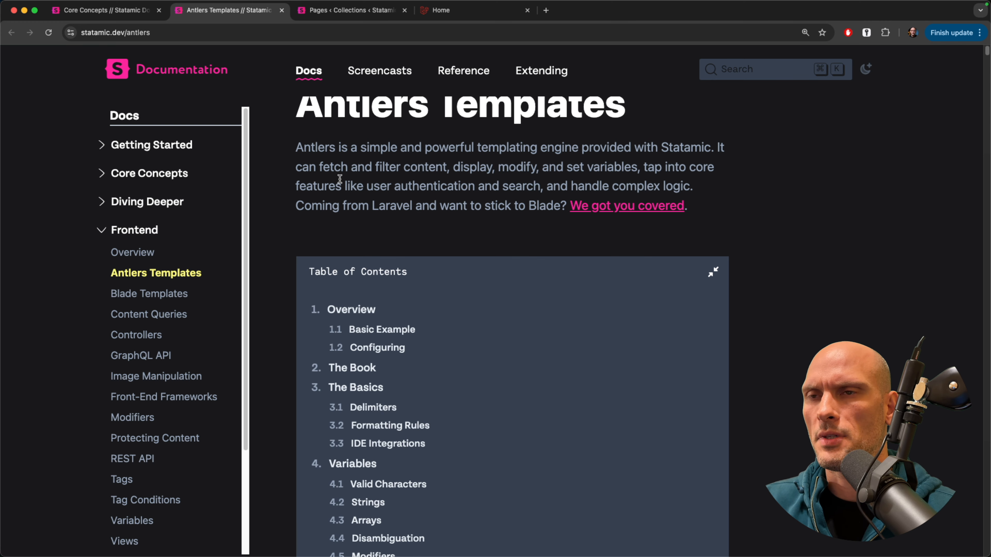
{"action": "scroll", "scroll_direction": "up", "scroll_amount": 3}
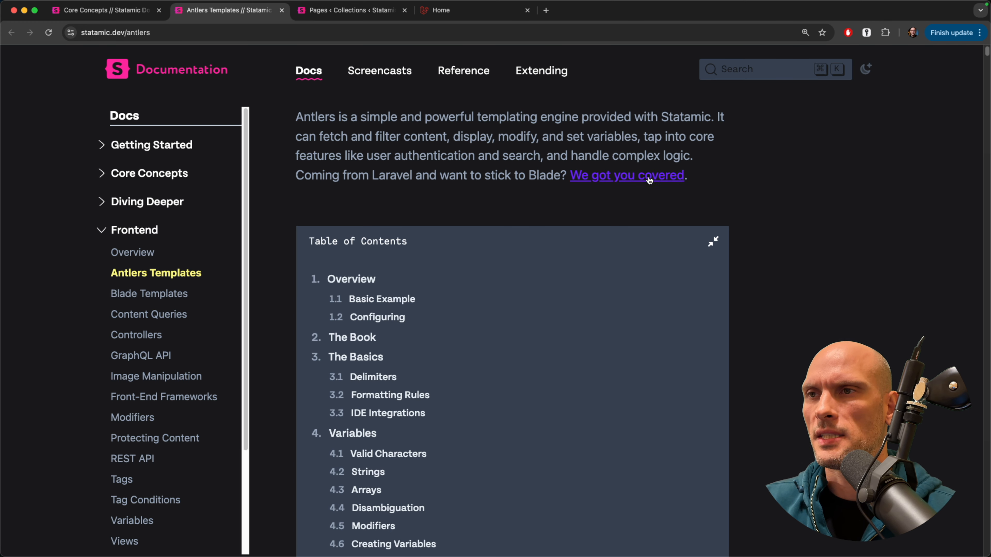
{"action": "scroll", "scroll_direction": "down", "scroll_amount": 3}
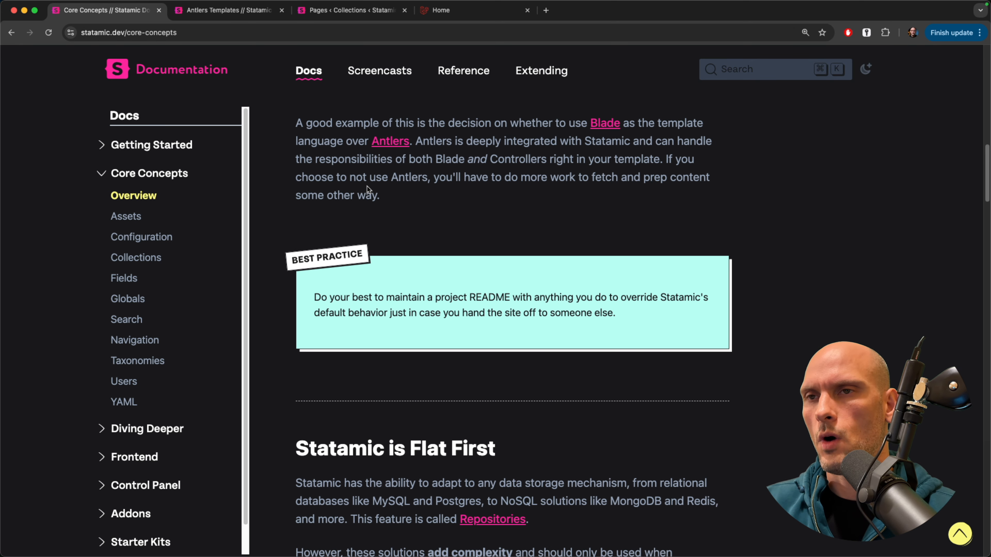
Scroll past the Best Practice README box to the Statamic is Flat First section and its flat file benefits
{"action": "scroll", "scroll_direction": "down", "scroll_amount": 3}
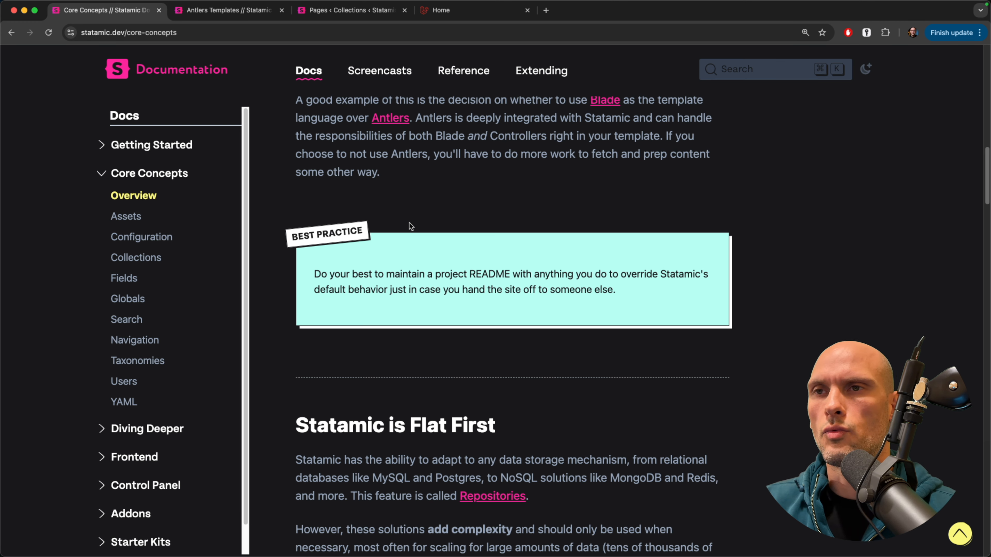
{"action": "mouse_move", "coordinate": [416, 175]}
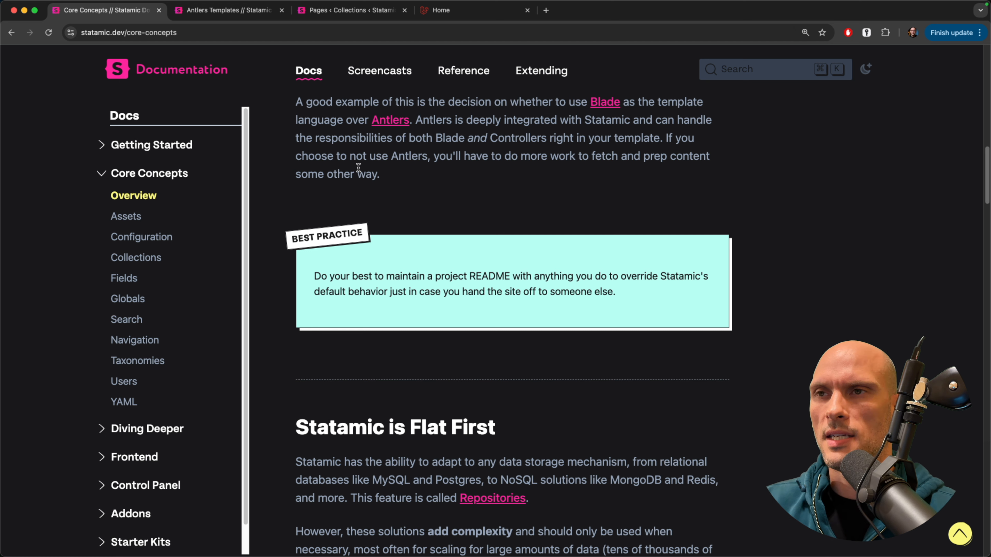
{"action": "mouse_move", "coordinate": [390, 152]}
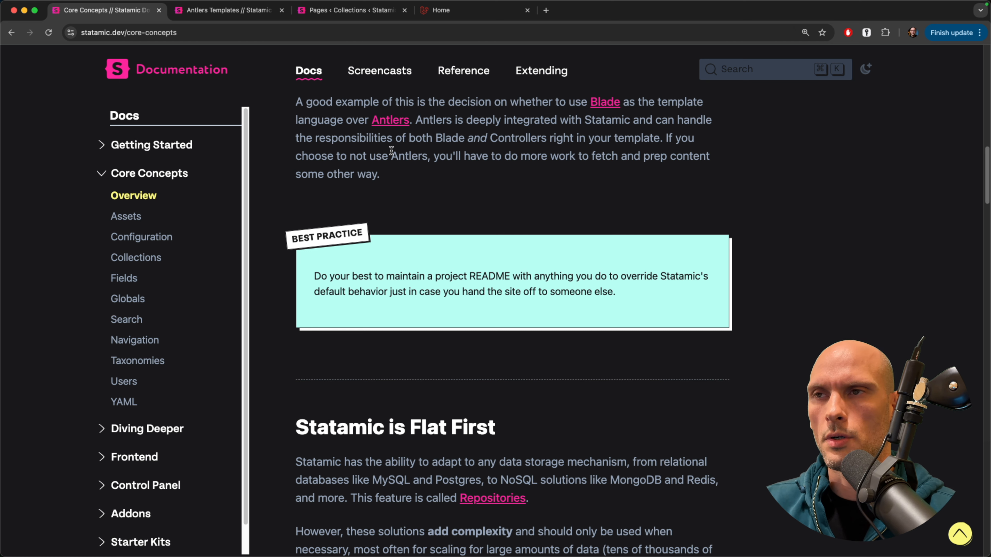
{"action": "mouse_move", "coordinate": [405, 170]}
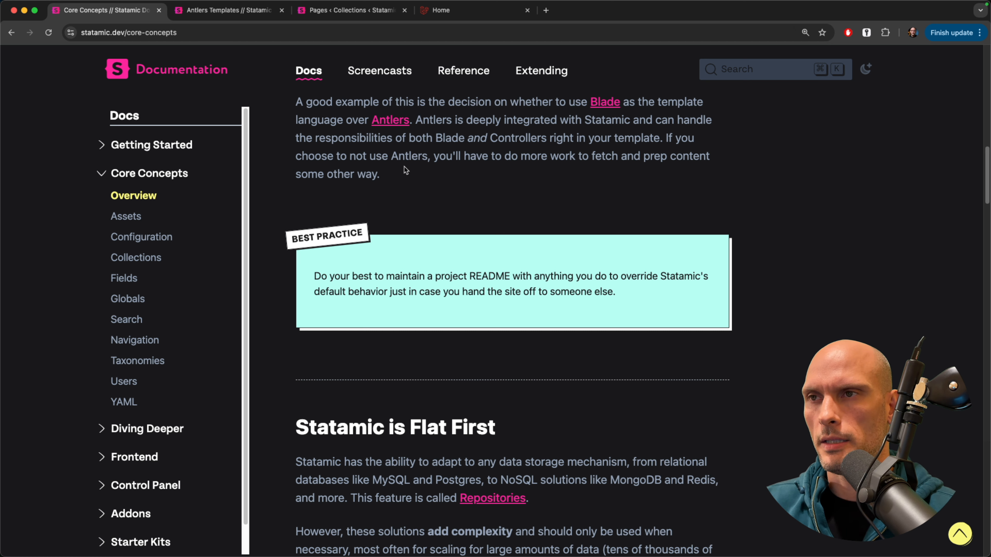
{"action": "scroll", "scroll_direction": "down", "scroll_amount": 3}
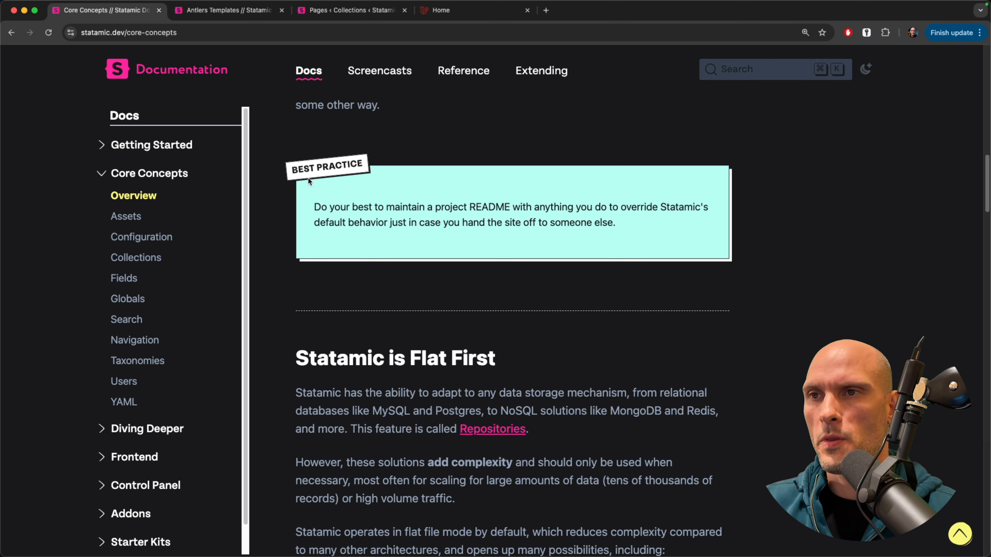
{"action": "scroll", "scroll_direction": "down", "scroll_amount": 3}
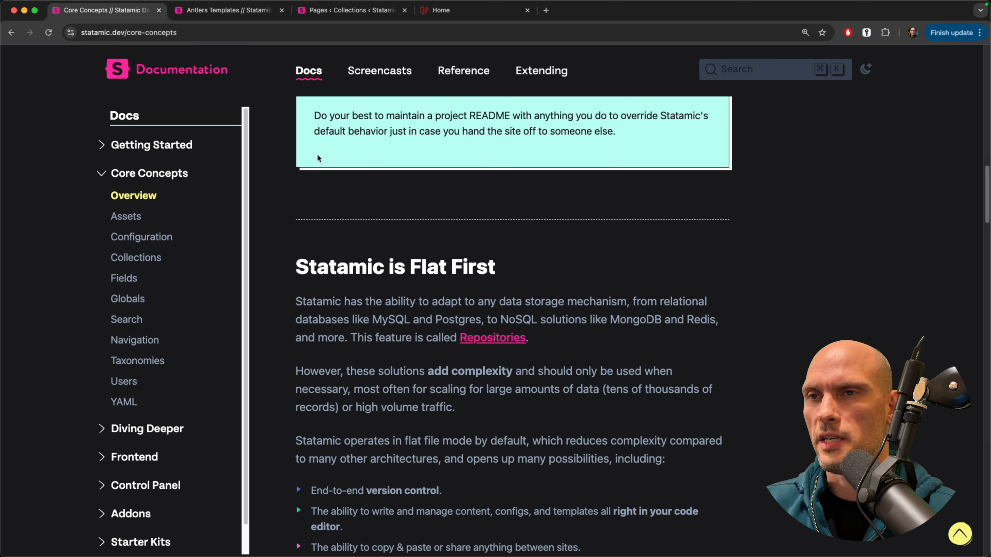
{"action": "scroll", "scroll_direction": "down", "scroll_amount": 3}
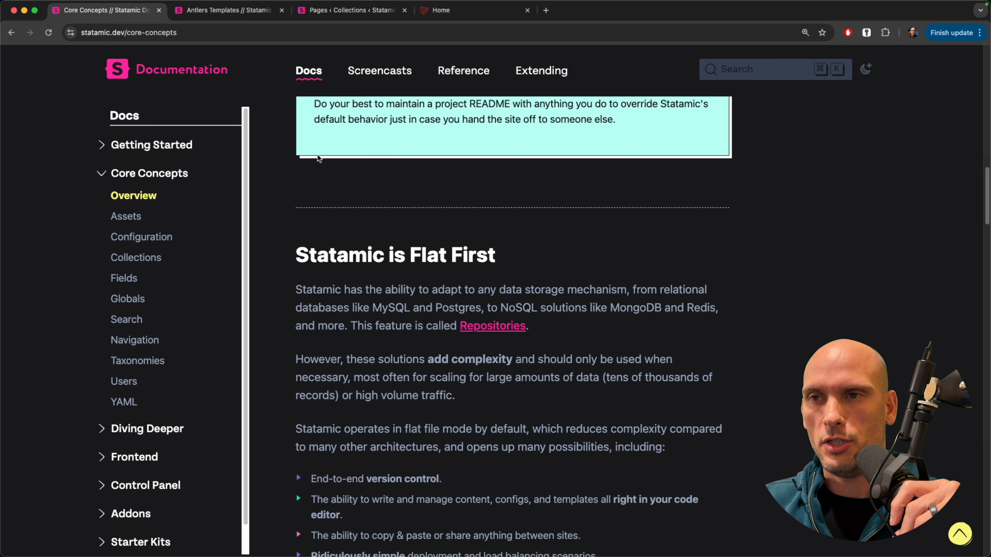
{"action": "mouse_move", "coordinate": [395, 168]}
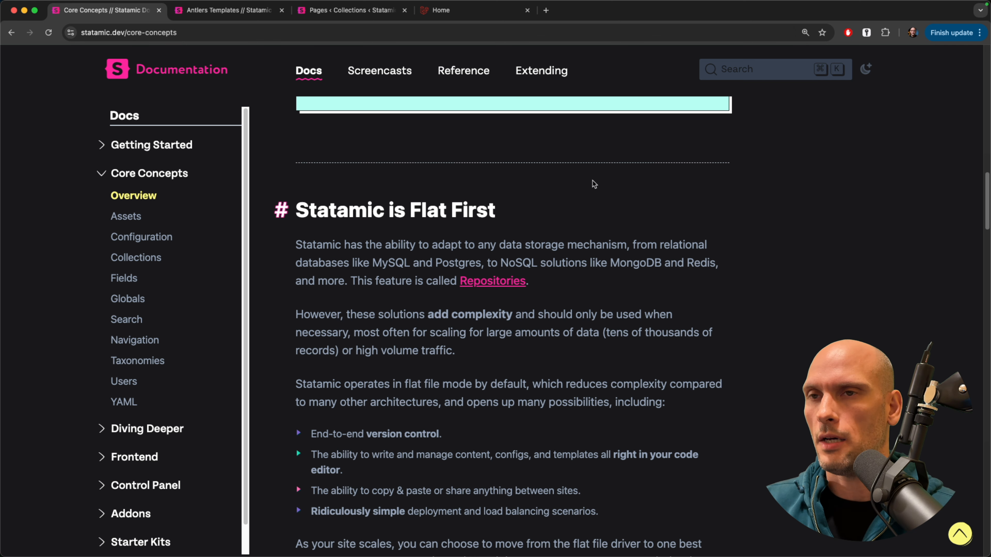
Read through the flat-file benefits list to the deferring-decisions note and the xkcd comic with its caption
{"action": "scroll", "scroll_direction": "down", "scroll_amount": 3}
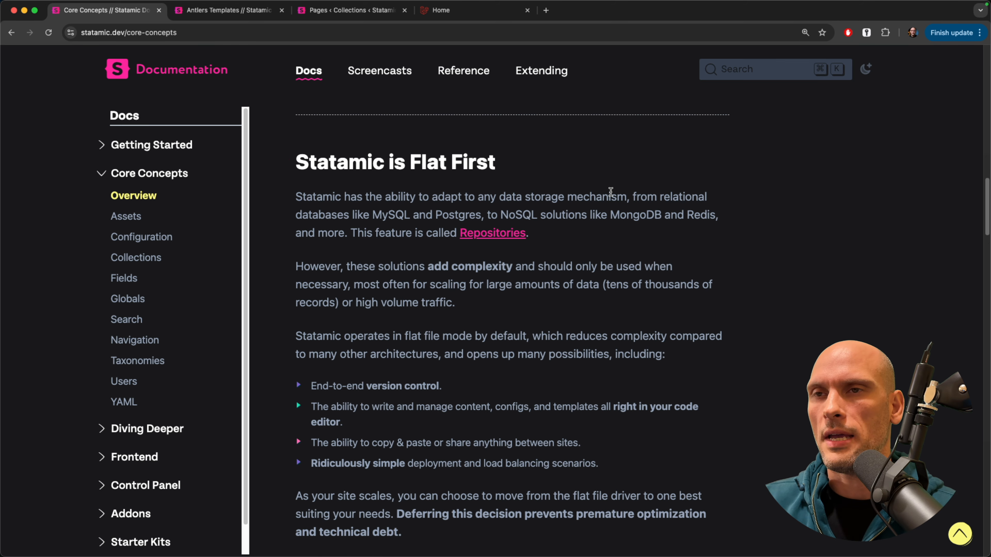
{"action": "scroll", "scroll_direction": "up", "scroll_amount": 3}
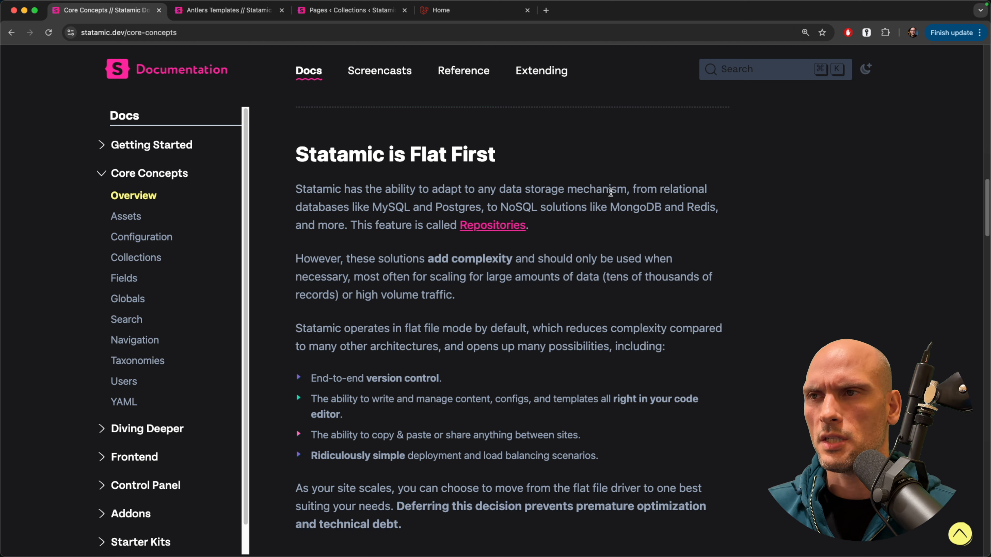
{"action": "mouse_move", "coordinate": [492, 225]}
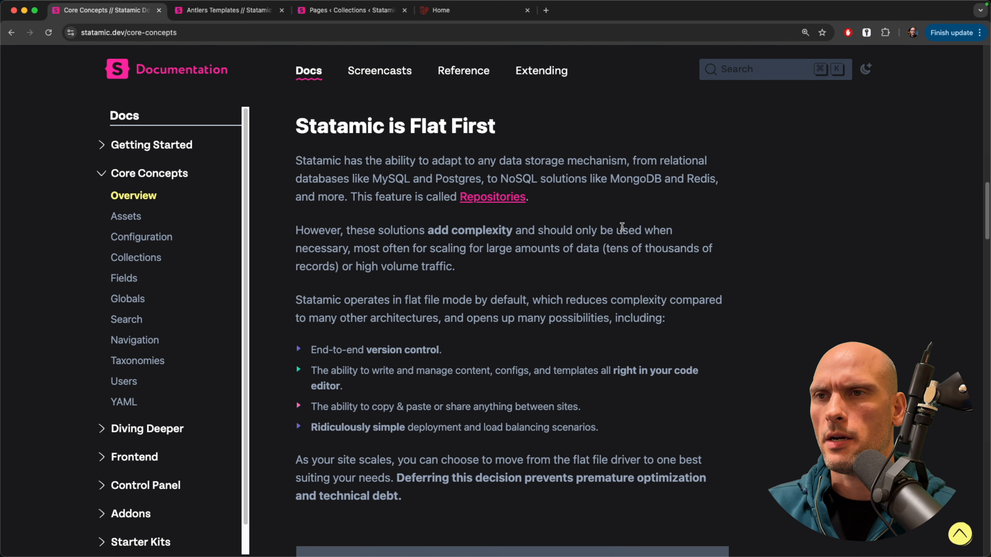
{"action": "scroll", "scroll_direction": "up", "scroll_amount": 3}
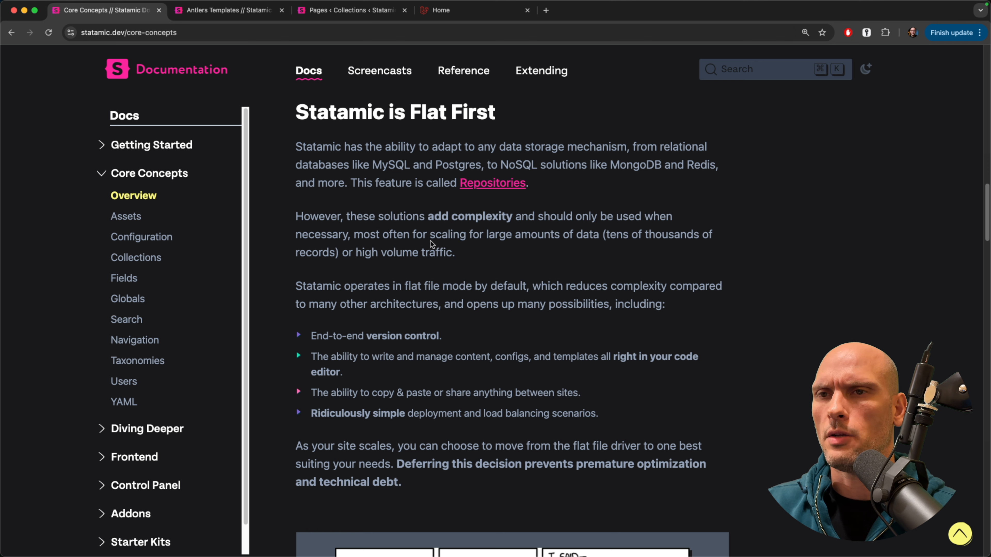
{"action": "scroll", "scroll_direction": "down", "scroll_amount": 3}
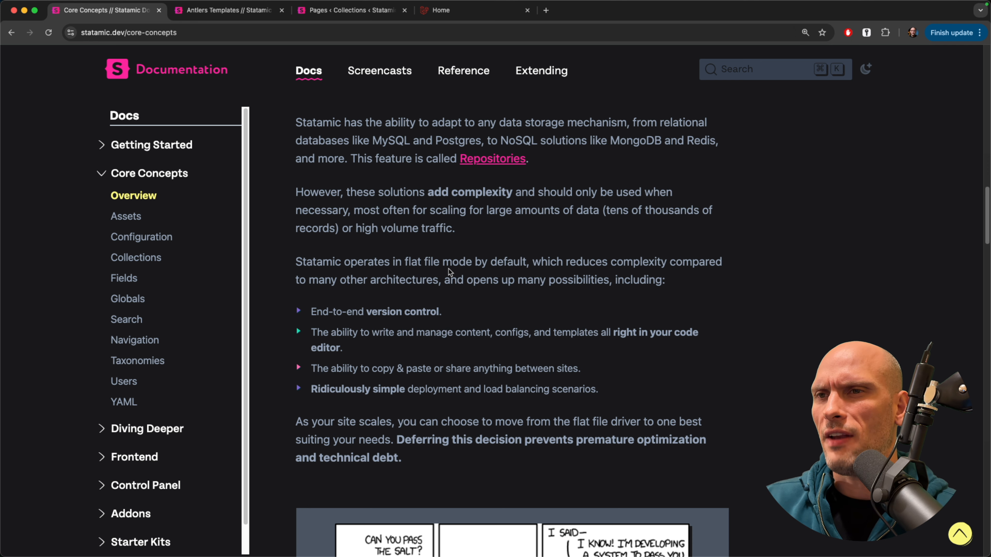
{"action": "mouse_move", "coordinate": [758, 266]}
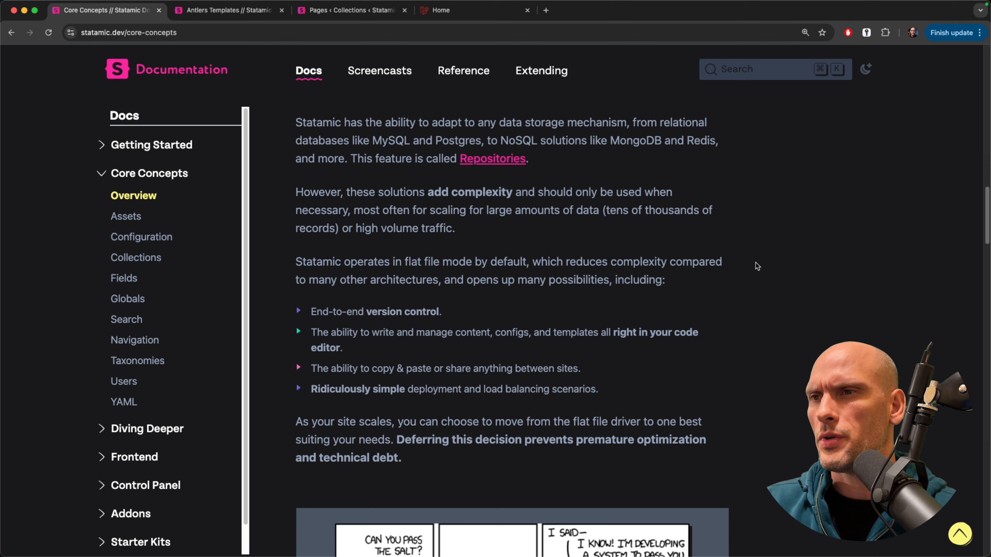
{"action": "mouse_move", "coordinate": [381, 294]}
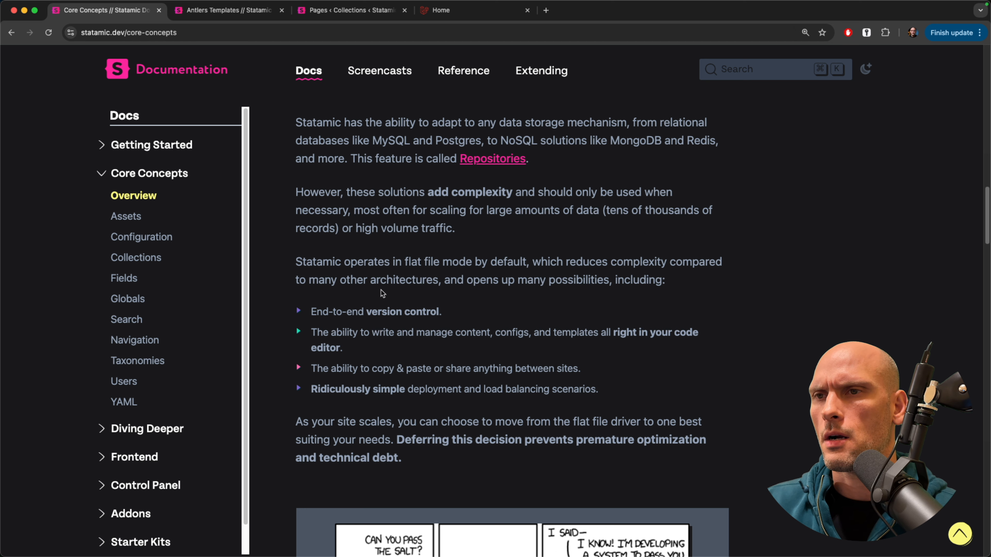
{"action": "scroll", "scroll_direction": "down", "scroll_amount": 3}
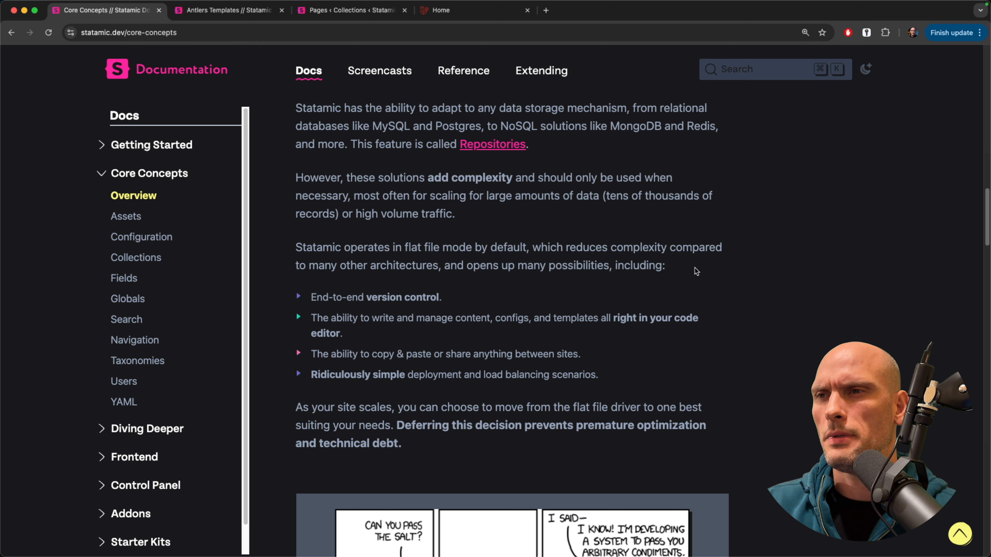
{"action": "scroll", "scroll_direction": "down", "scroll_amount": 3}
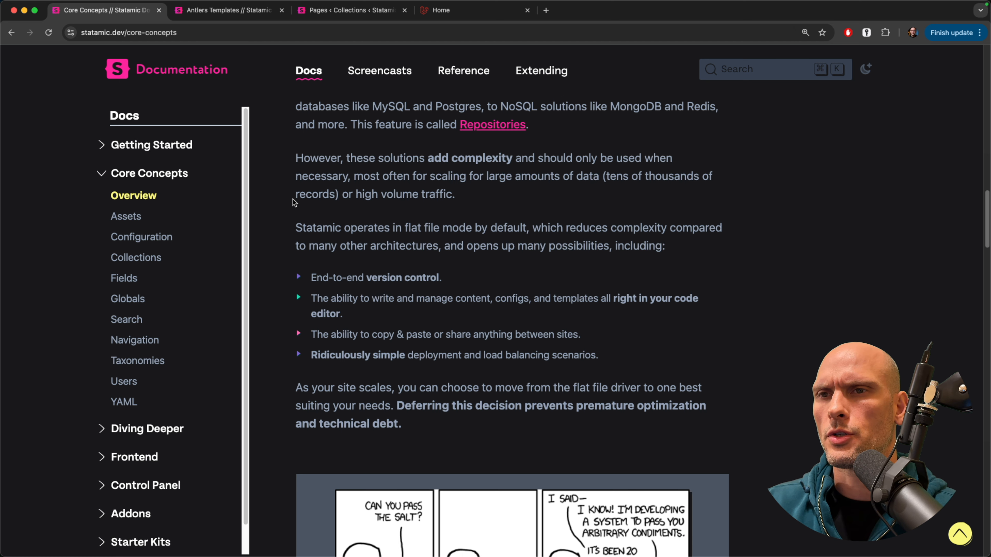
{"action": "scroll", "scroll_direction": "down", "scroll_amount": 3}
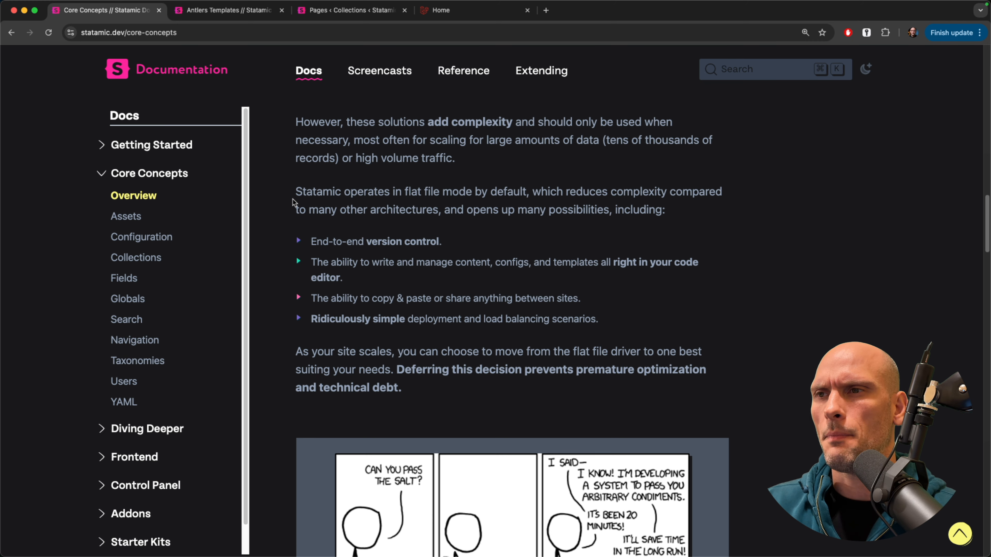
{"action": "scroll", "scroll_direction": "down", "scroll_amount": 3}
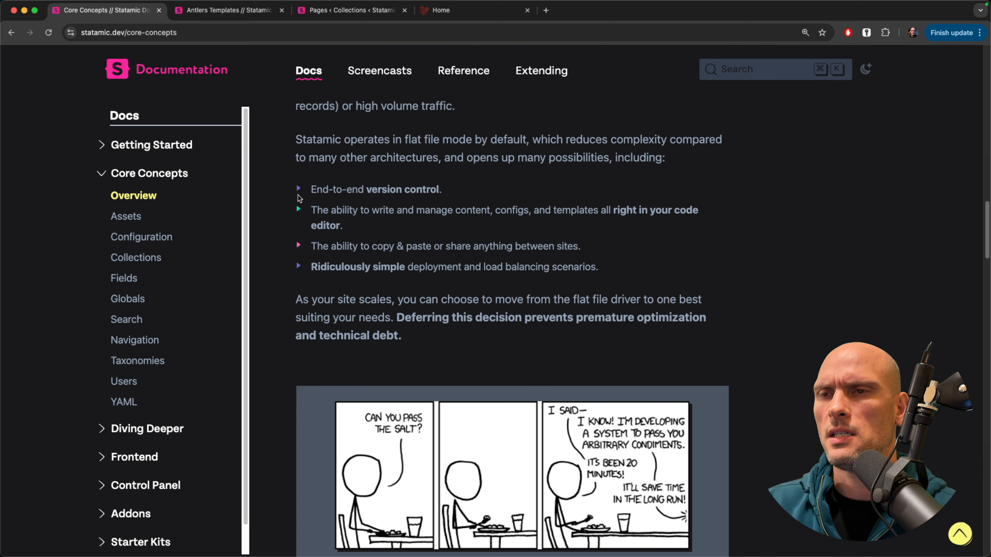
{"action": "scroll", "scroll_direction": "down", "scroll_amount": 3}
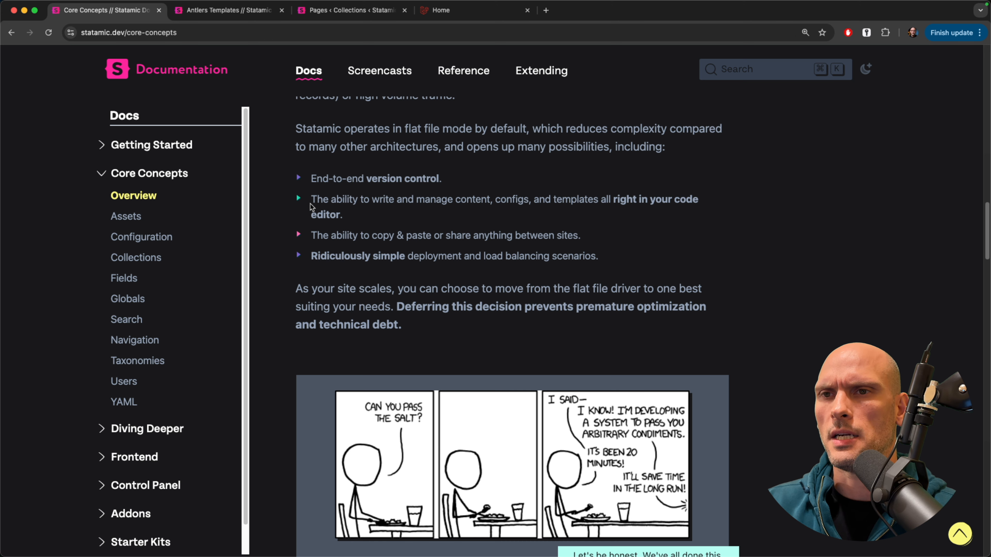
{"action": "scroll", "scroll_direction": "up", "scroll_amount": 3}
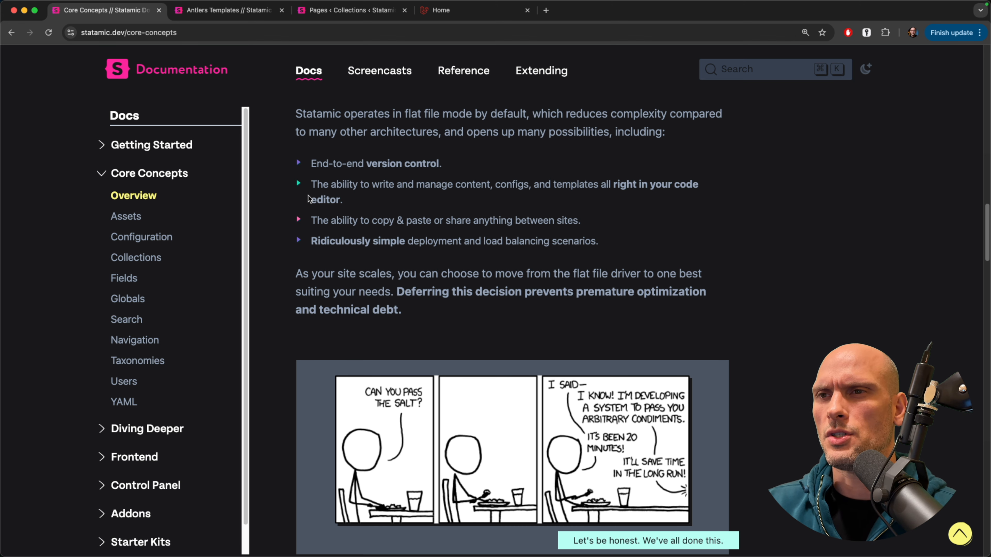
{"action": "scroll", "scroll_direction": "down", "scroll_amount": 3}
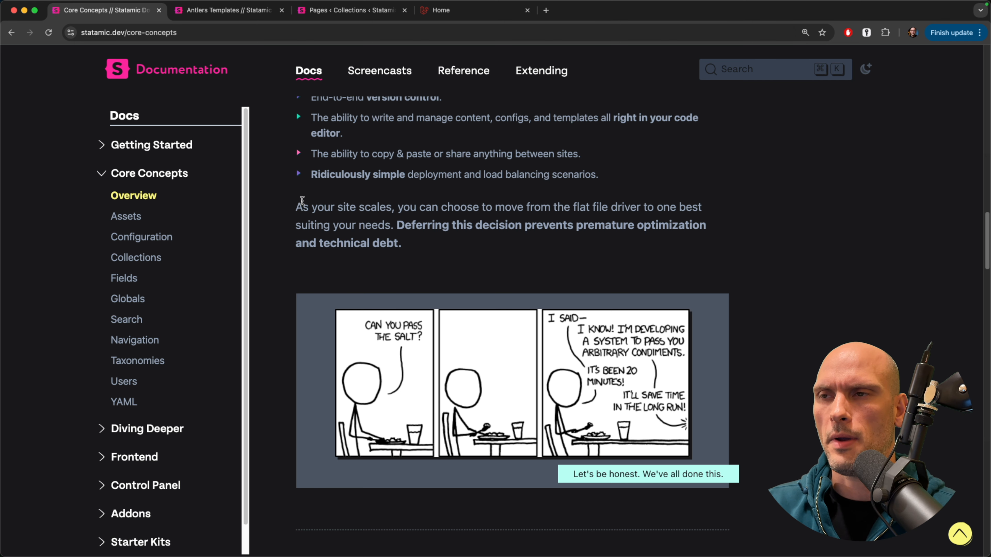
Scroll through the start of the You Bring the HTML section, rereading passages along the way
{"action": "scroll", "scroll_direction": "down", "scroll_amount": 3}
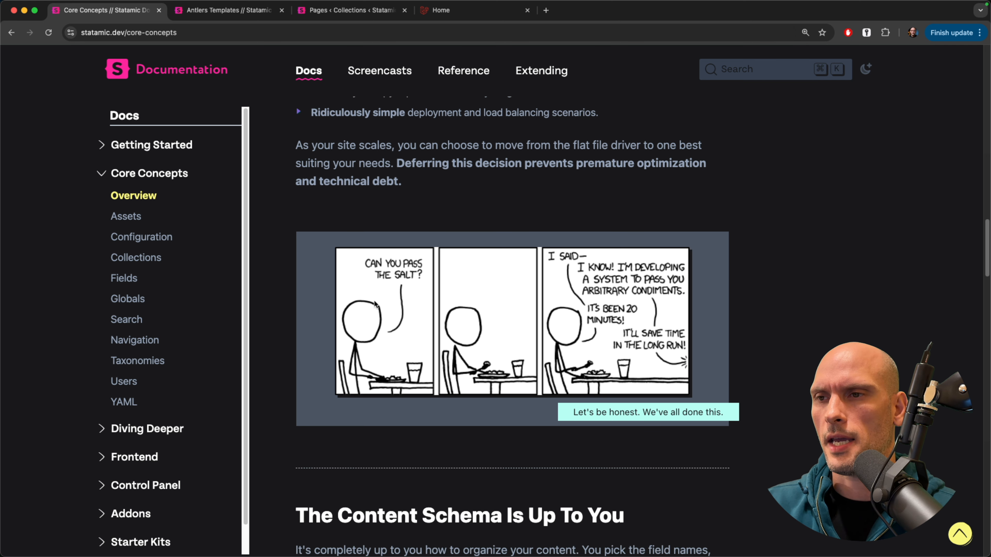
{"action": "scroll", "scroll_direction": "down", "scroll_amount": 3}
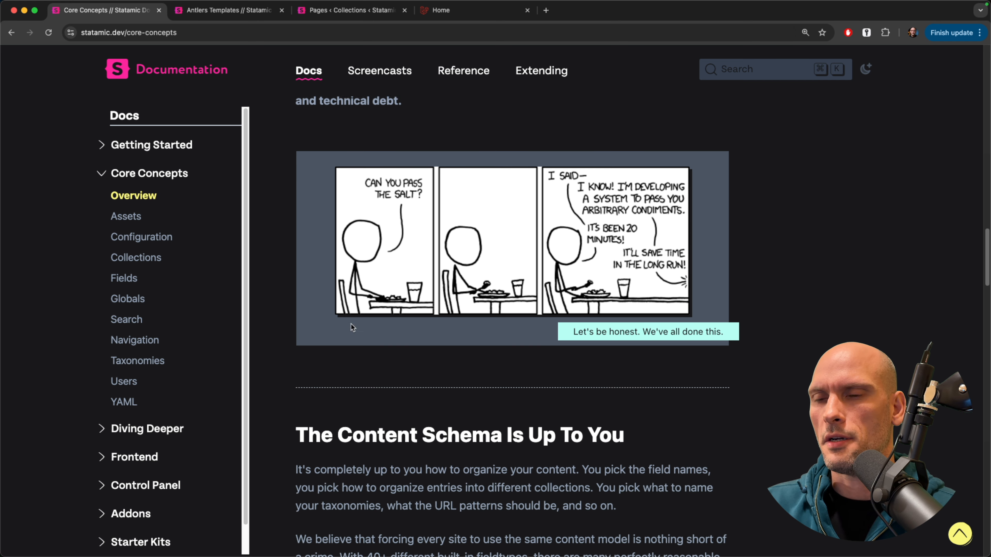
{"action": "scroll", "scroll_direction": "down", "scroll_amount": 3}
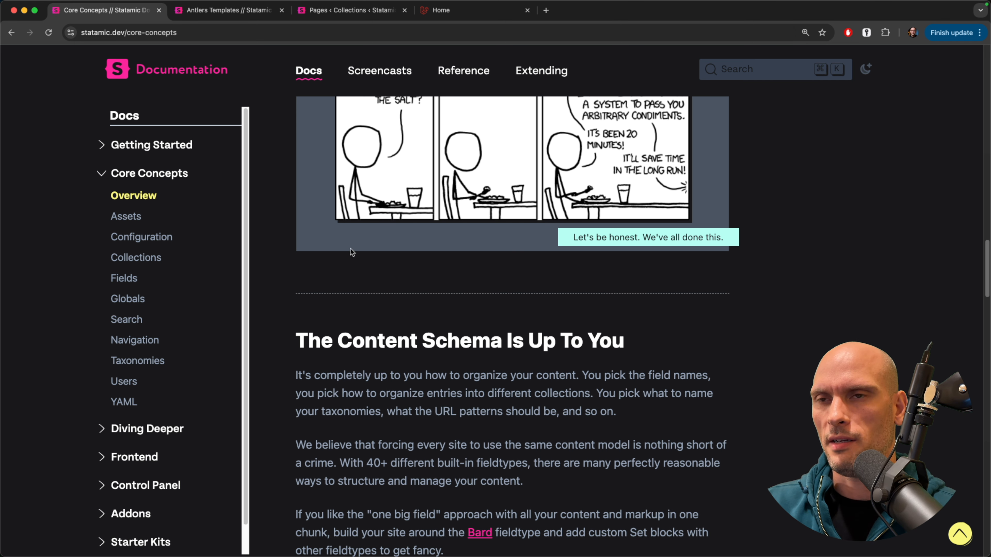
{"action": "scroll", "scroll_direction": "down", "scroll_amount": 3}
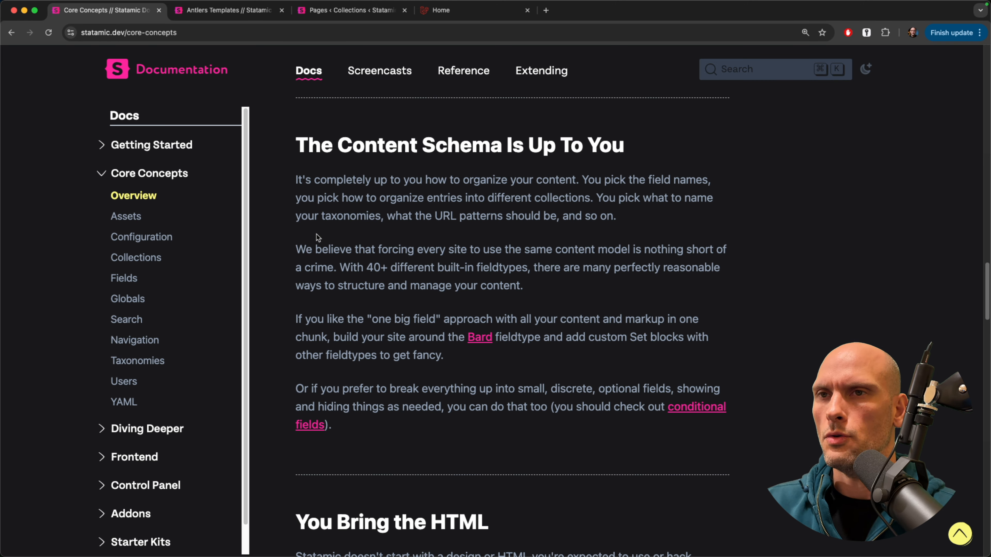
{"action": "mouse_move", "coordinate": [706, 179]}
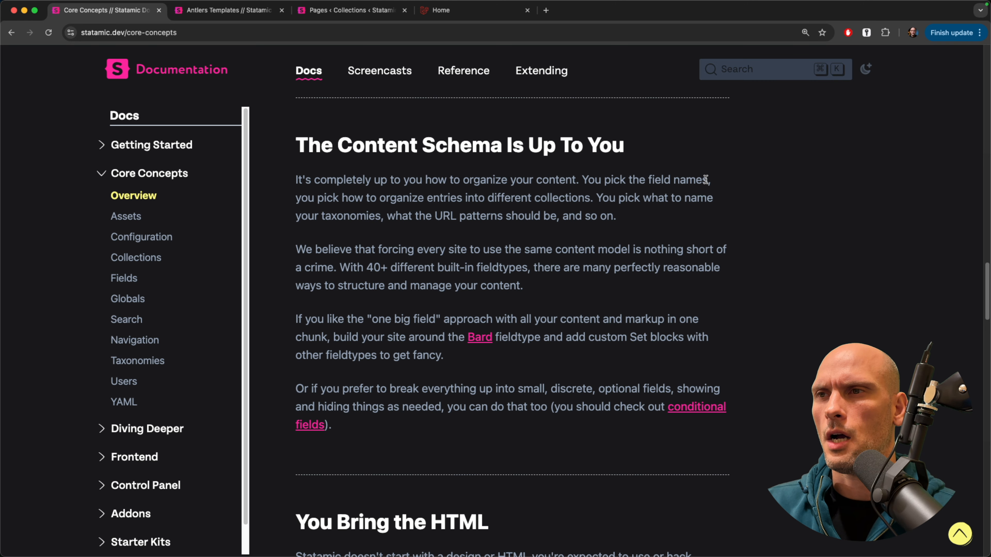
{"action": "mouse_move", "coordinate": [309, 207]}
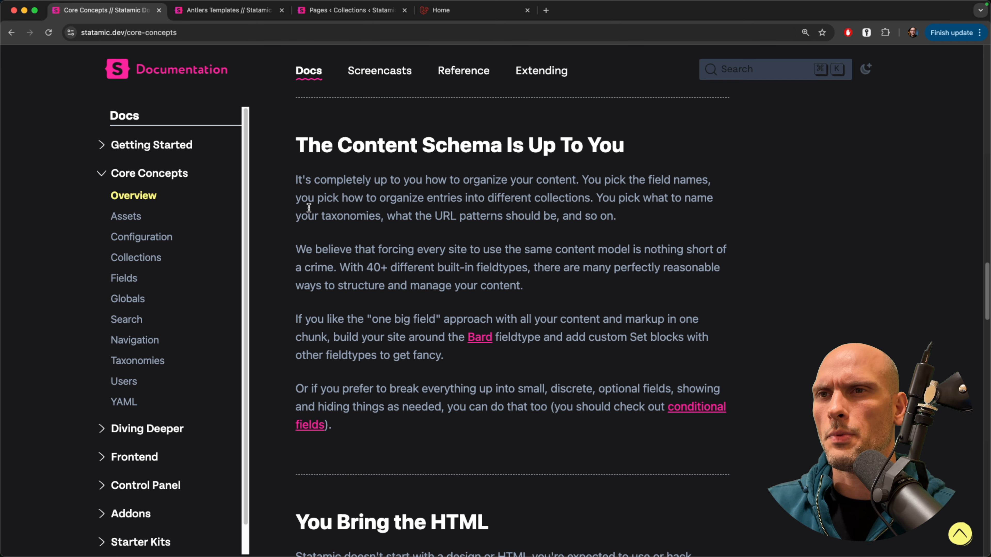
{"action": "scroll", "scroll_direction": "up", "scroll_amount": 3}
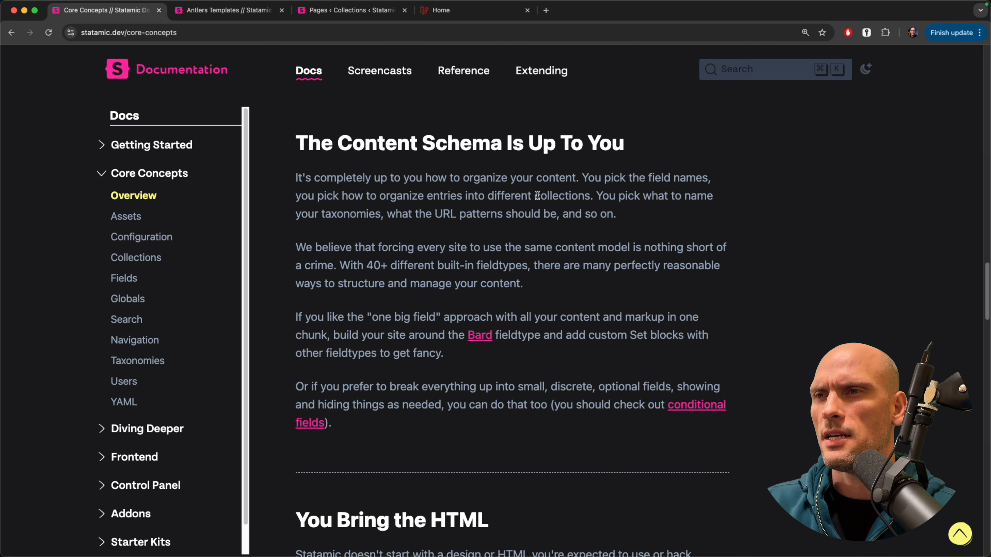
{"action": "mouse_move", "coordinate": [454, 217]}
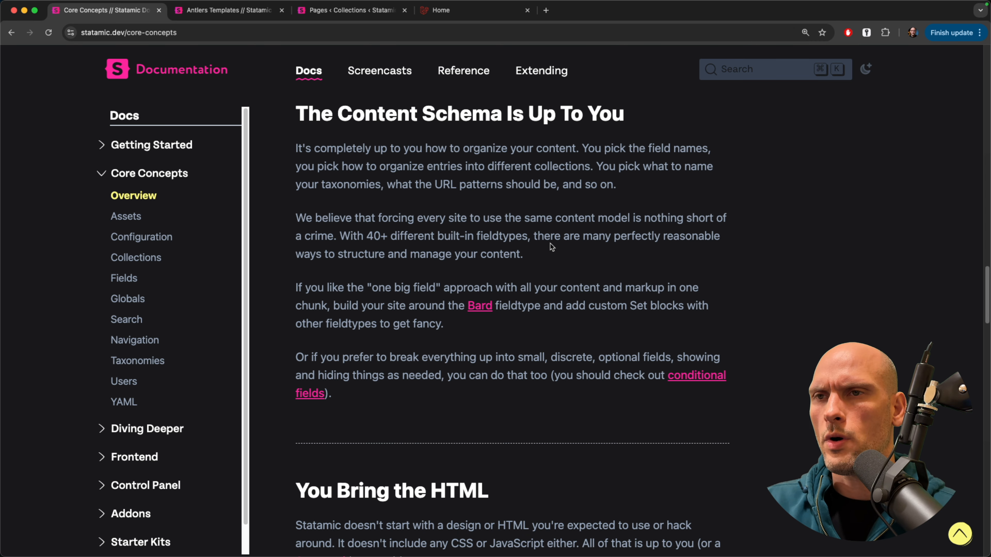
{"action": "mouse_move", "coordinate": [572, 241]}
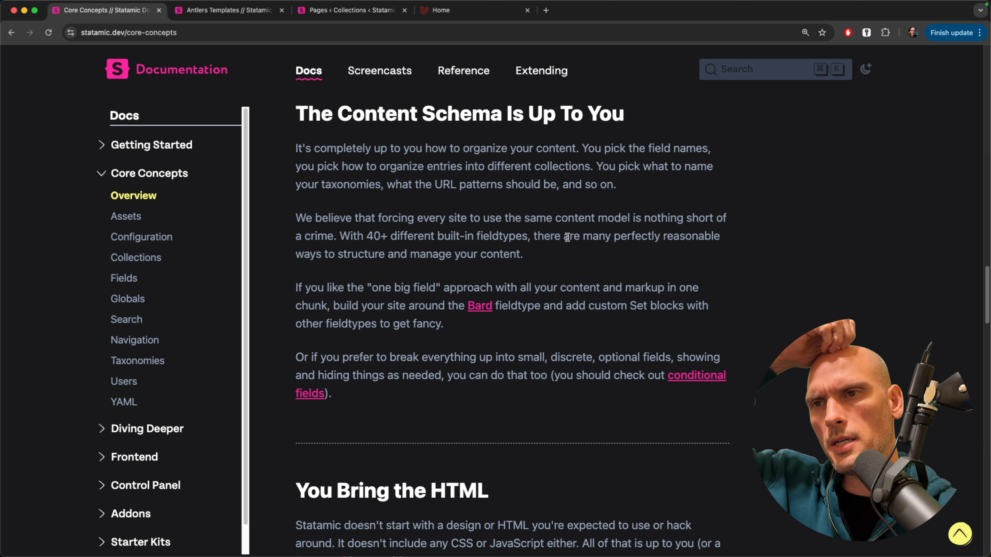
{"action": "scroll", "scroll_direction": "down", "scroll_amount": 3}
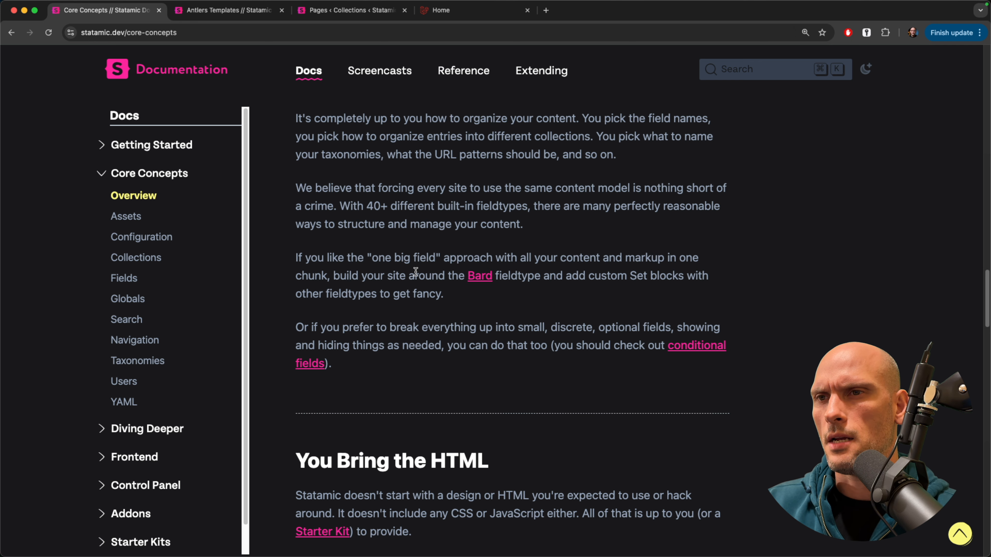
{"action": "mouse_move", "coordinate": [611, 276]}
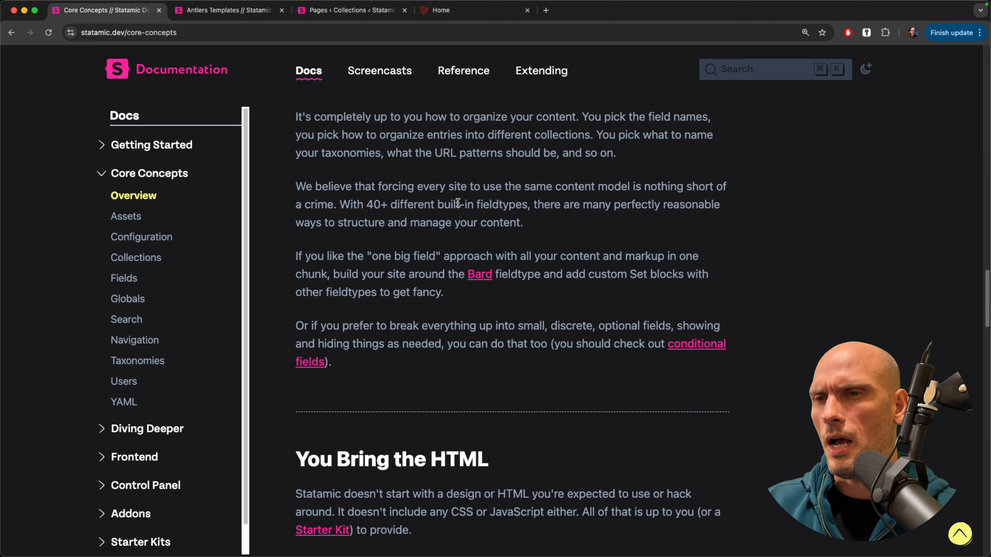
{"action": "scroll", "scroll_direction": "up", "scroll_amount": 3}
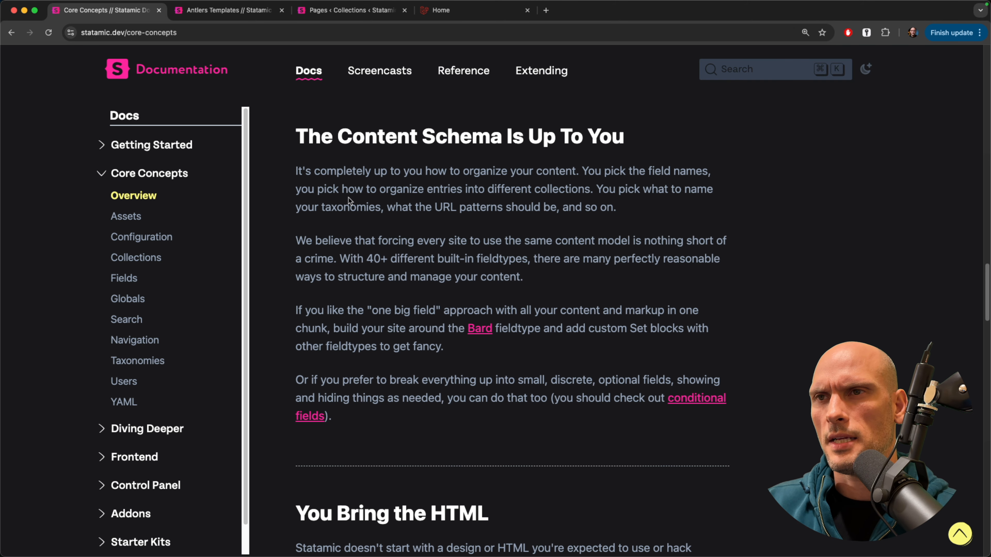
{"action": "scroll", "scroll_direction": "down", "scroll_amount": 3}
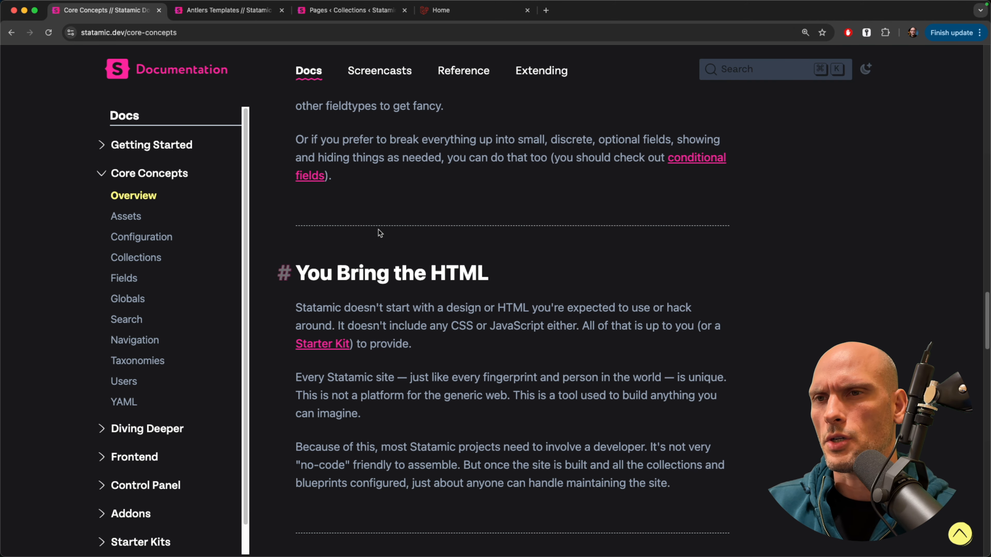
{"action": "scroll", "scroll_direction": "down", "scroll_amount": 3}
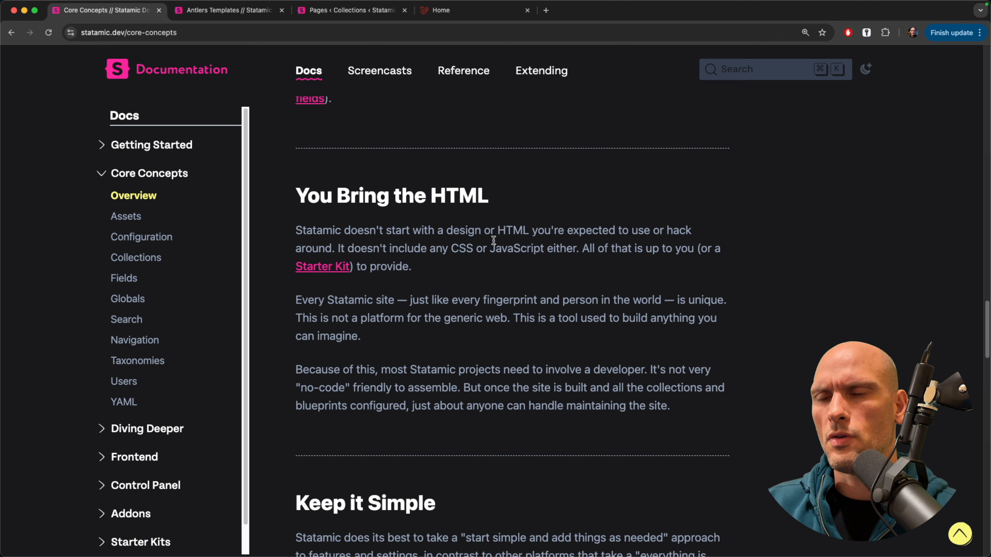
{"action": "scroll", "scroll_direction": "up", "scroll_amount": 3}
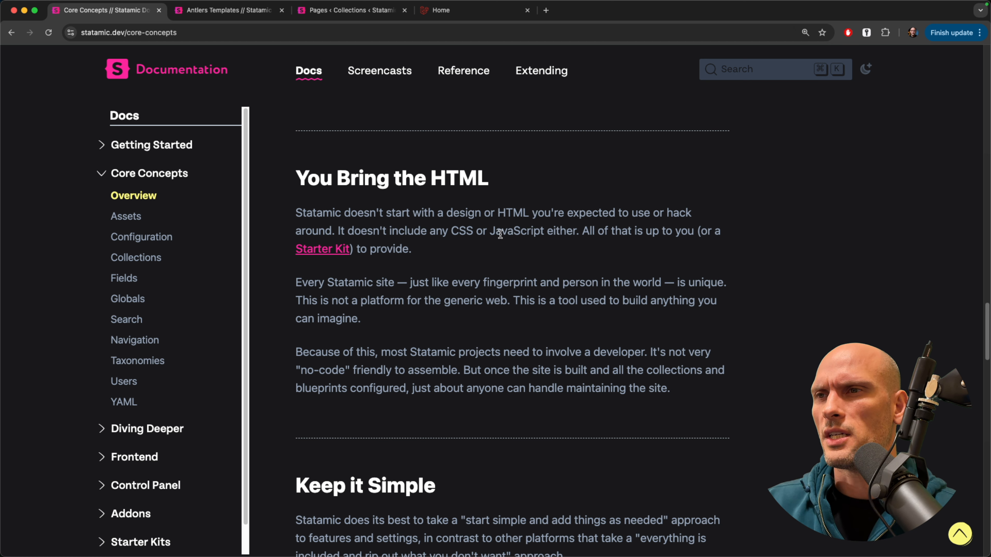
{"action": "mouse_move", "coordinate": [367, 231]}
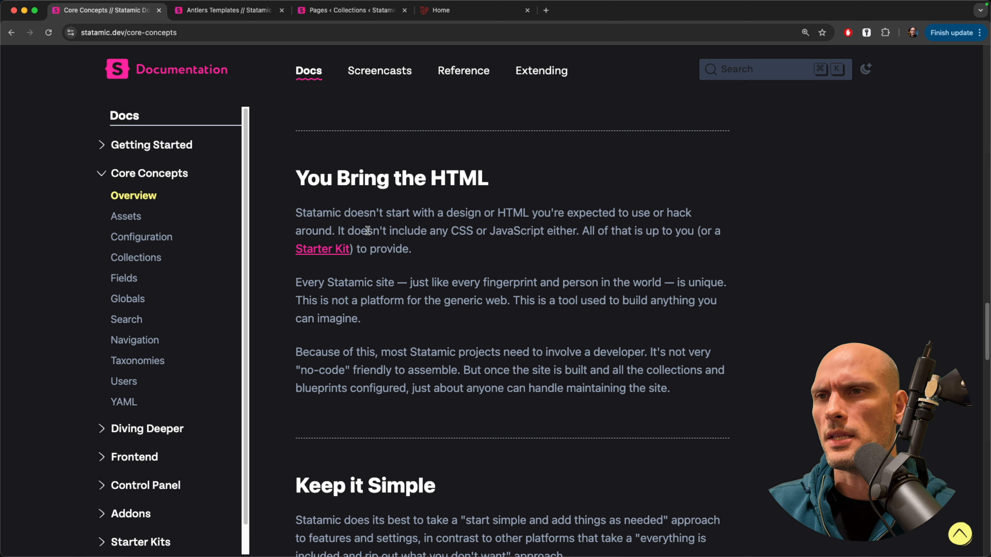
{"action": "mouse_move", "coordinate": [577, 262]}
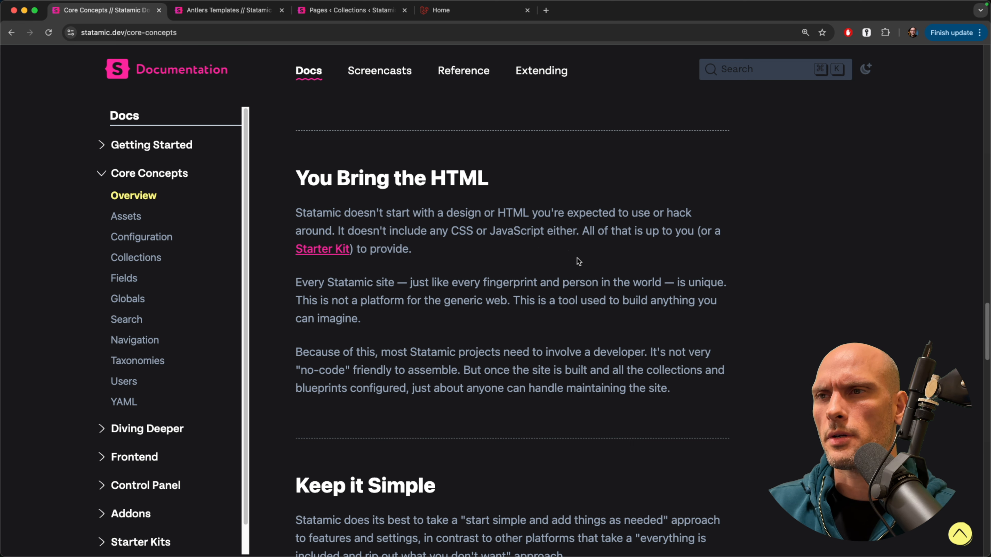
{"action": "mouse_move", "coordinate": [555, 214]}
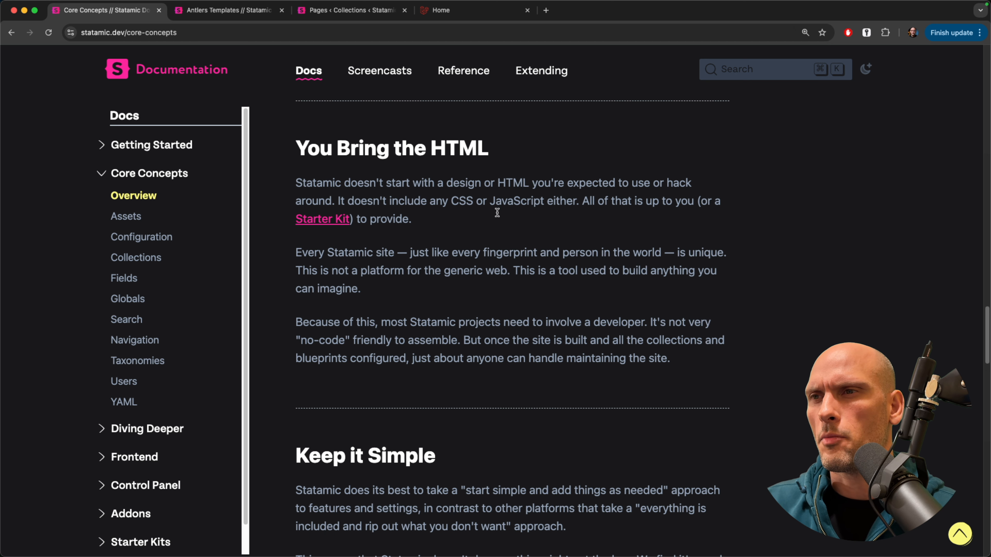
Continue down through You Bring the HTML until Keep it Simple and its hot tip appear
{"action": "scroll", "scroll_direction": "down", "scroll_amount": 3}
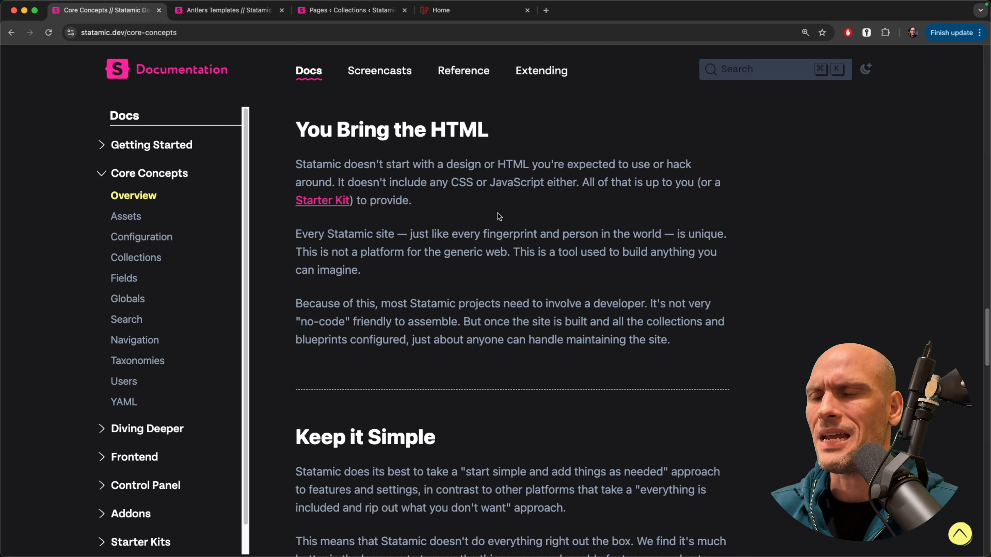
{"action": "scroll", "scroll_direction": "down", "scroll_amount": 3}
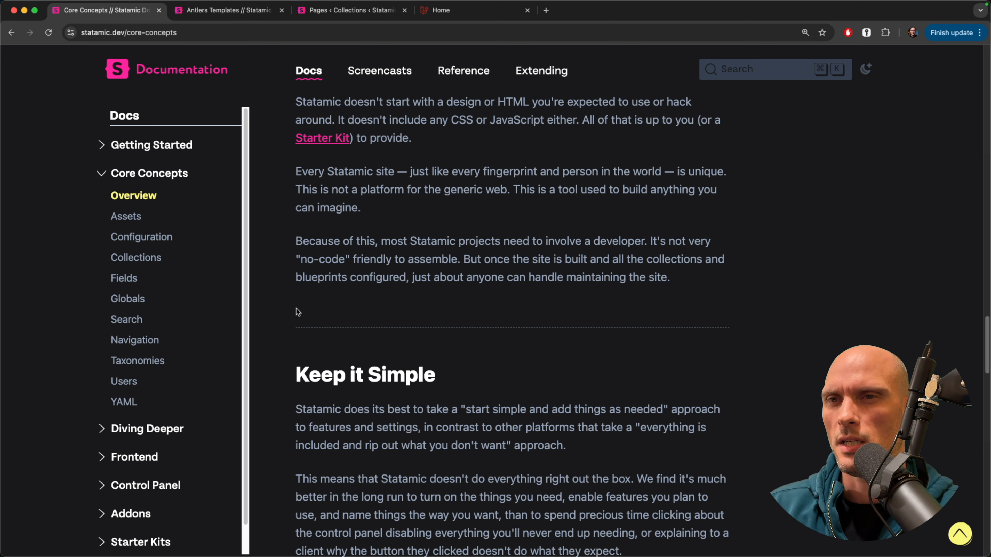
{"action": "scroll", "scroll_direction": "down", "scroll_amount": 3}
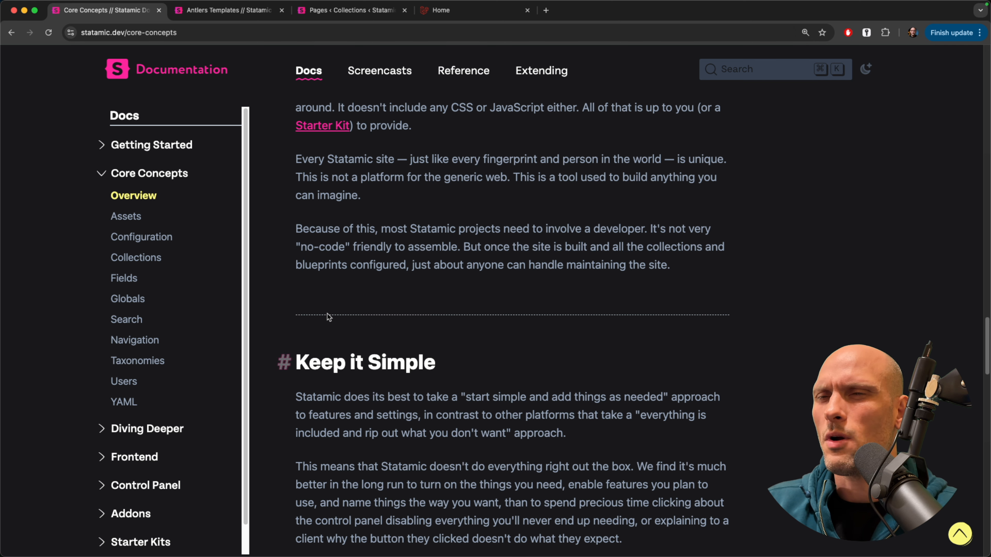
{"action": "mouse_move", "coordinate": [427, 260]}
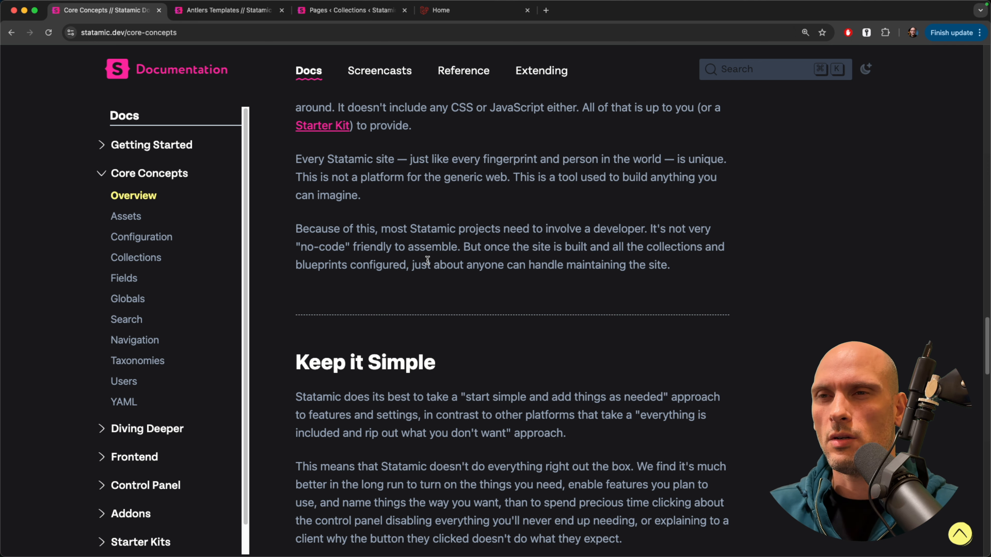
{"action": "scroll", "scroll_direction": "up", "scroll_amount": 3}
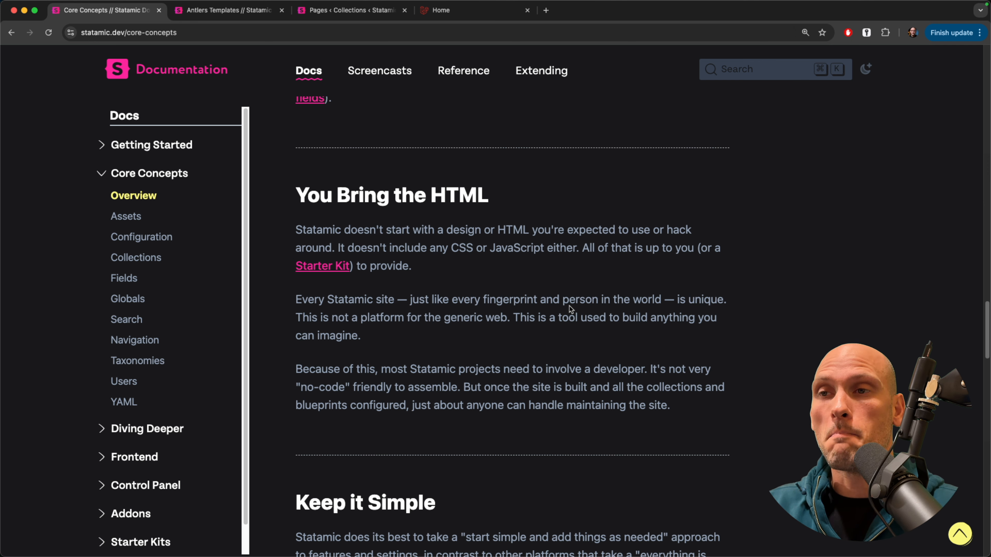
{"action": "scroll", "scroll_direction": "down", "scroll_amount": 3}
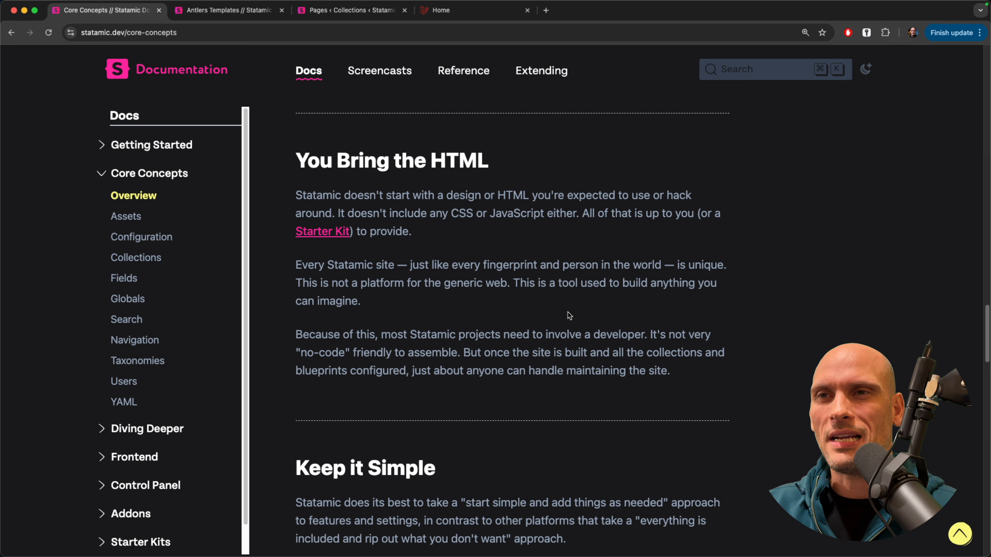
{"action": "scroll", "scroll_direction": "down", "scroll_amount": 3}
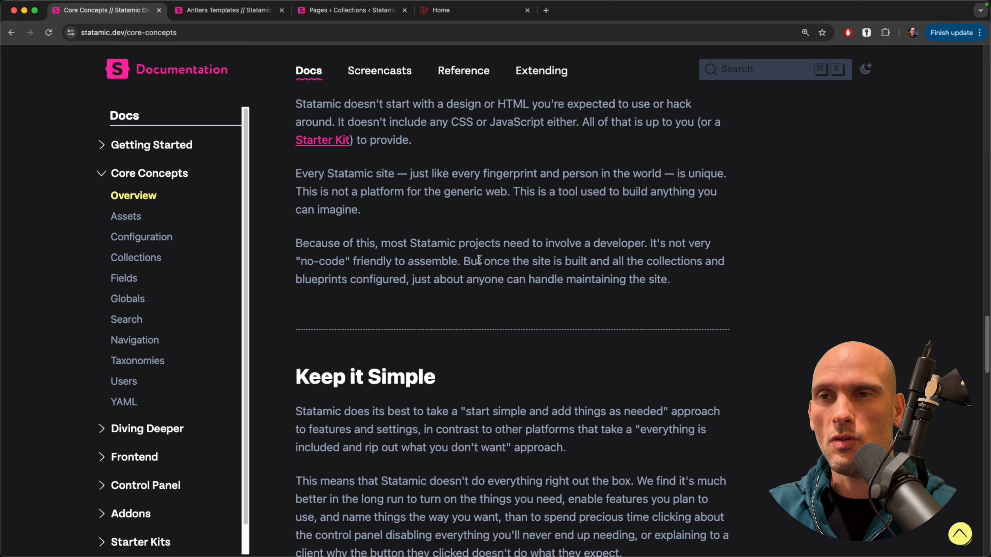
{"action": "scroll", "scroll_direction": "down", "scroll_amount": 3}
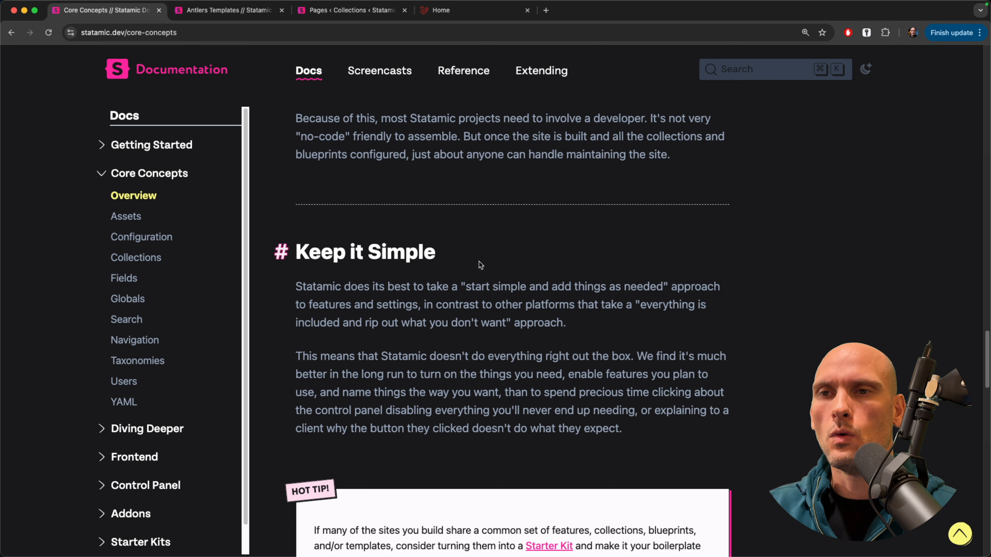
Read Keep it Simple, its Hot Tip, and the Box of Lego Bricks section down to The Control Panel Can Be Optional
{"action": "scroll", "scroll_direction": "down", "scroll_amount": 3}
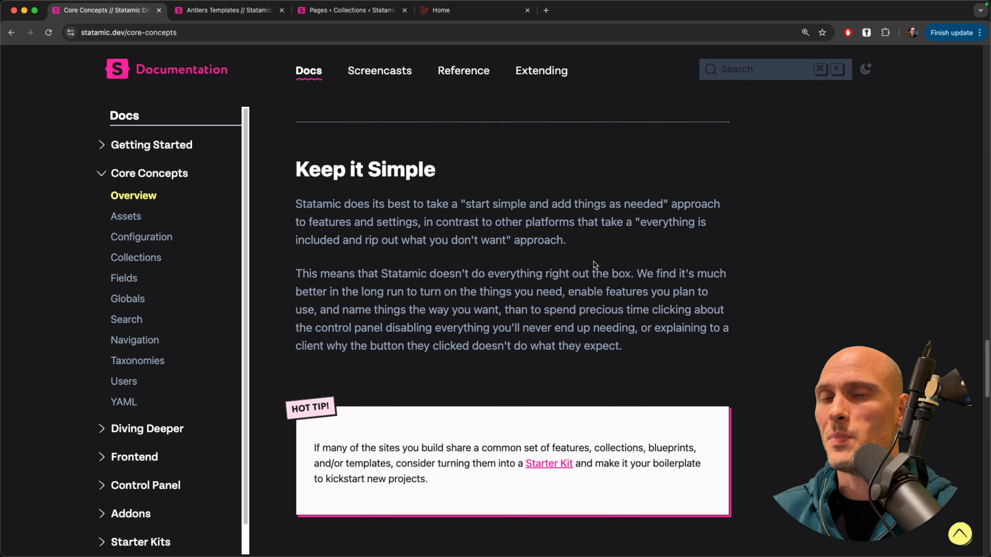
{"action": "mouse_move", "coordinate": [571, 264]}
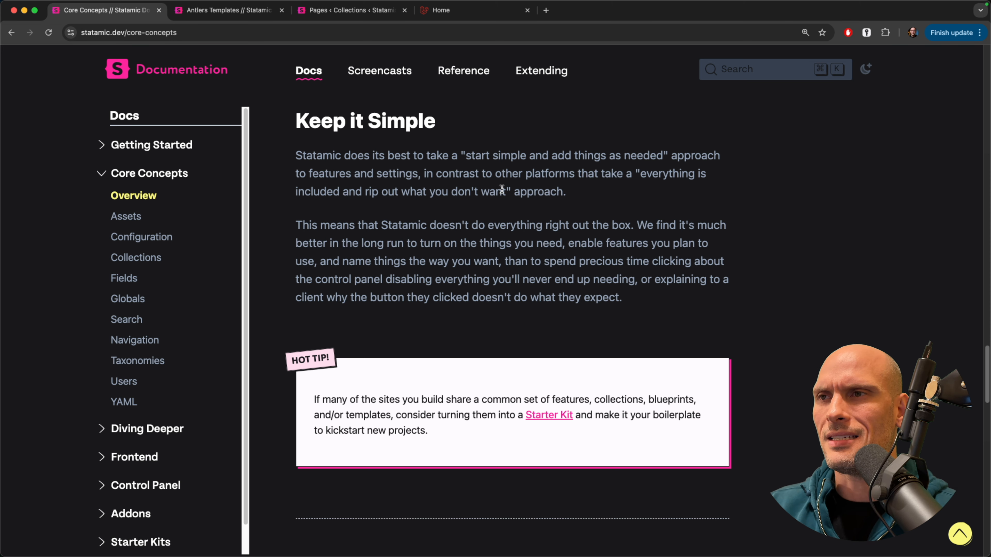
{"action": "scroll", "scroll_direction": "down", "scroll_amount": 3}
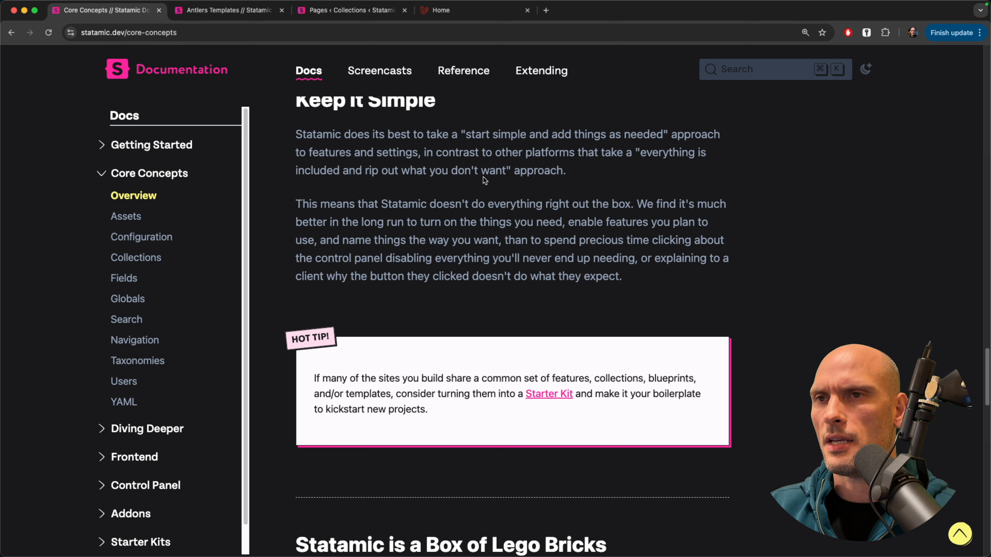
{"action": "scroll", "scroll_direction": "down", "scroll_amount": 3}
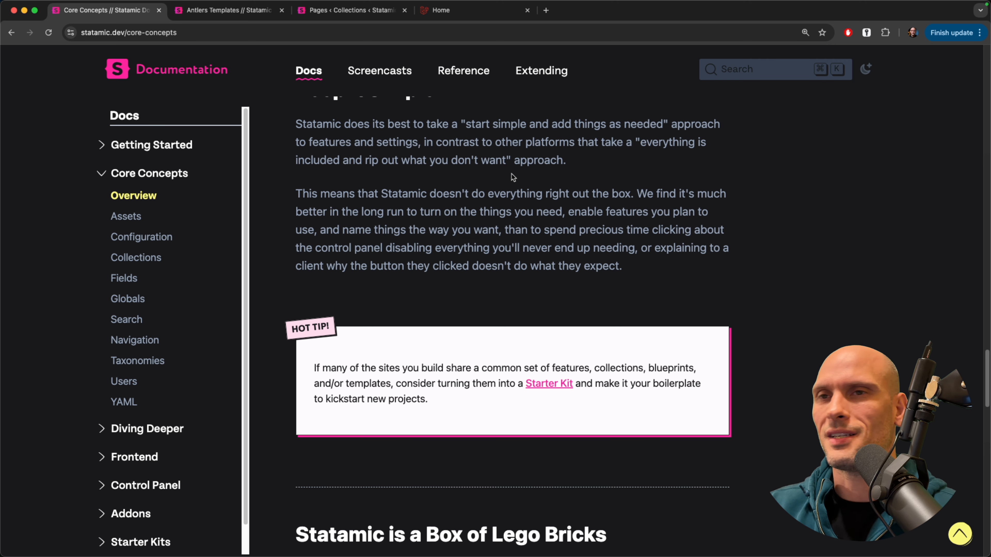
{"action": "scroll", "scroll_direction": "down", "scroll_amount": 3}
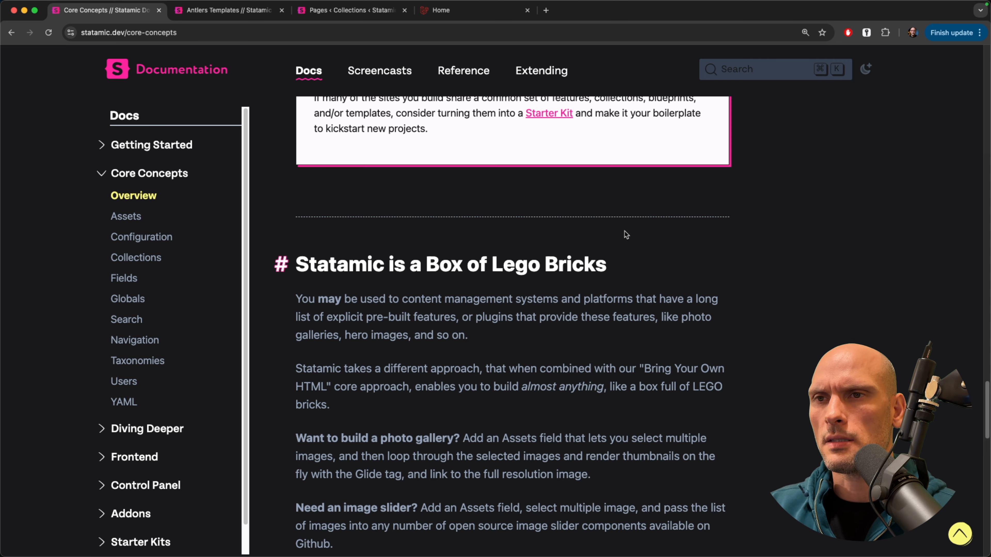
{"action": "scroll", "scroll_direction": "down", "scroll_amount": 3}
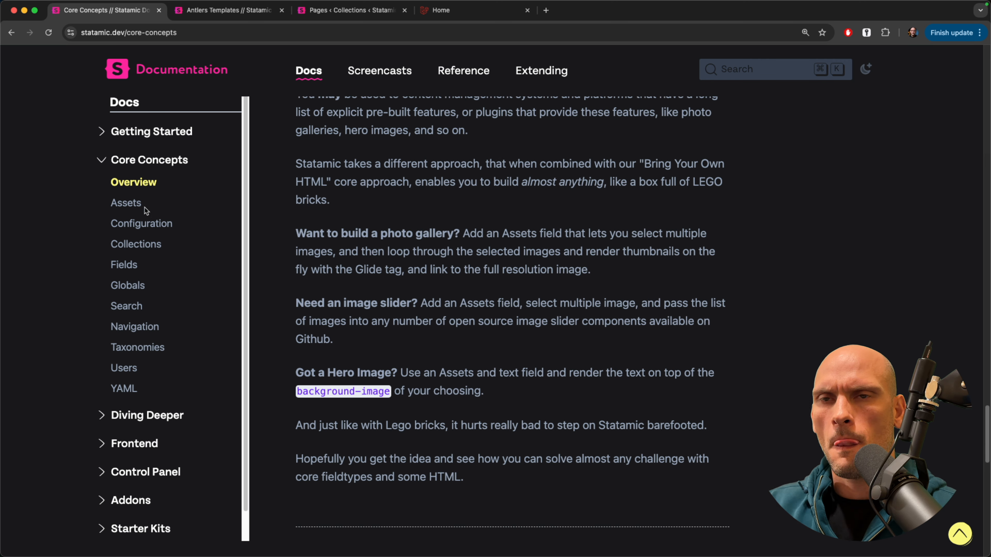
{"action": "scroll", "scroll_direction": "down", "scroll_amount": 3}
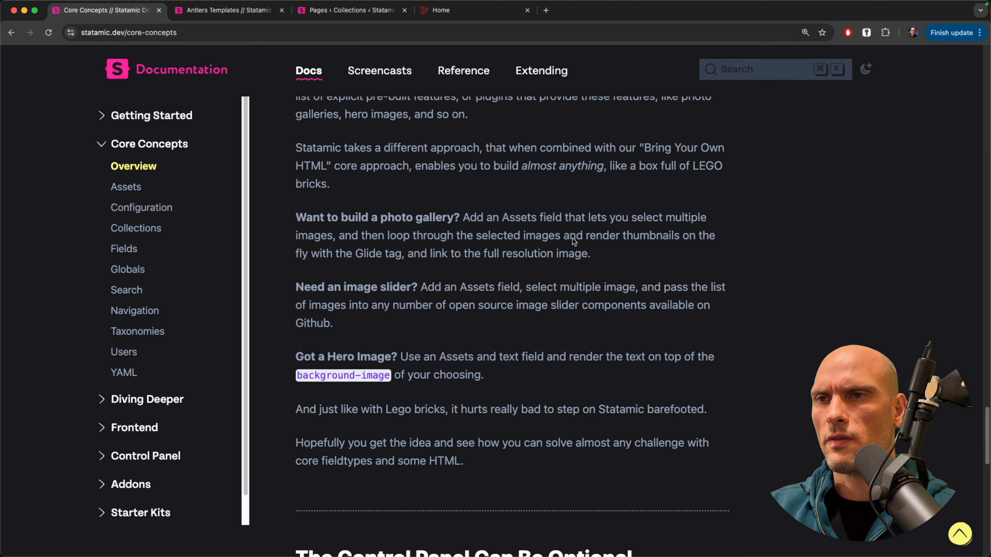
Expand the Frontend and Control Panel topic groups in the docs sidebar
{"action": "scroll", "scroll_direction": "up", "scroll_amount": 3}
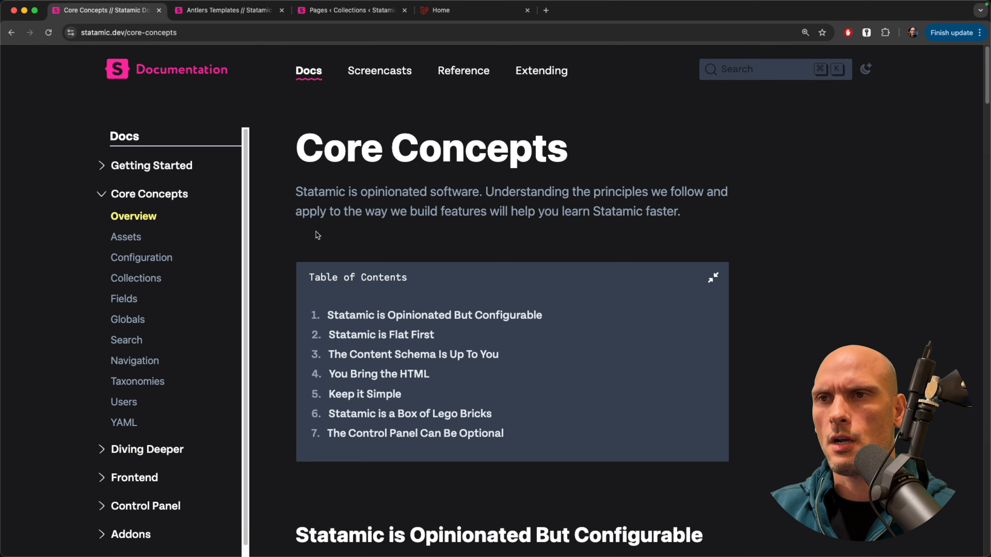
{"action": "scroll", "scroll_direction": "down", "scroll_amount": 3}
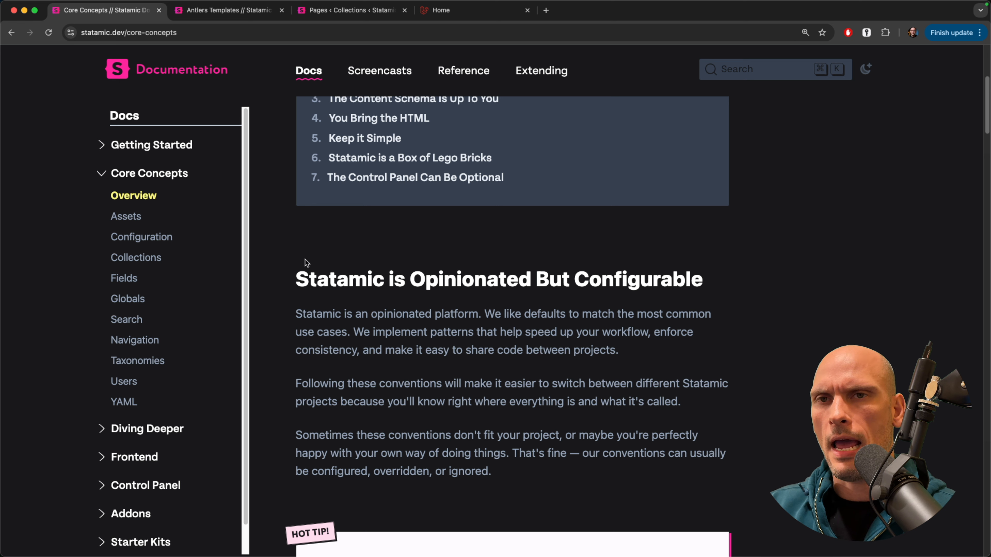
{"action": "mouse_move", "coordinate": [126, 216]}
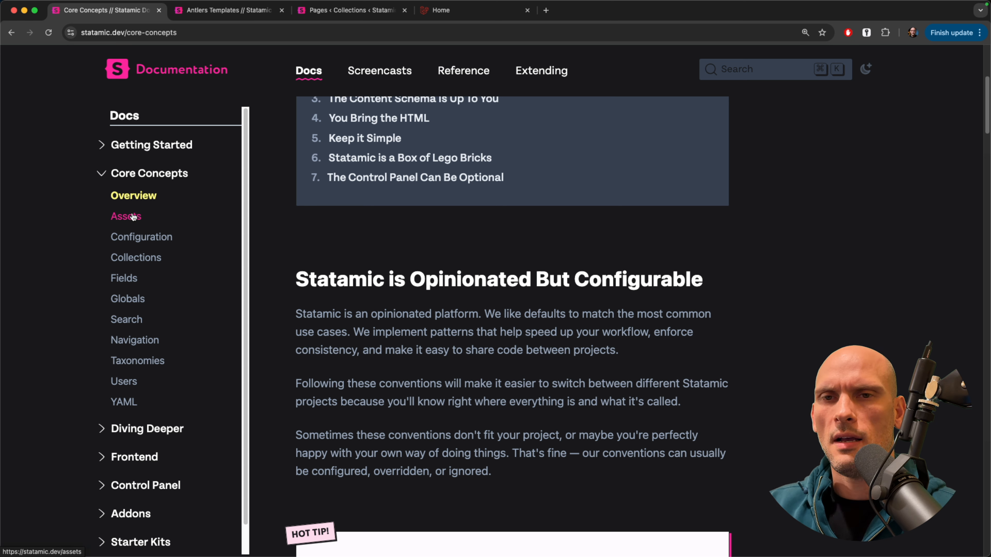
{"action": "mouse_move", "coordinate": [141, 236]}
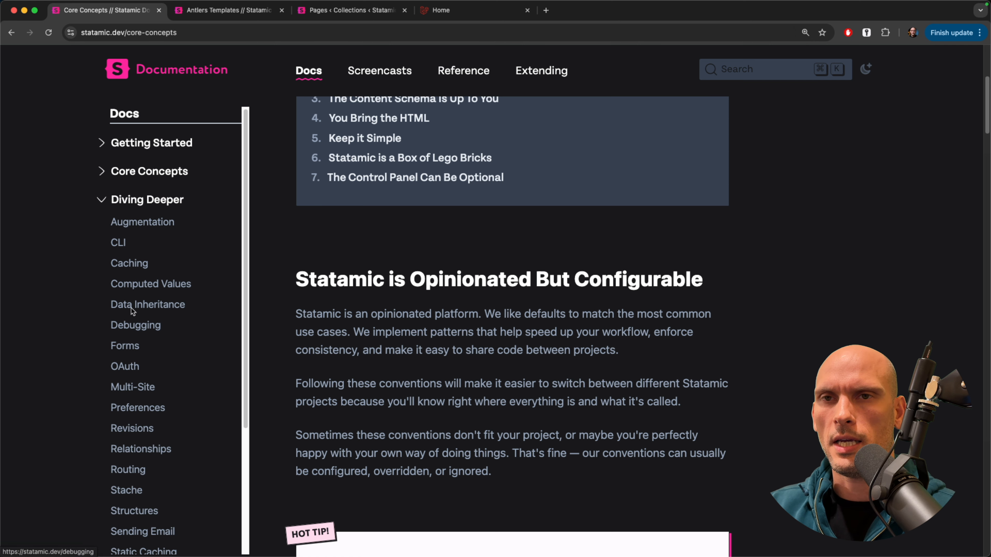
{"action": "scroll", "scroll_direction": "down", "scroll_amount": 3}
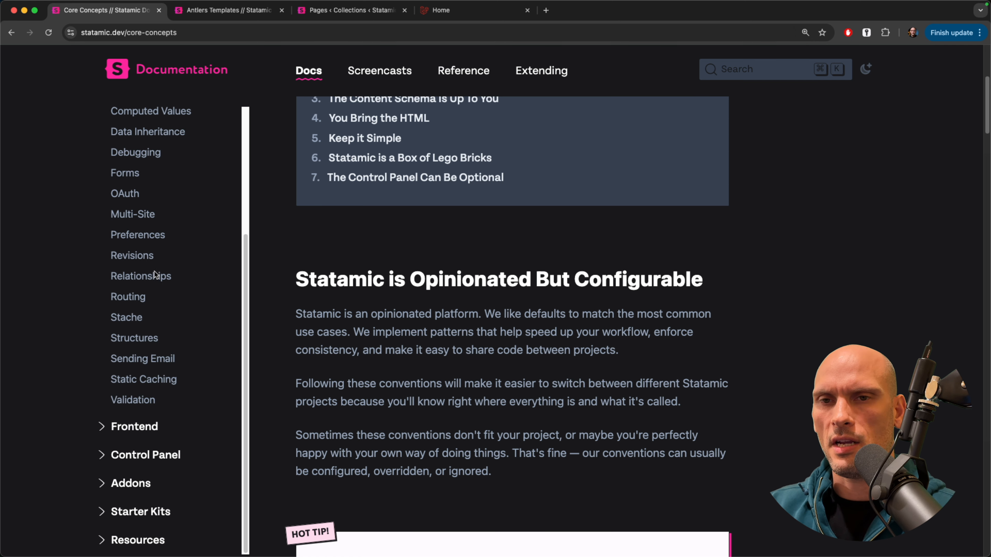
{"action": "left_click", "coordinate": [134, 426]}
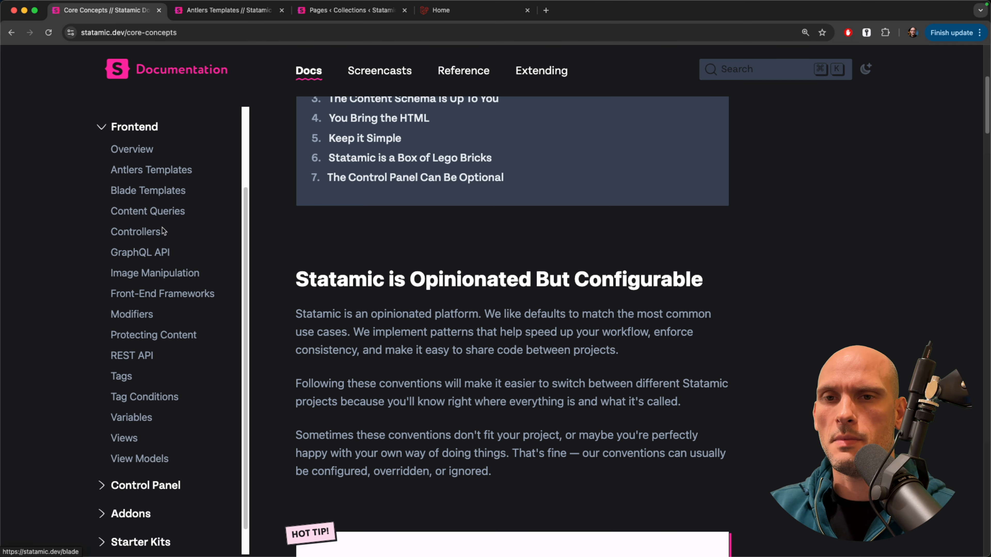
{"action": "scroll", "scroll_direction": "down", "scroll_amount": 3}
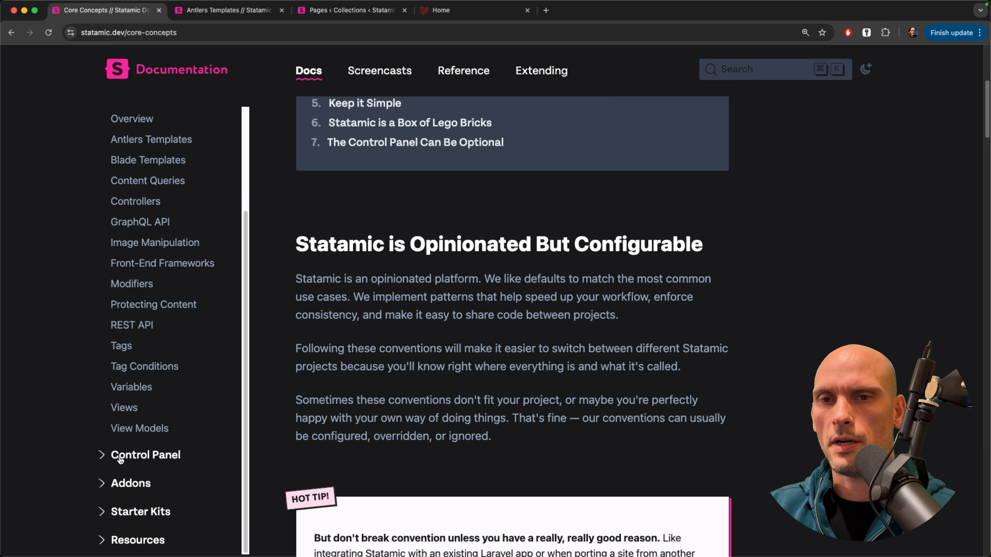
{"action": "left_click", "coordinate": [146, 455]}
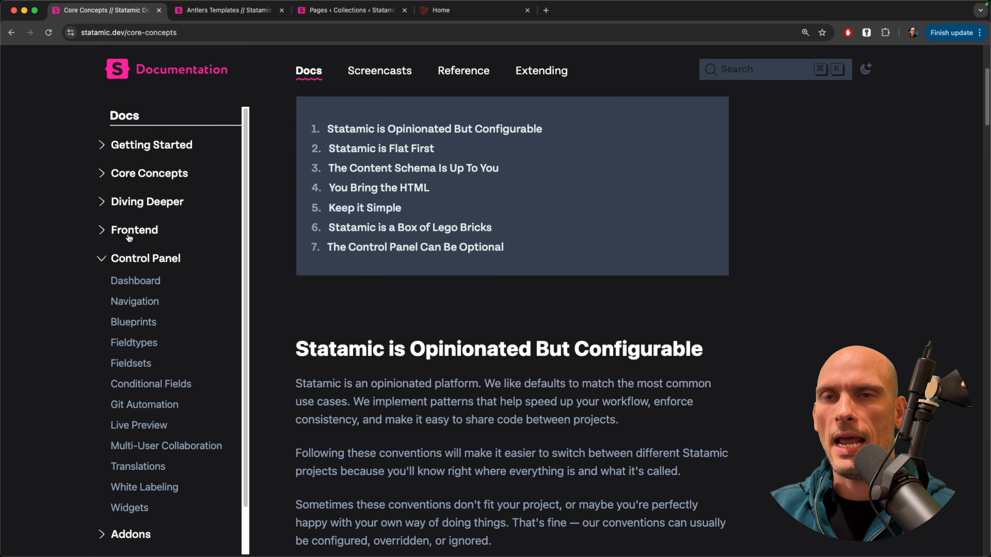
Toggle the Core Concepts topic list, then bring the Antlers Templates docs tab to the front
{"action": "left_click", "coordinate": [150, 174]}
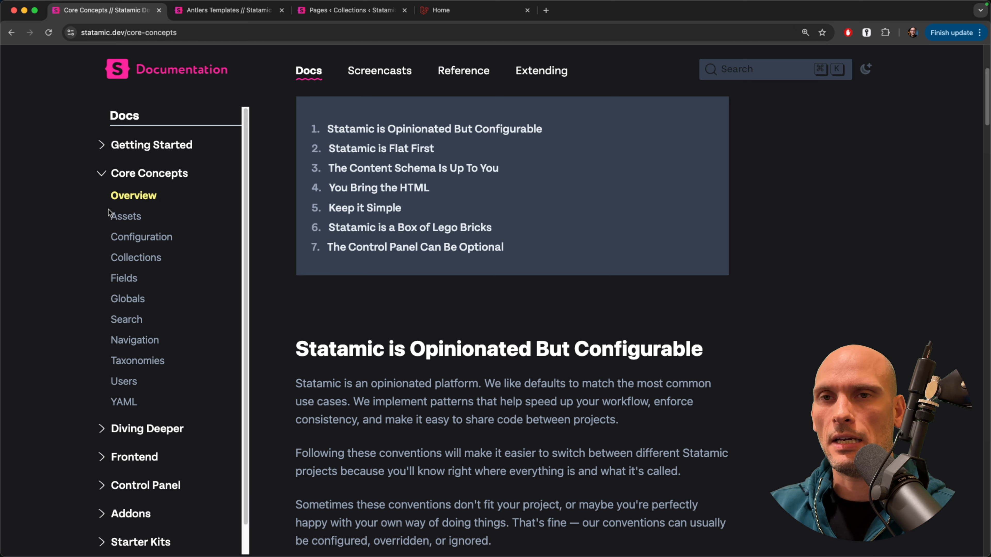
{"action": "mouse_move", "coordinate": [110, 175]}
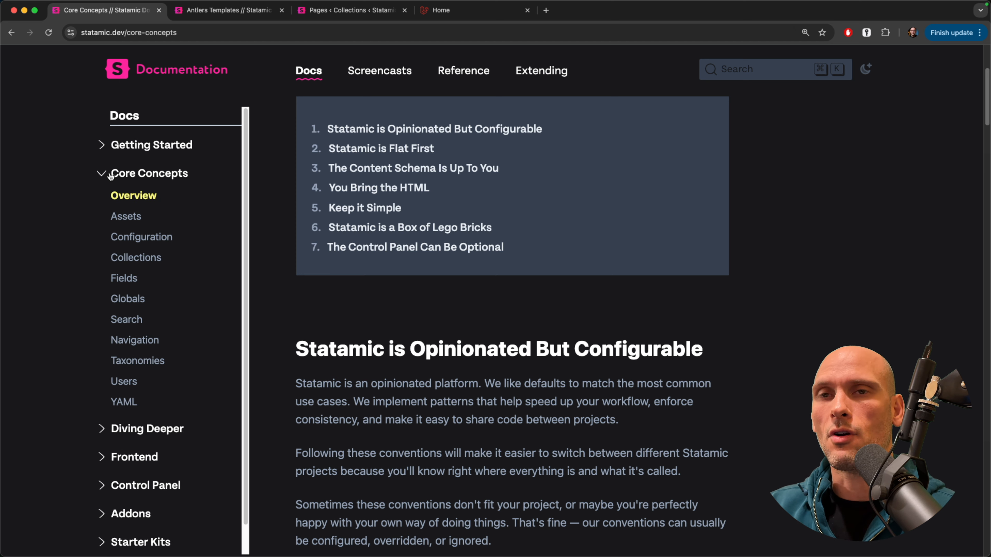
{"action": "left_click", "coordinate": [151, 145]}
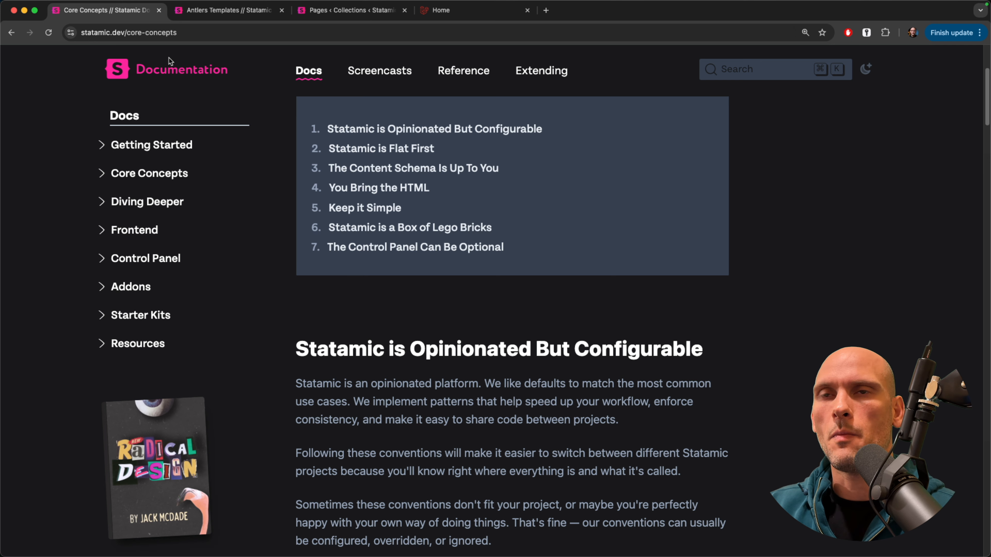
{"action": "left_click", "coordinate": [227, 10]}
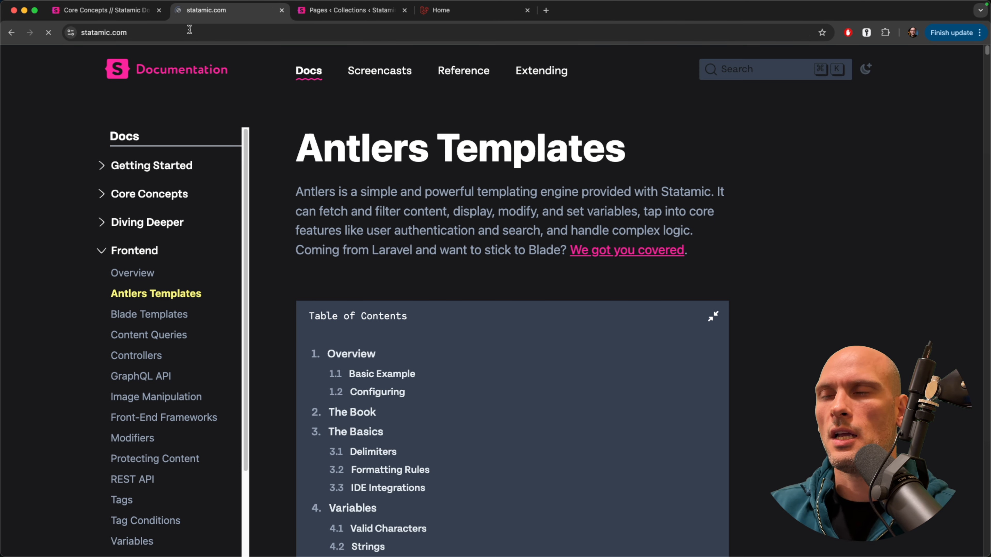
Load statamic.com and use Try the Demo to reach the demo control panel login page
{"action": "left_click", "coordinate": [103, 32]}
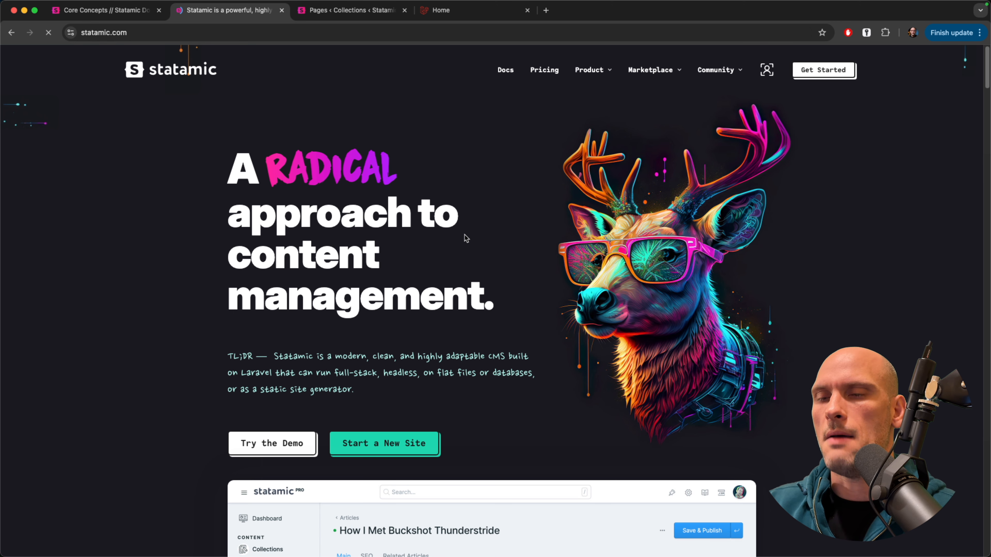
{"action": "left_click", "coordinate": [545, 10]}
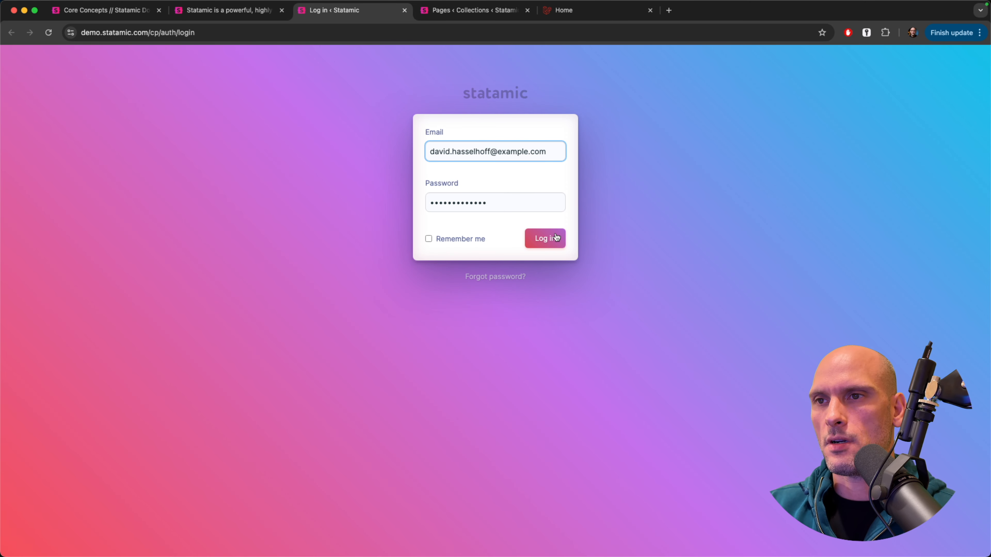
Log in to the demo control panel, open Collections > News Articles, and view the public demo site
{"action": "left_click", "coordinate": [544, 239]}
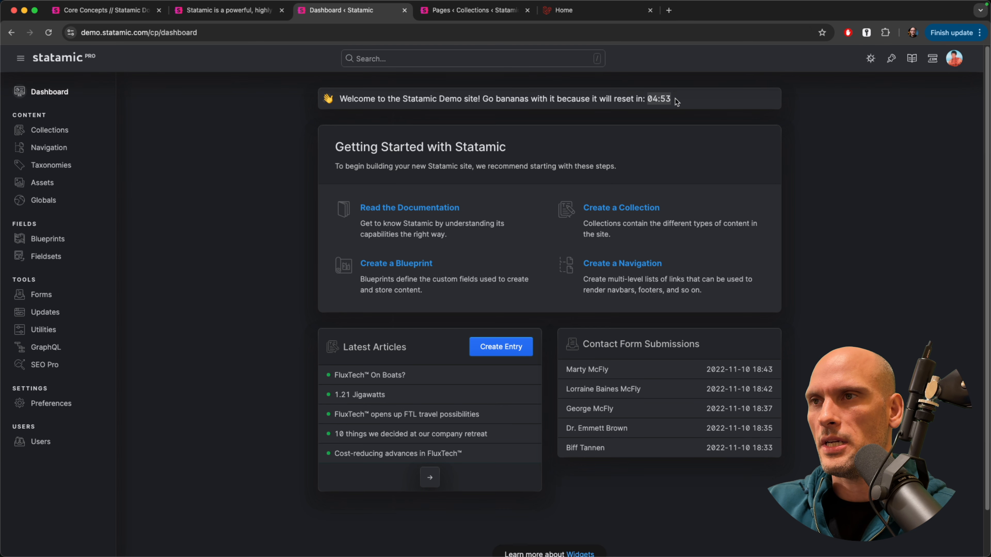
{"action": "mouse_move", "coordinate": [132, 57]}
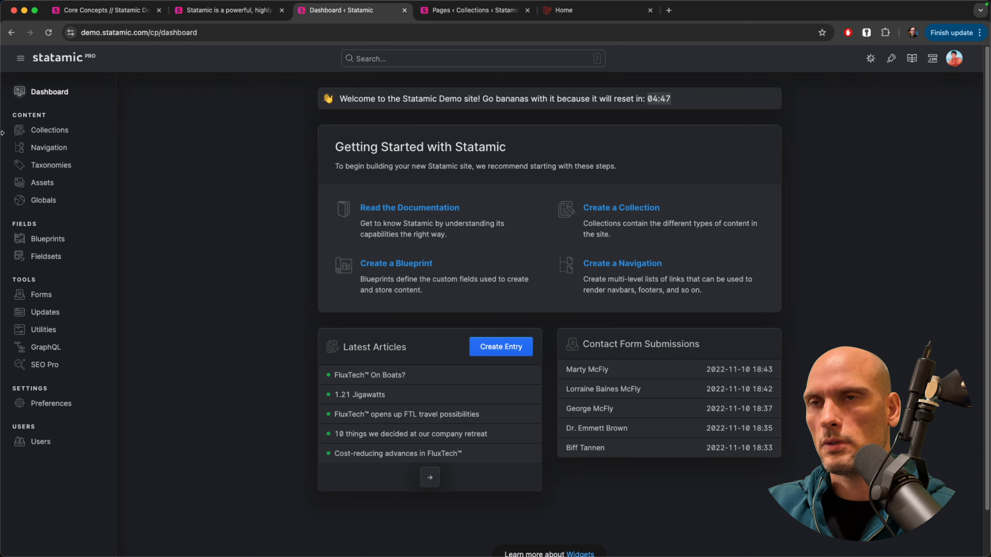
{"action": "mouse_move", "coordinate": [375, 179]}
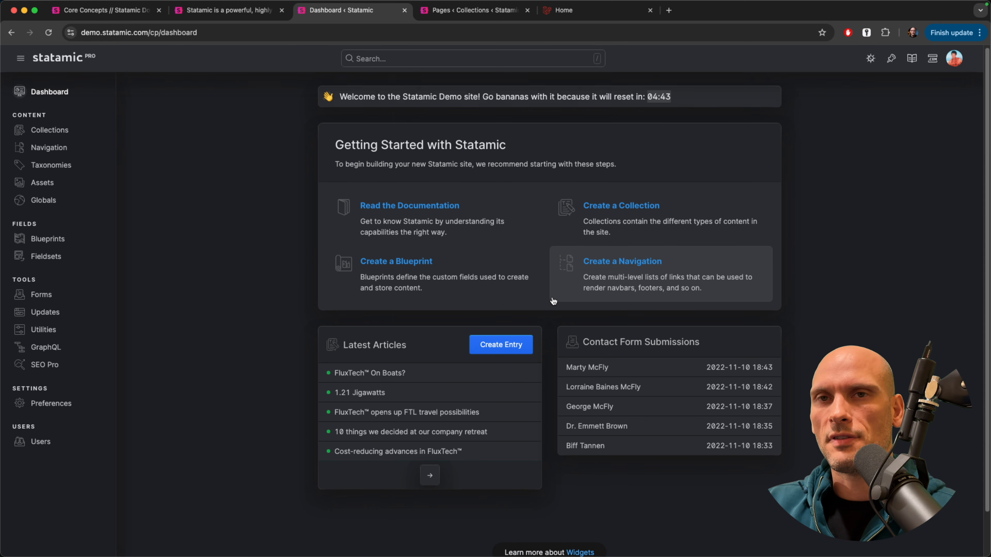
{"action": "left_click", "coordinate": [50, 130]}
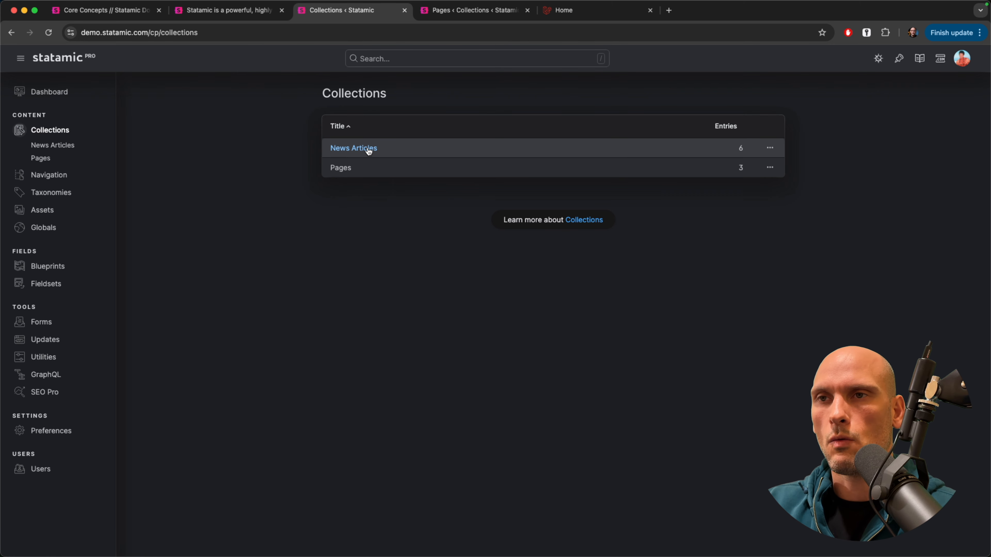
{"action": "left_click", "coordinate": [353, 148]}
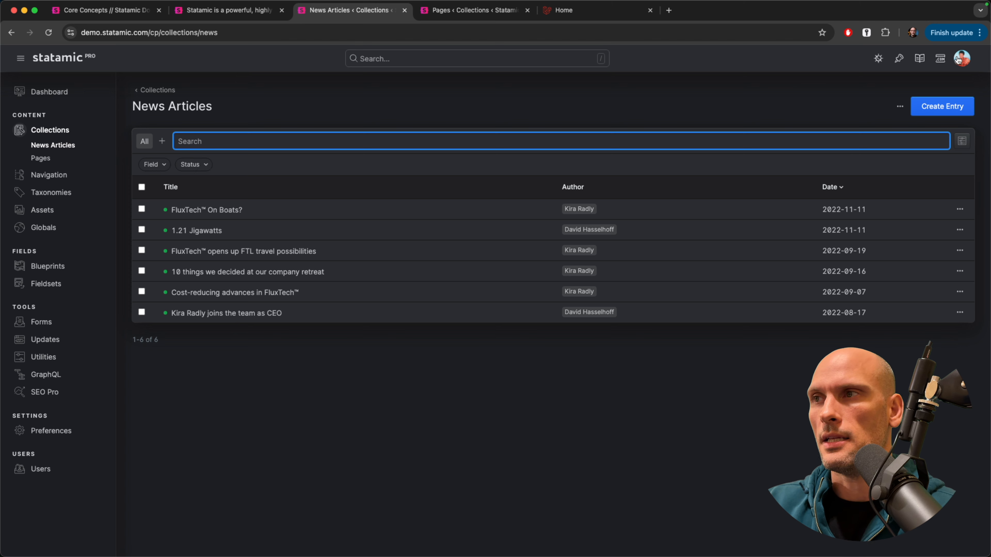
{"action": "mouse_move", "coordinate": [940, 58]}
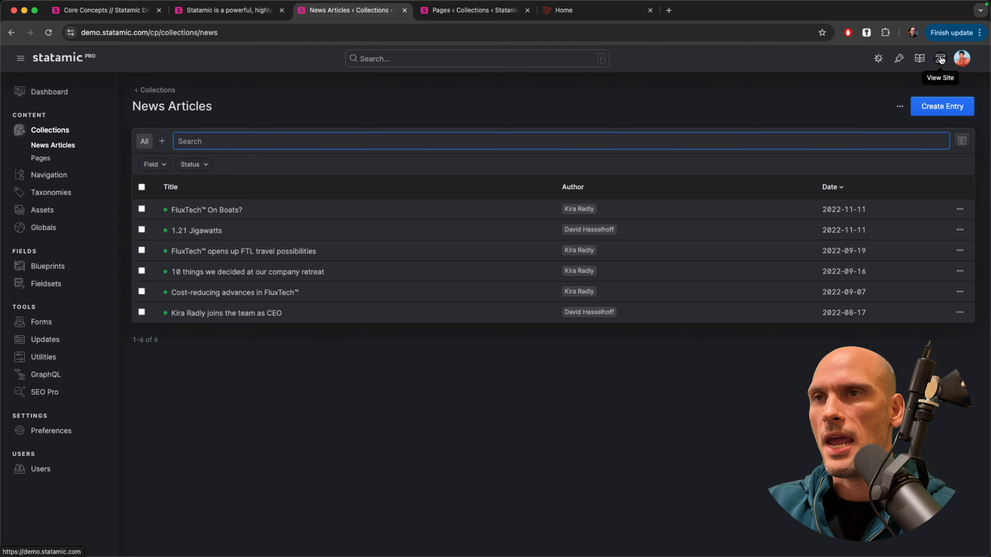
{"action": "left_click", "coordinate": [940, 59]}
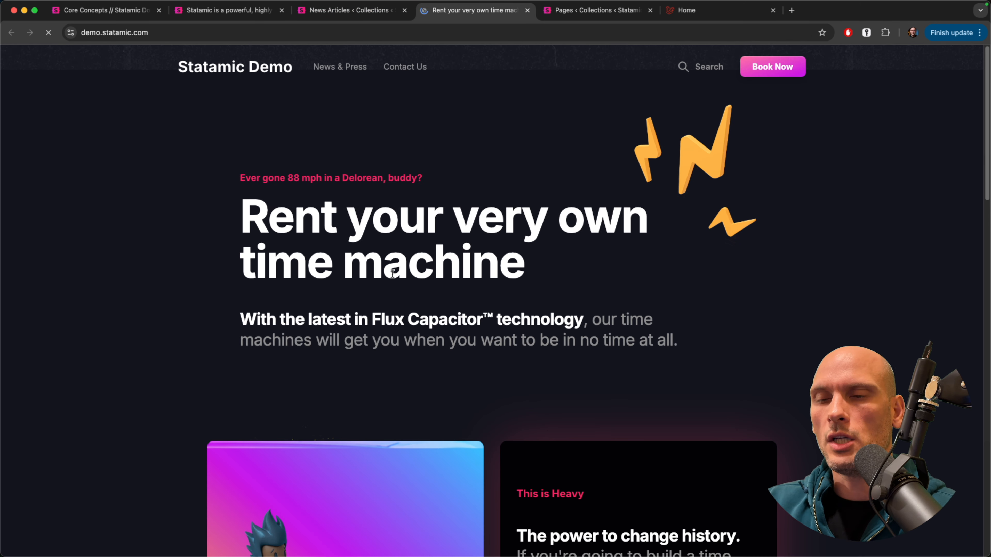
{"action": "scroll", "scroll_direction": "down", "scroll_amount": 3}
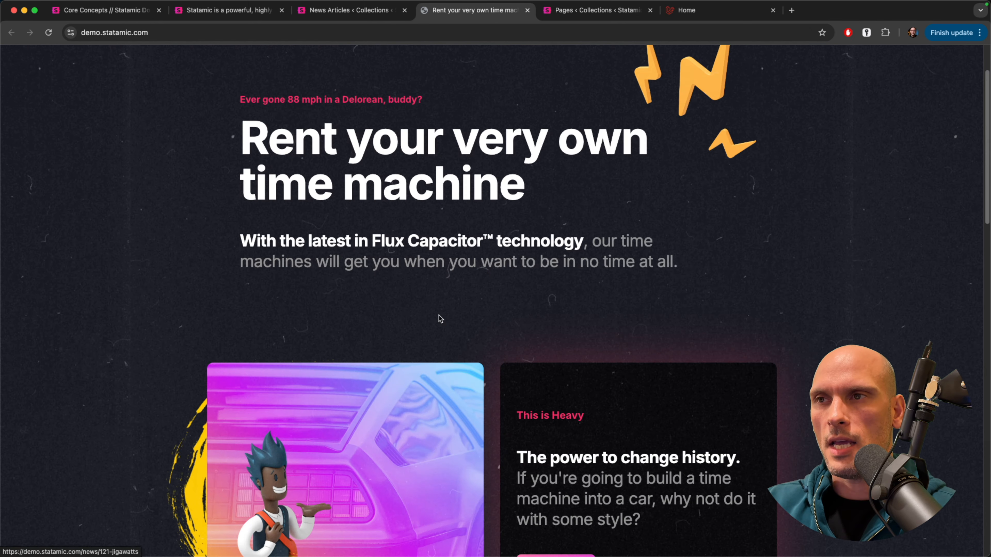
Close the local site's leftover tab and switch between the demo site and control panel tabs
{"action": "left_click", "coordinate": [595, 11]}
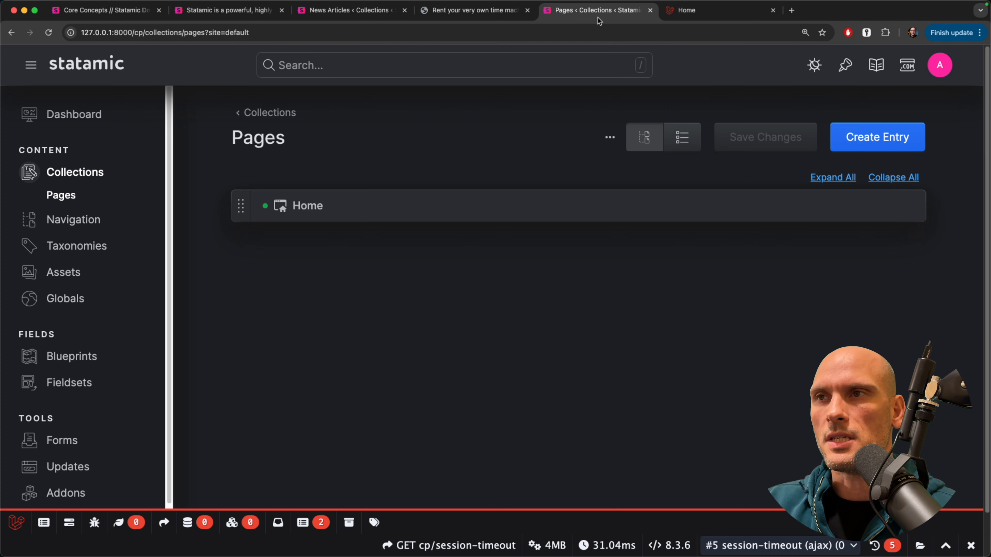
{"action": "left_click", "coordinate": [685, 11]}
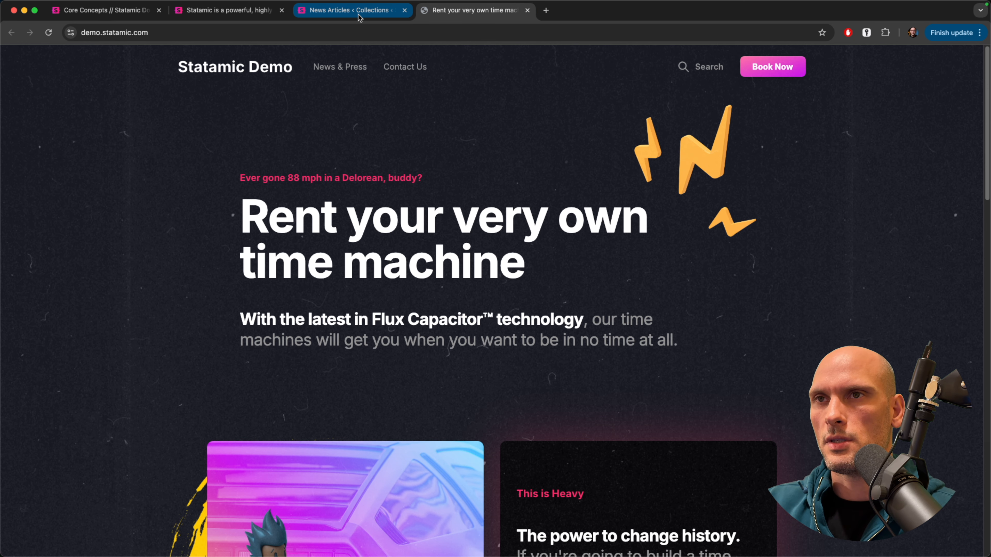
{"action": "left_click", "coordinate": [344, 11]}
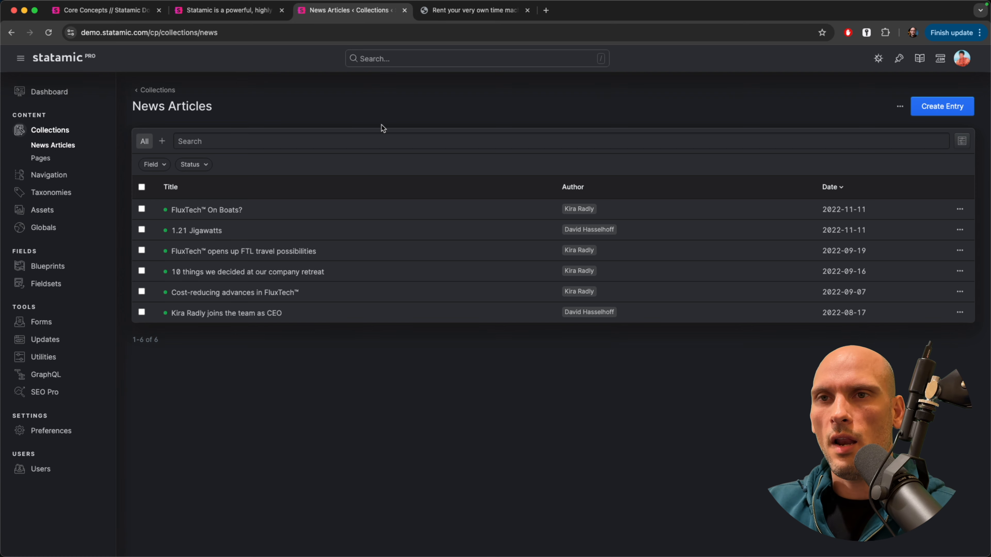
{"action": "left_click", "coordinate": [471, 10]}
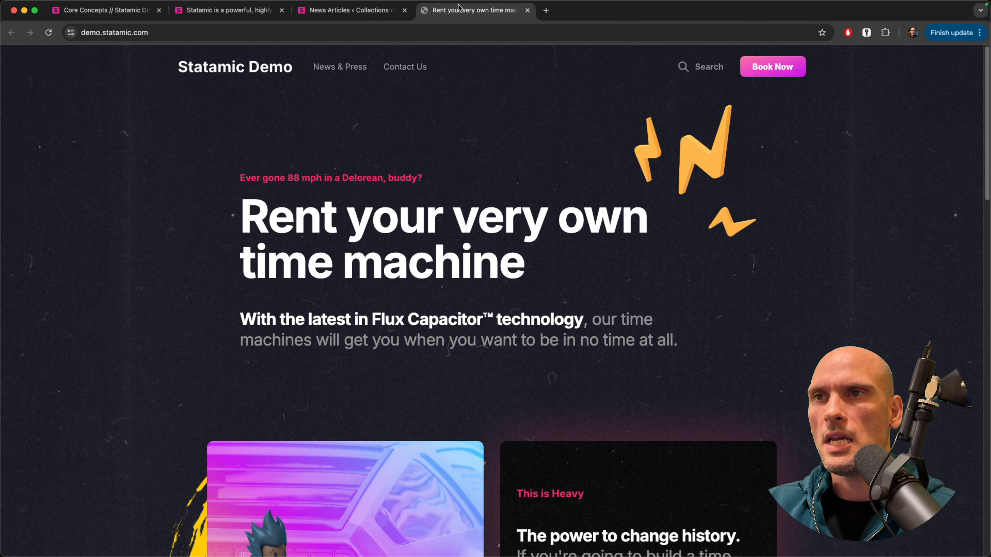
{"action": "scroll", "scroll_direction": "down", "scroll_amount": 3}
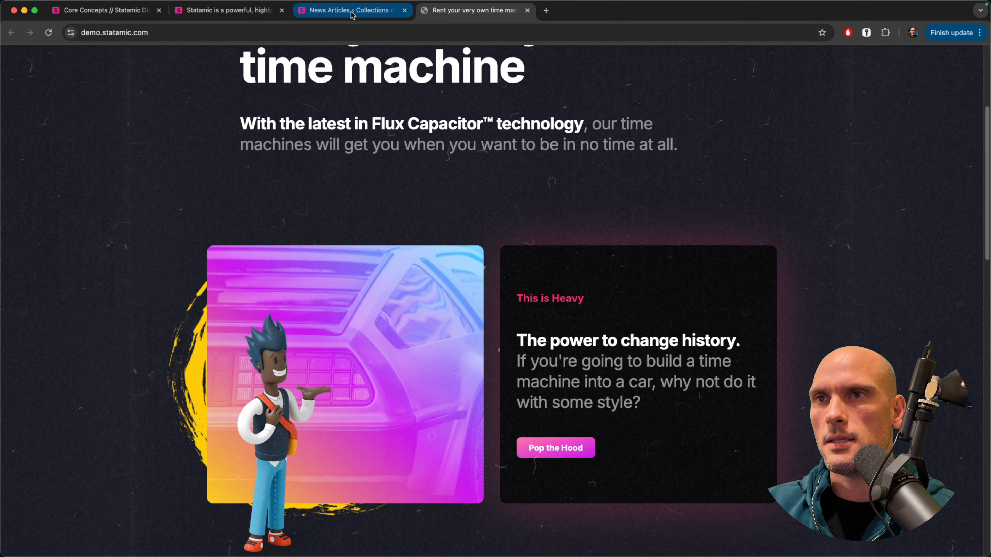
{"action": "left_click", "coordinate": [347, 10]}
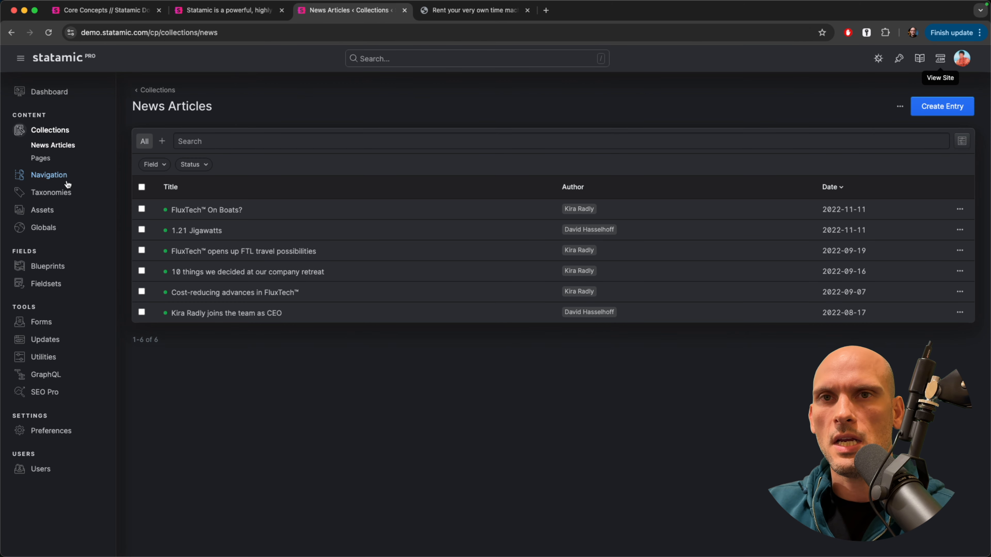
Open the Pages collection and the Home page entry for editing
{"action": "left_click", "coordinate": [40, 157]}
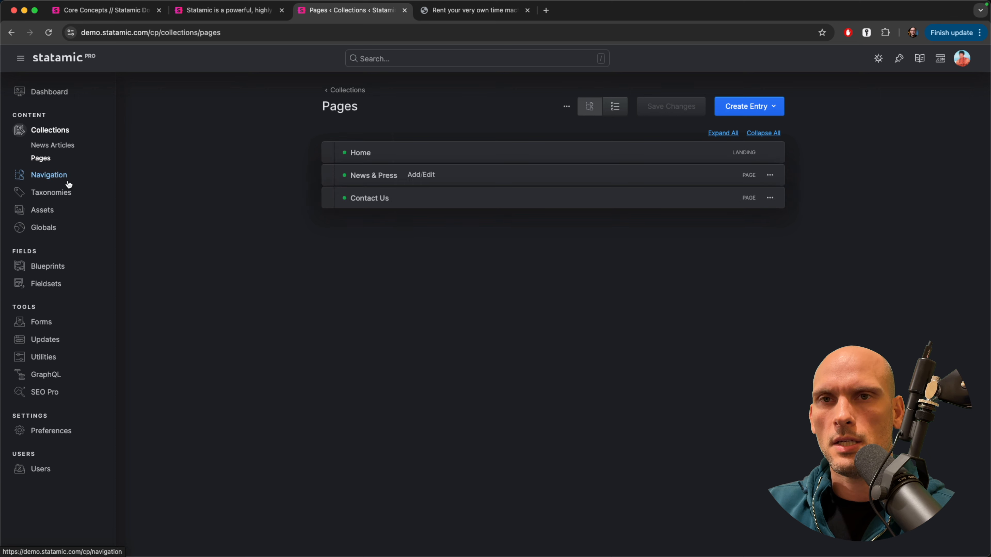
{"action": "mouse_move", "coordinate": [42, 210]}
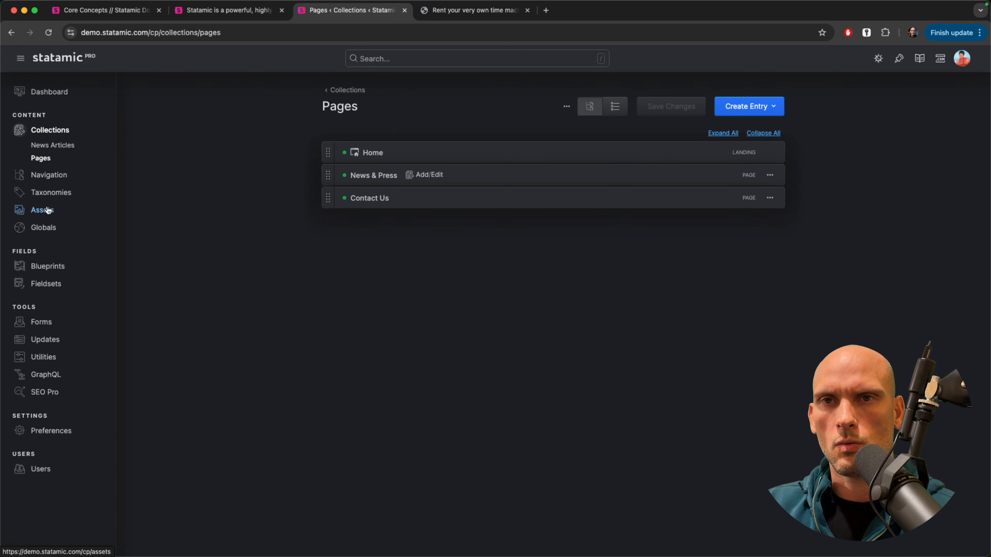
{"action": "mouse_move", "coordinate": [307, 161]}
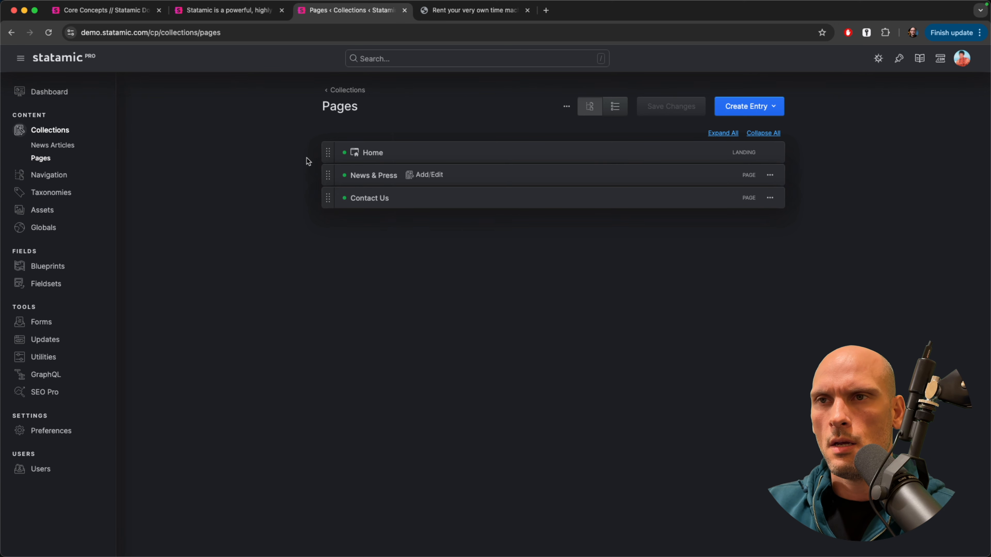
{"action": "left_click", "coordinate": [372, 153]}
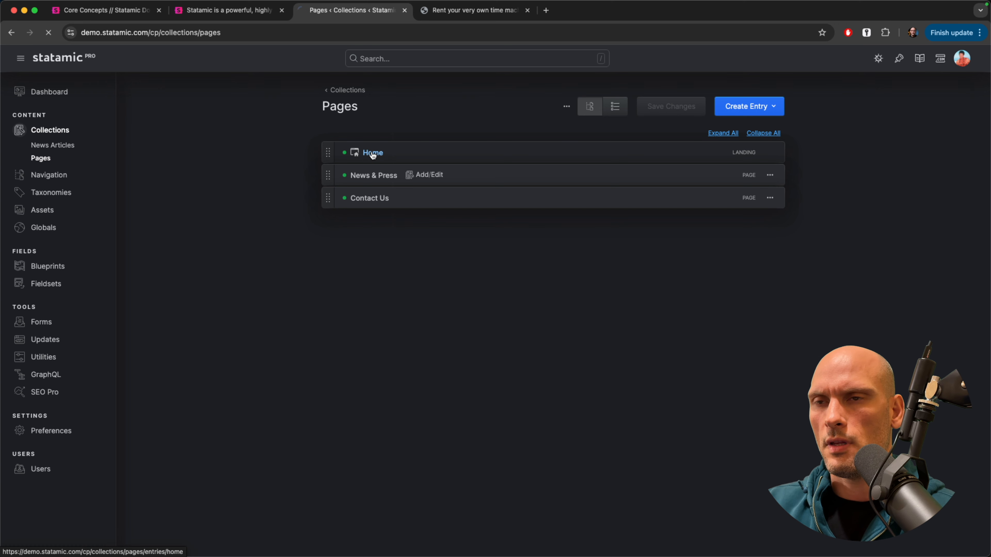
Replace the Home entry's Main Heading with 'Dorian was here', Save & Publish, and view it on the live site
{"action": "left_click", "coordinate": [372, 153]}
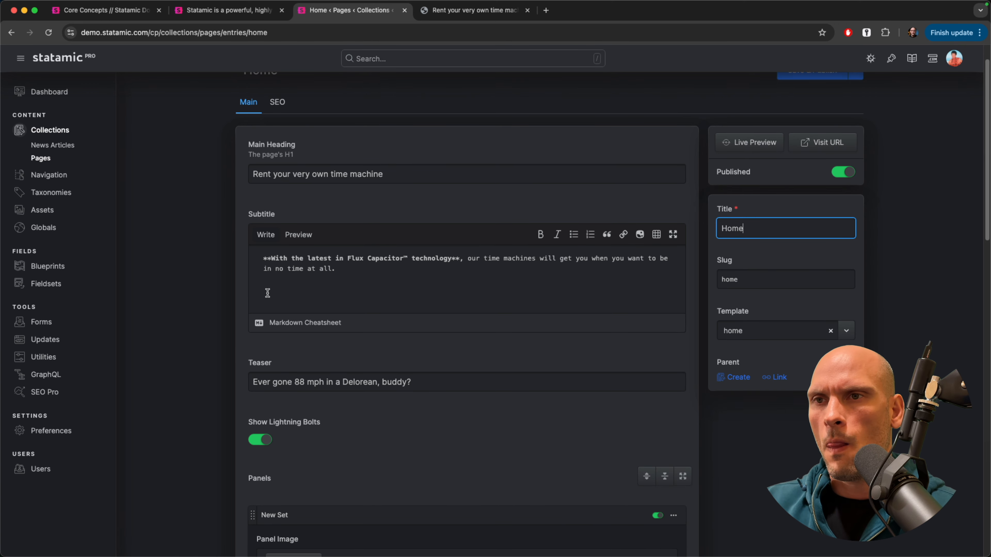
{"action": "left_click", "coordinate": [473, 10]}
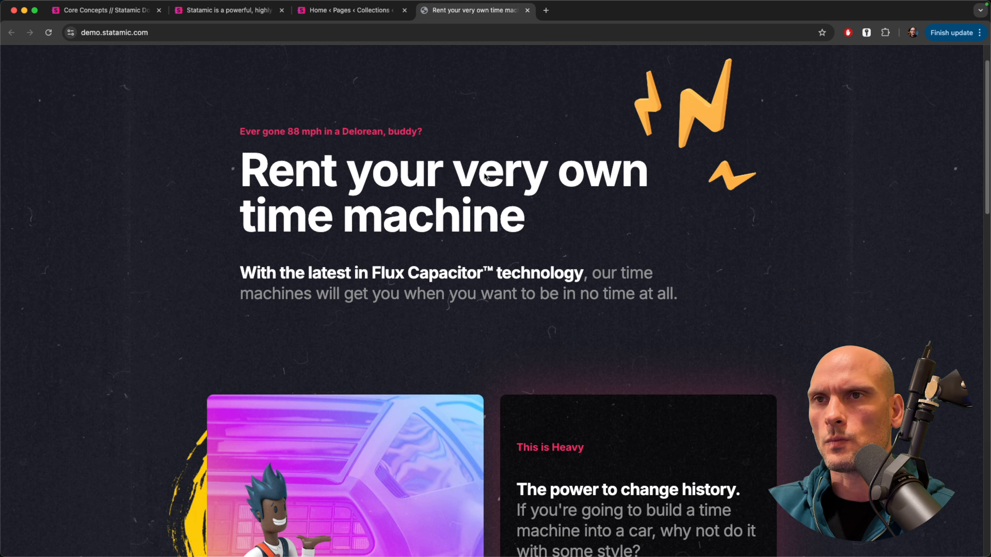
{"action": "left_click", "coordinate": [350, 11]}
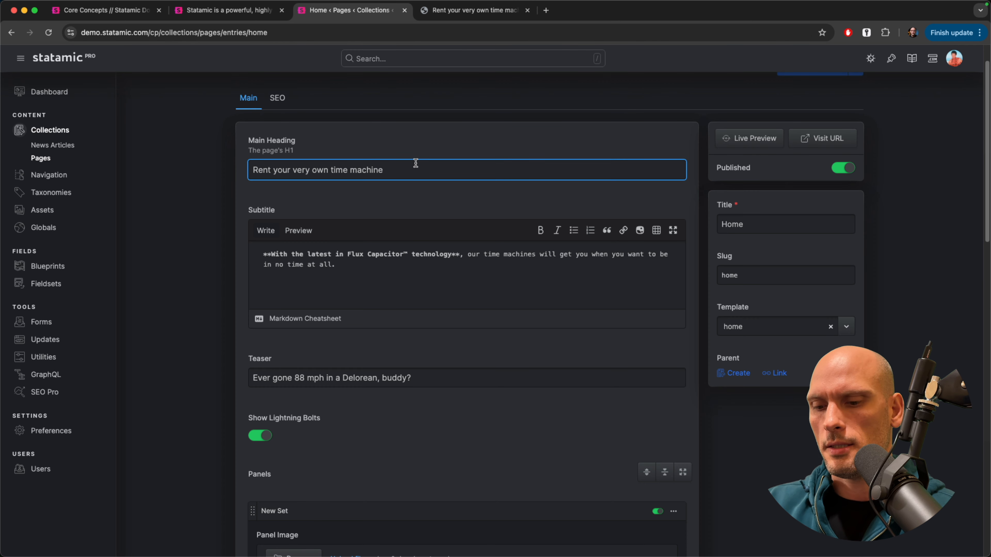
{"action": "type", "text": "Dorian"}
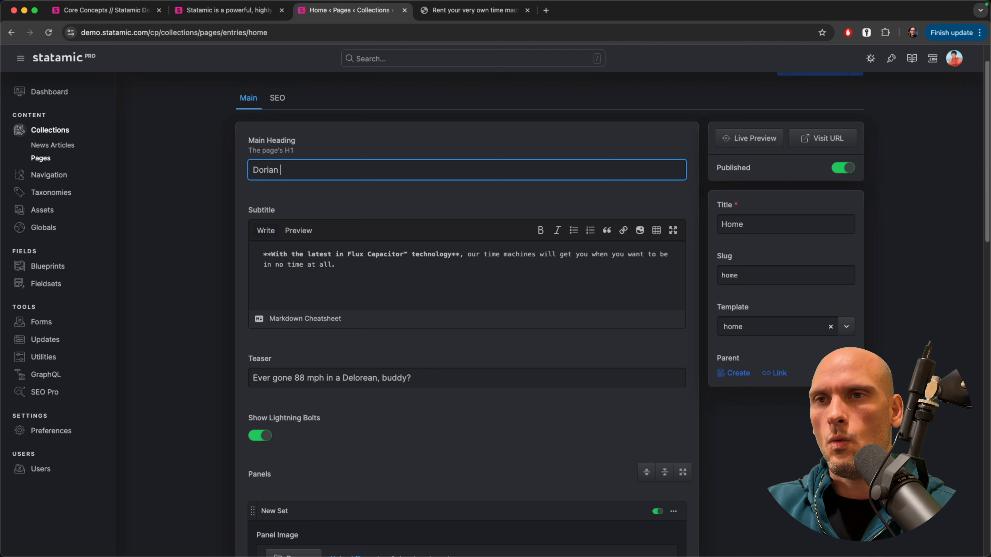
{"action": "type", "text": "was here"}
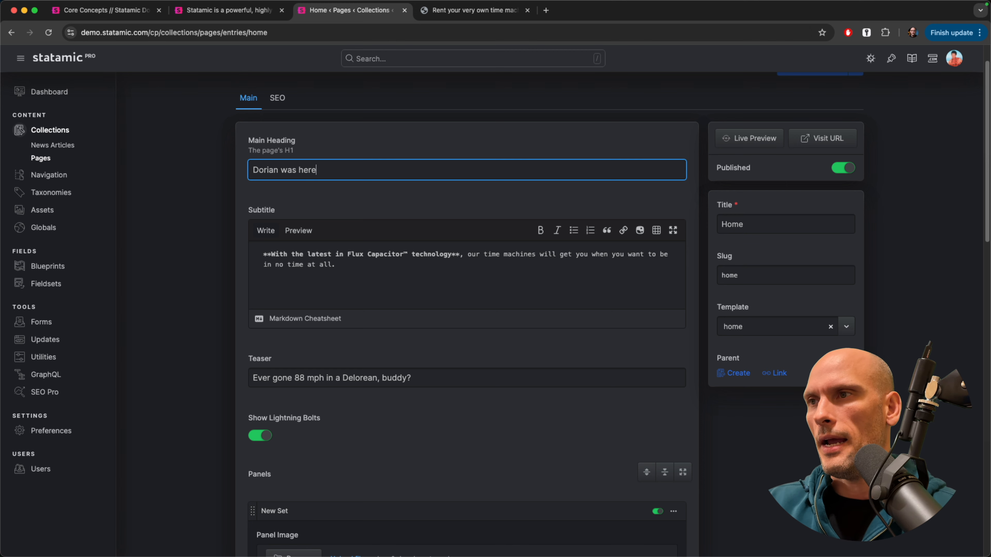
{"action": "left_click", "coordinate": [471, 10]}
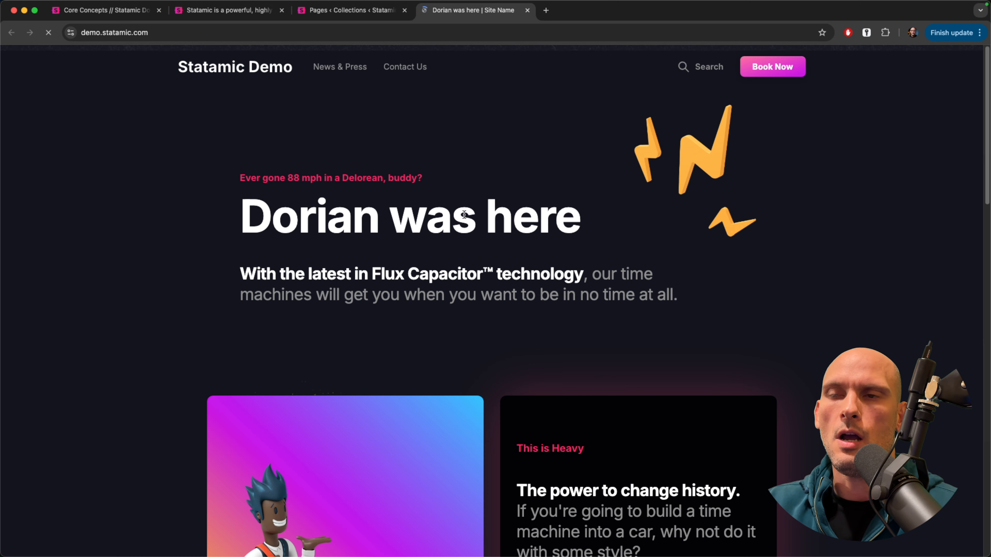
Check the new heading on the live demo site and browse its News & Press page
{"action": "left_click", "coordinate": [351, 10]}
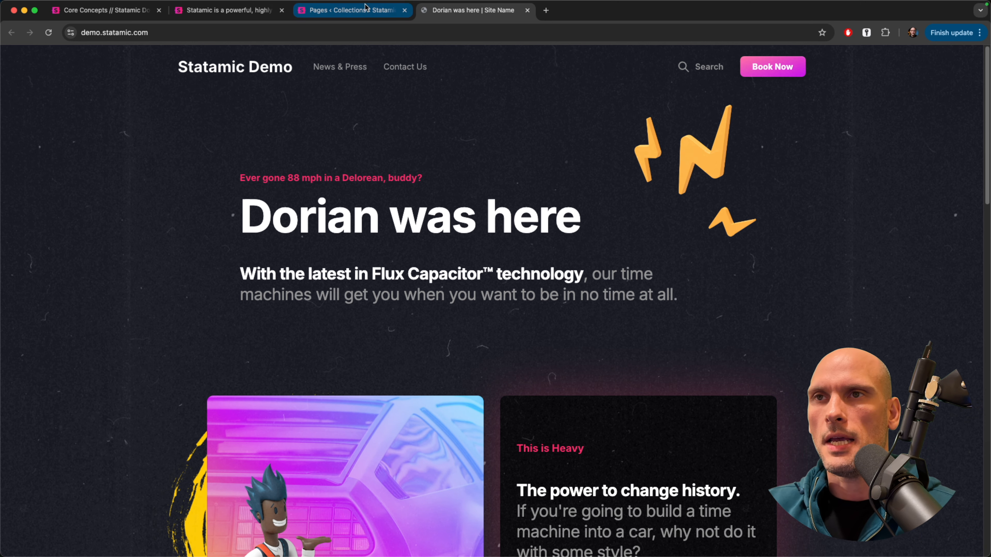
{"action": "scroll", "scroll_direction": "down", "scroll_amount": 3}
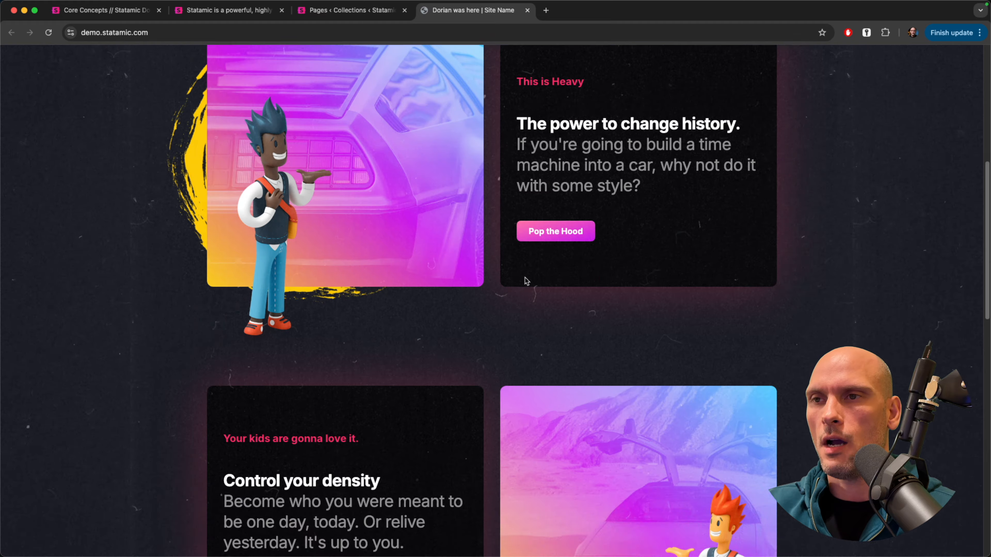
{"action": "scroll", "scroll_direction": "up", "scroll_amount": 3}
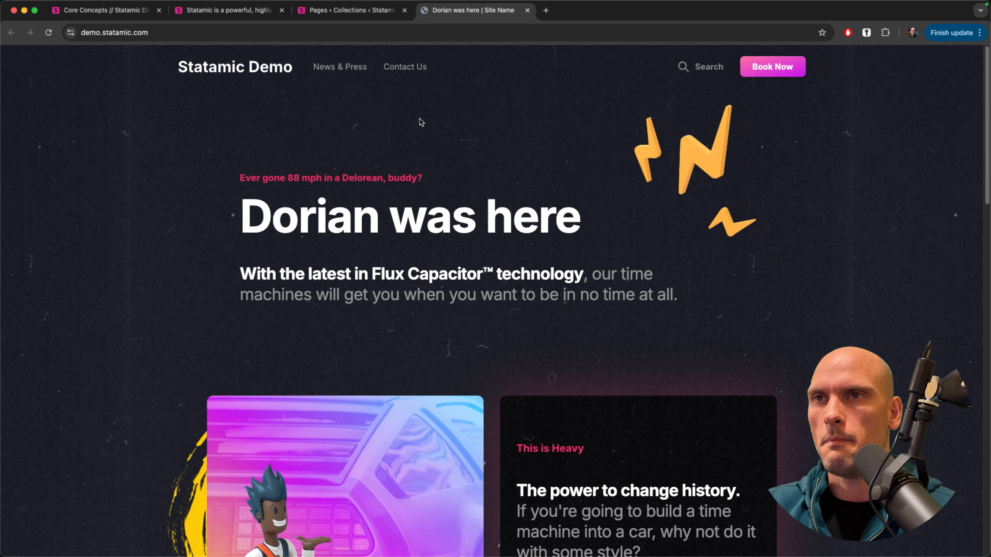
{"action": "left_click", "coordinate": [349, 11]}
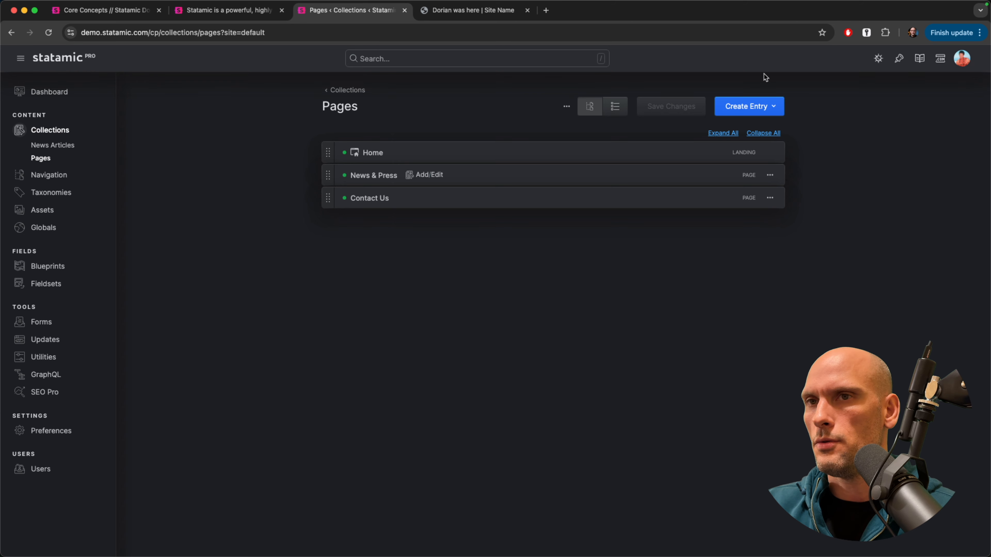
{"action": "left_click", "coordinate": [471, 10]}
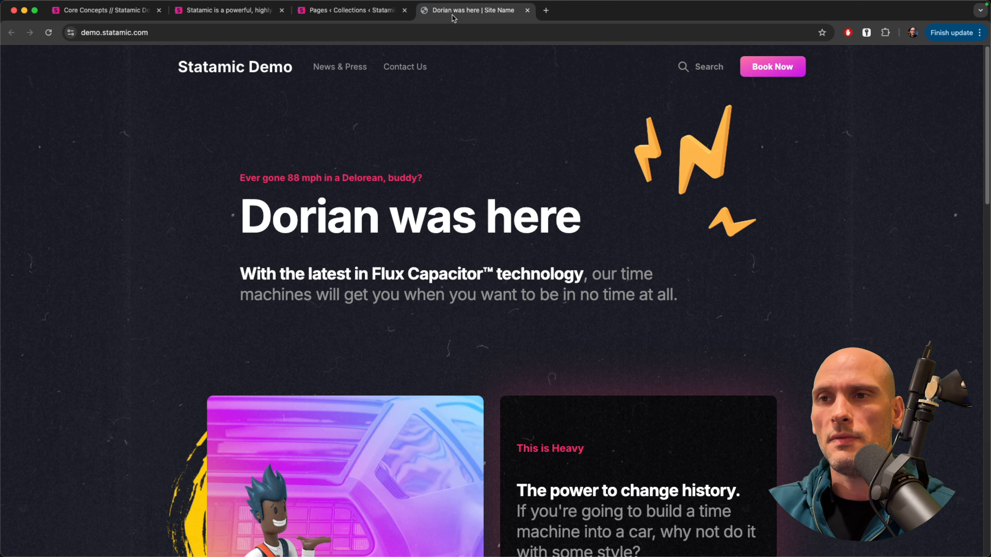
{"action": "left_click", "coordinate": [340, 66]}
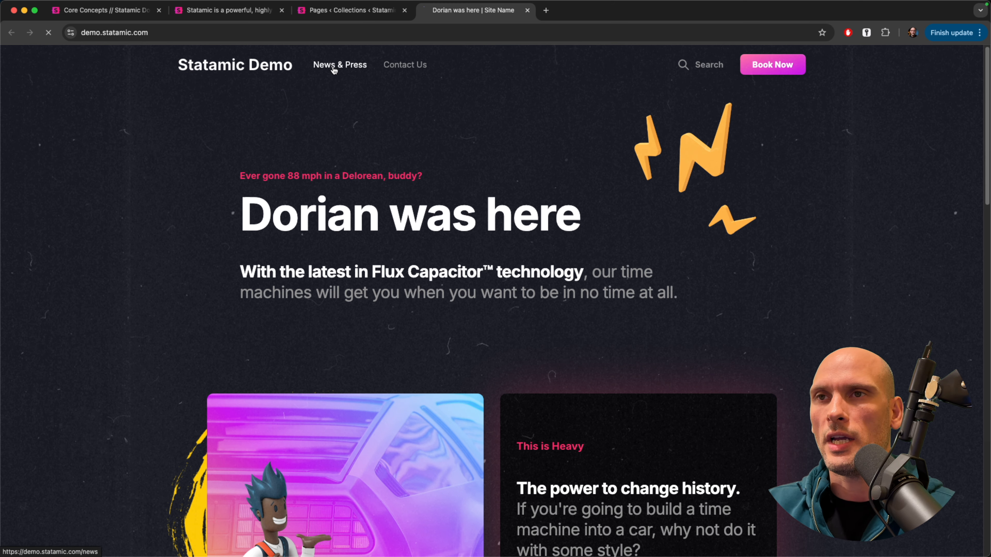
{"action": "left_click", "coordinate": [340, 64]}
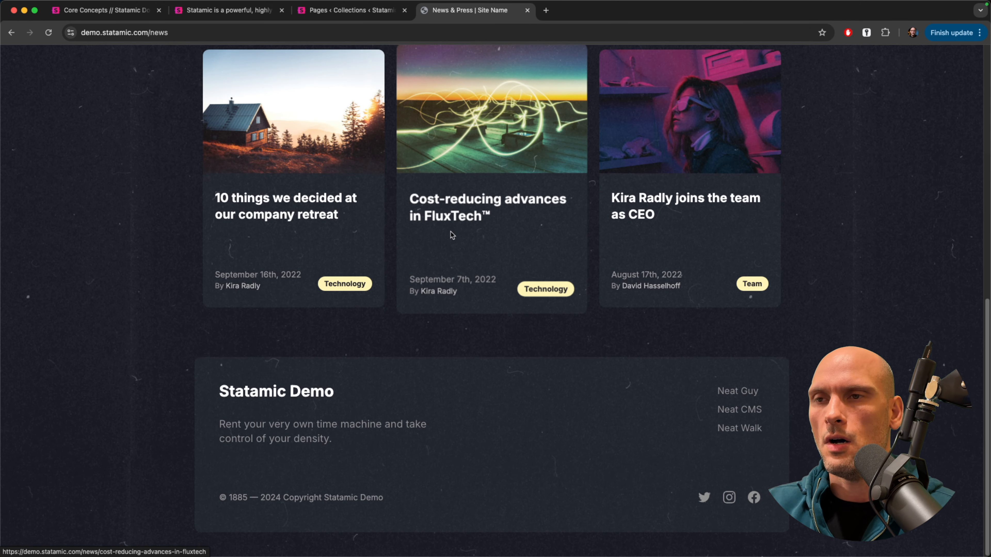
{"action": "scroll", "scroll_direction": "up", "scroll_amount": 3}
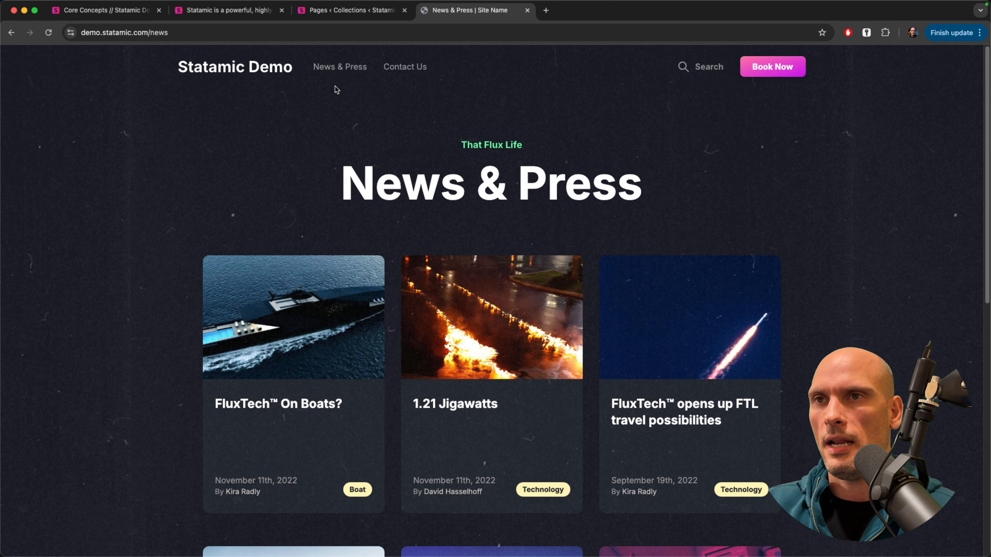
{"action": "mouse_move", "coordinate": [400, 147]}
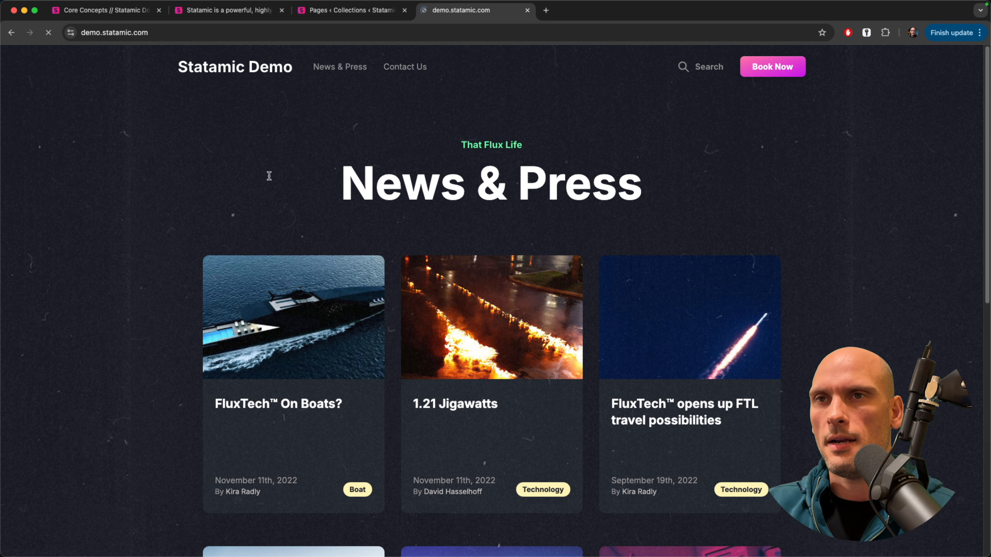
Return to the control panel and list the News Articles collection's six entries
{"action": "left_click", "coordinate": [348, 10]}
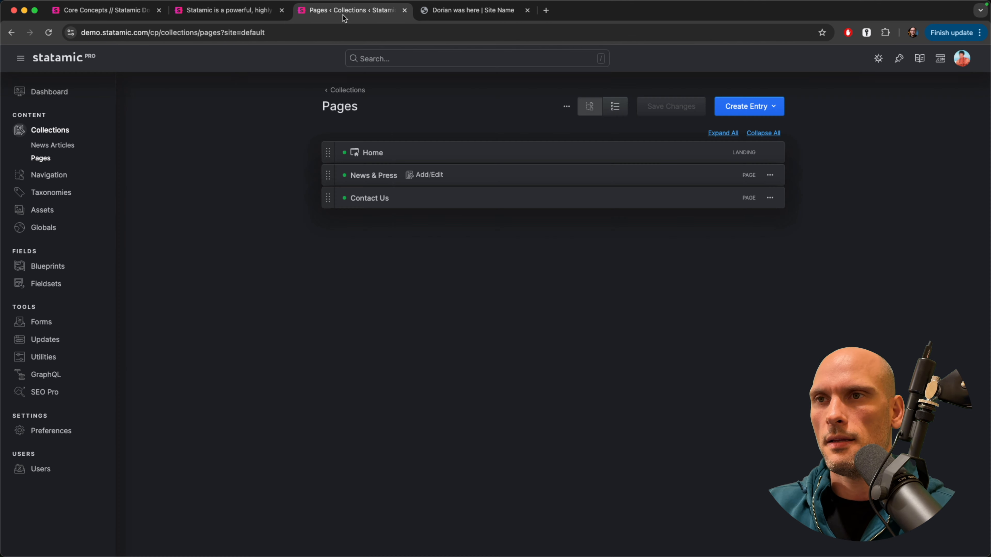
{"action": "mouse_move", "coordinate": [81, 163]}
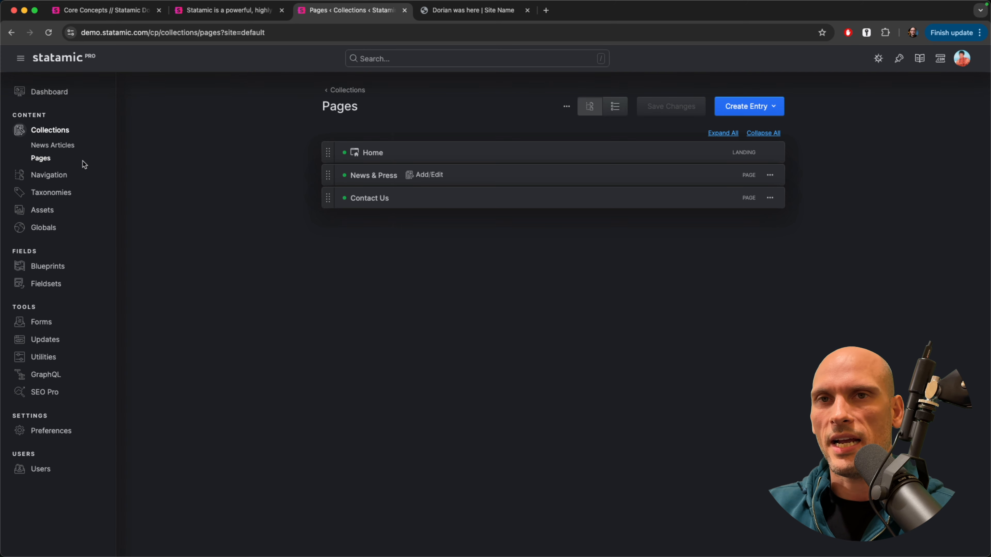
{"action": "left_click", "coordinate": [53, 145]}
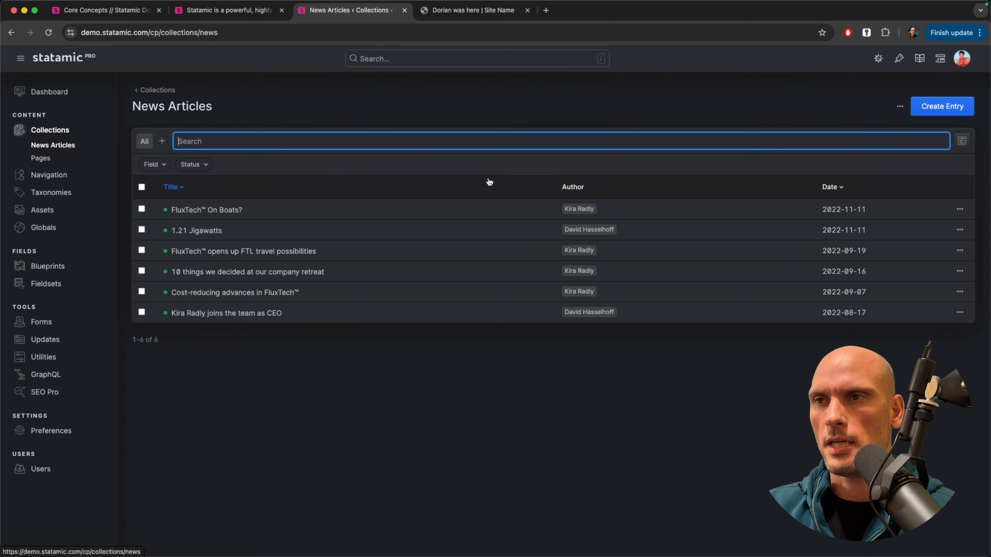
{"action": "mouse_move", "coordinate": [205, 209]}
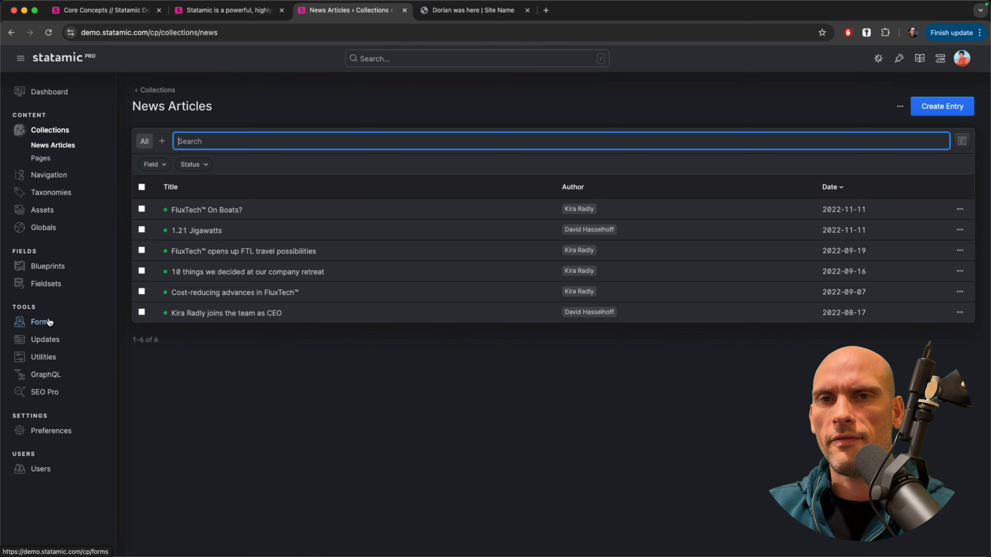
{"action": "mouse_move", "coordinate": [260, 32]}
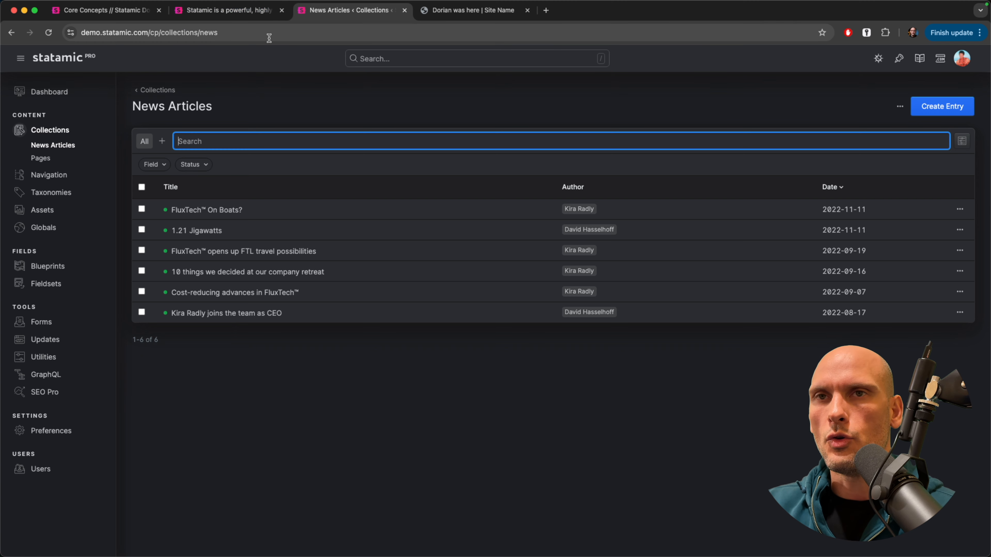
Revisit the Core Concepts docs scrolled to its seven principles, then return to the statamic.com homepage tab
{"action": "left_click", "coordinate": [150, 32]}
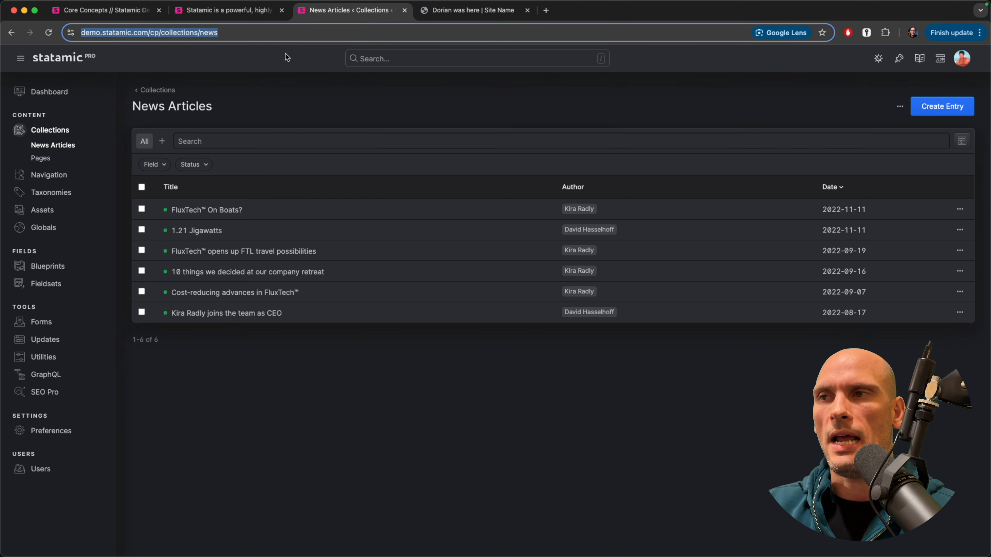
{"action": "left_click", "coordinate": [227, 11]}
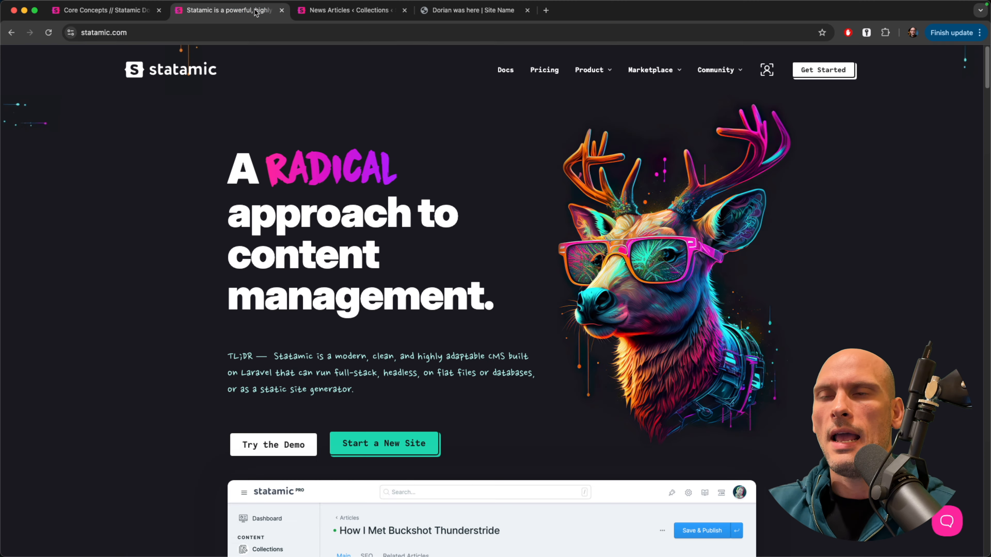
{"action": "left_click", "coordinate": [349, 10]}
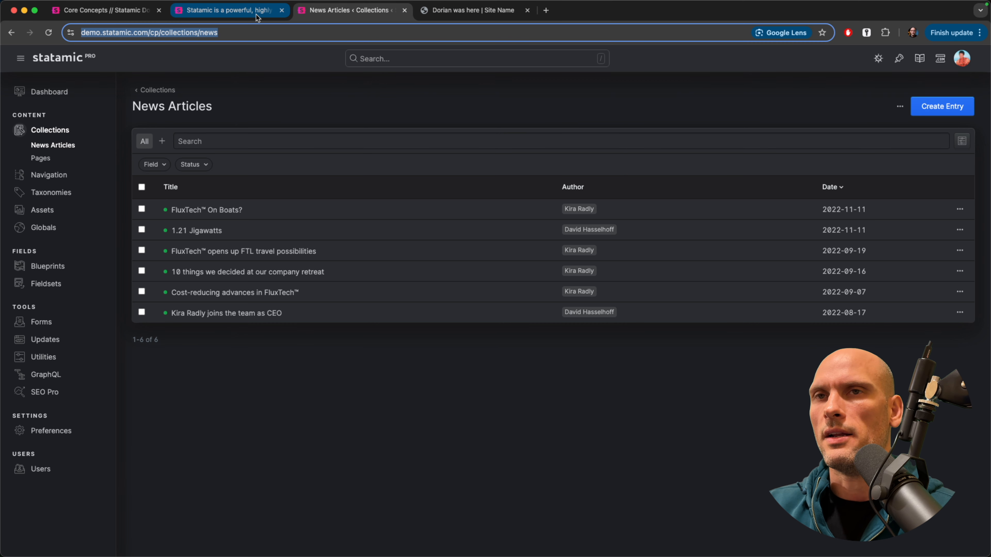
{"action": "left_click", "coordinate": [228, 10]}
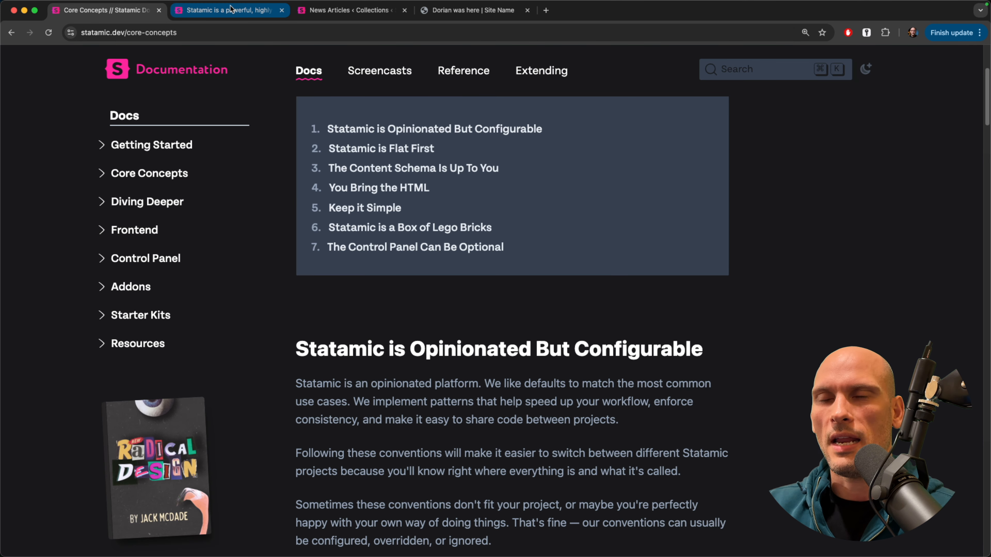
{"action": "mouse_move", "coordinate": [239, 17]}
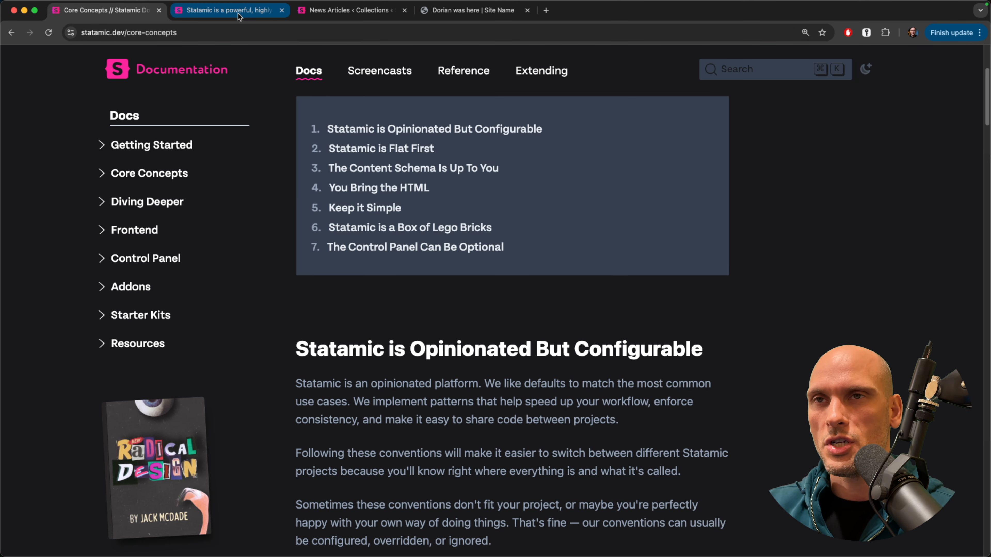
{"action": "mouse_move", "coordinate": [329, 163]}
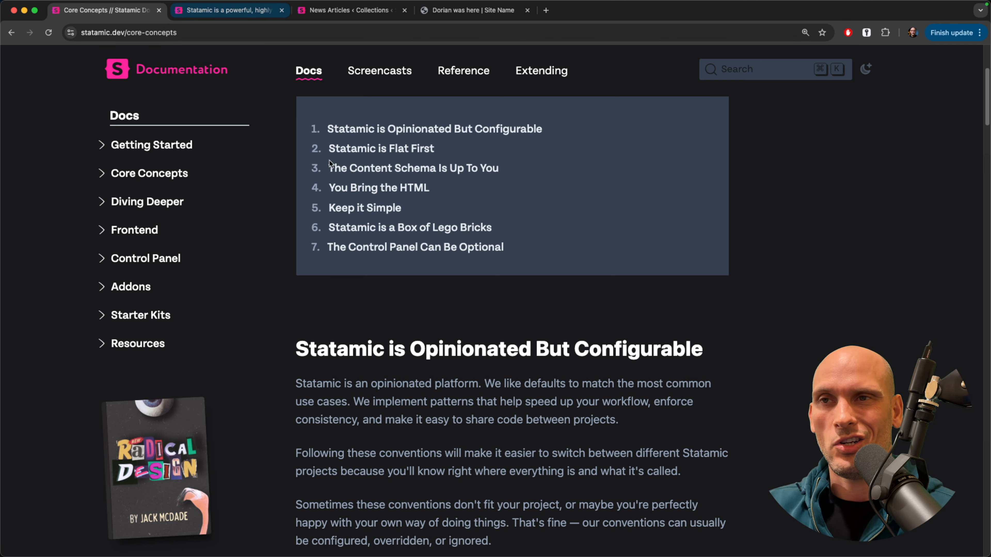
{"action": "scroll", "scroll_direction": "up", "scroll_amount": 3}
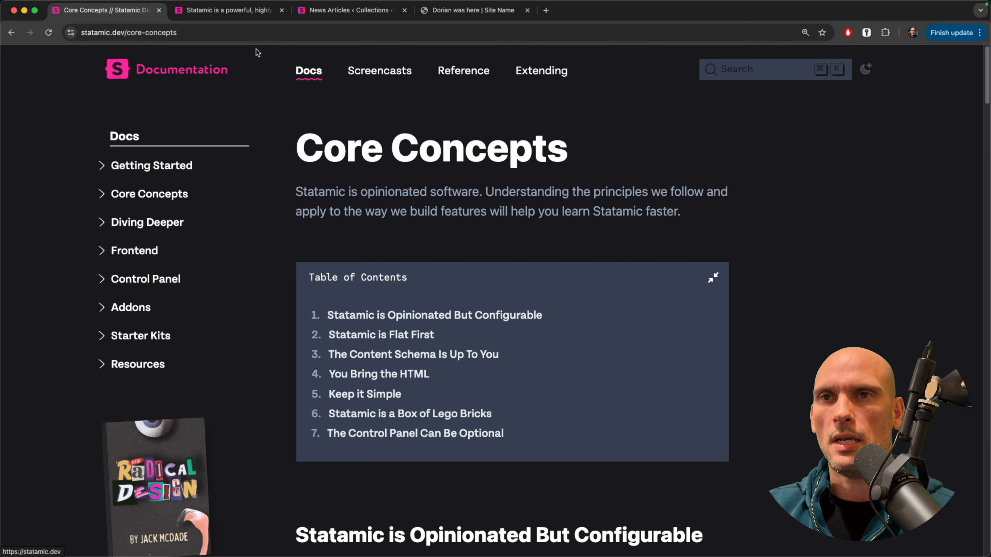
{"action": "mouse_move", "coordinate": [322, 178]}
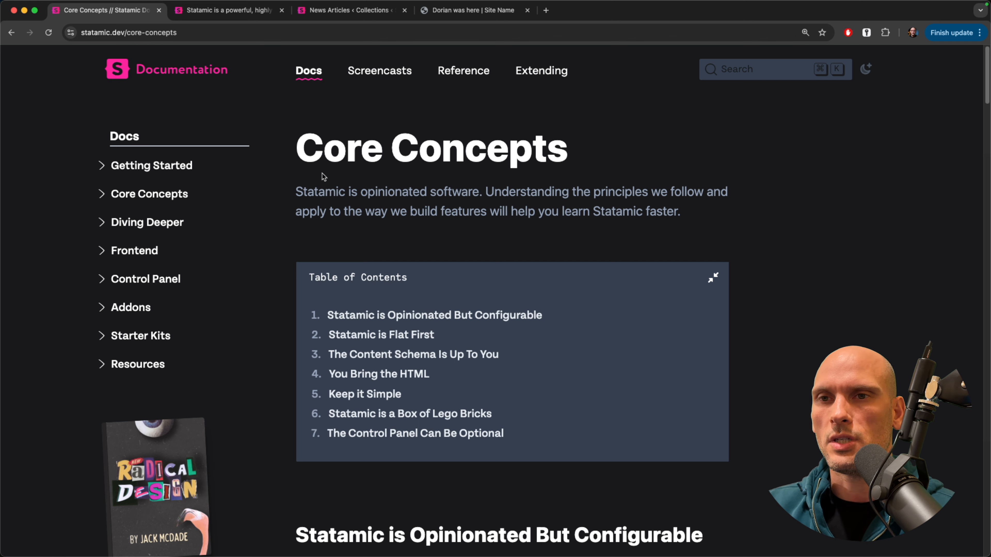
{"action": "left_click", "coordinate": [228, 11]}
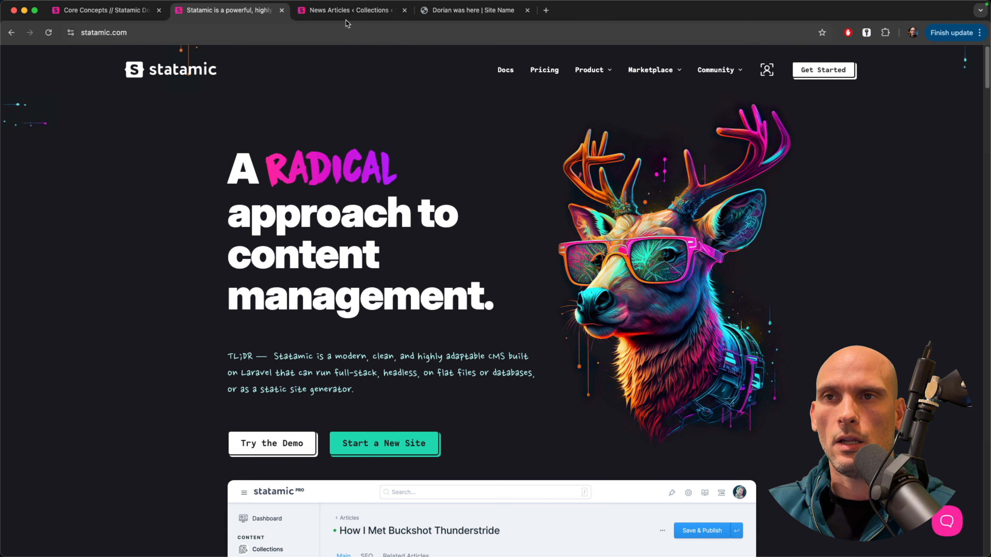
{"action": "mouse_move", "coordinate": [345, 10]}
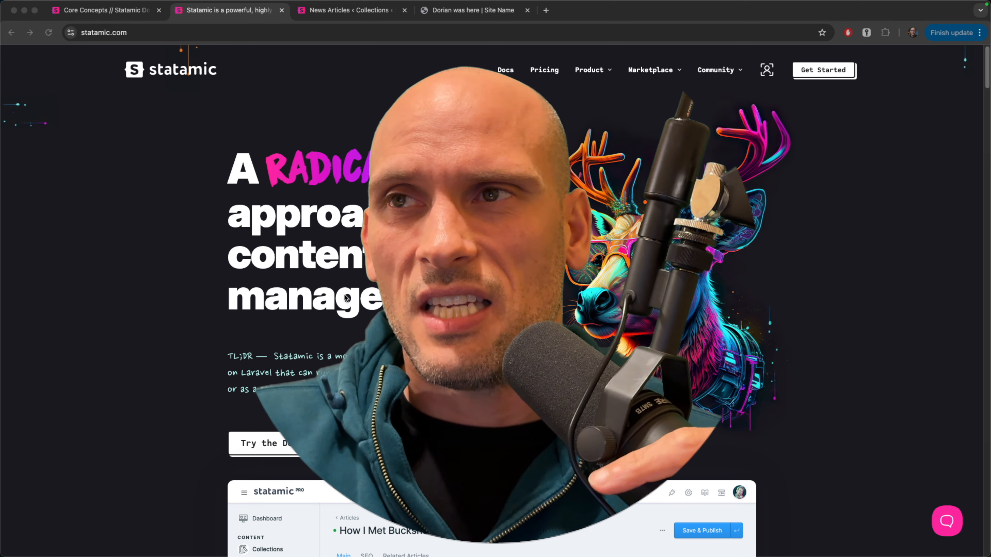
View the Pricing page with the free Solo plan alongside the other plans
{"action": "left_click", "coordinate": [544, 69]}
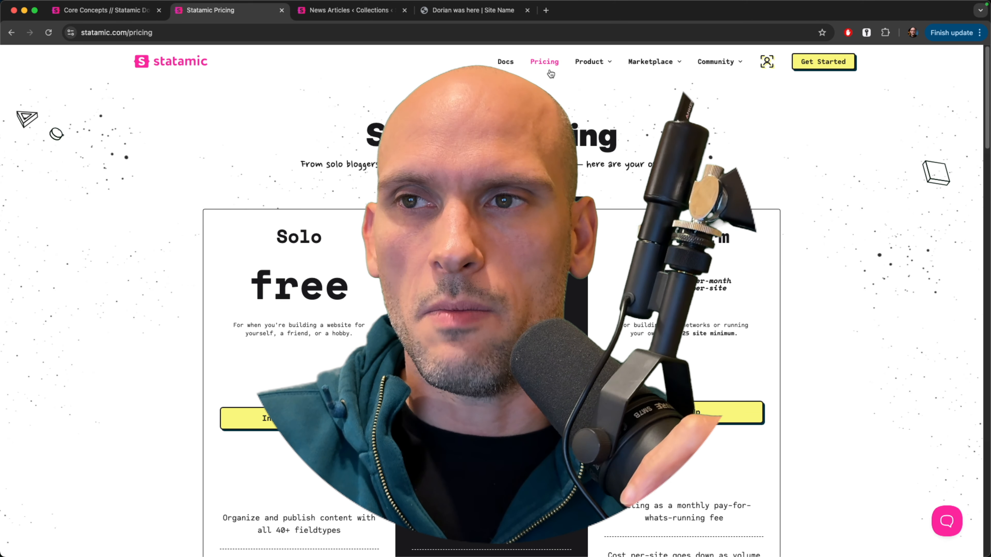
{"action": "scroll", "scroll_direction": "down", "scroll_amount": 3}
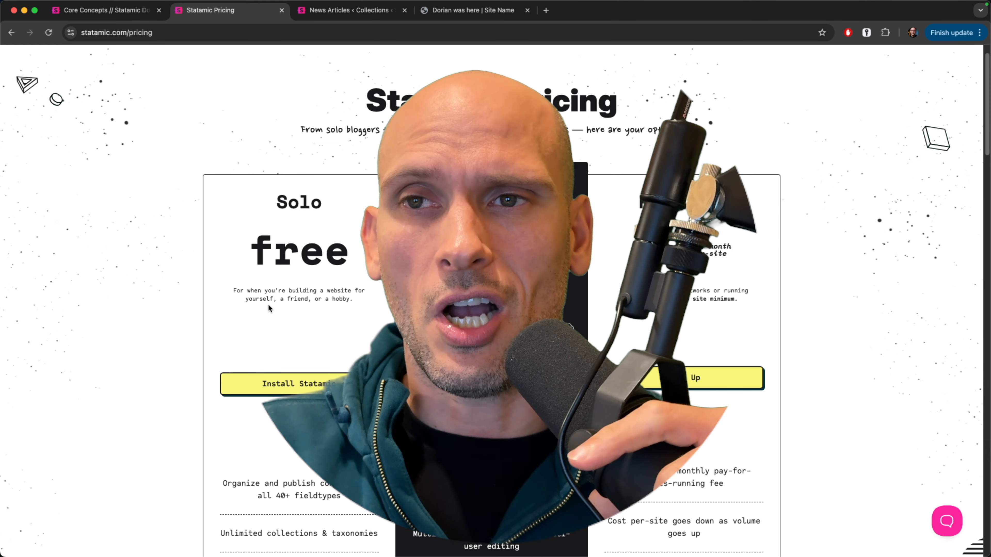
{"action": "scroll", "scroll_direction": "up", "scroll_amount": 3}
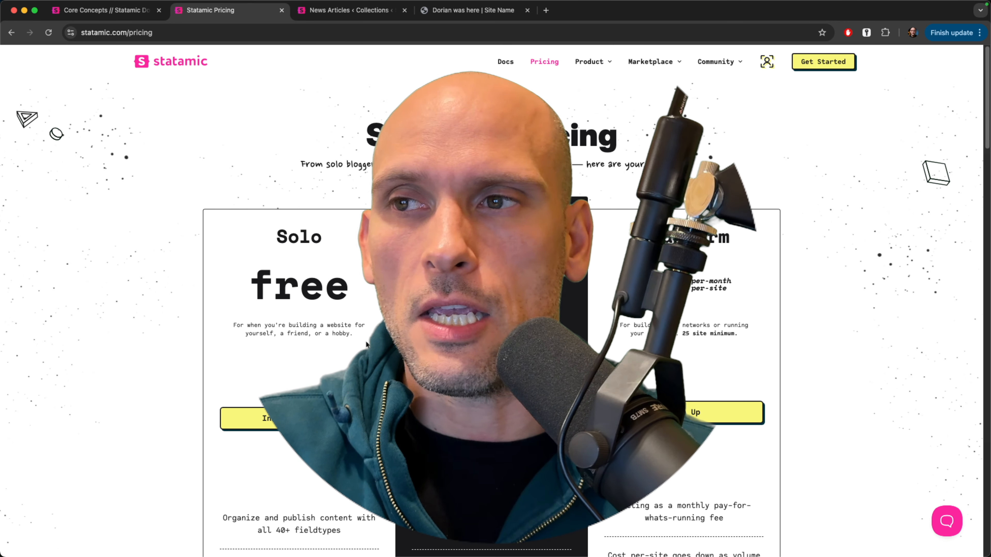